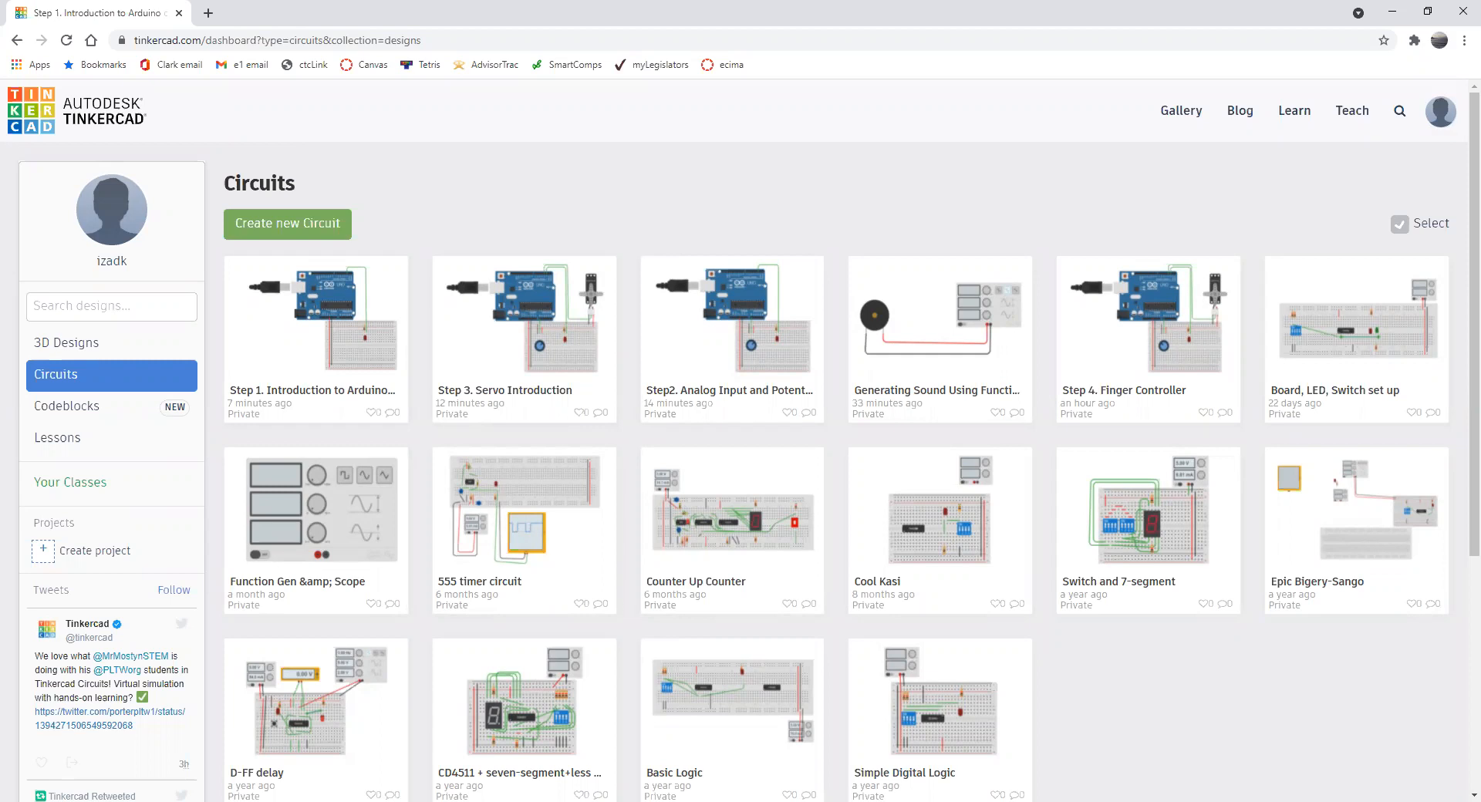
mouse_move(197, 40)
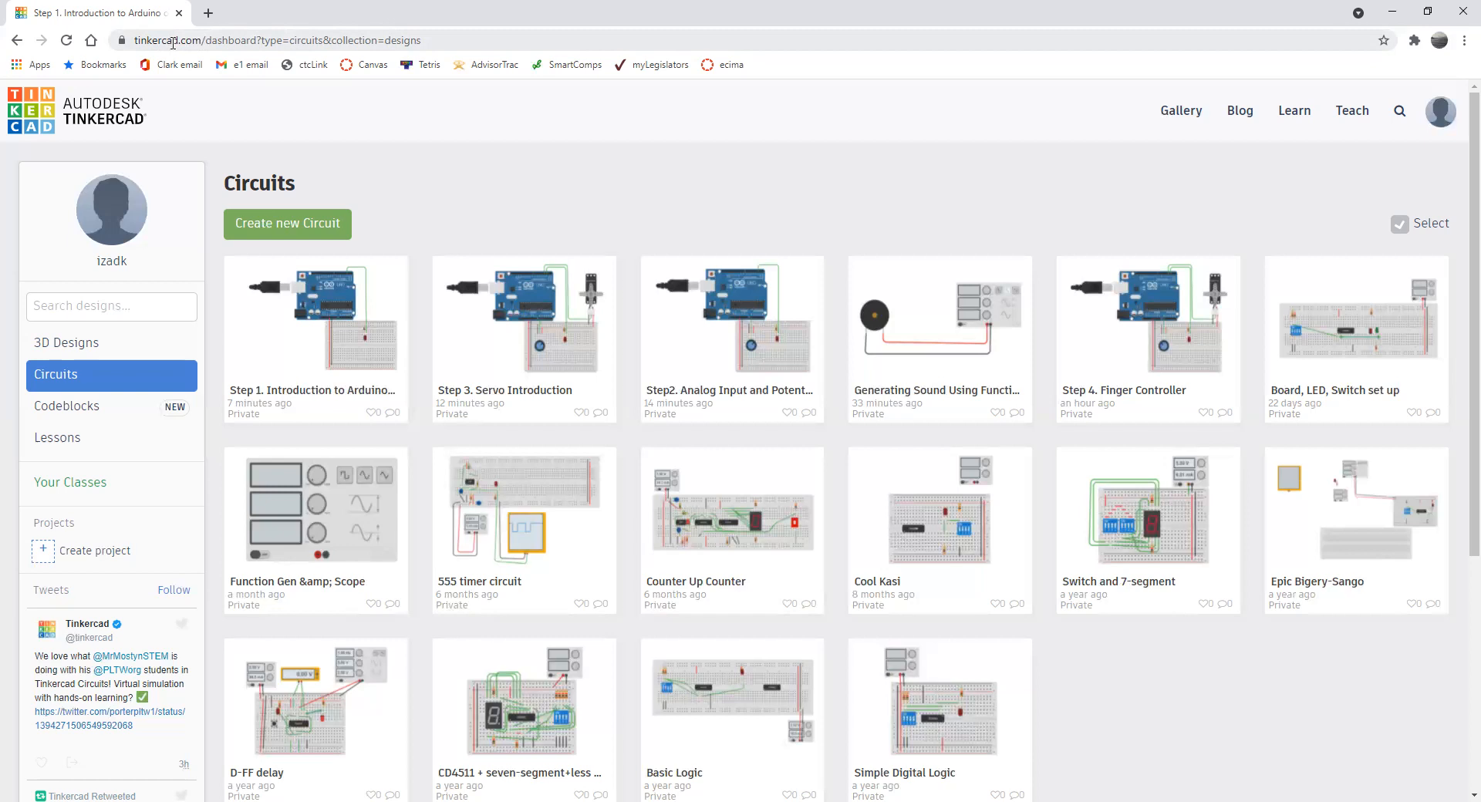
mouse_move(183, 40)
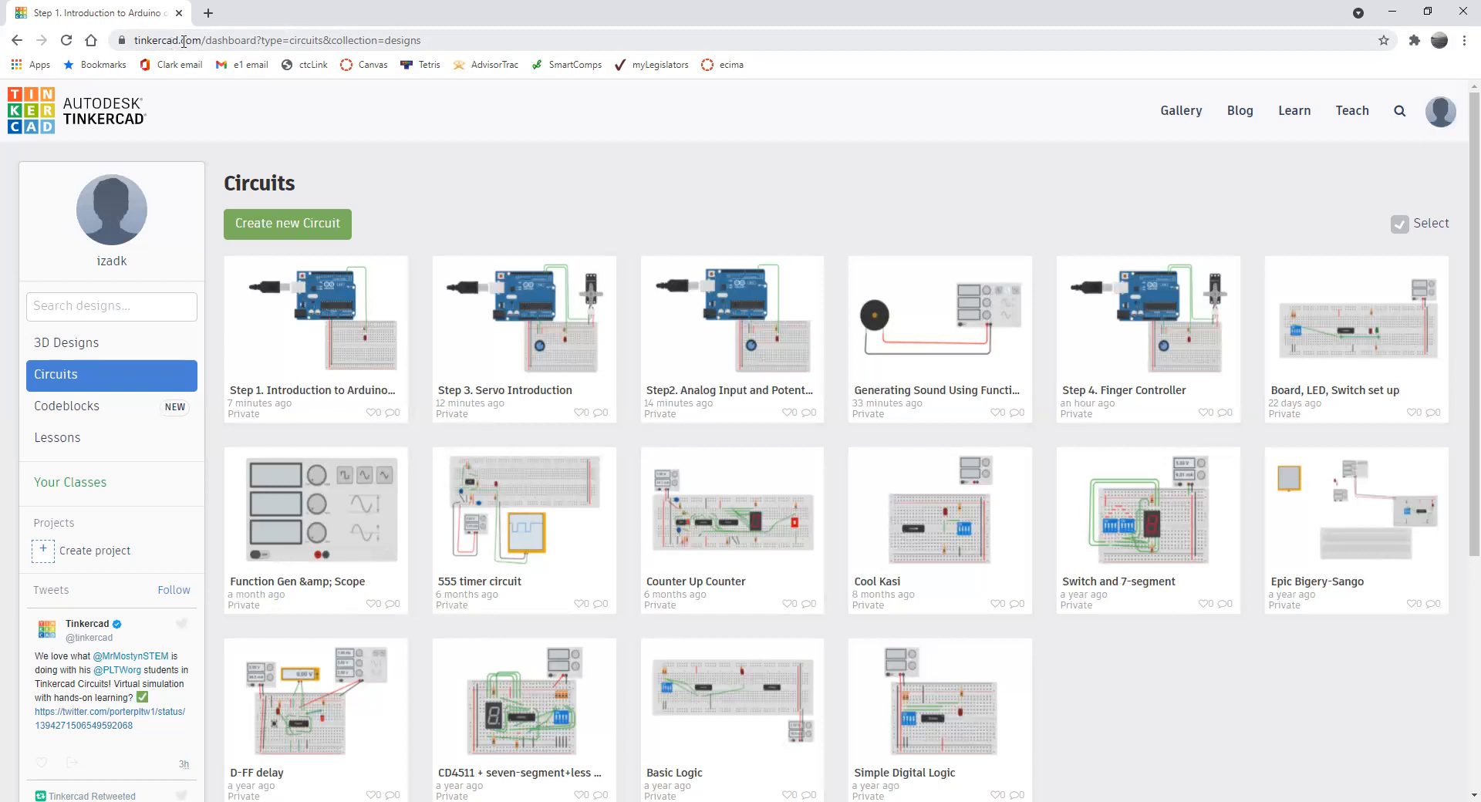
mouse_move(83, 359)
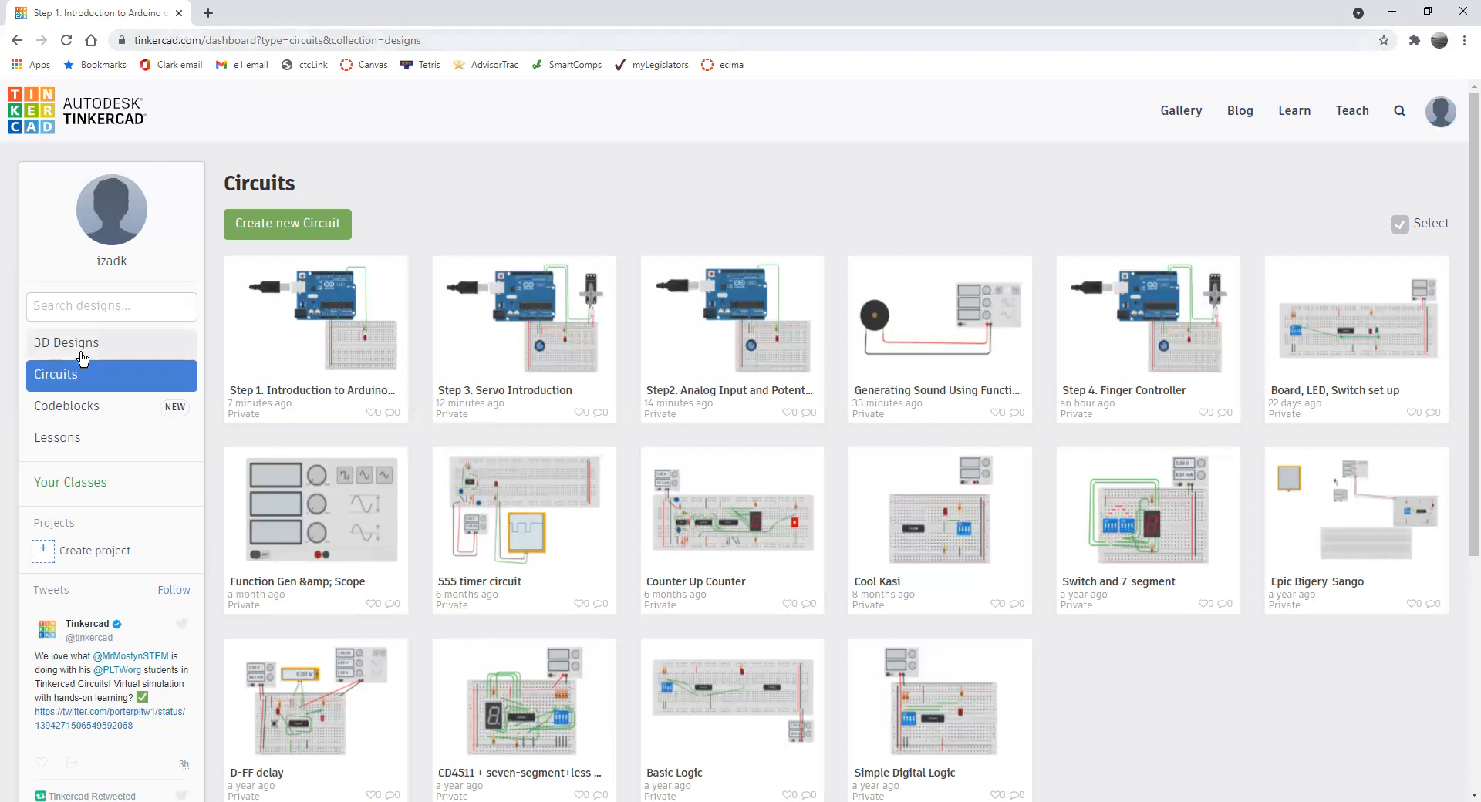
- Browse the design lists and open the 'Step 1. Introduction to Arduino on TinkerCAD' circuit page
left_click(66, 342)
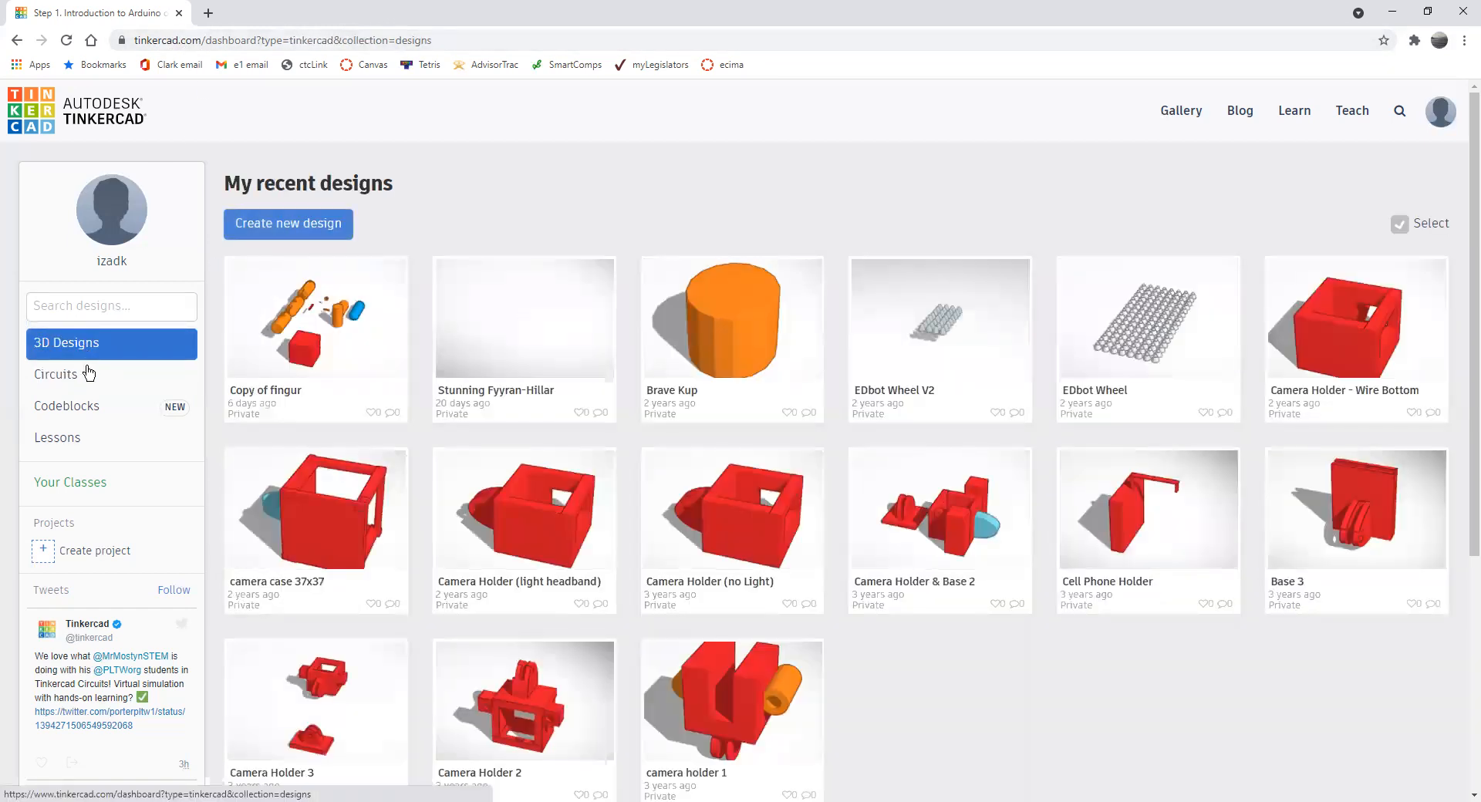
left_click(55, 374)
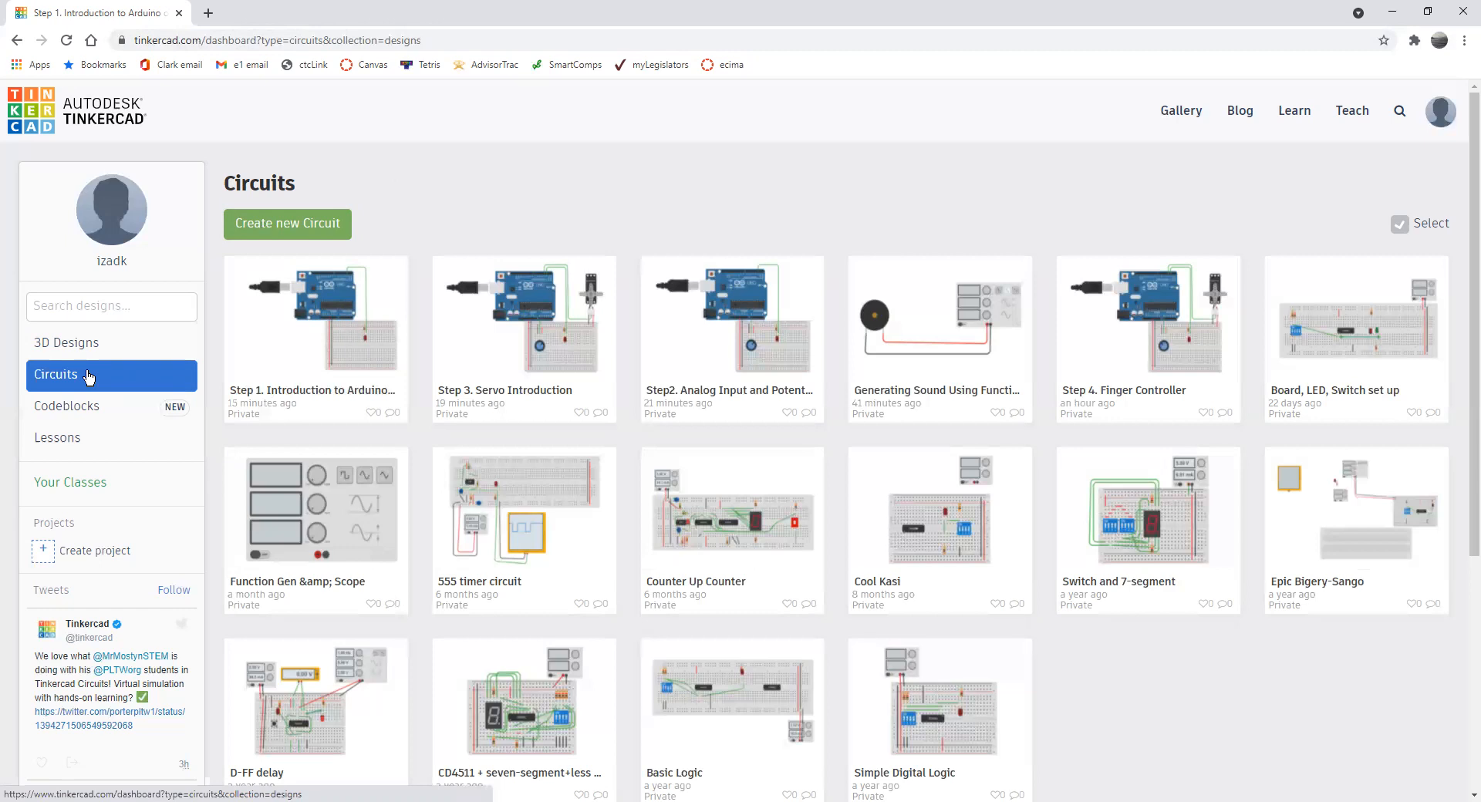
left_click(314, 314)
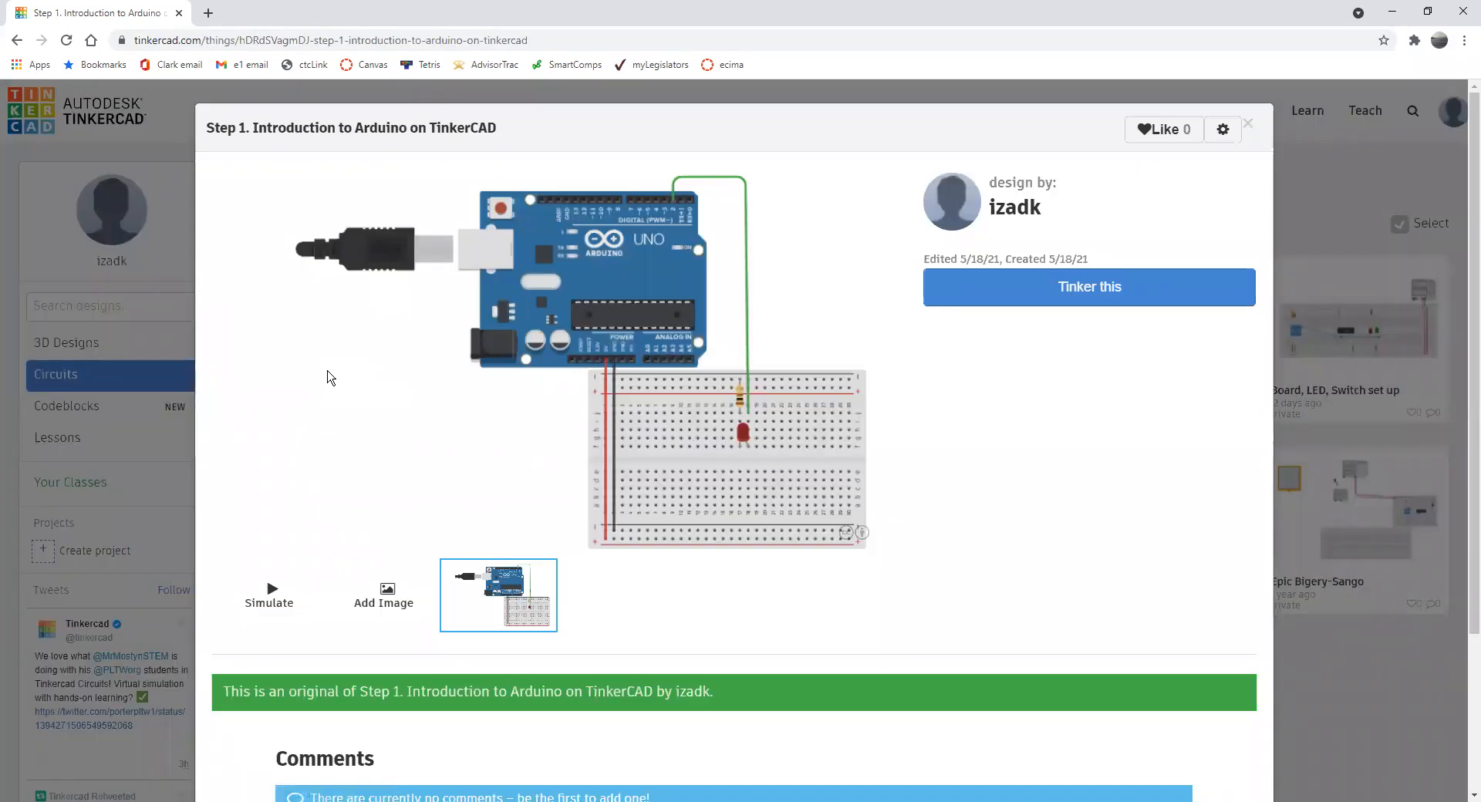
mouse_move(486, 209)
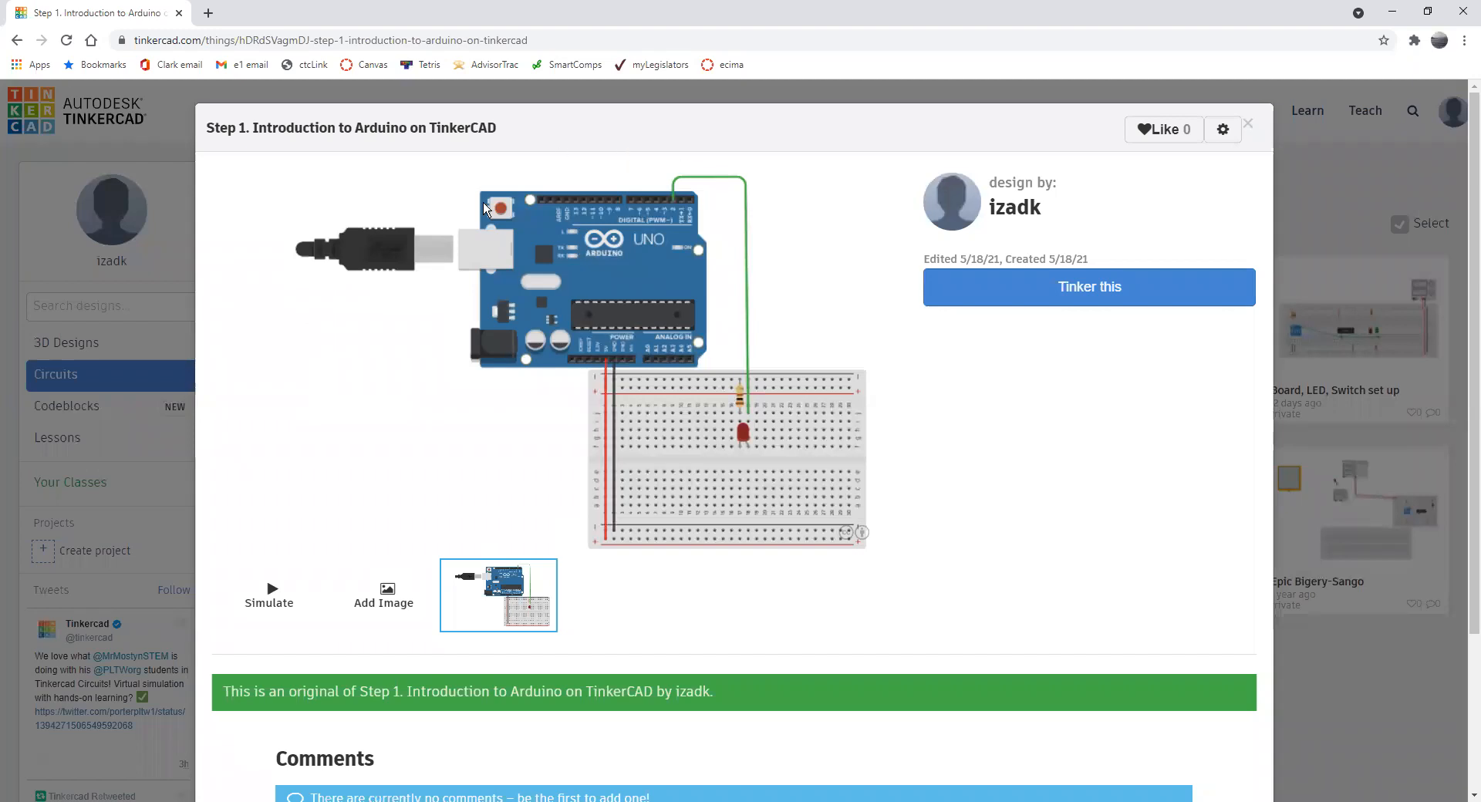
mouse_move(557, 287)
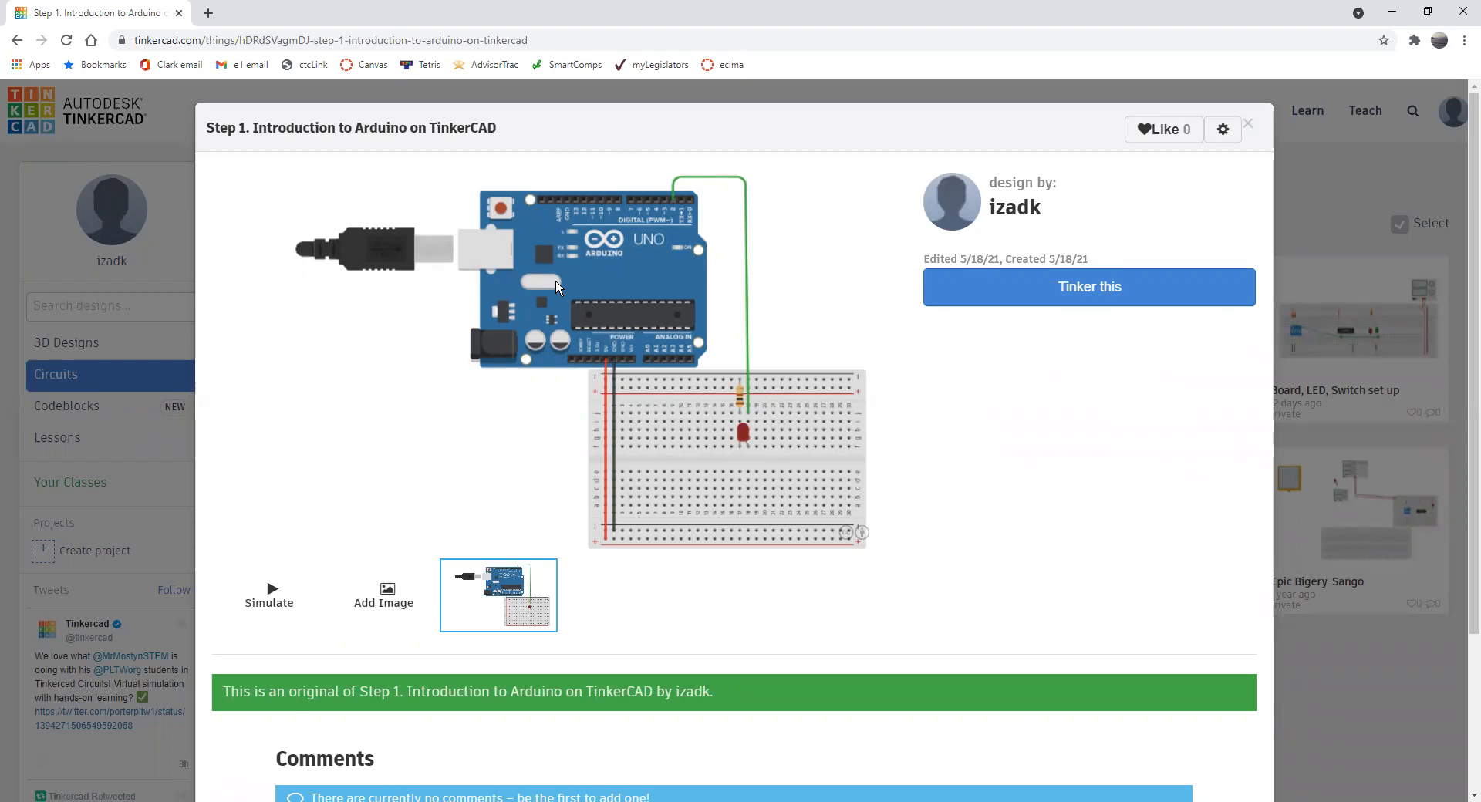
mouse_move(485, 324)
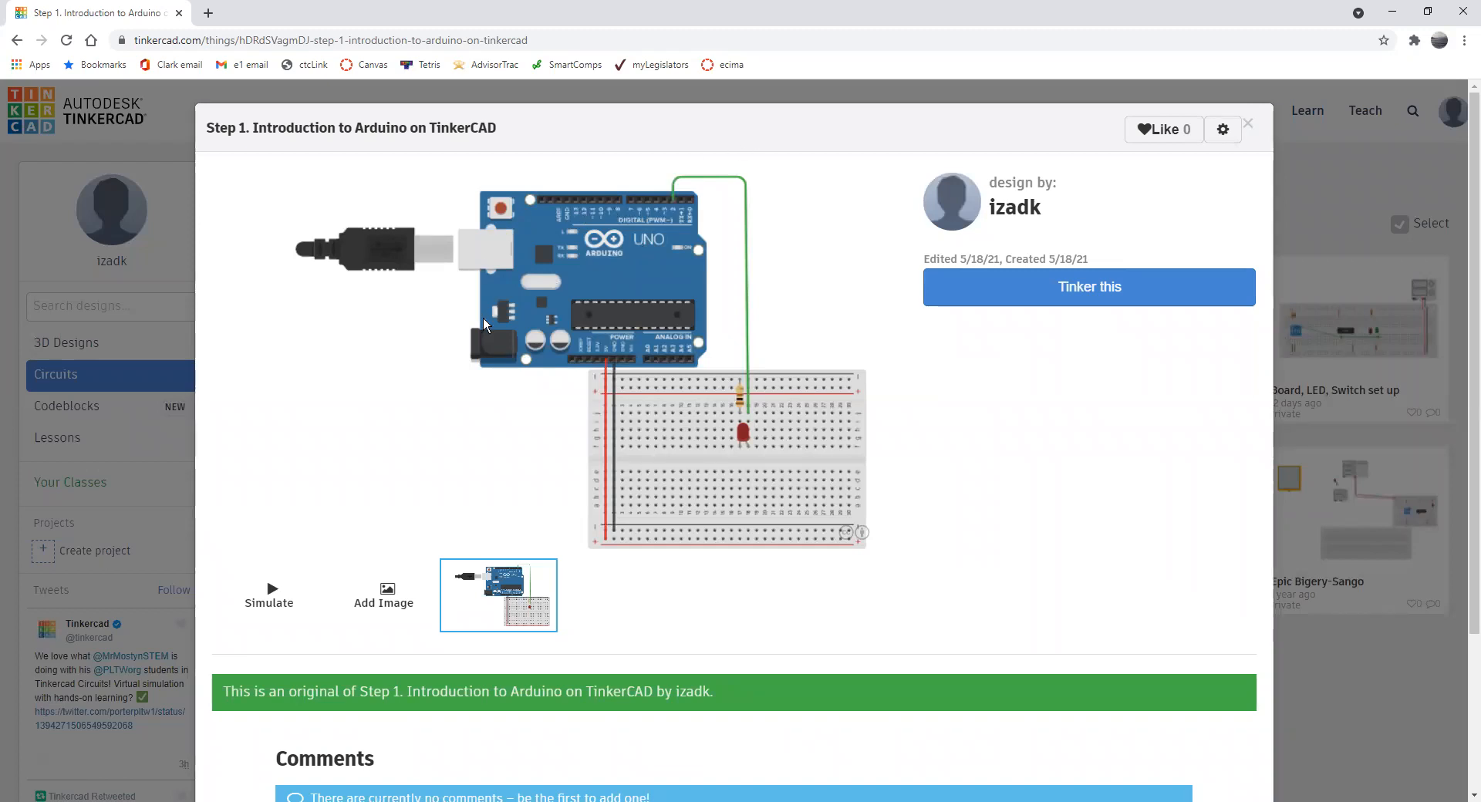
mouse_move(568, 304)
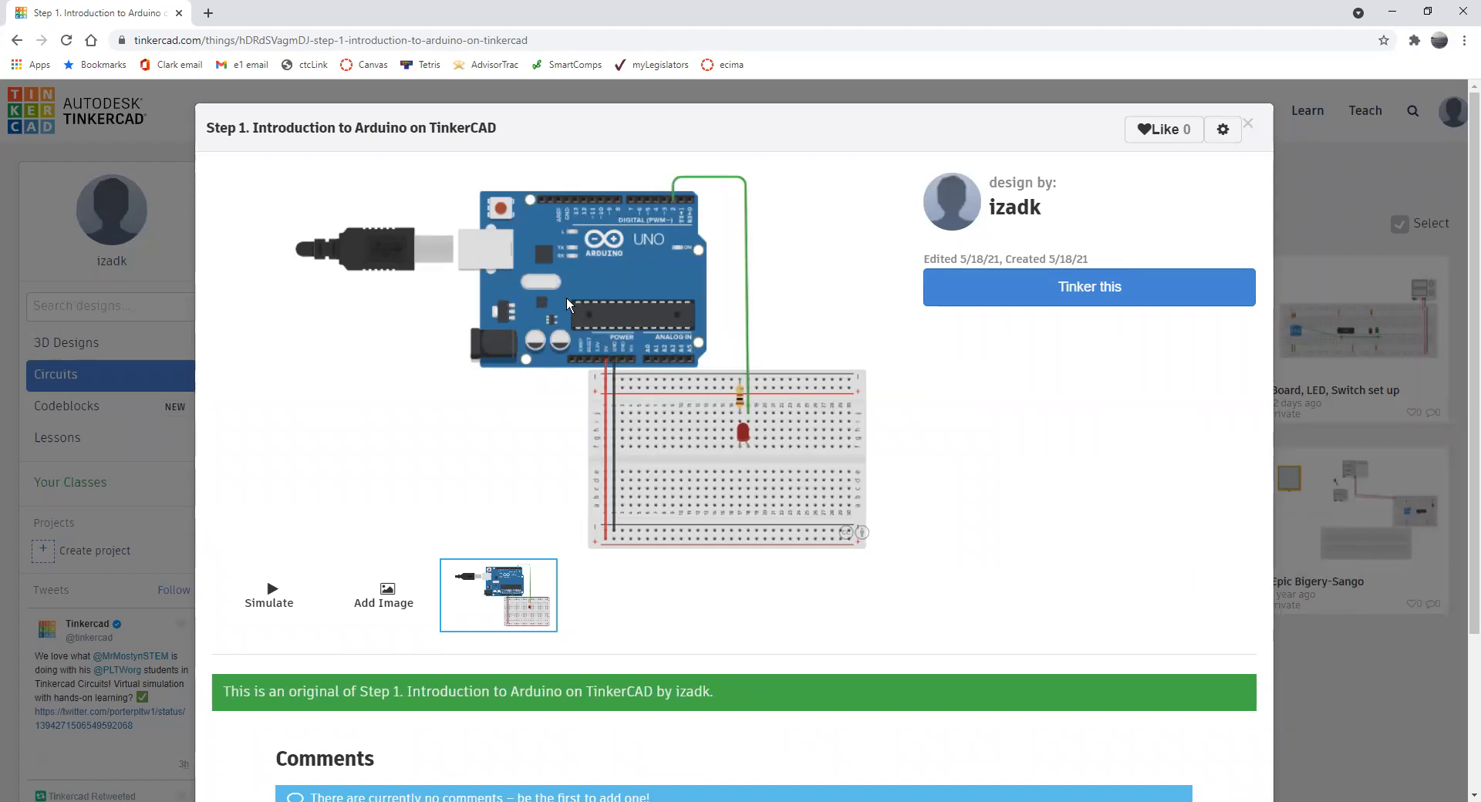
mouse_move(576, 295)
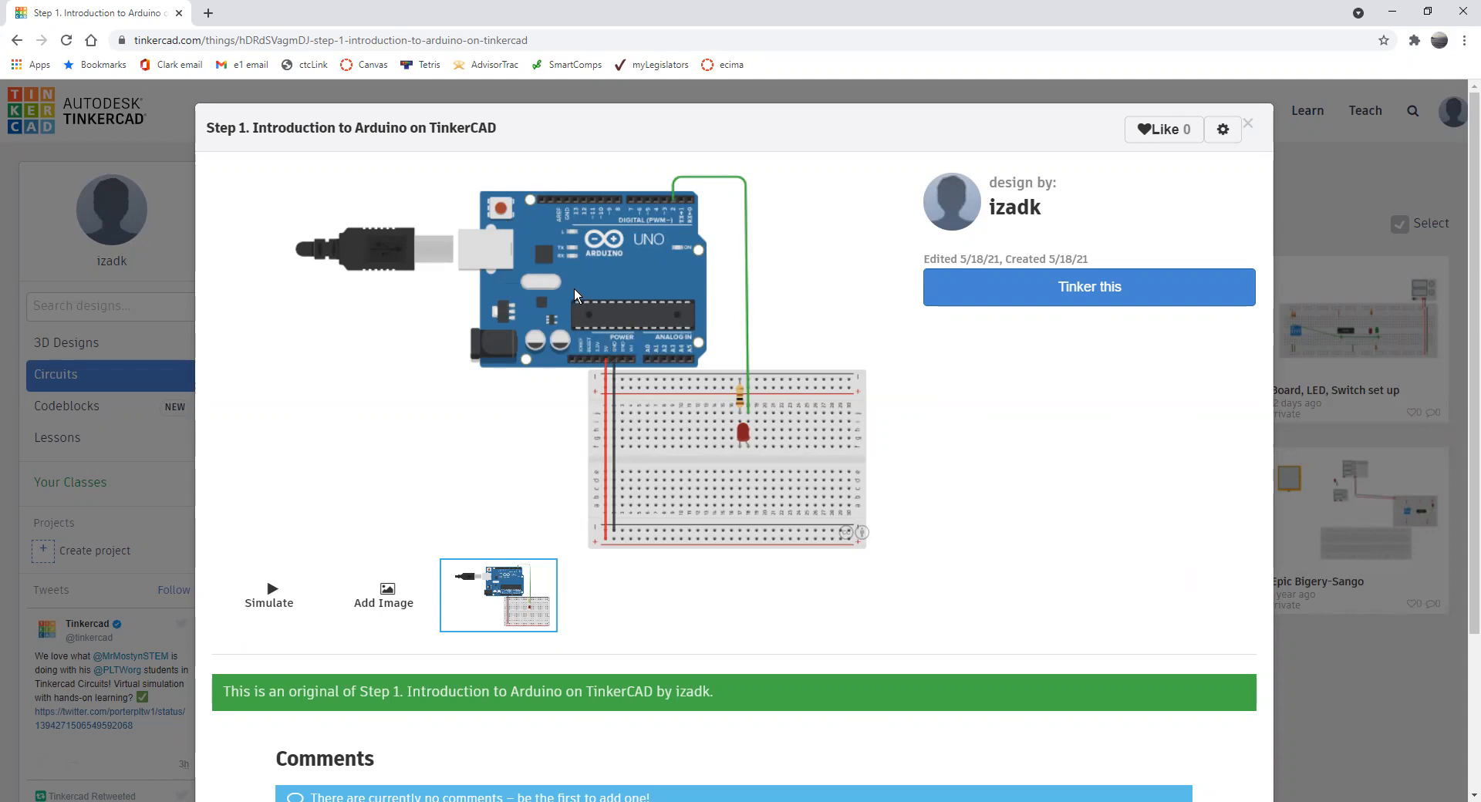
mouse_move(650, 253)
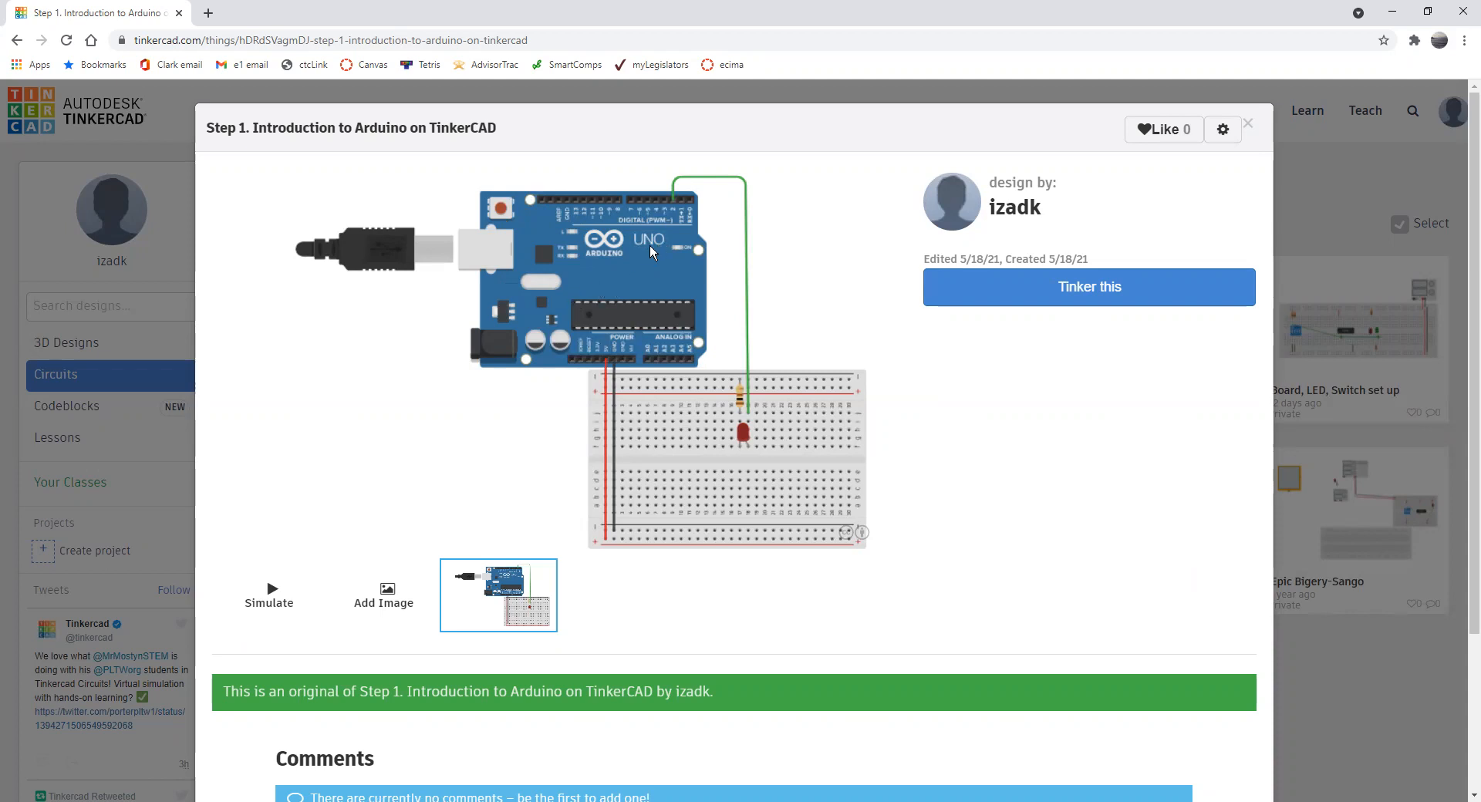
mouse_move(476, 275)
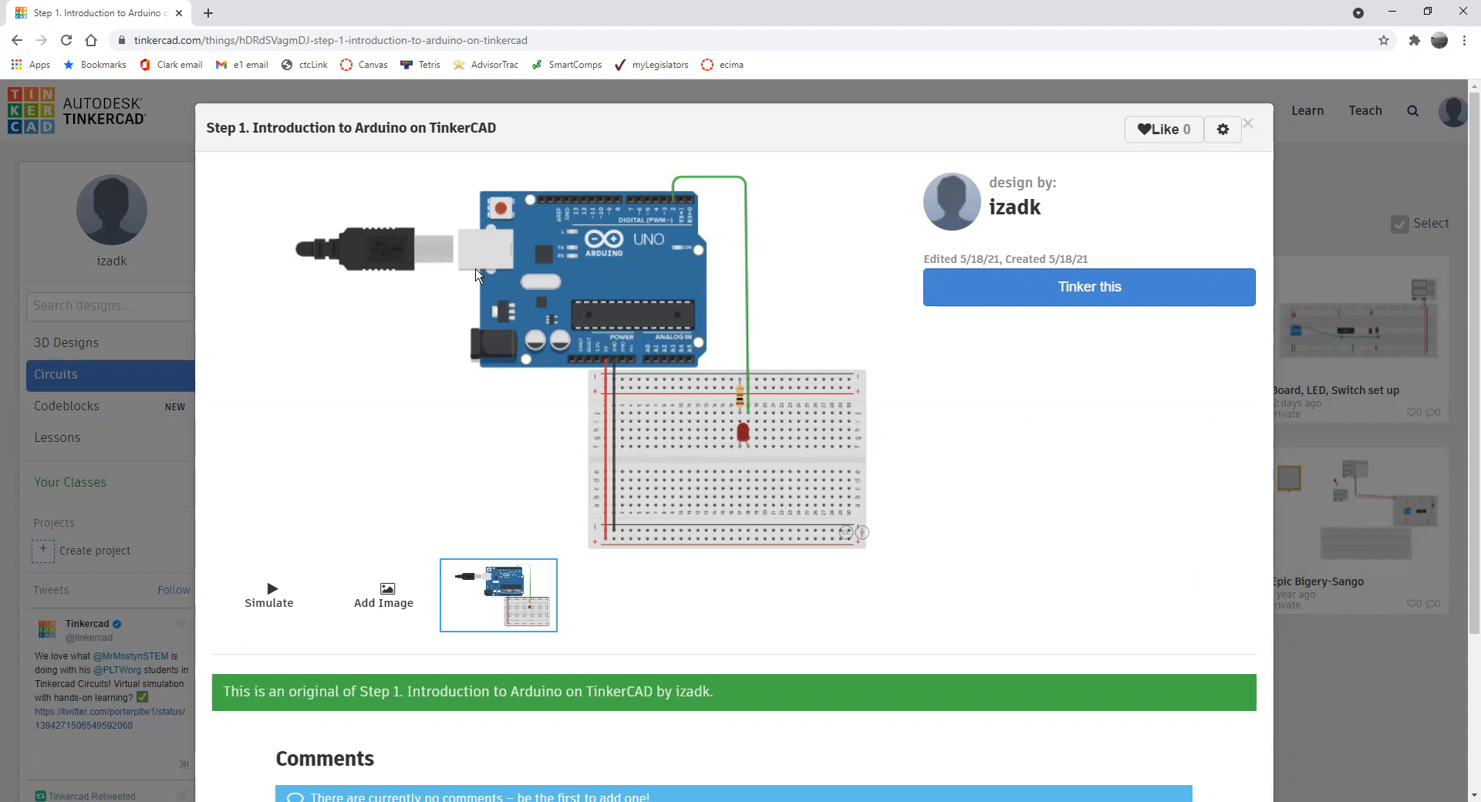
mouse_move(322, 268)
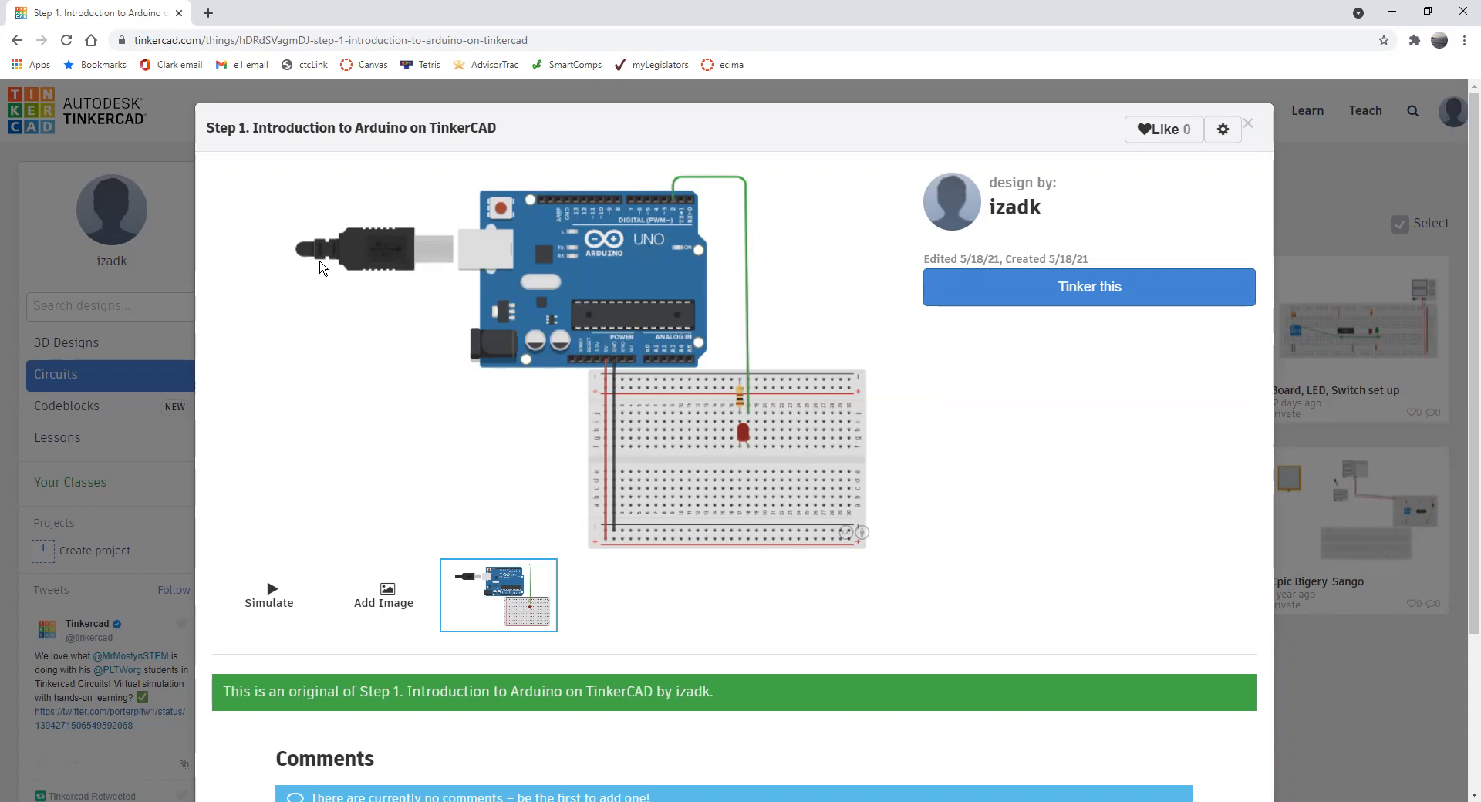
mouse_move(336, 262)
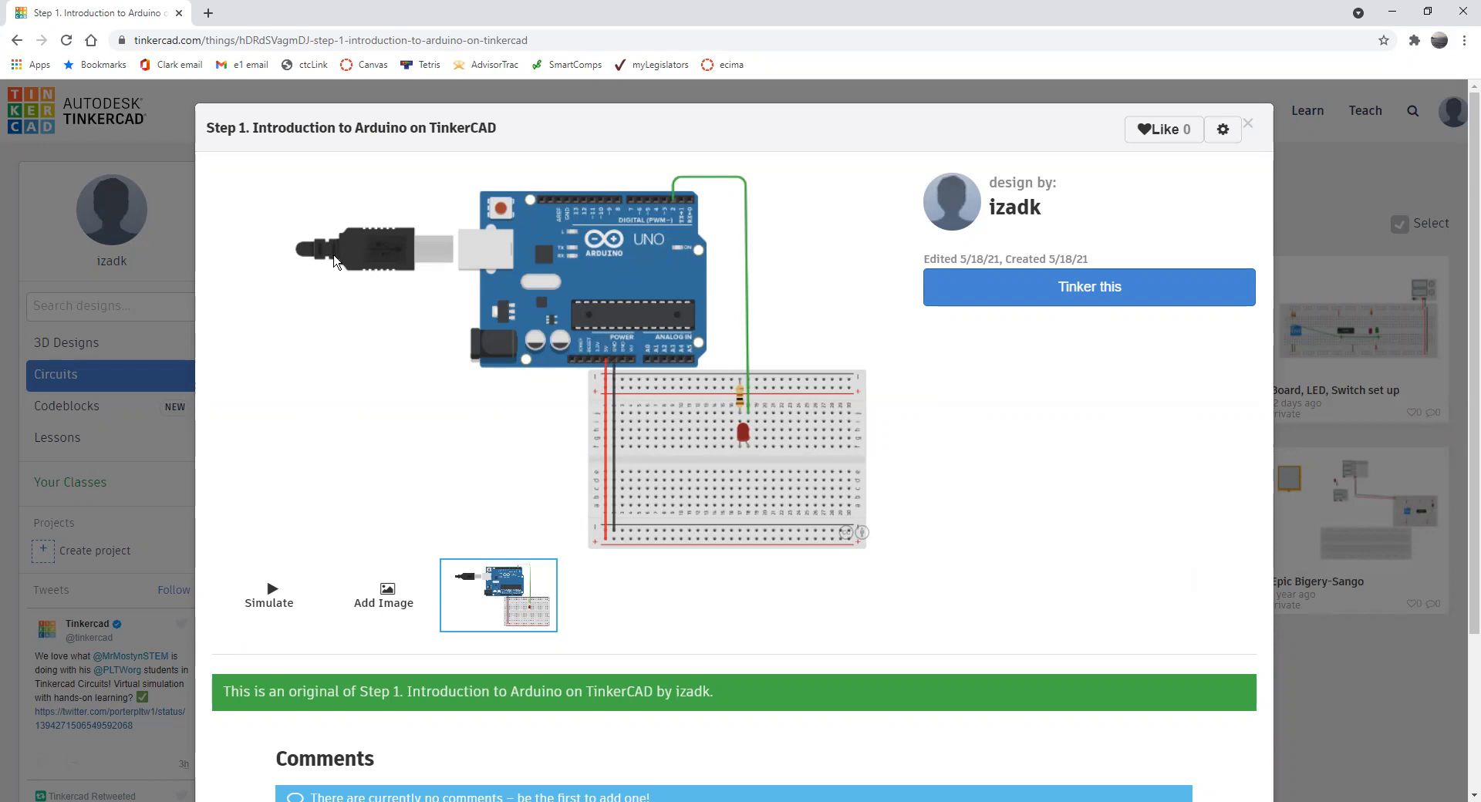
mouse_move(391, 264)
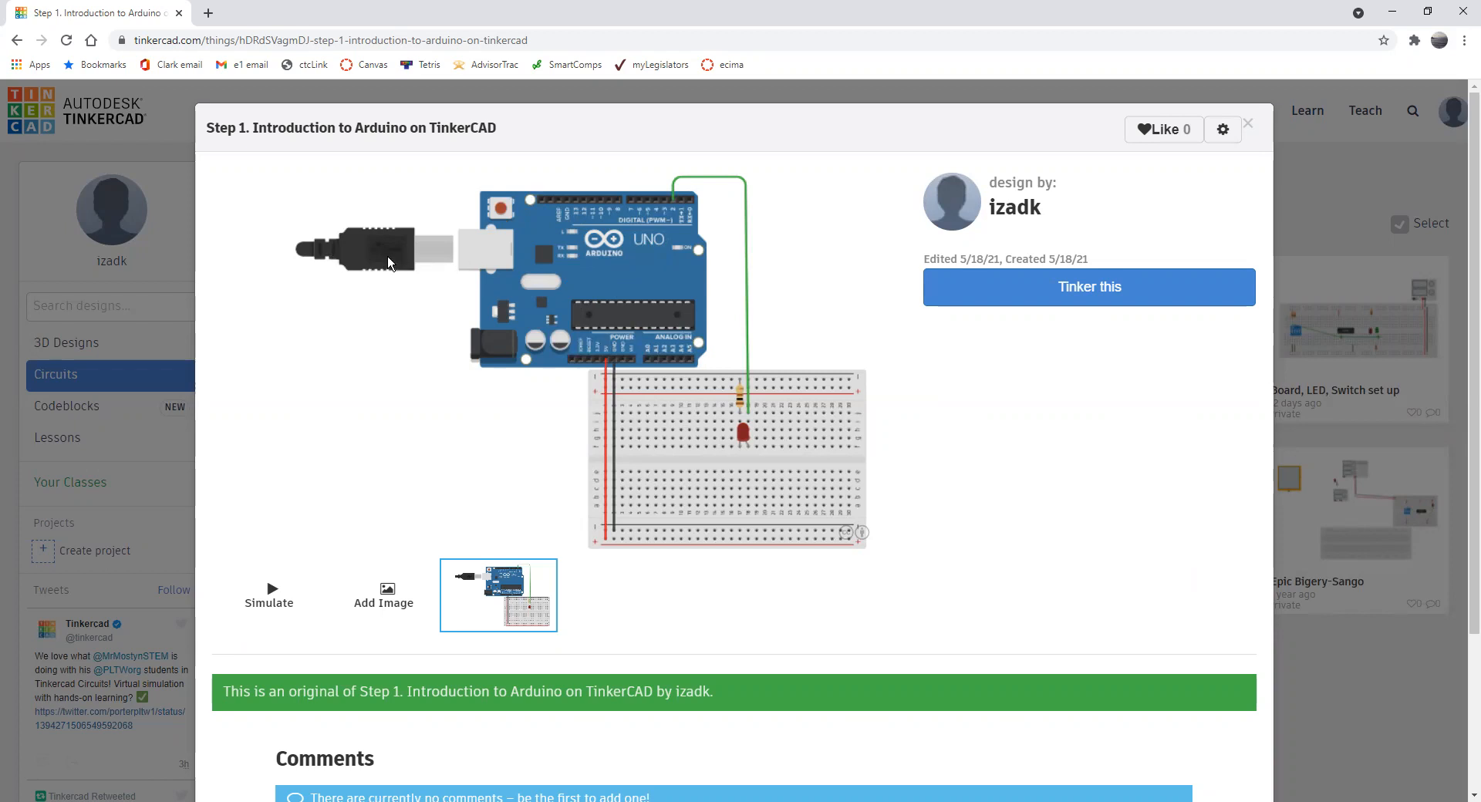
mouse_move(385, 269)
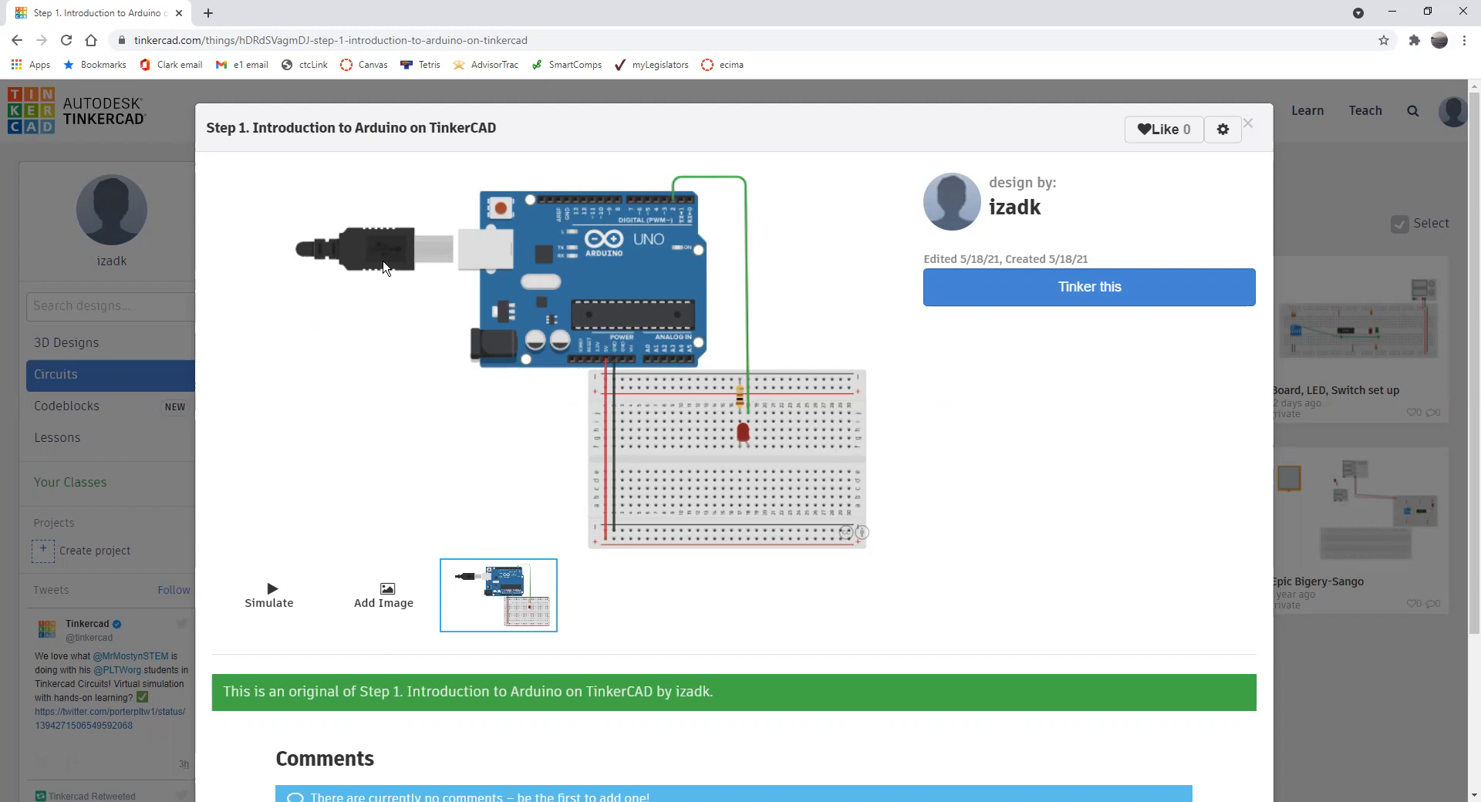
mouse_move(734, 308)
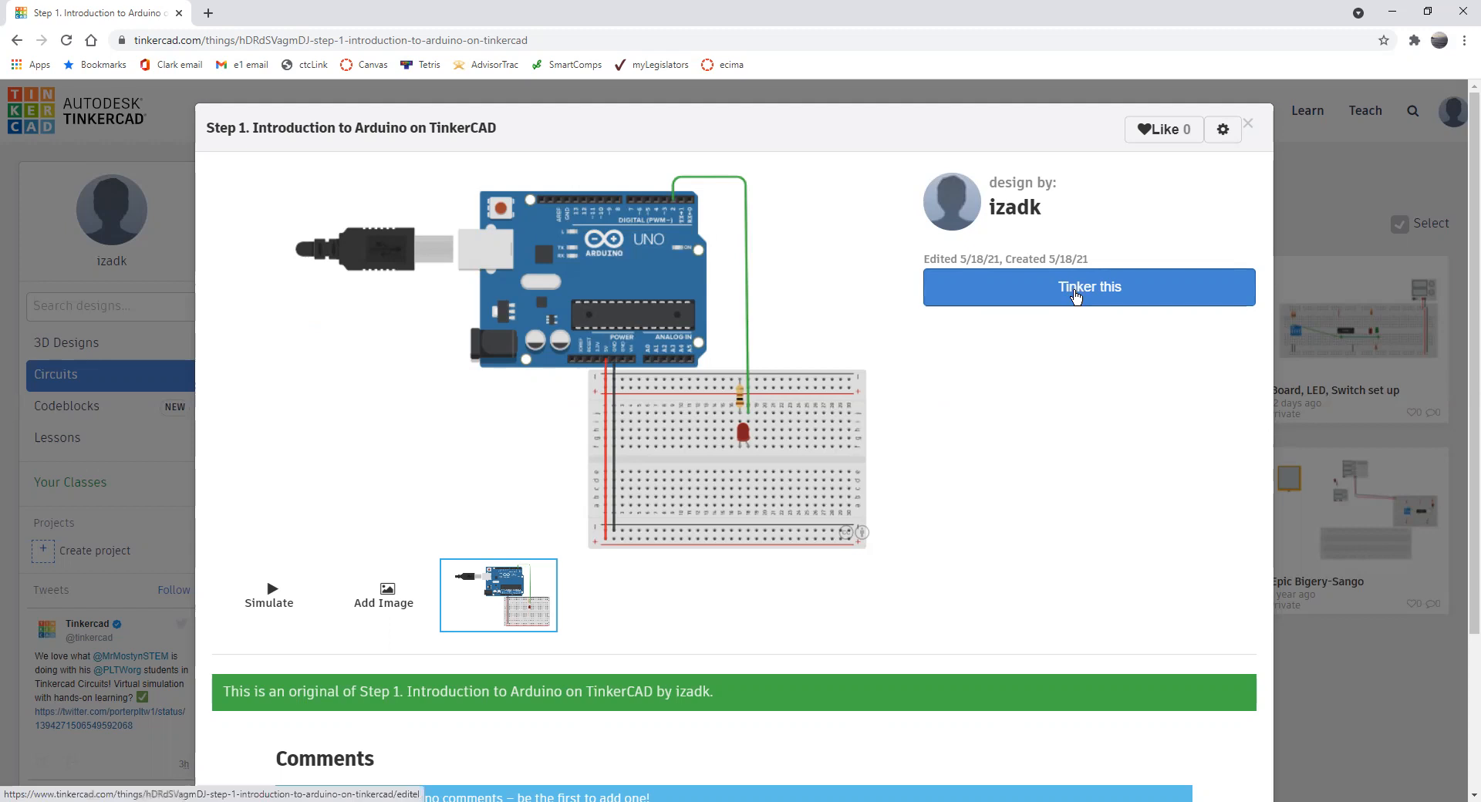
- Open the circuit in the editor, then delete the Arduino, its code and the USB Connection note
left_click(1089, 287)
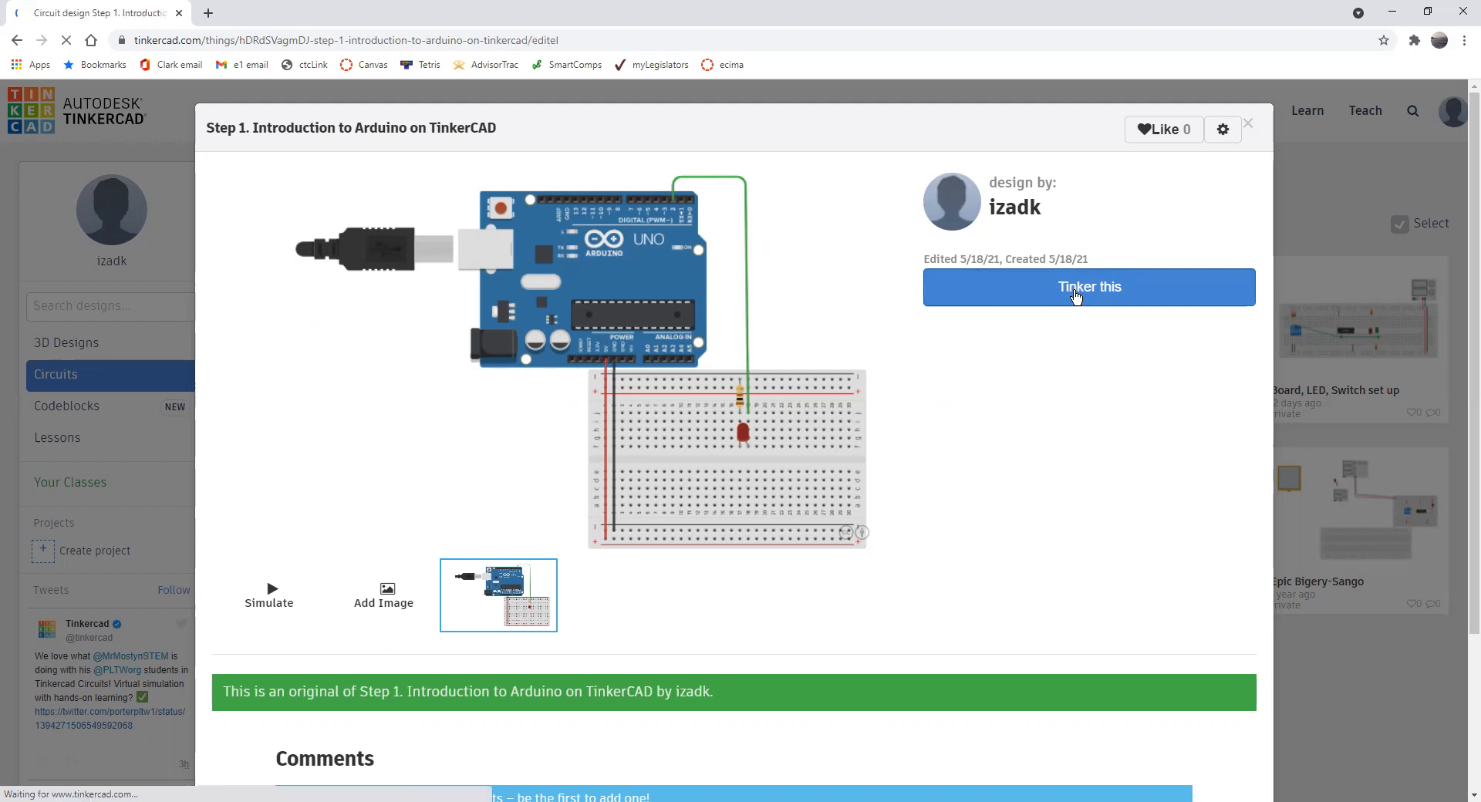
left_click(1089, 287)
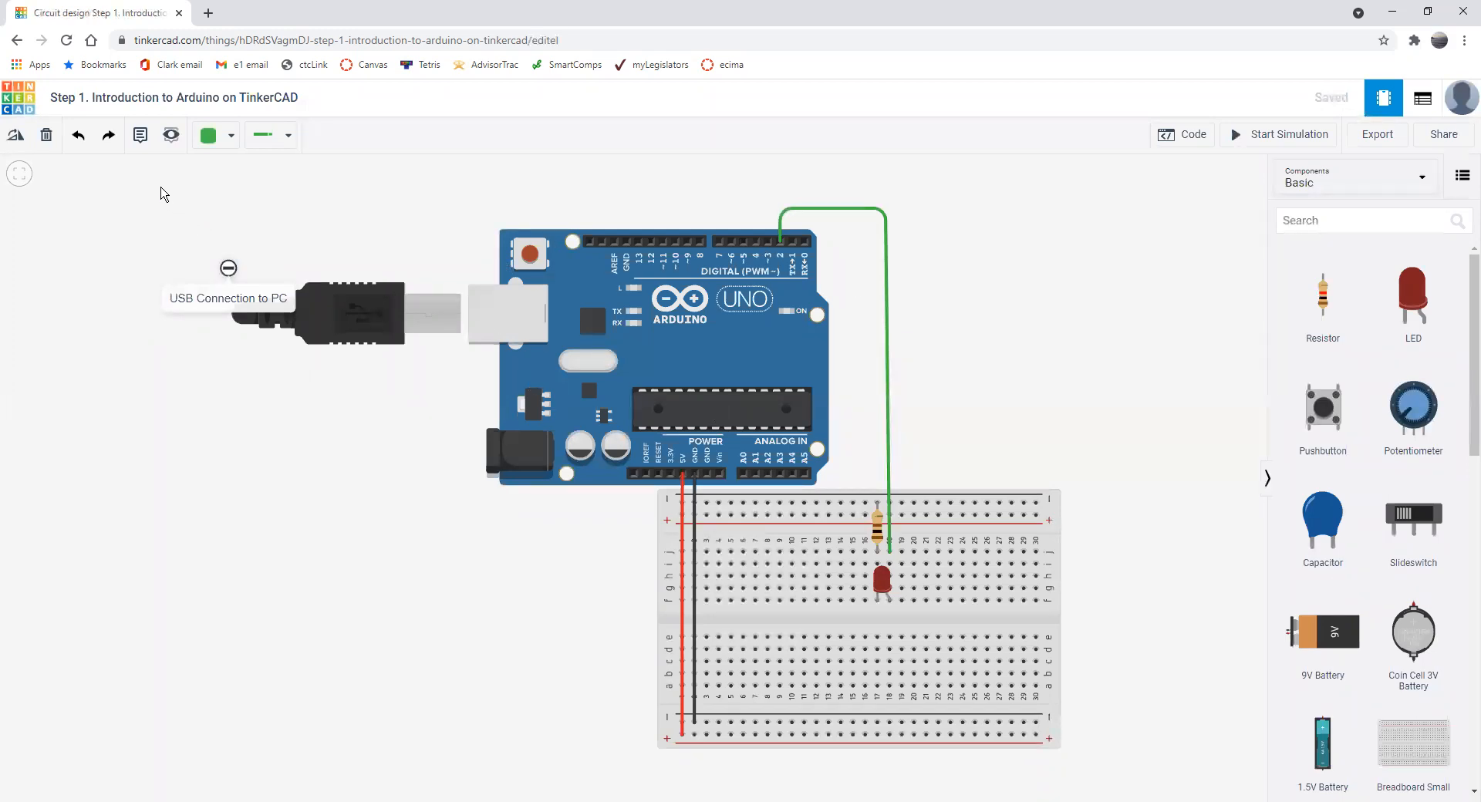
mouse_move(199, 191)
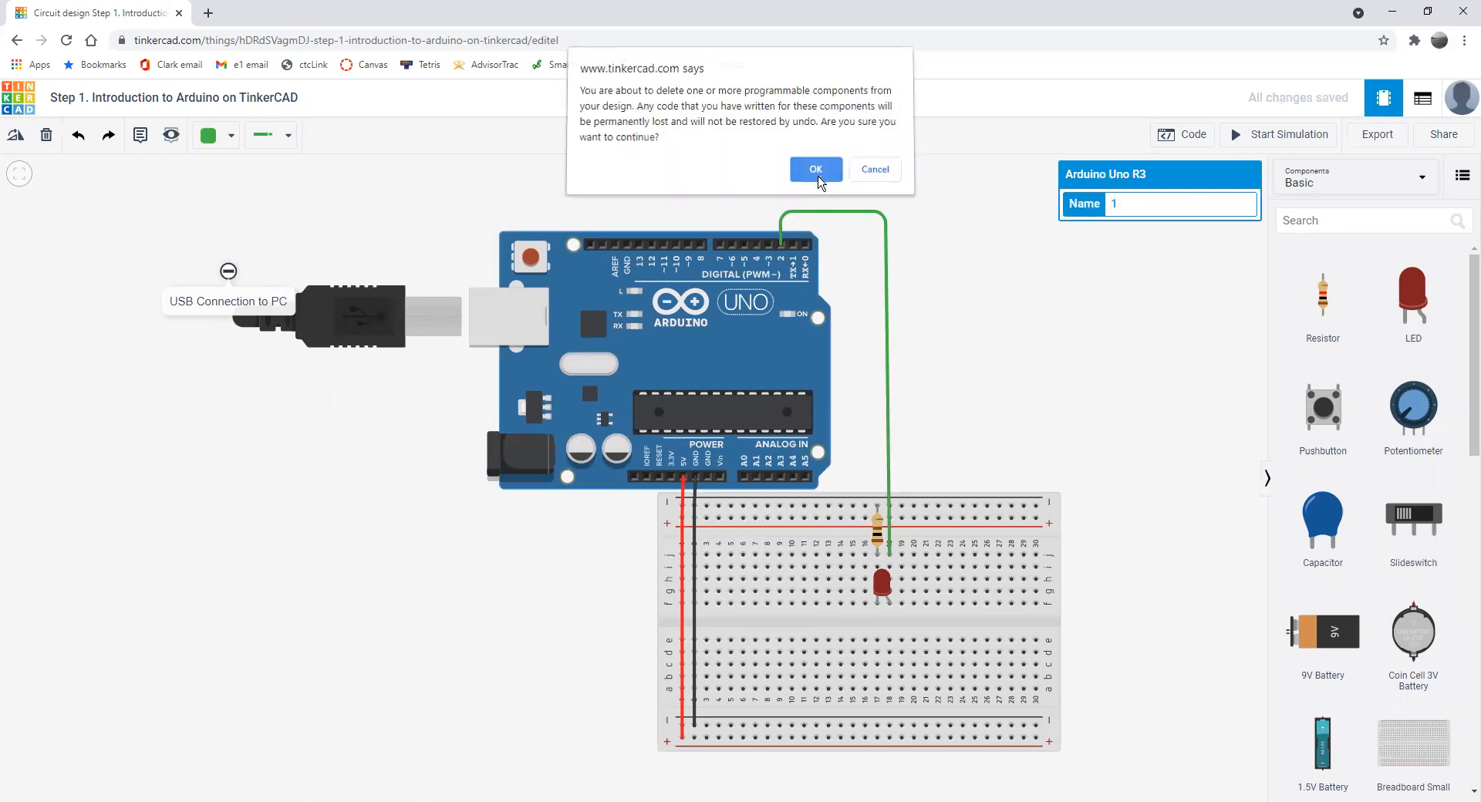
left_click(816, 169)
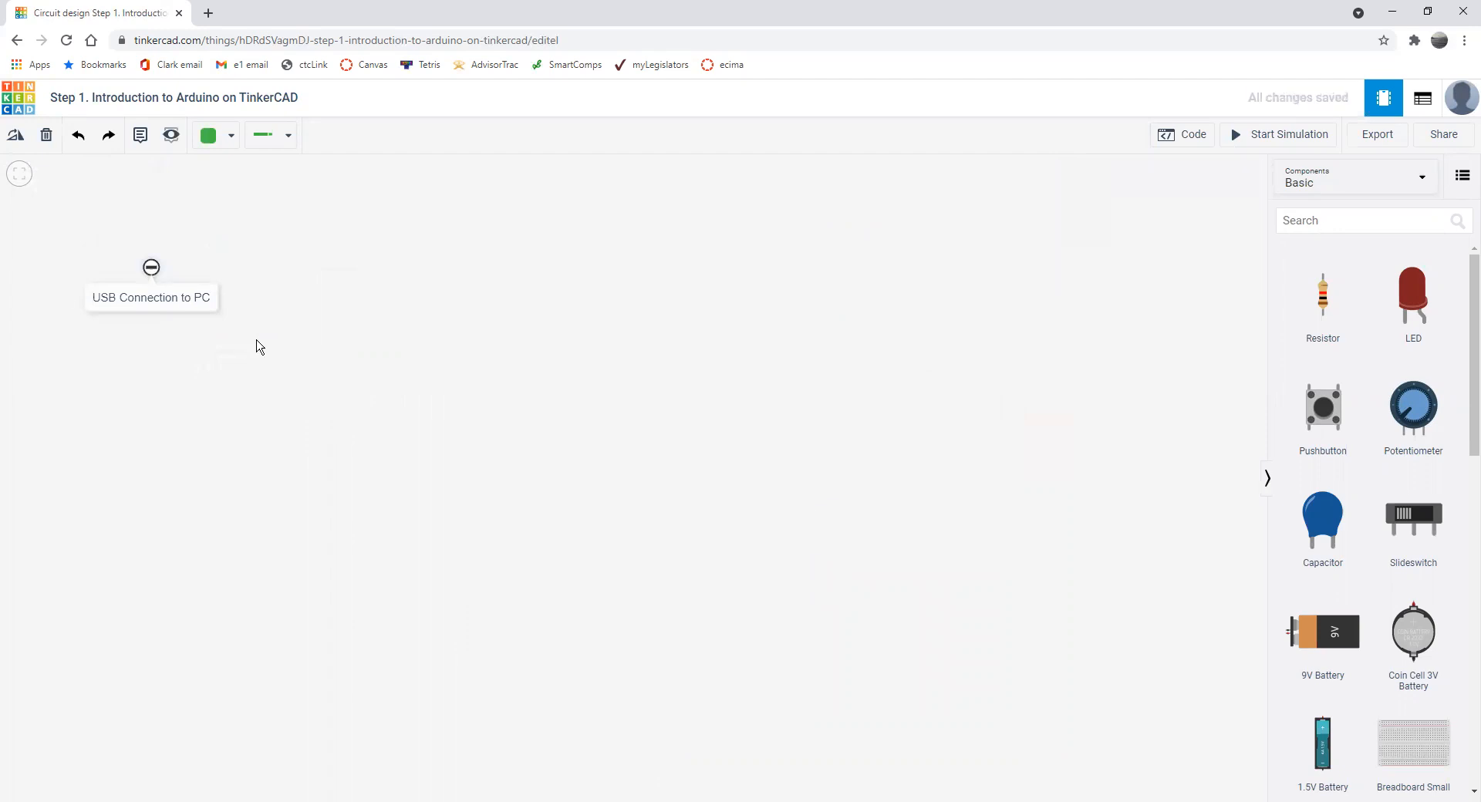
left_click(150, 297)
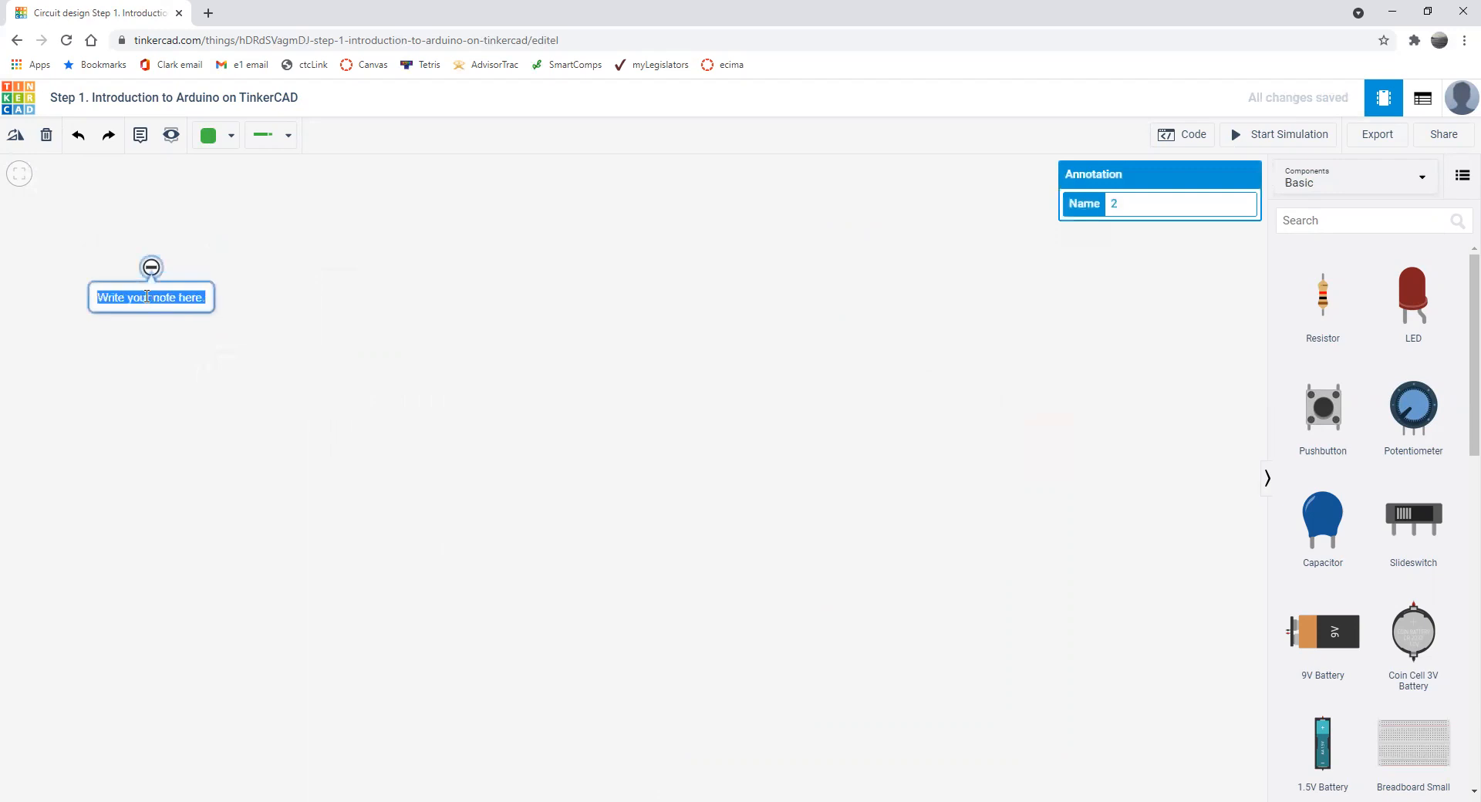
mouse_move(158, 275)
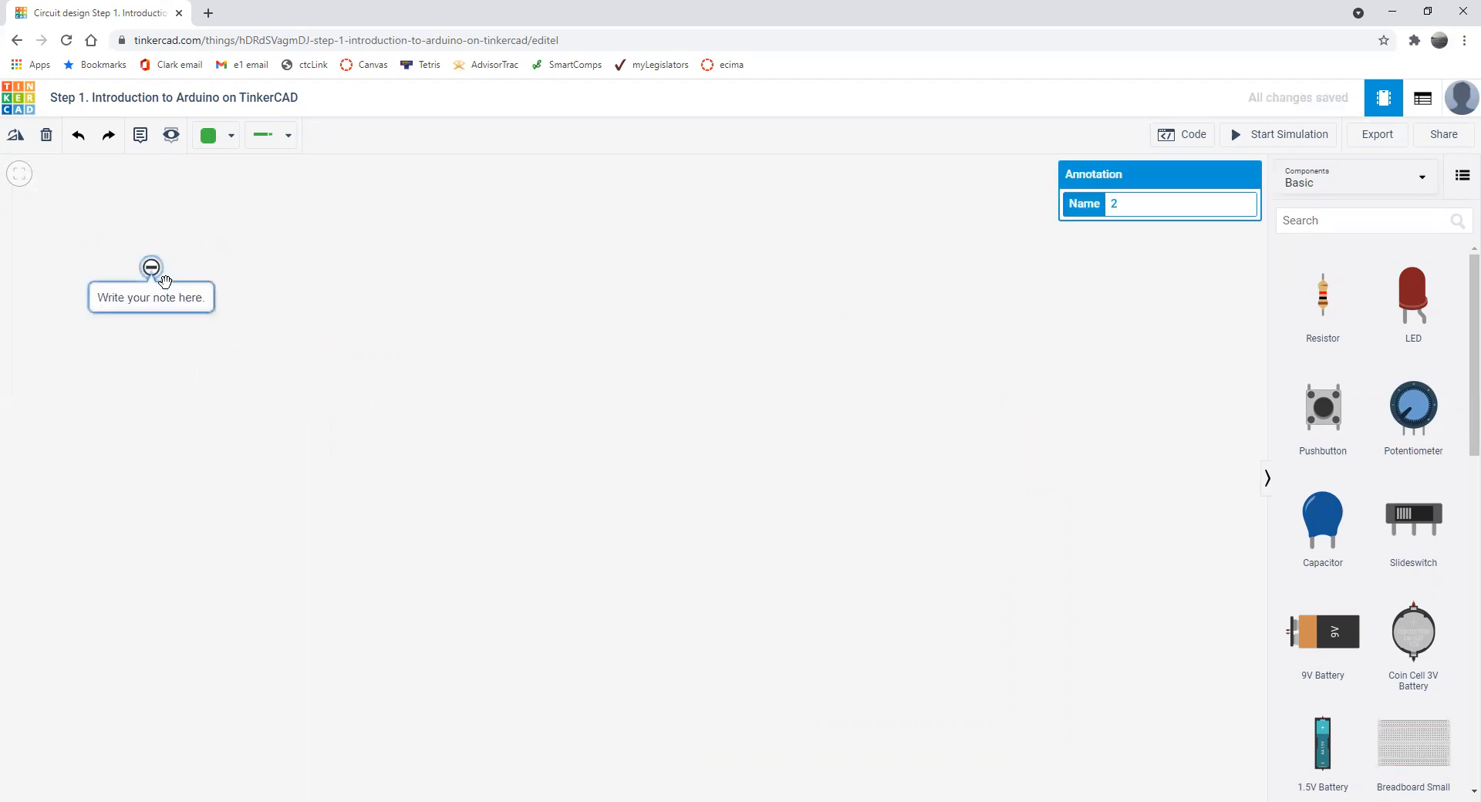
left_click(151, 269)
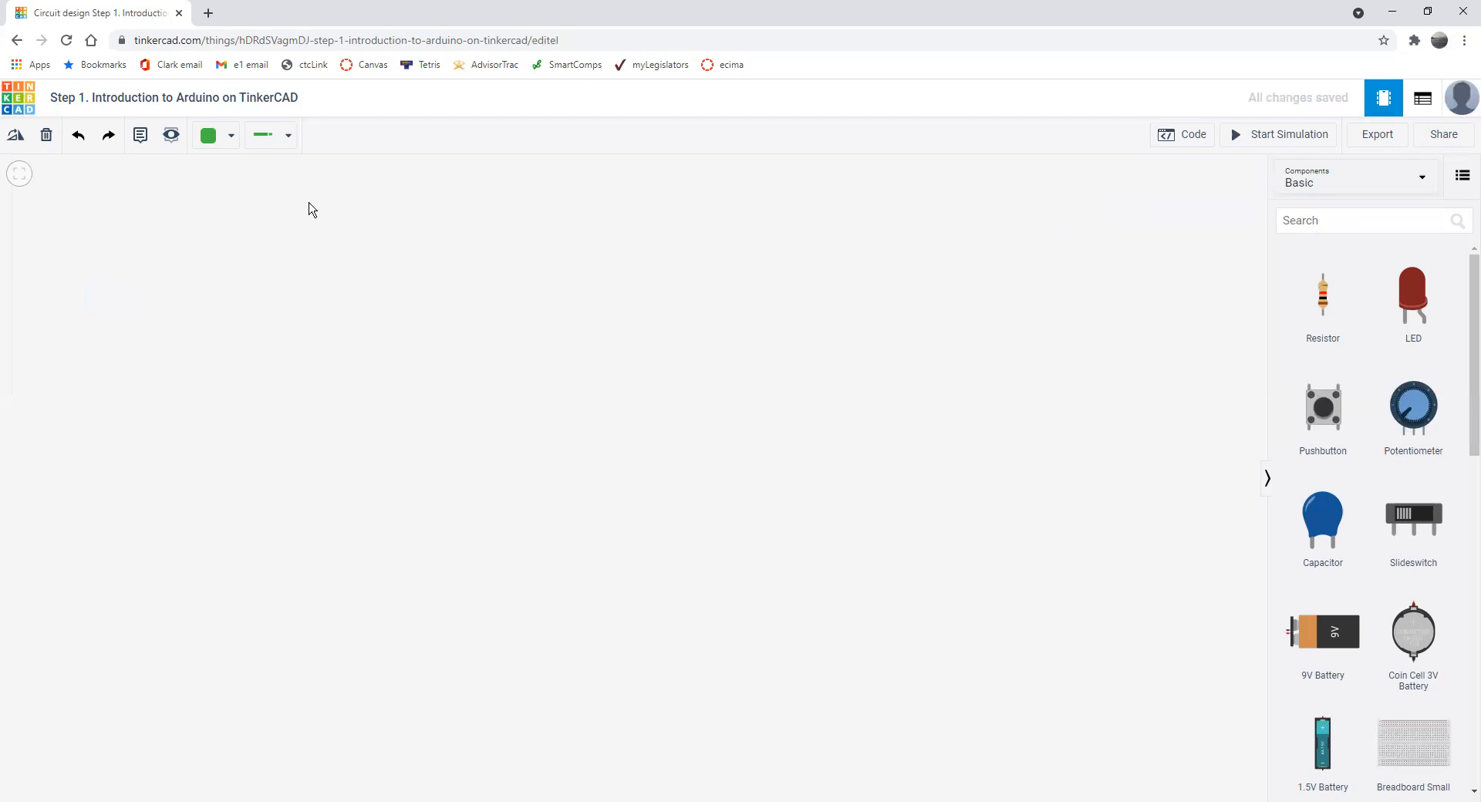
- Search the component library for 'ardu' and add an Arduino Uno R3 to the canvas
left_click(1369, 220)
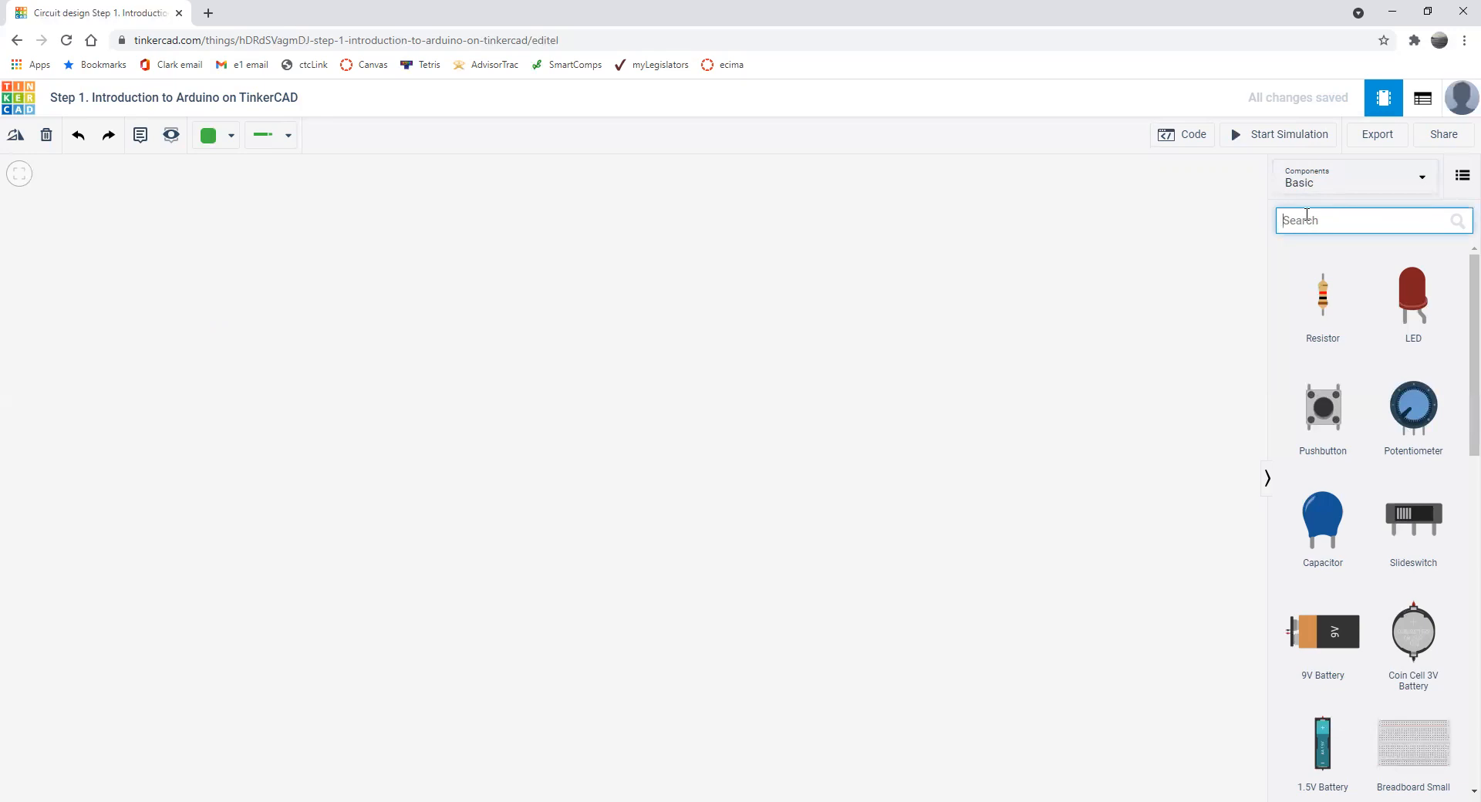
type("a")
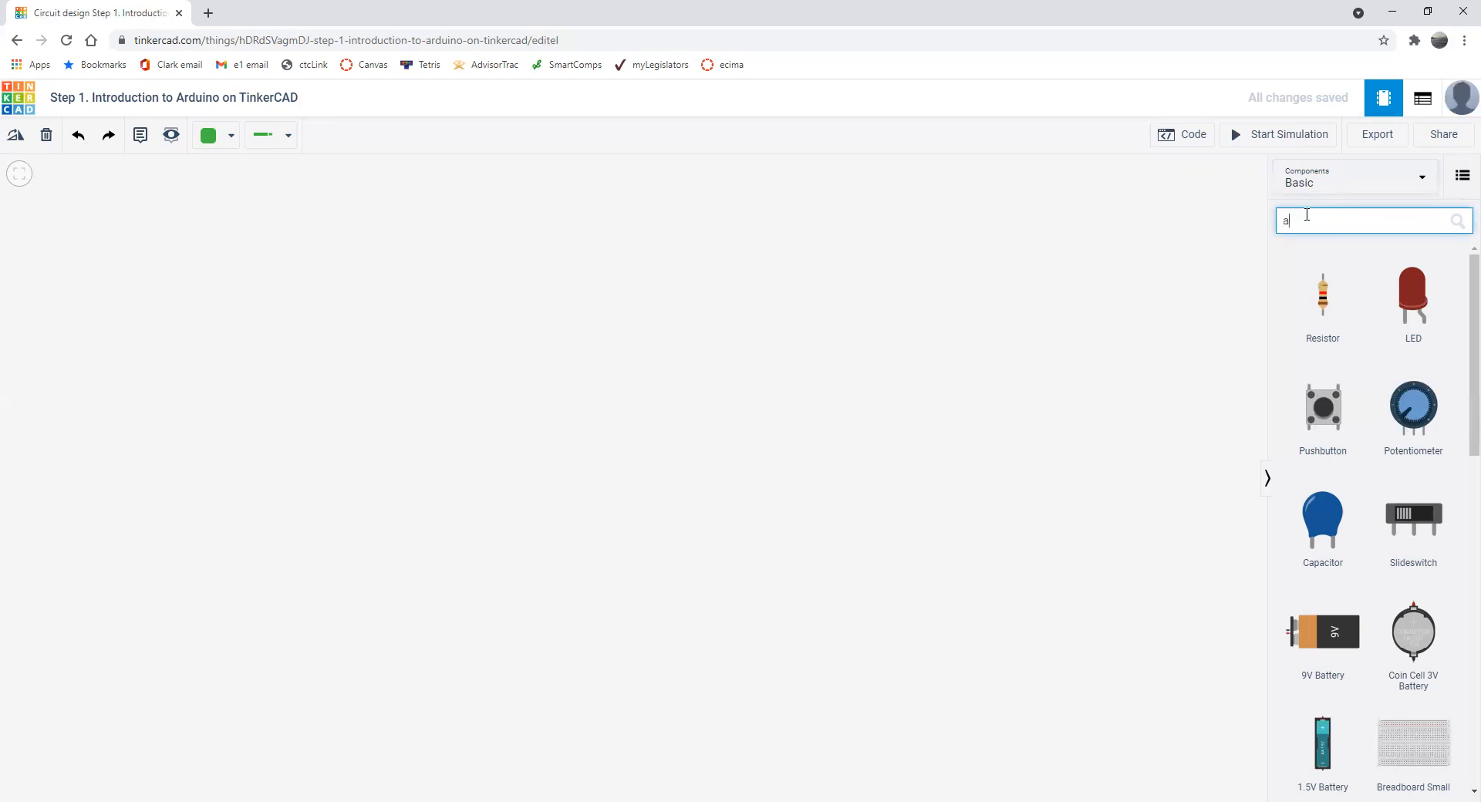
type("rdu")
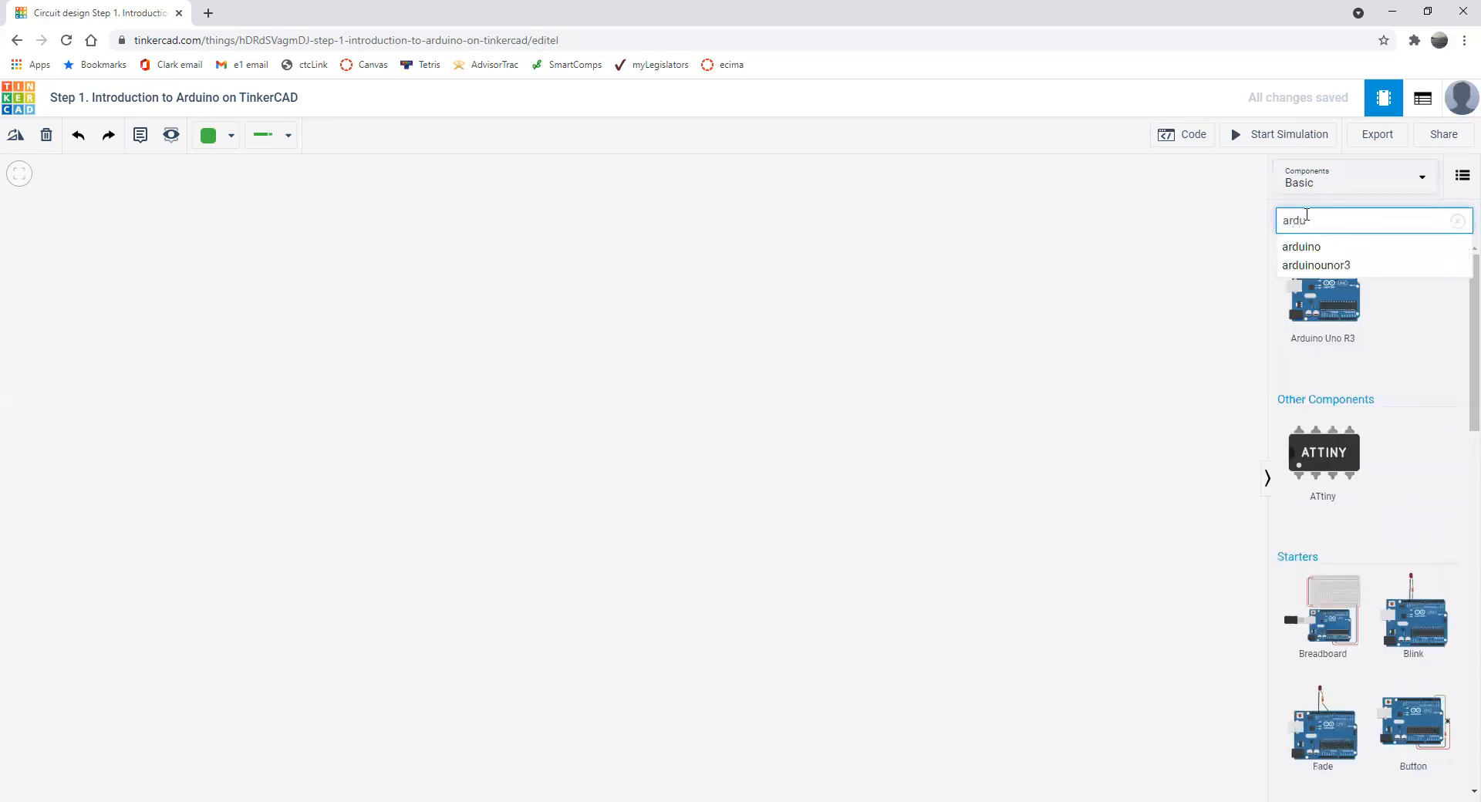
mouse_move(1349, 321)
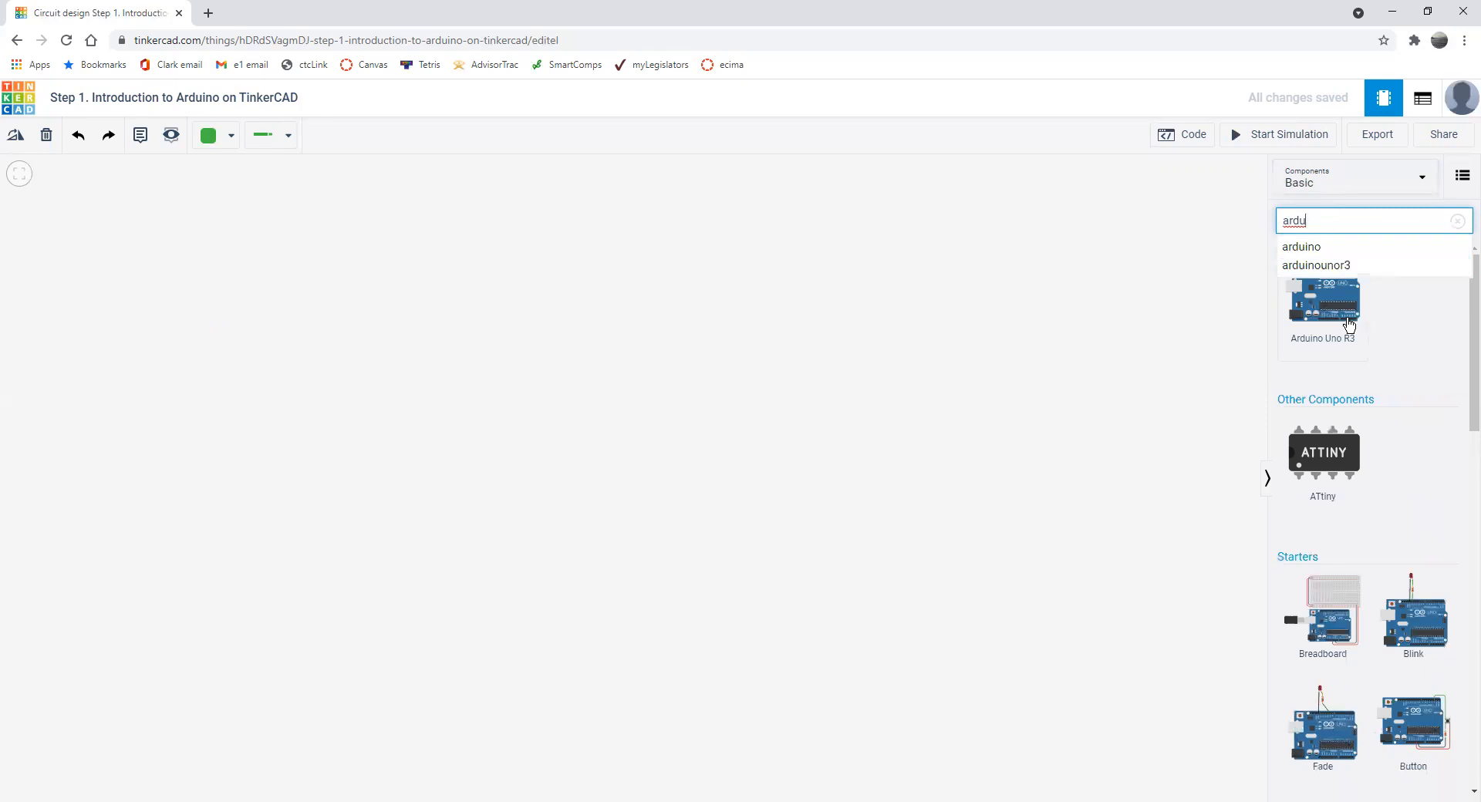
left_click(1322, 306)
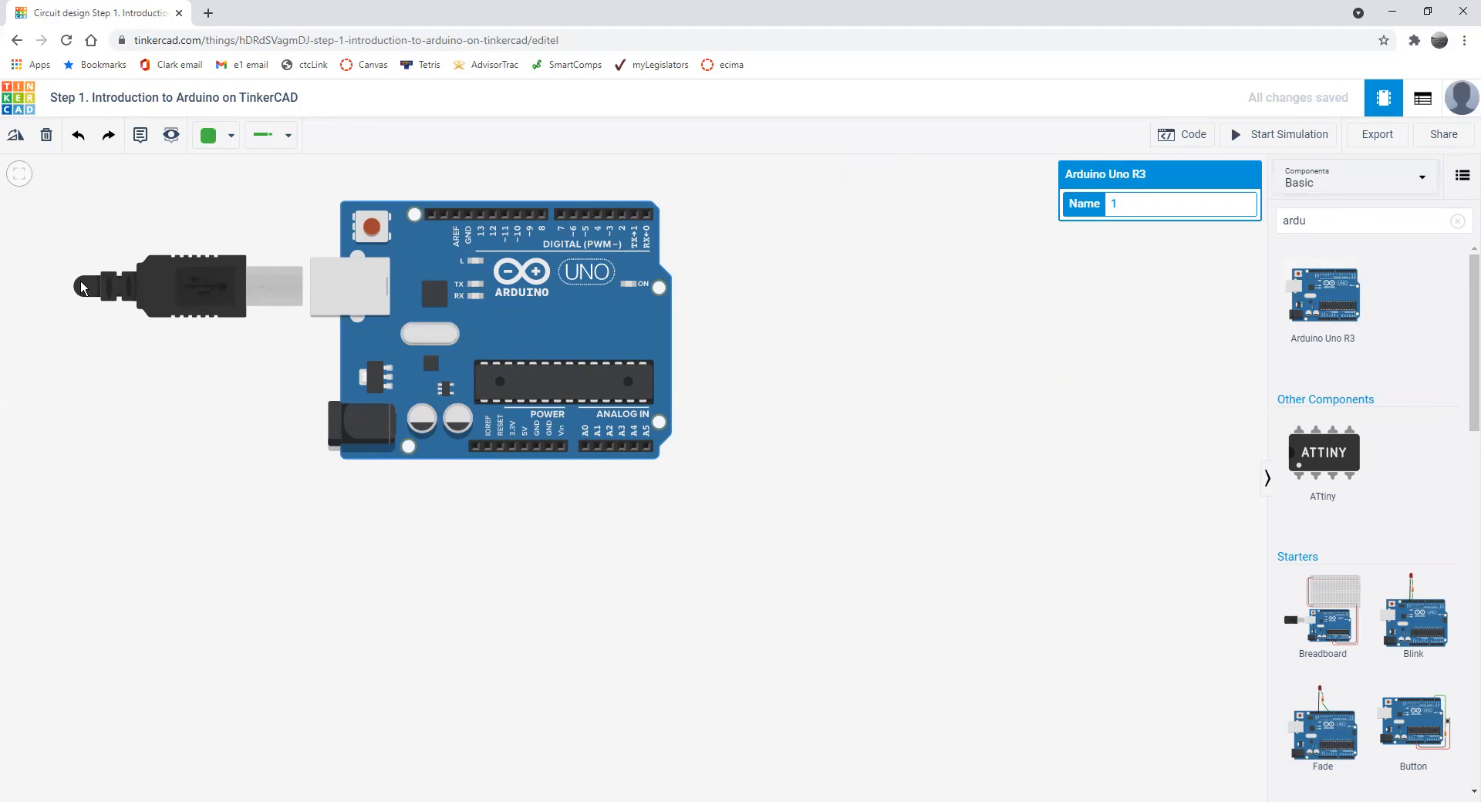
mouse_move(96, 300)
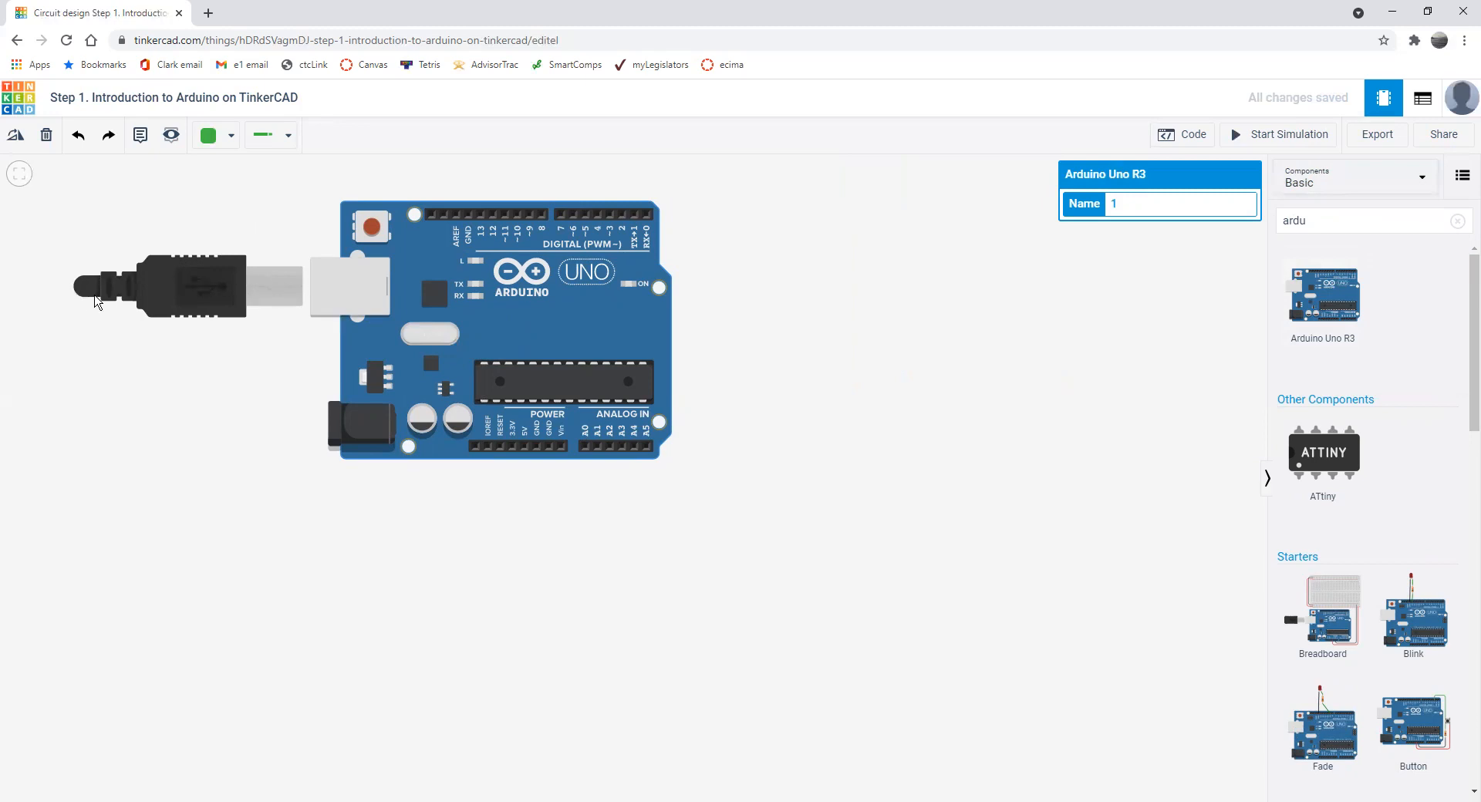
mouse_move(1187, 58)
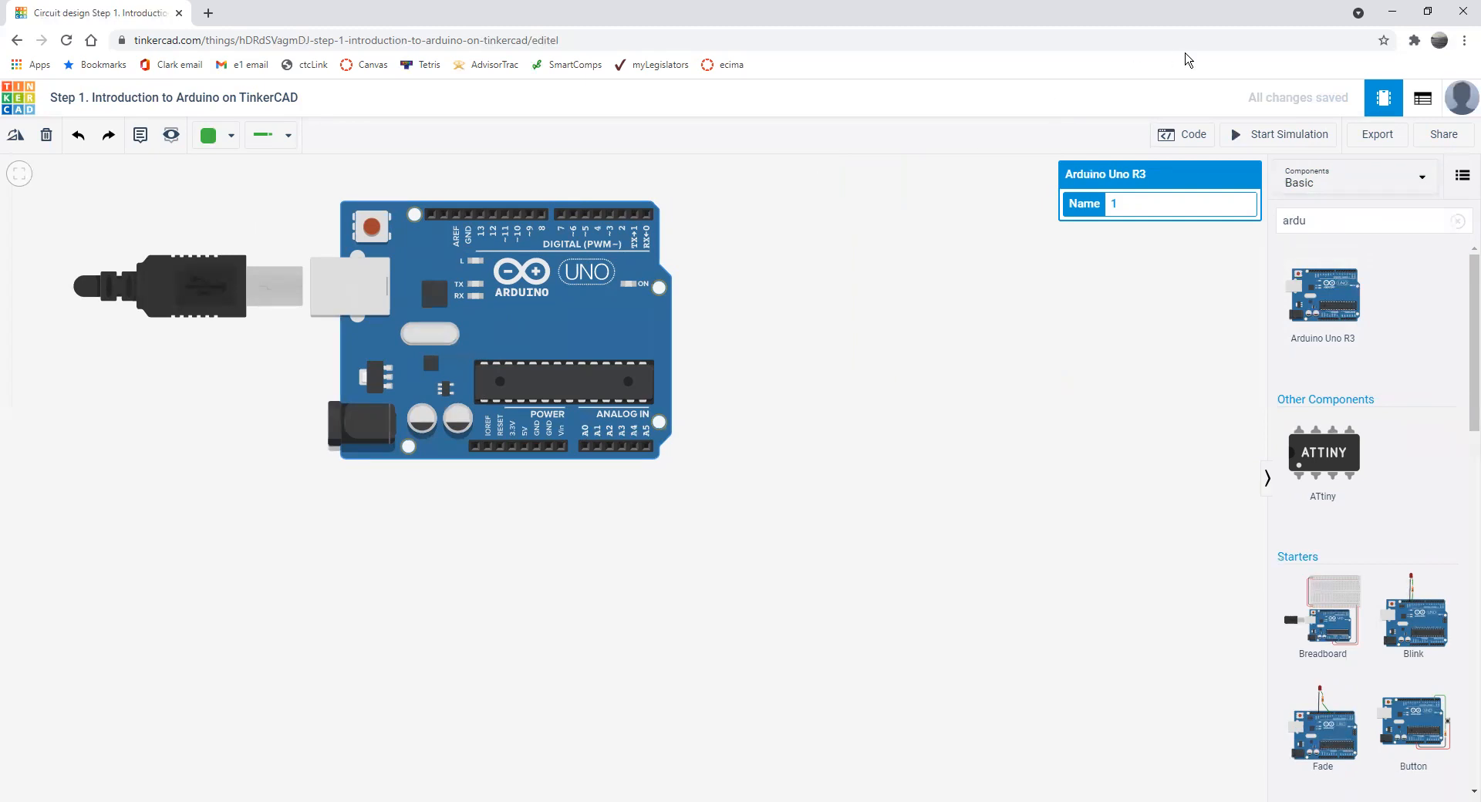
- Switch the Arduino code editor from Blocks to Text only, discarding the blocks
left_click(1193, 134)
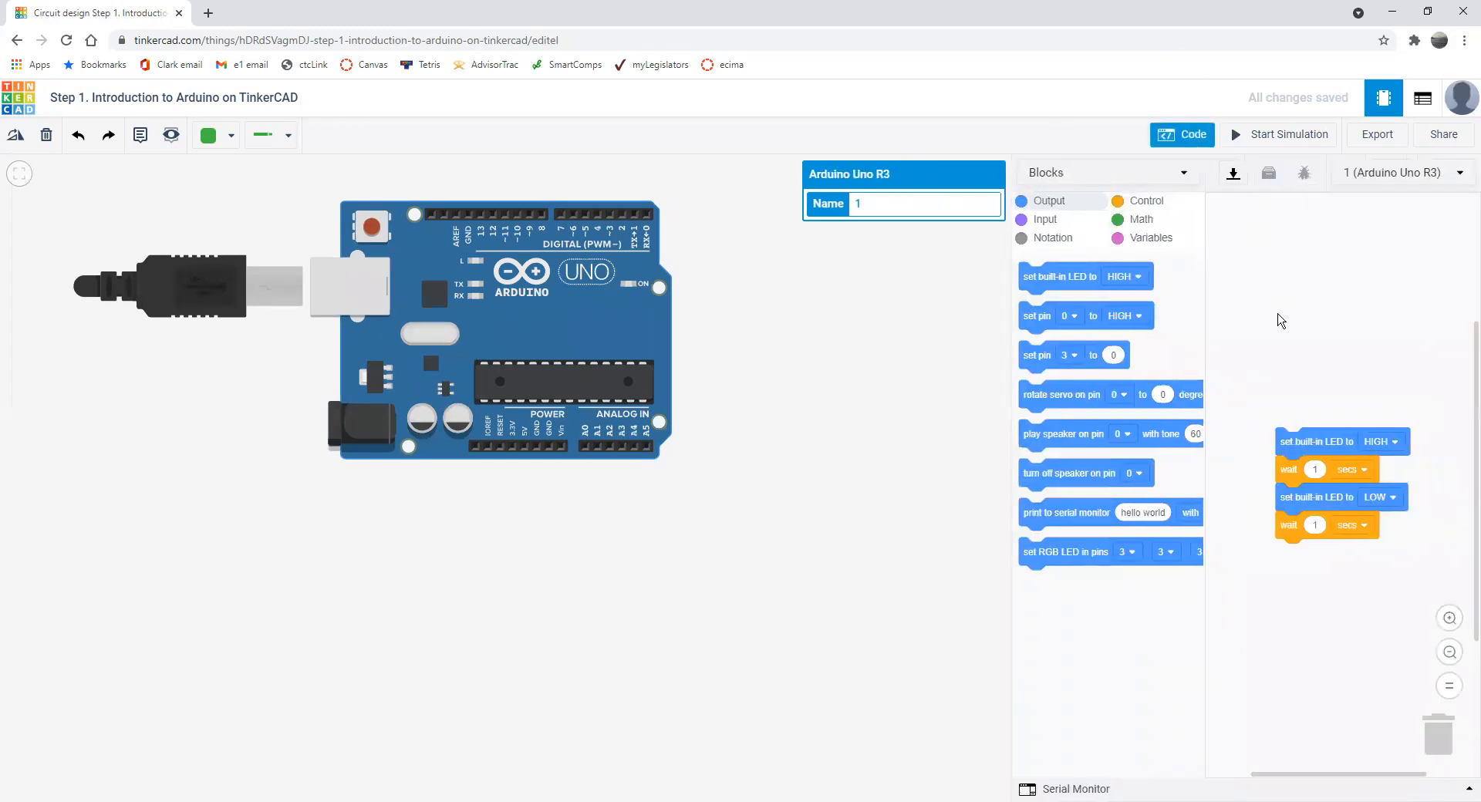
mouse_move(1181, 294)
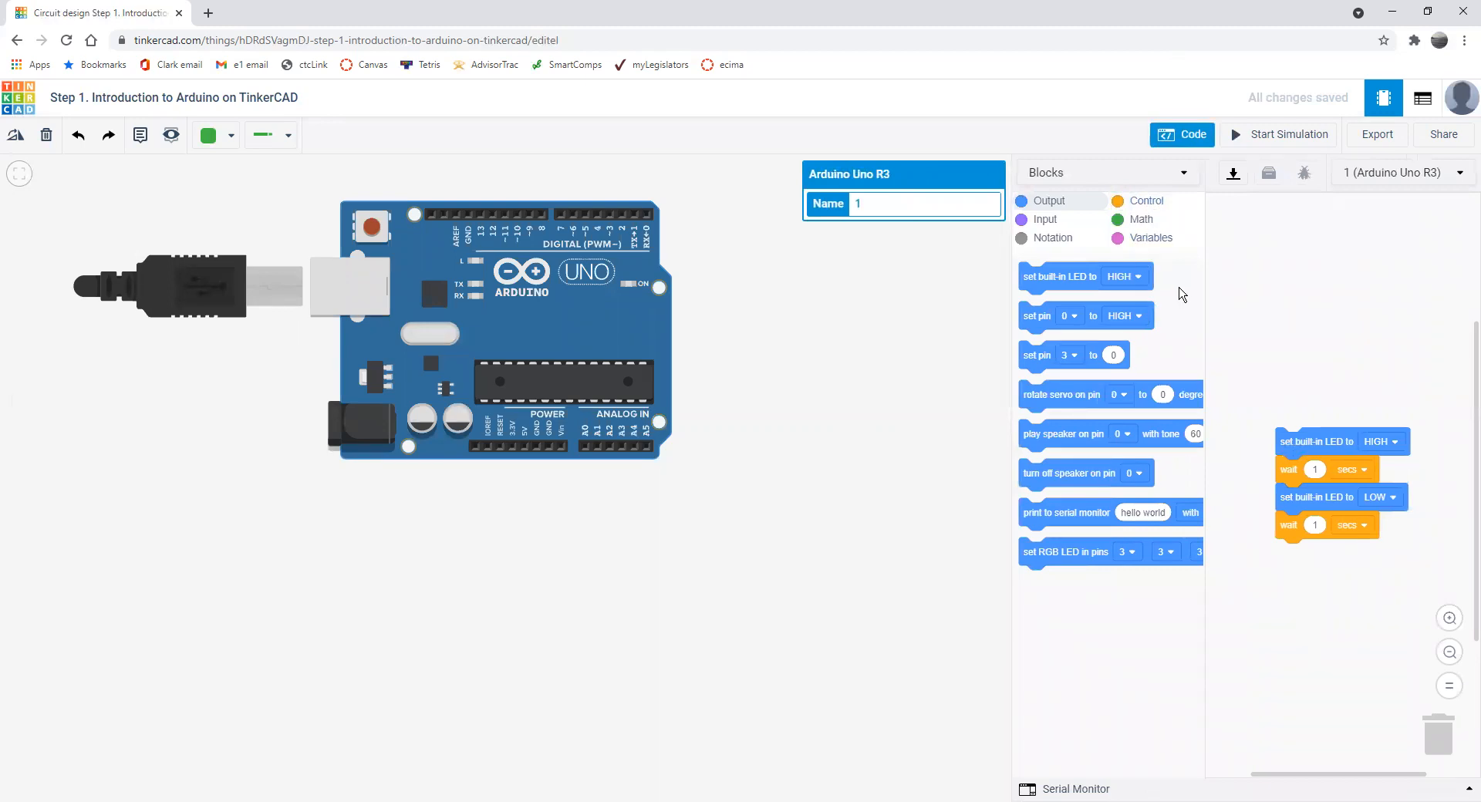
left_click(1107, 171)
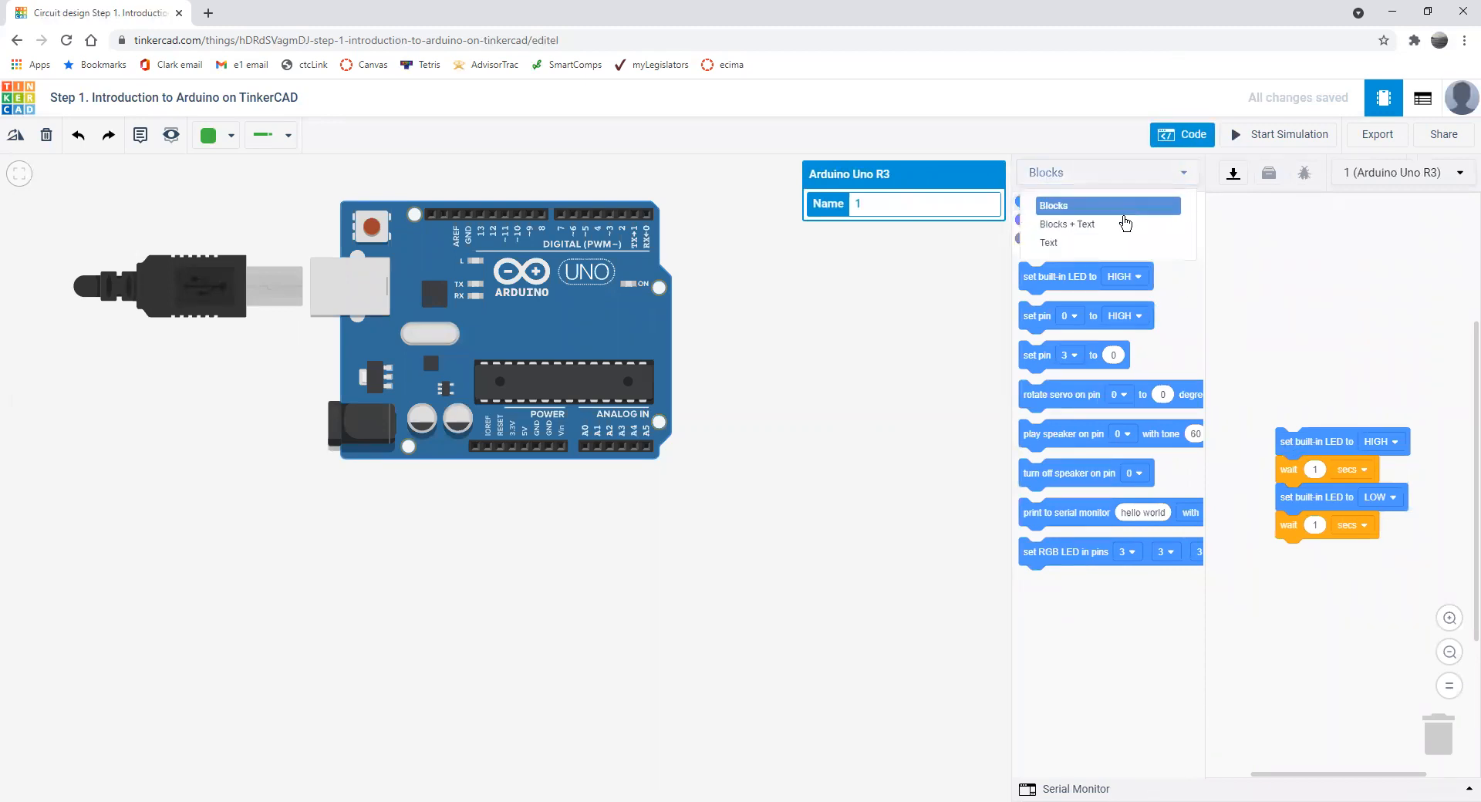
left_click(1067, 223)
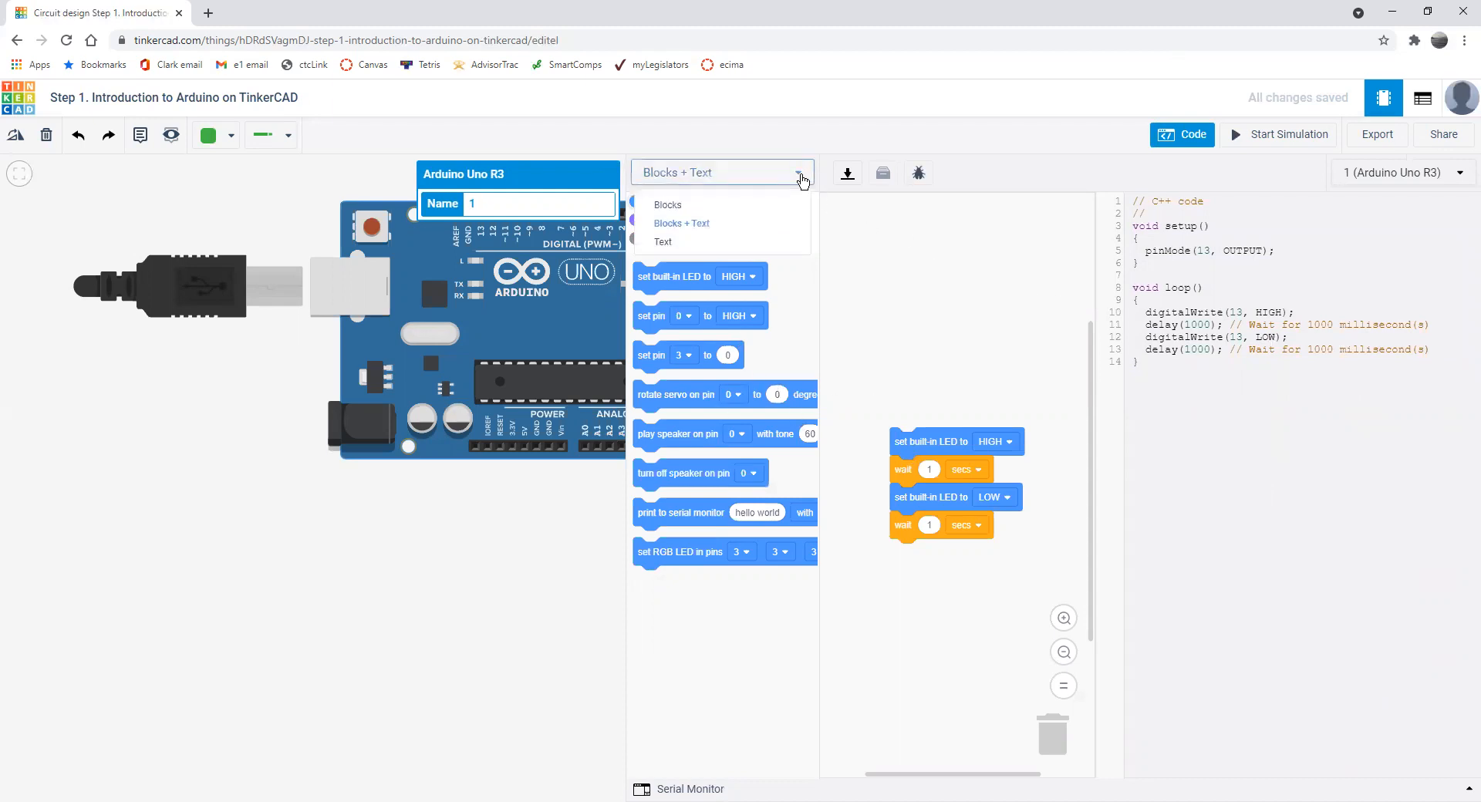
left_click(662, 242)
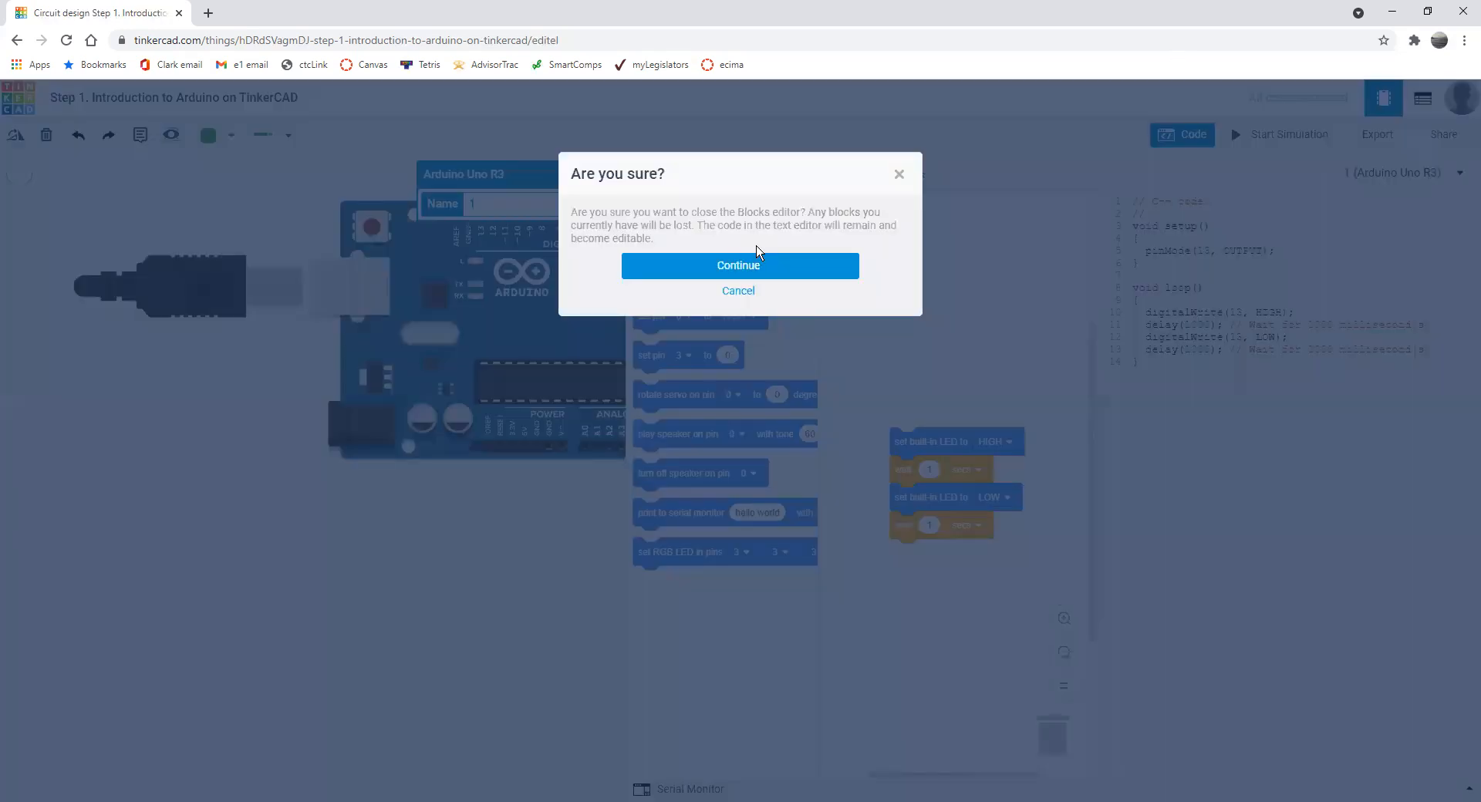
left_click(739, 265)
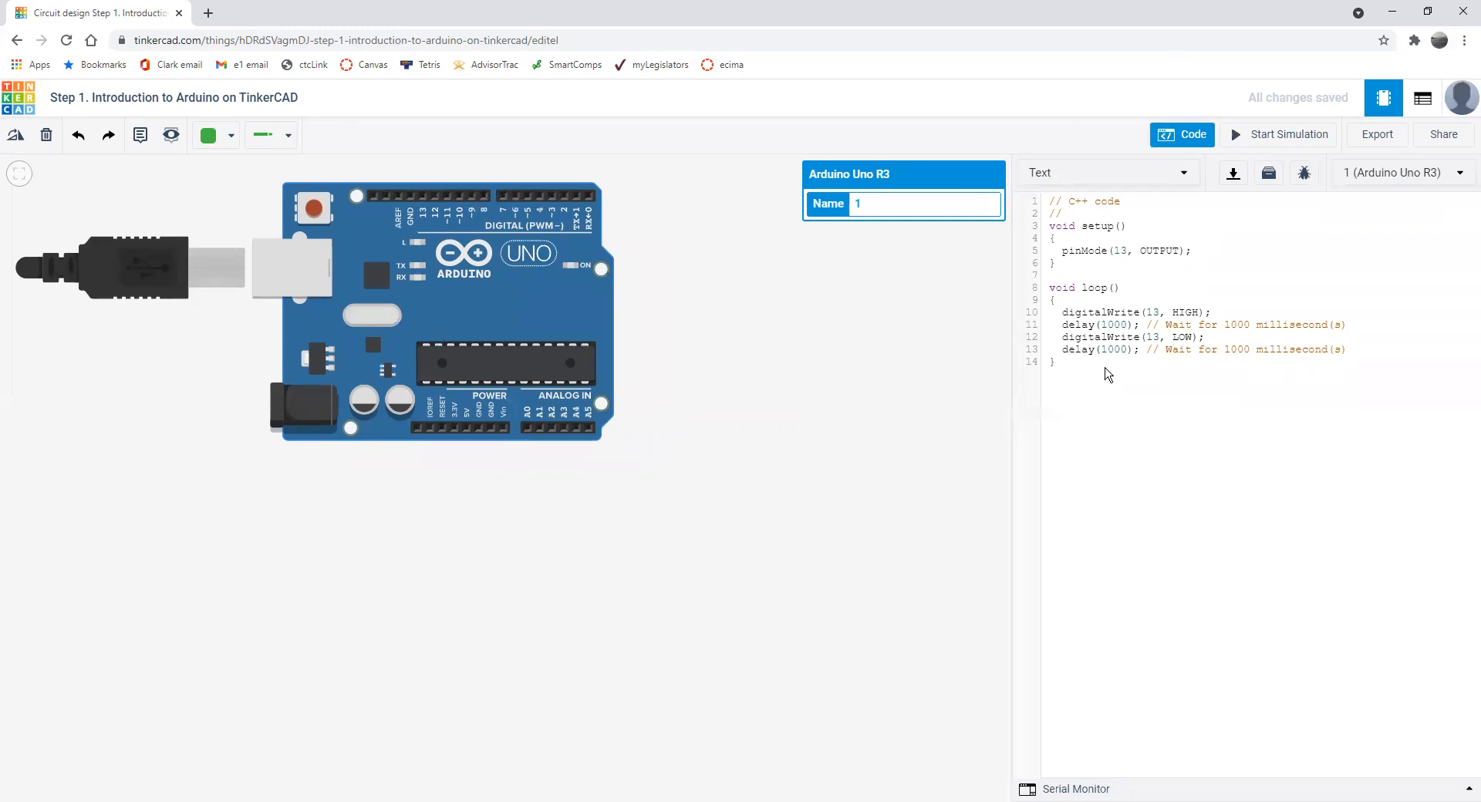
mouse_move(563, 429)
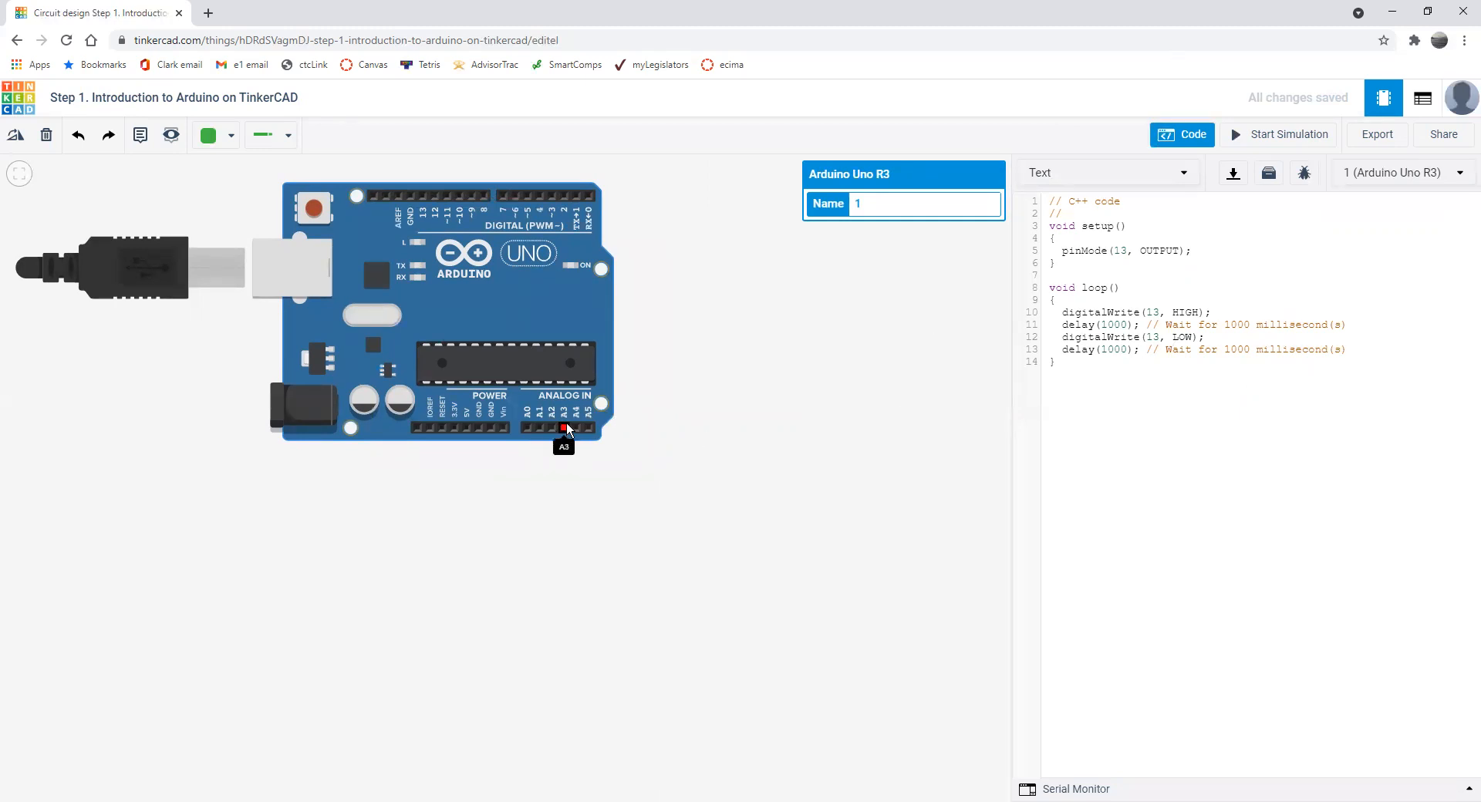
mouse_move(472, 434)
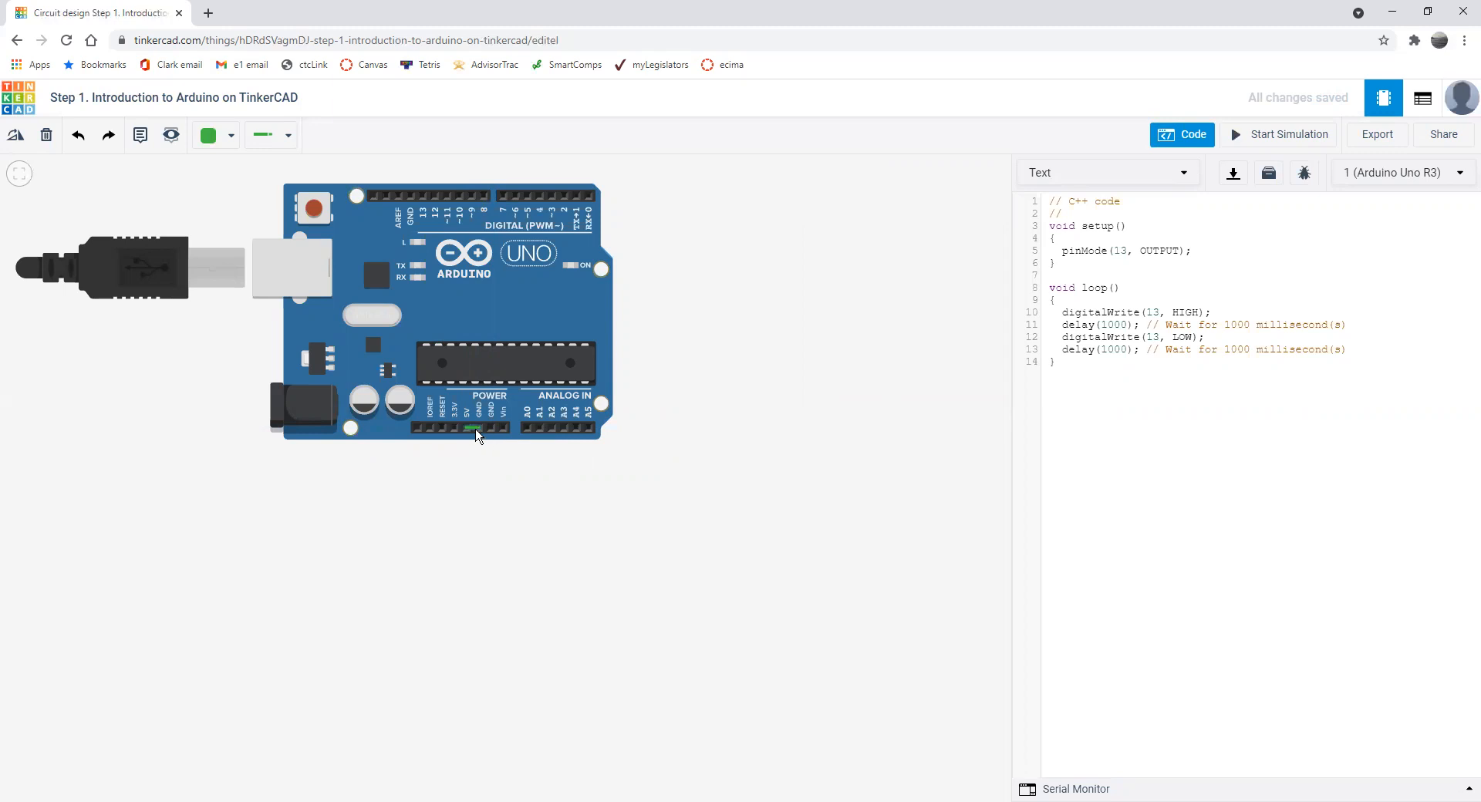
mouse_move(478, 429)
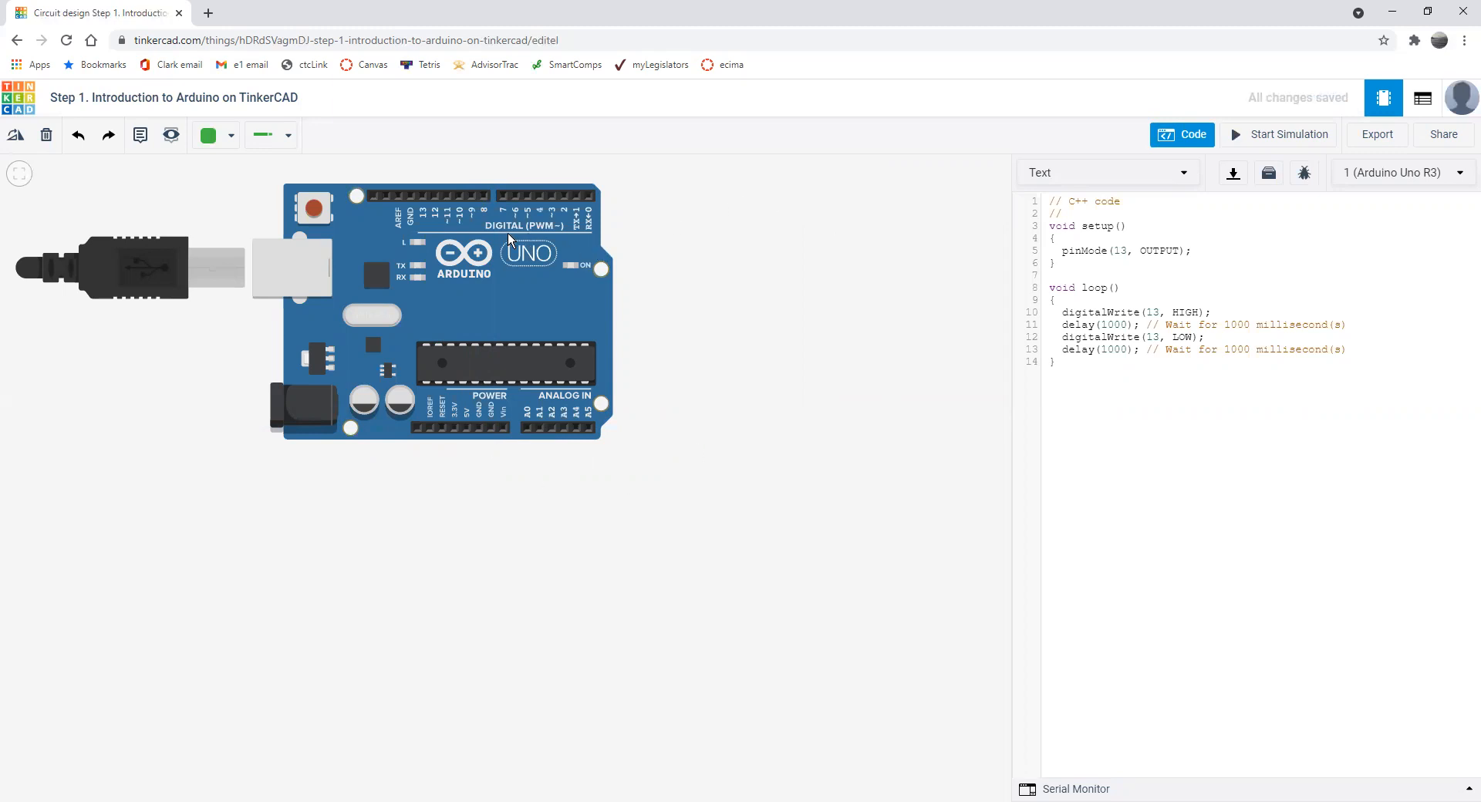
mouse_move(519, 248)
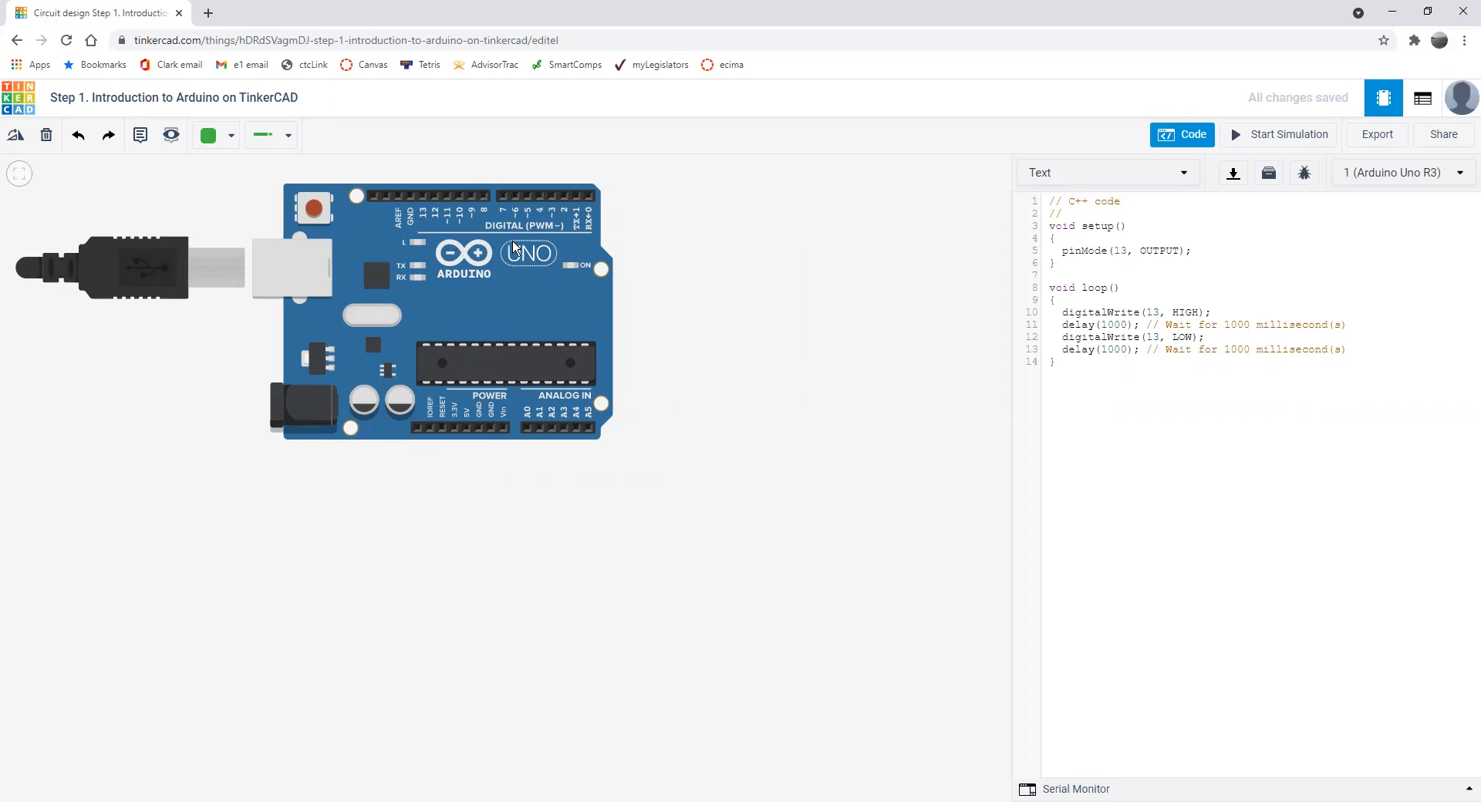
mouse_move(504, 240)
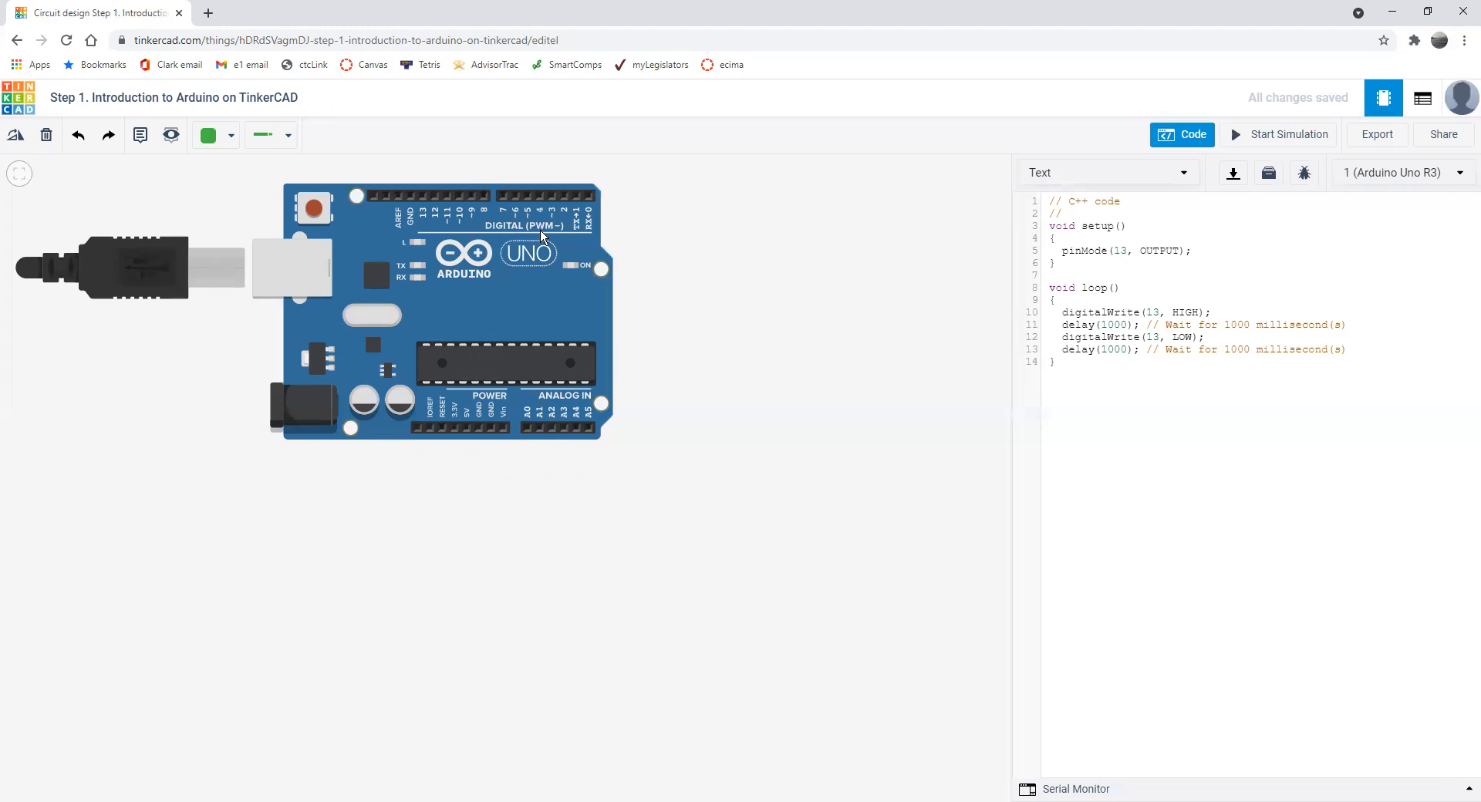
mouse_move(462, 231)
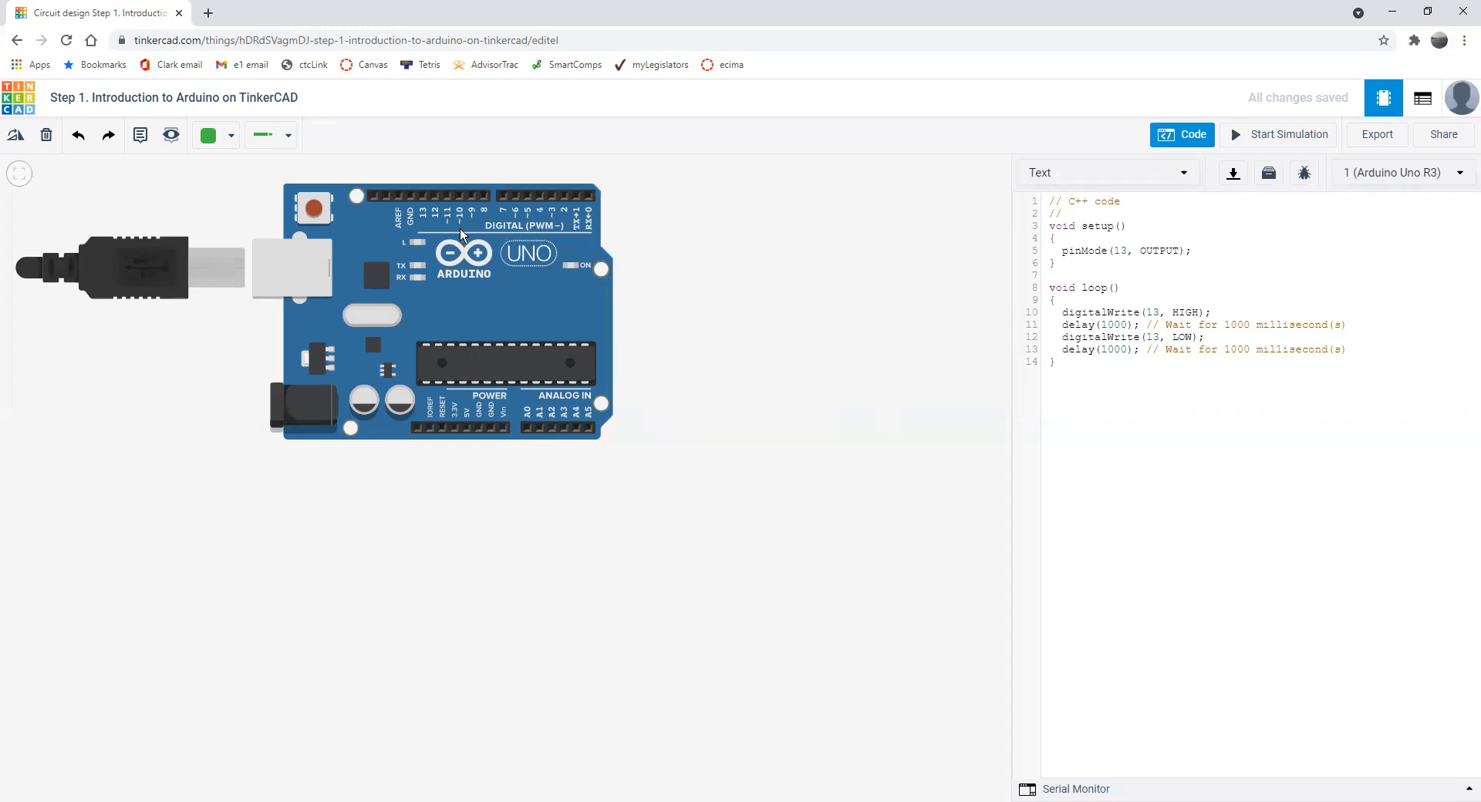
mouse_move(451, 229)
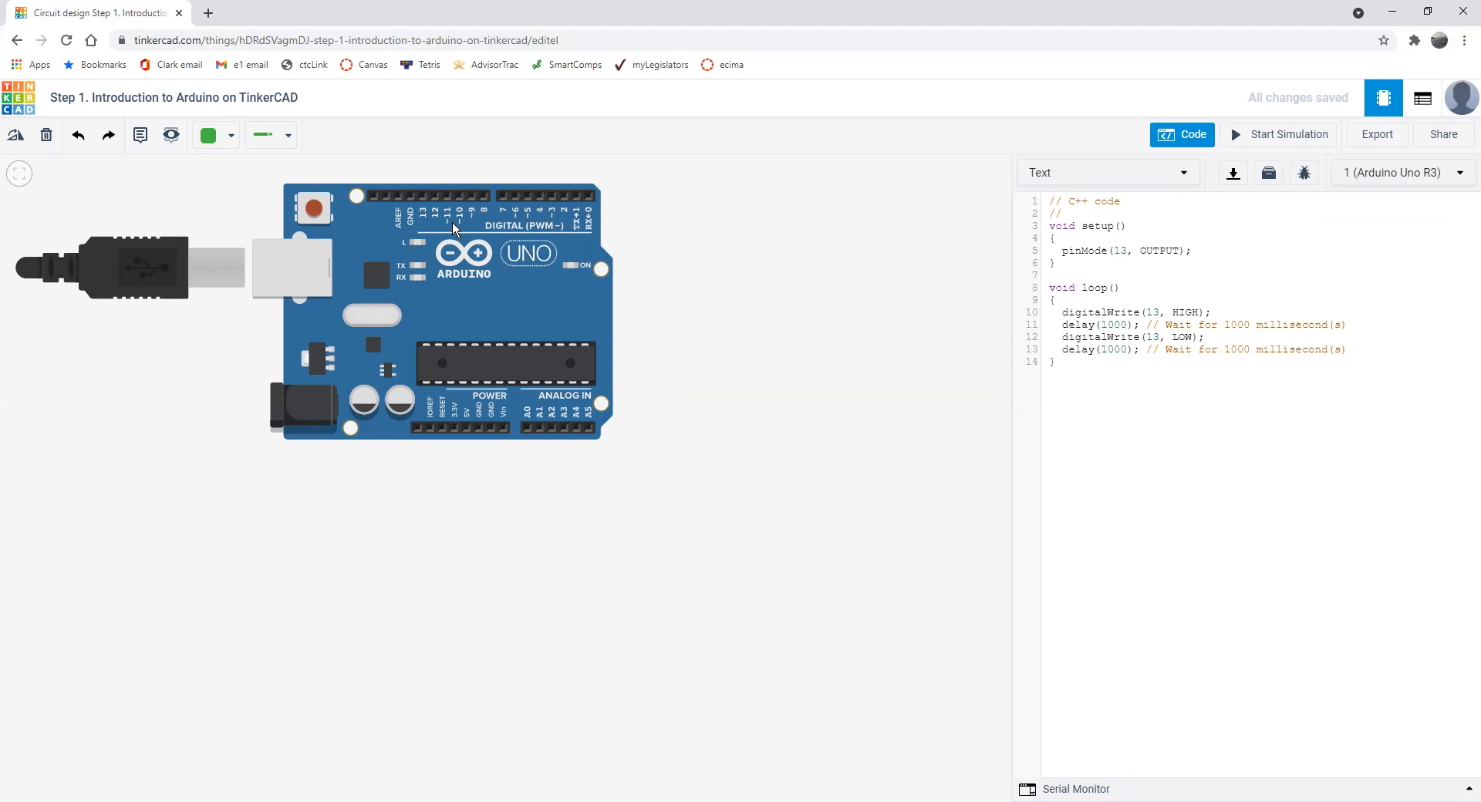
mouse_move(440, 218)
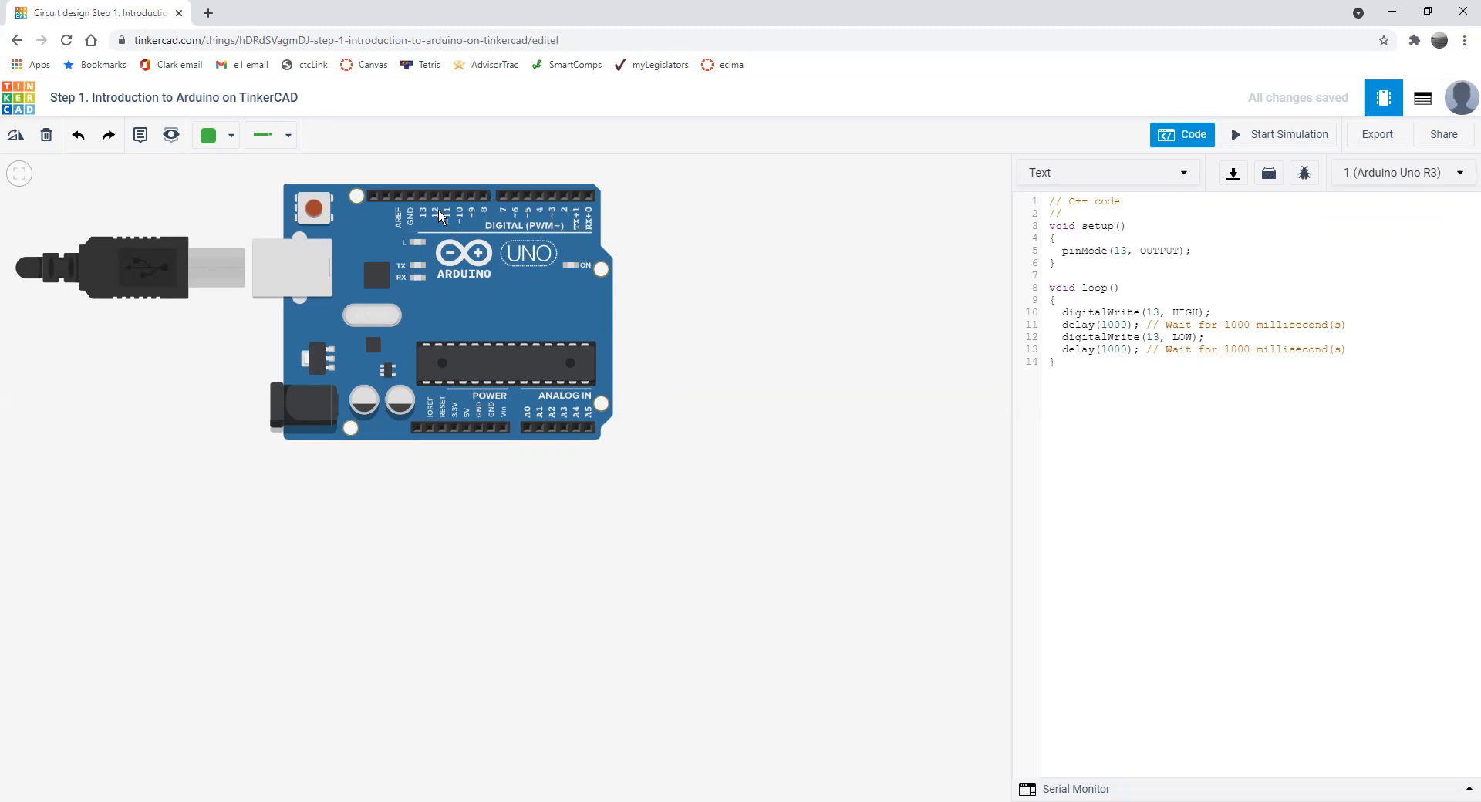
mouse_move(527, 428)
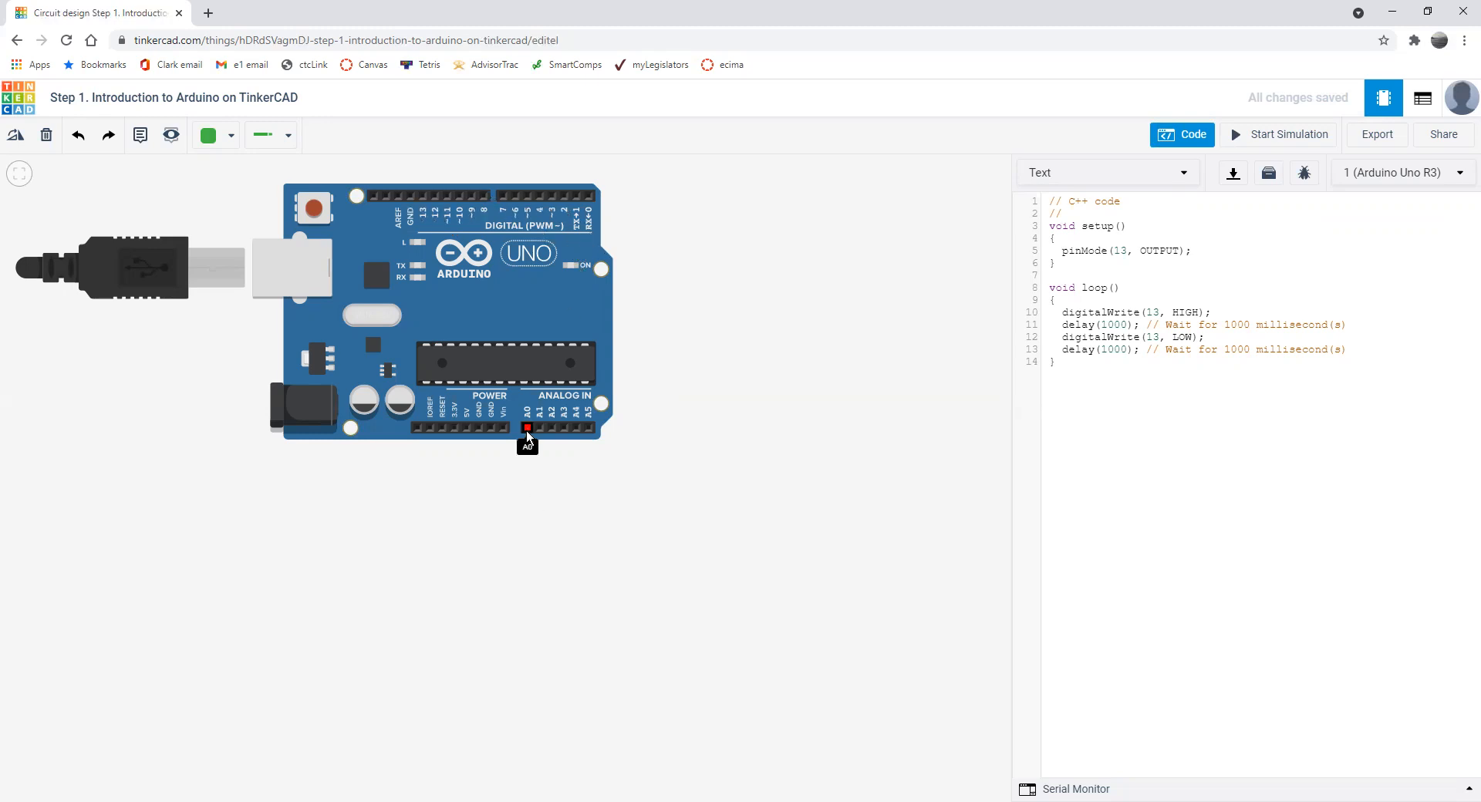
mouse_move(588, 432)
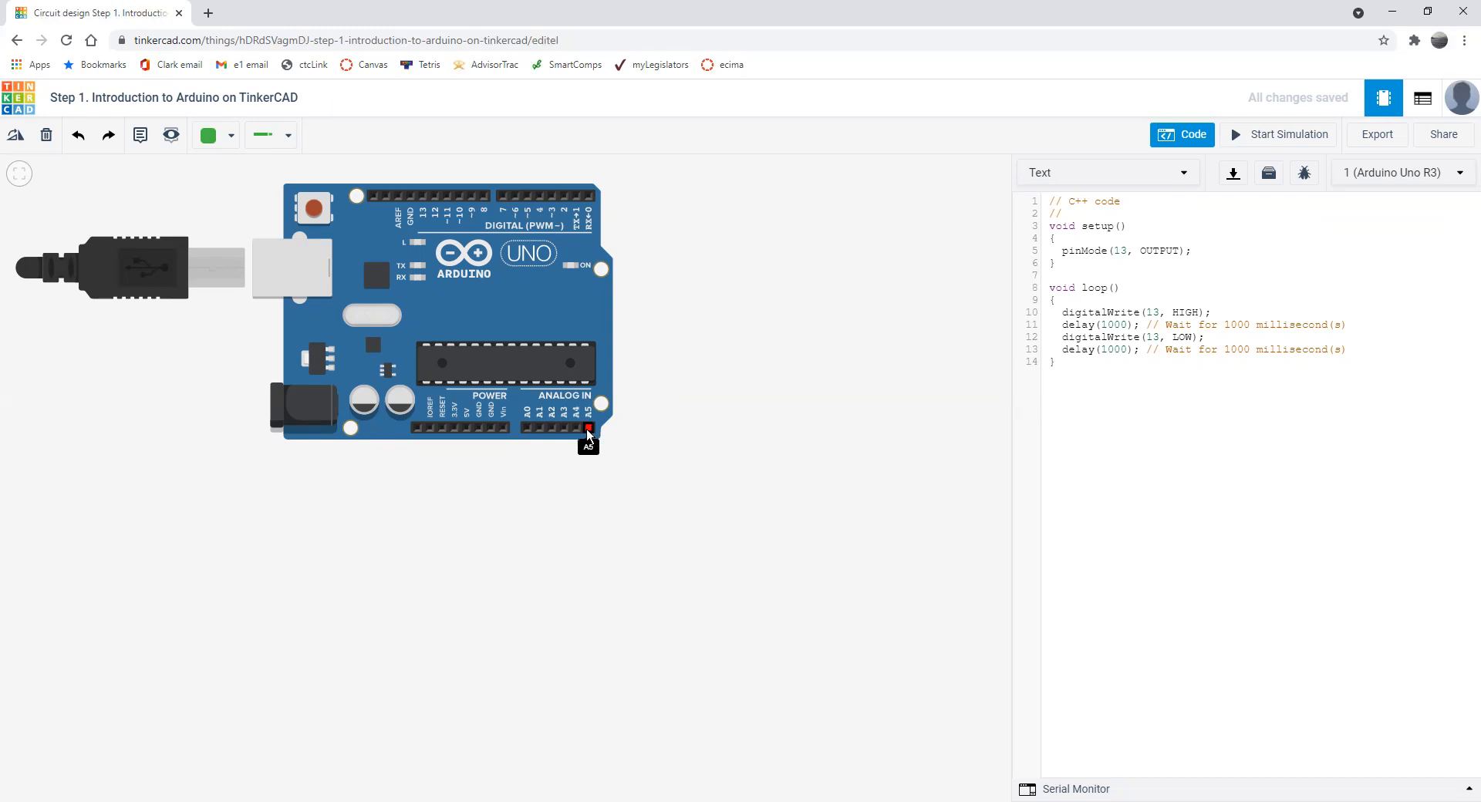
mouse_move(455, 202)
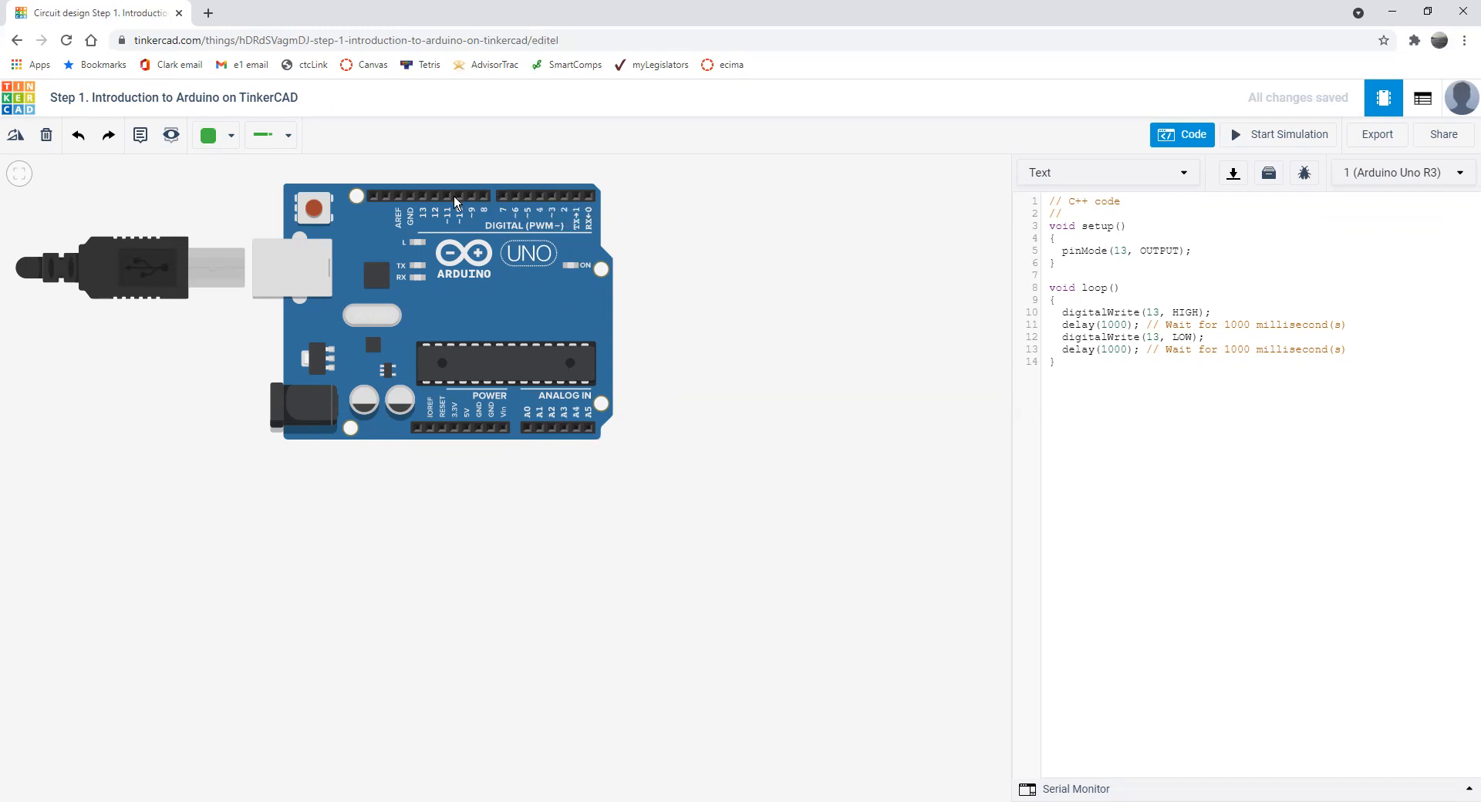
mouse_move(436, 199)
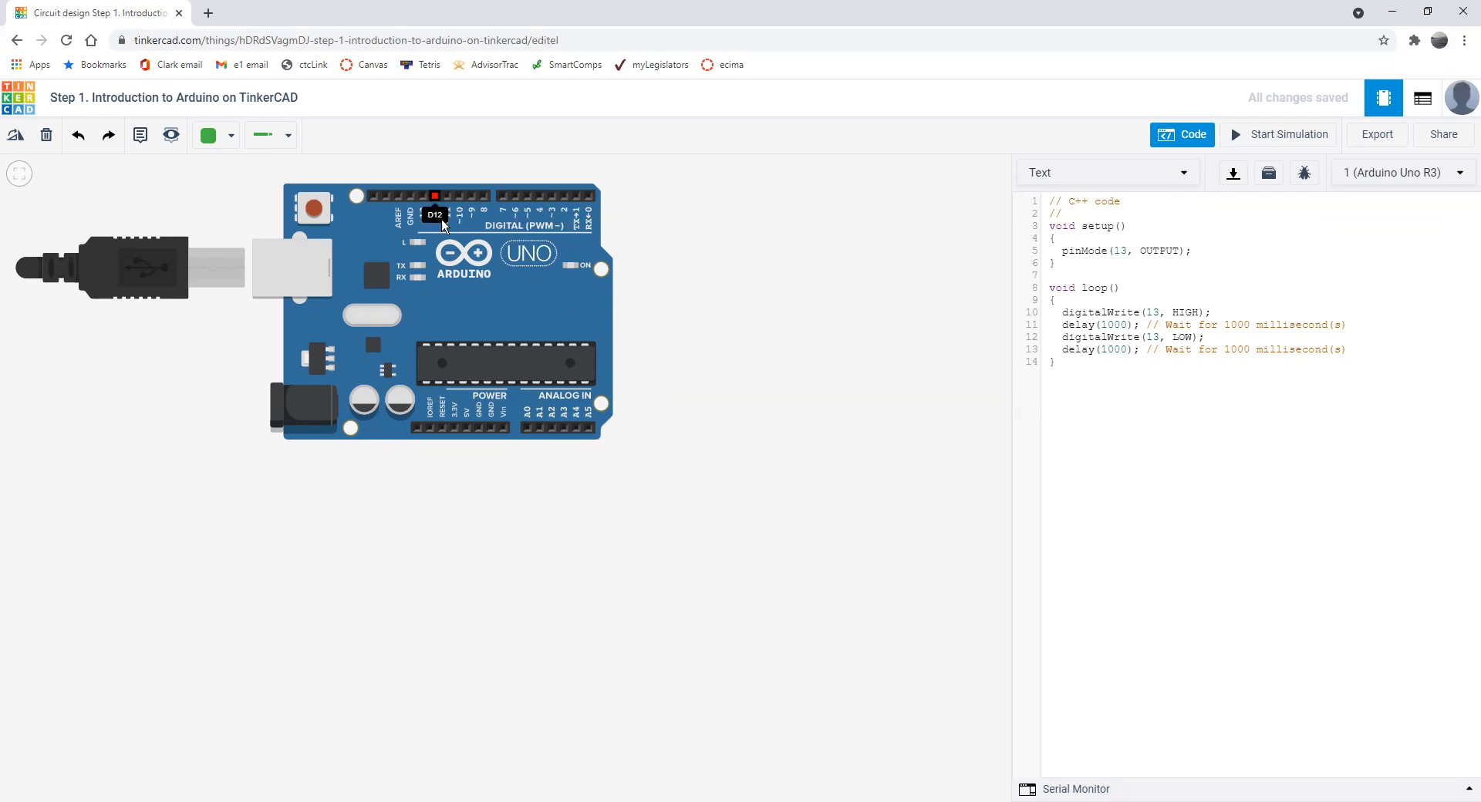
mouse_move(558, 432)
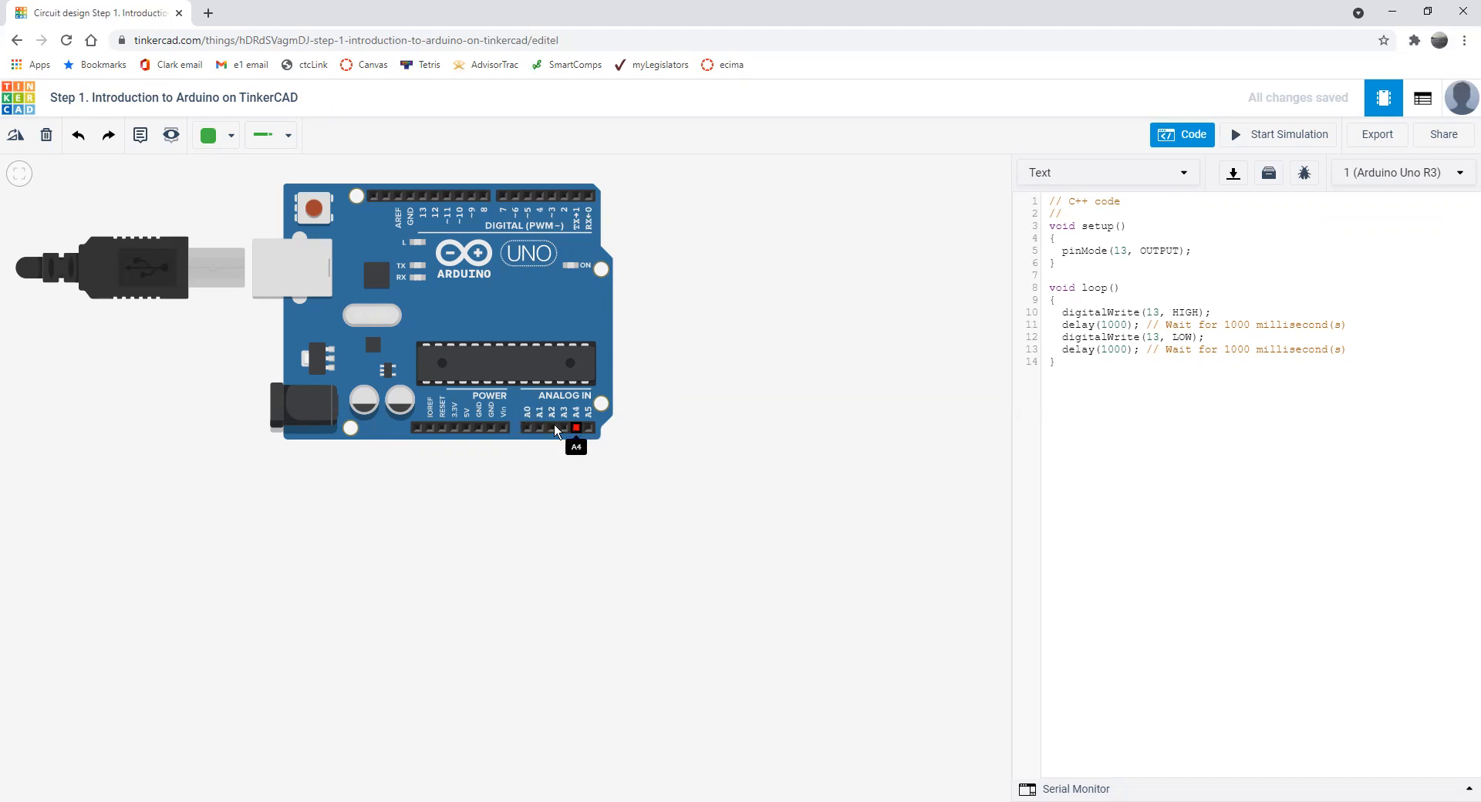
mouse_move(551, 429)
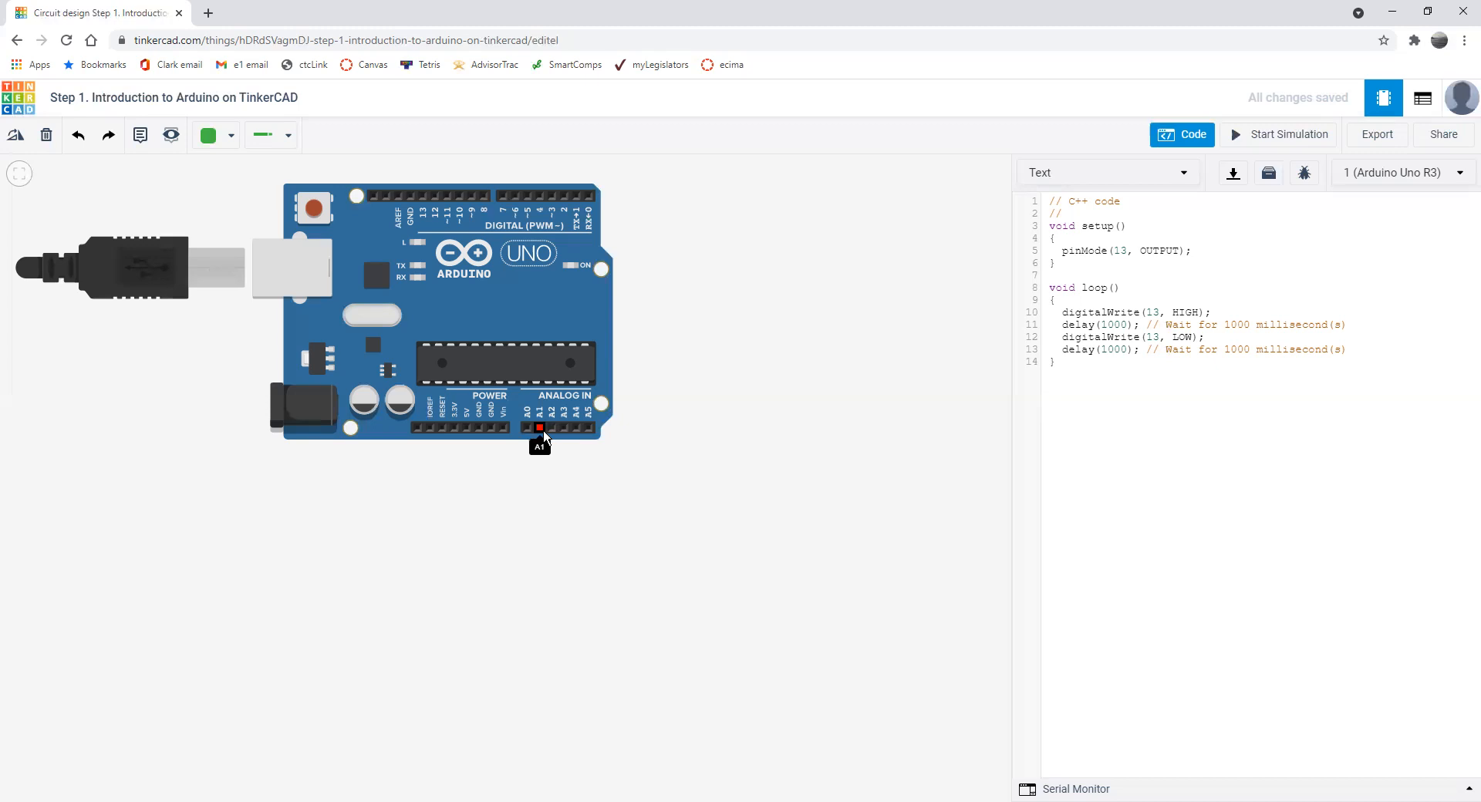
mouse_move(539, 441)
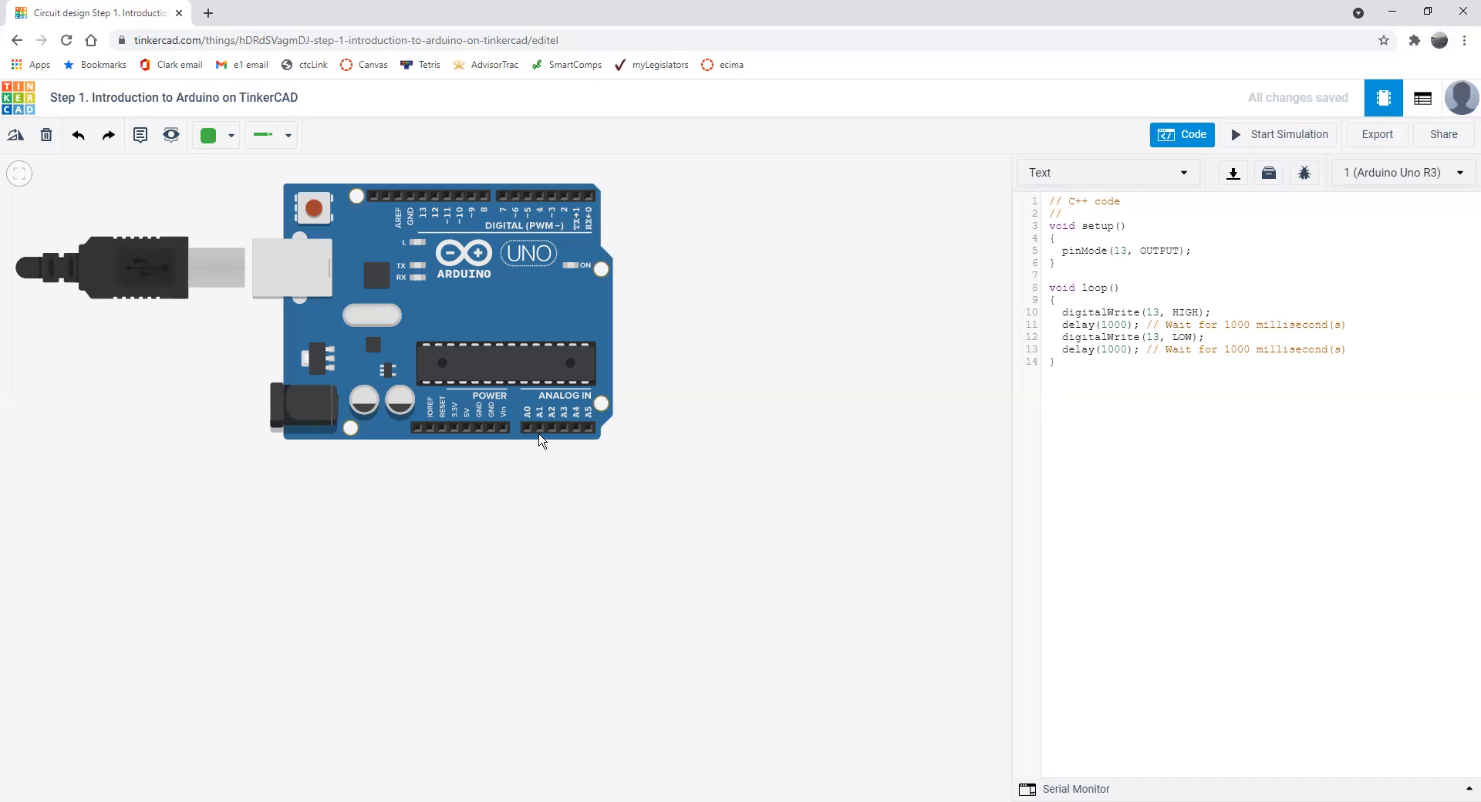
mouse_move(540, 432)
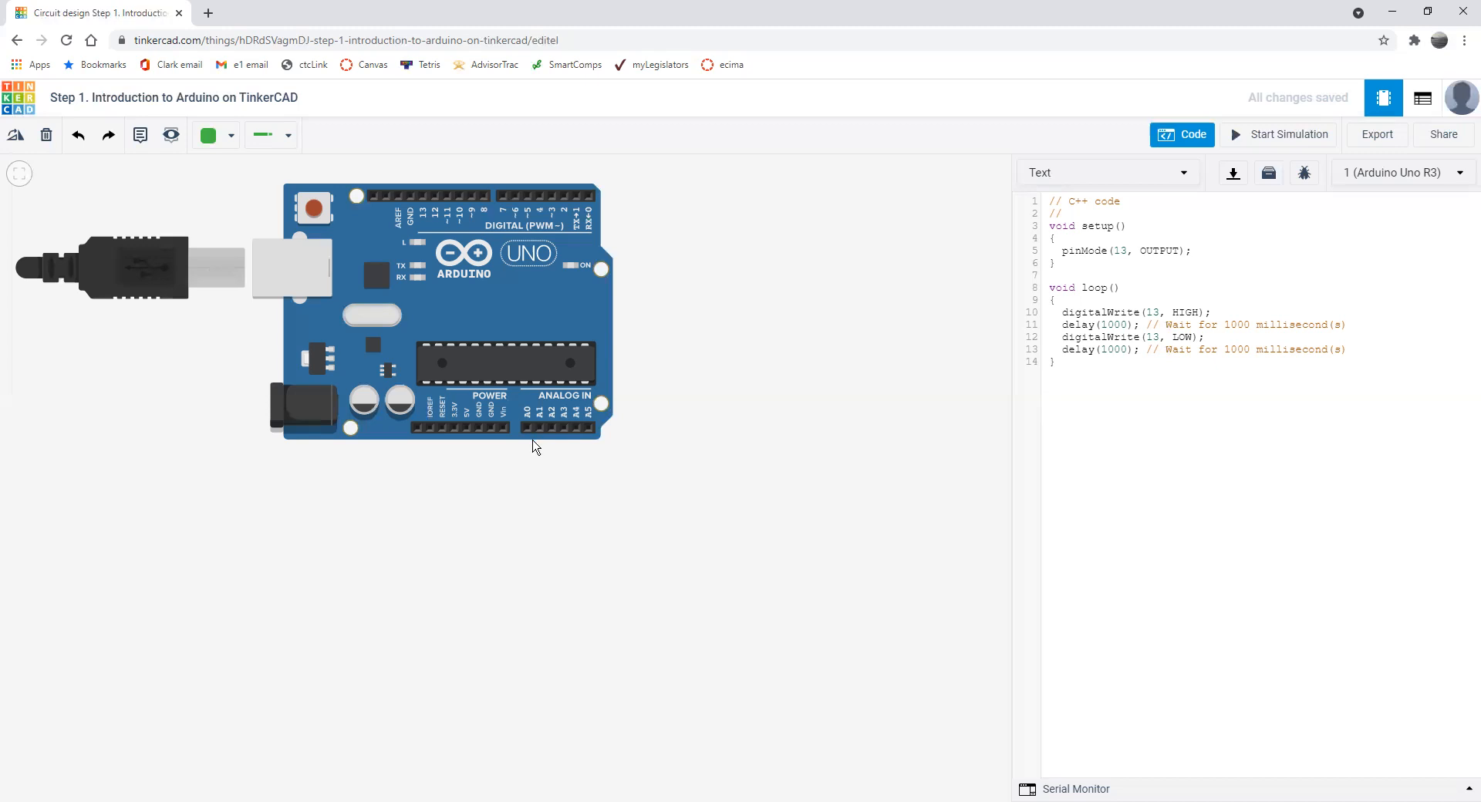
mouse_move(537, 442)
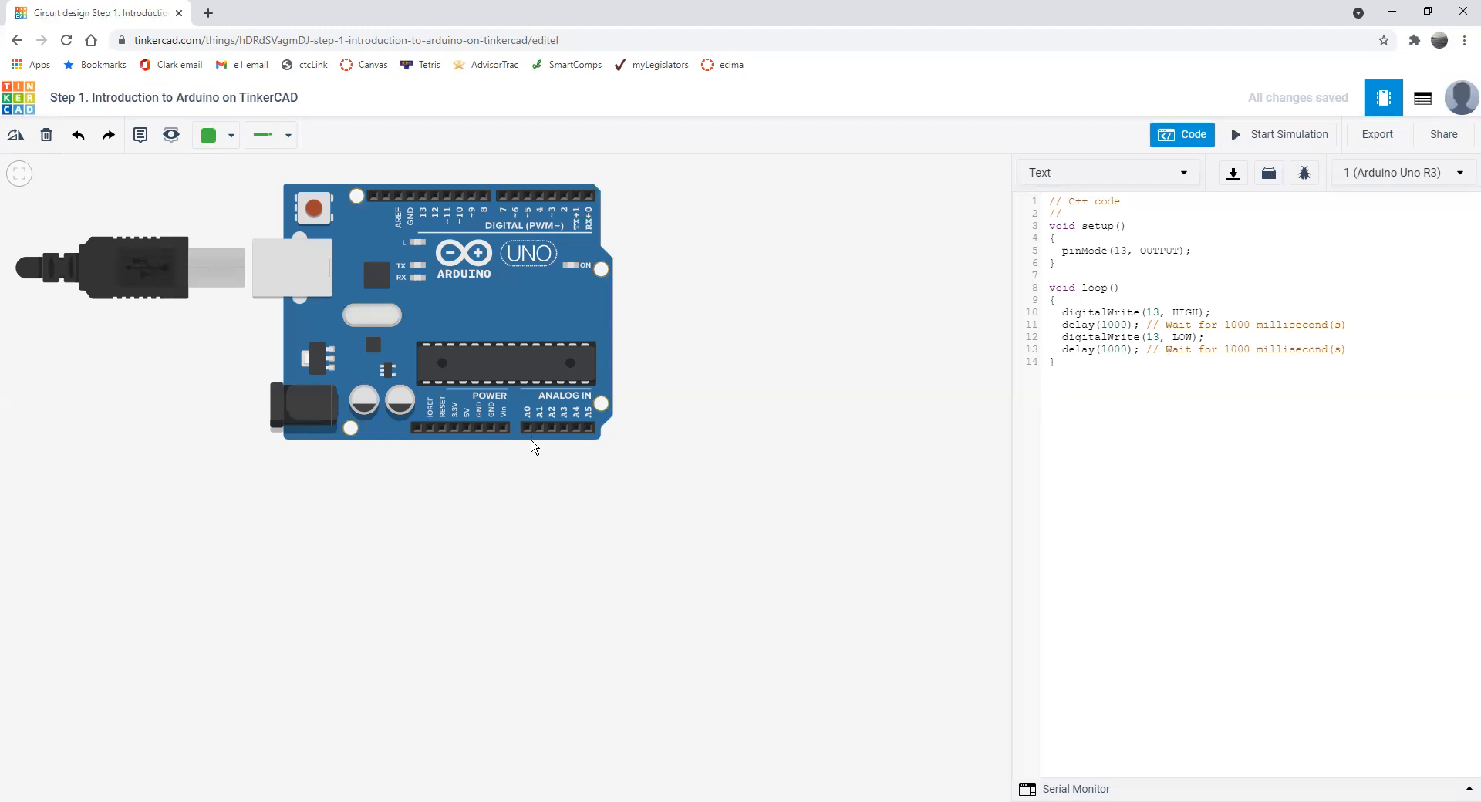
mouse_move(526, 458)
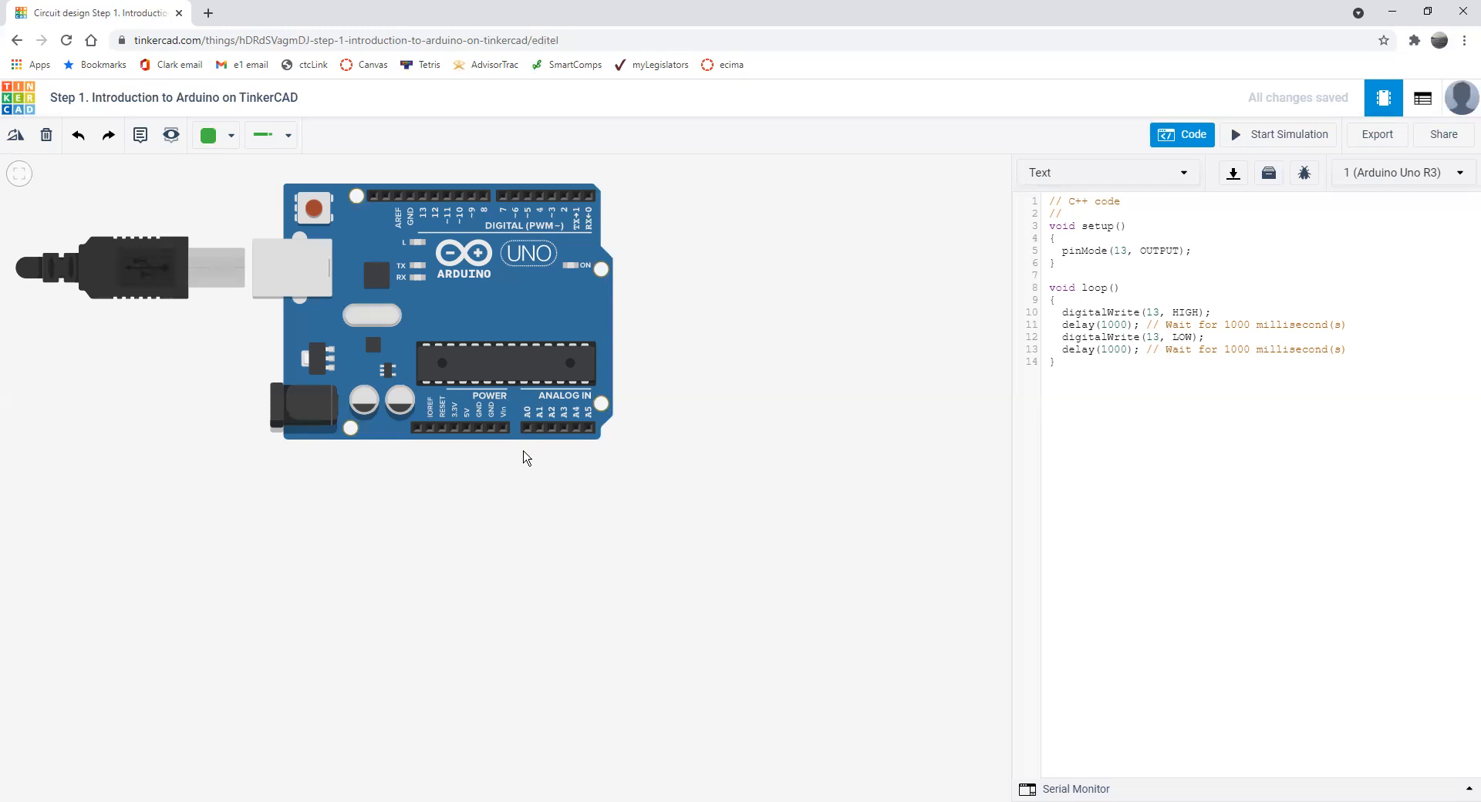
mouse_move(522, 462)
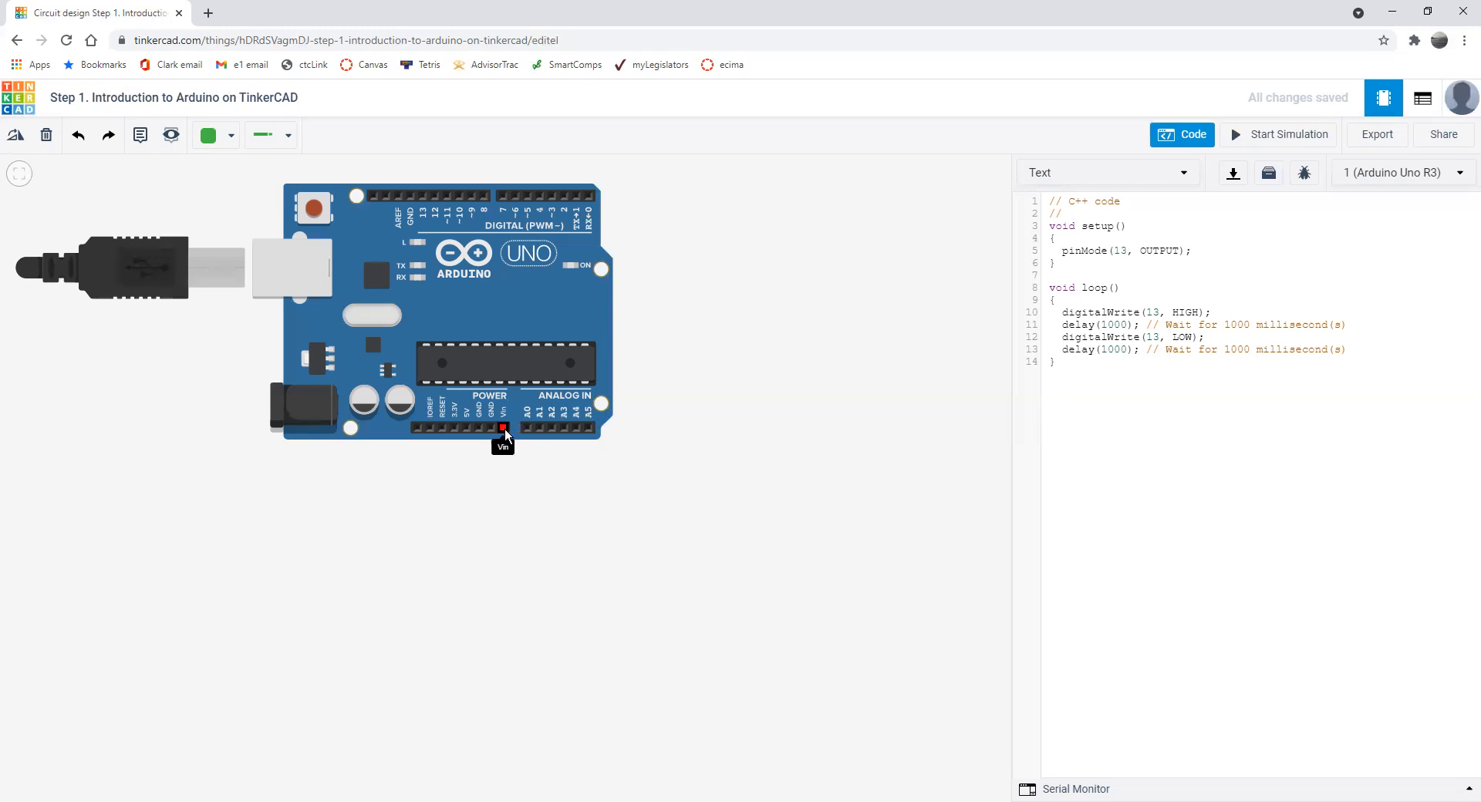
mouse_move(622, 508)
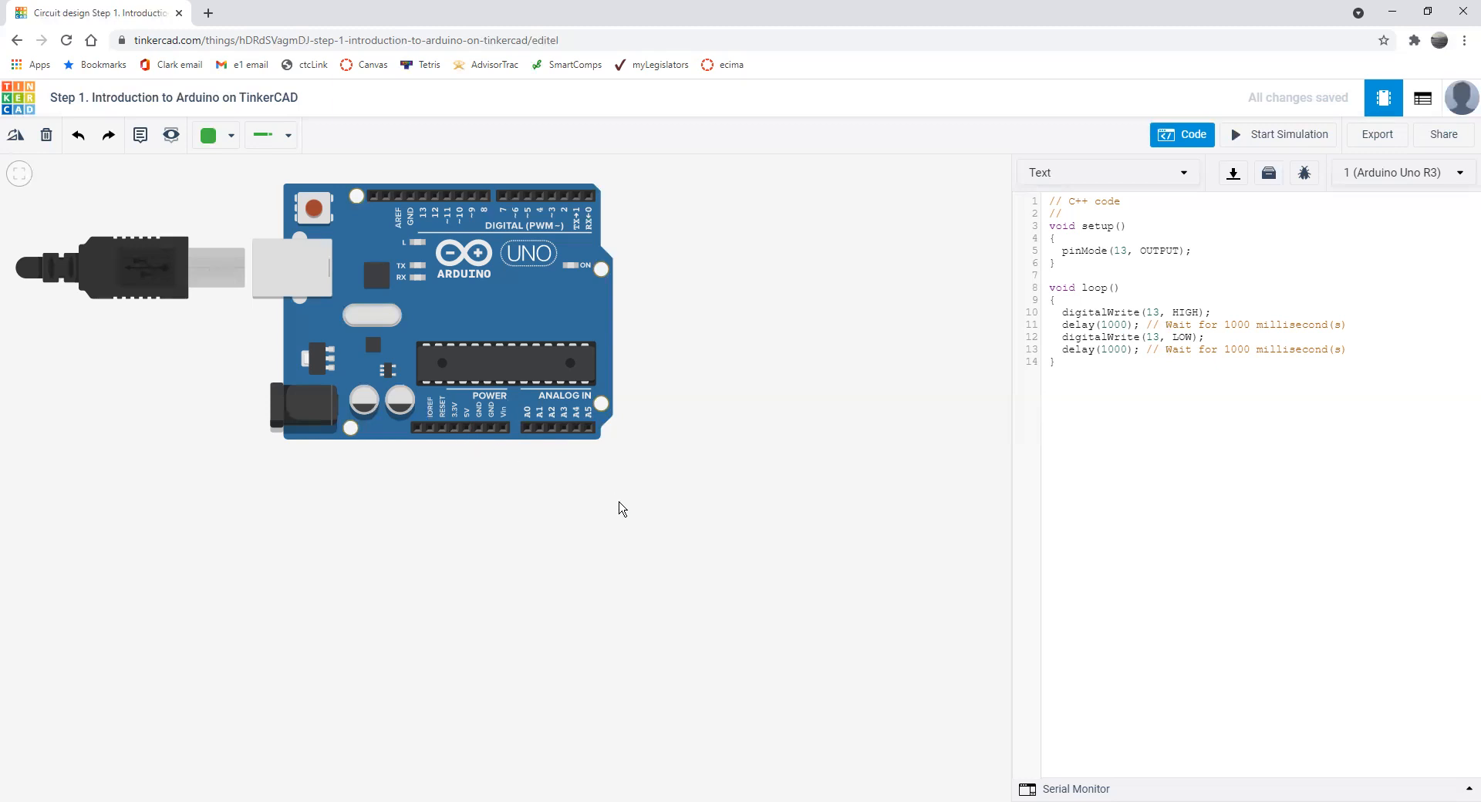
mouse_move(845, 514)
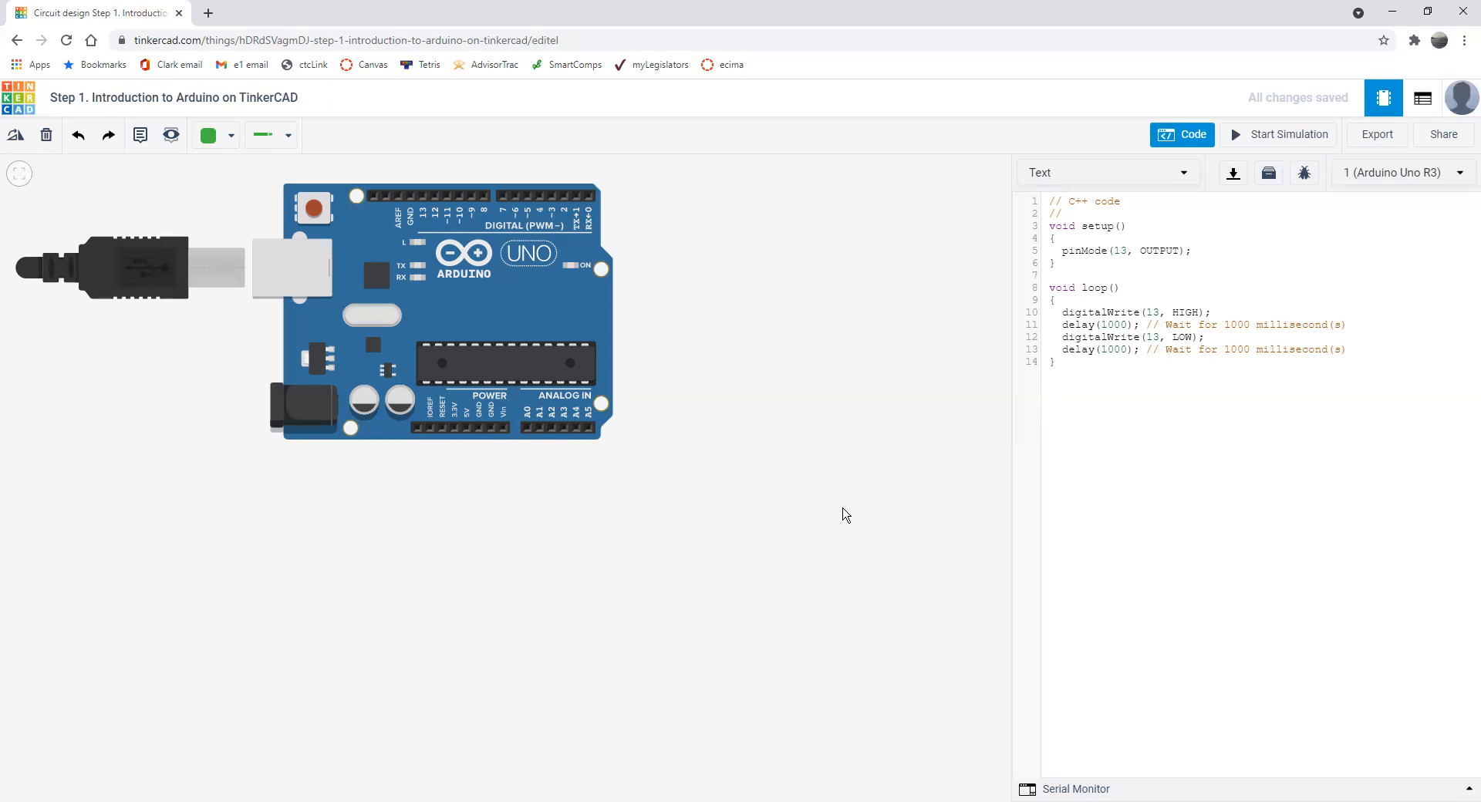
mouse_move(1247, 77)
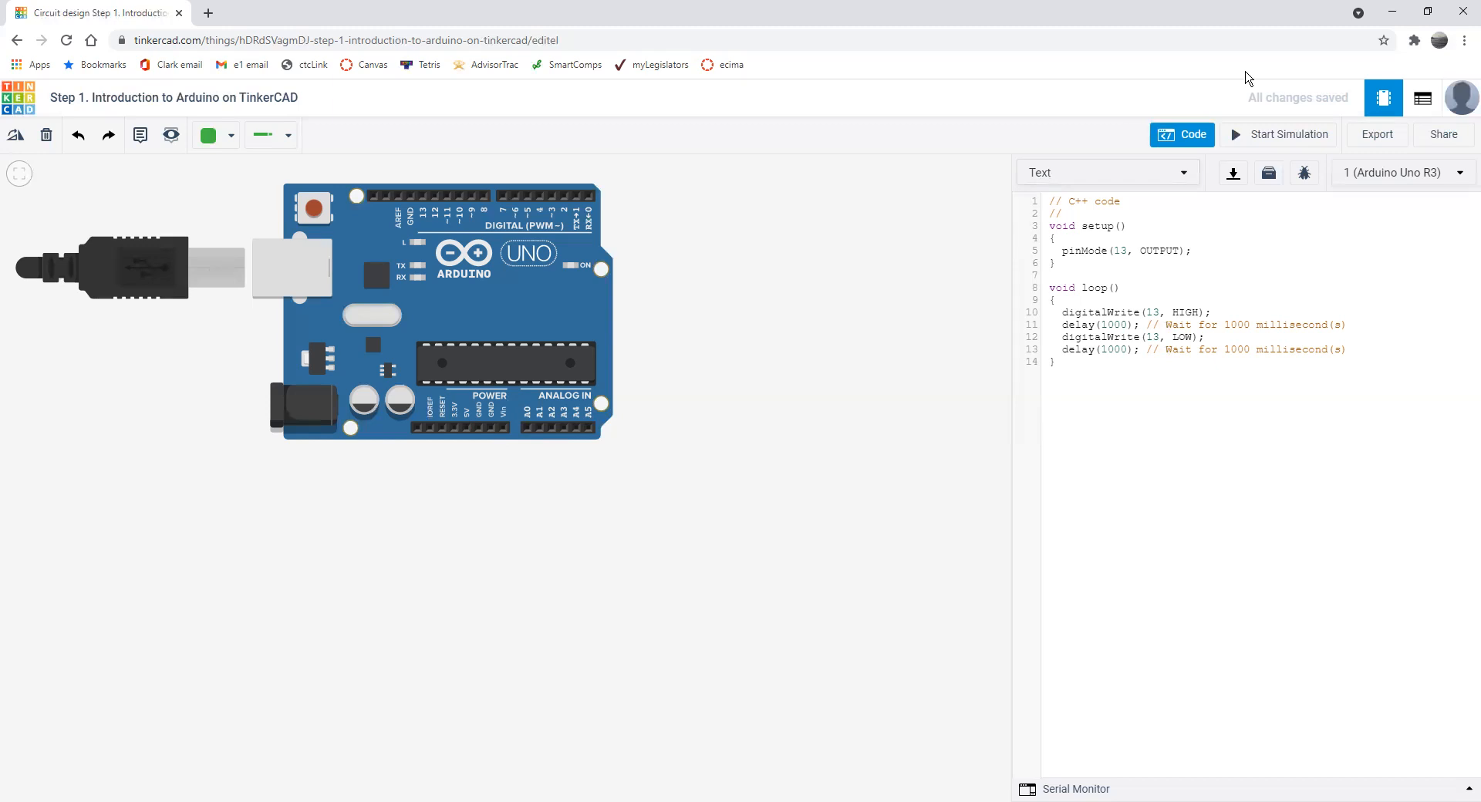
mouse_move(887, 283)
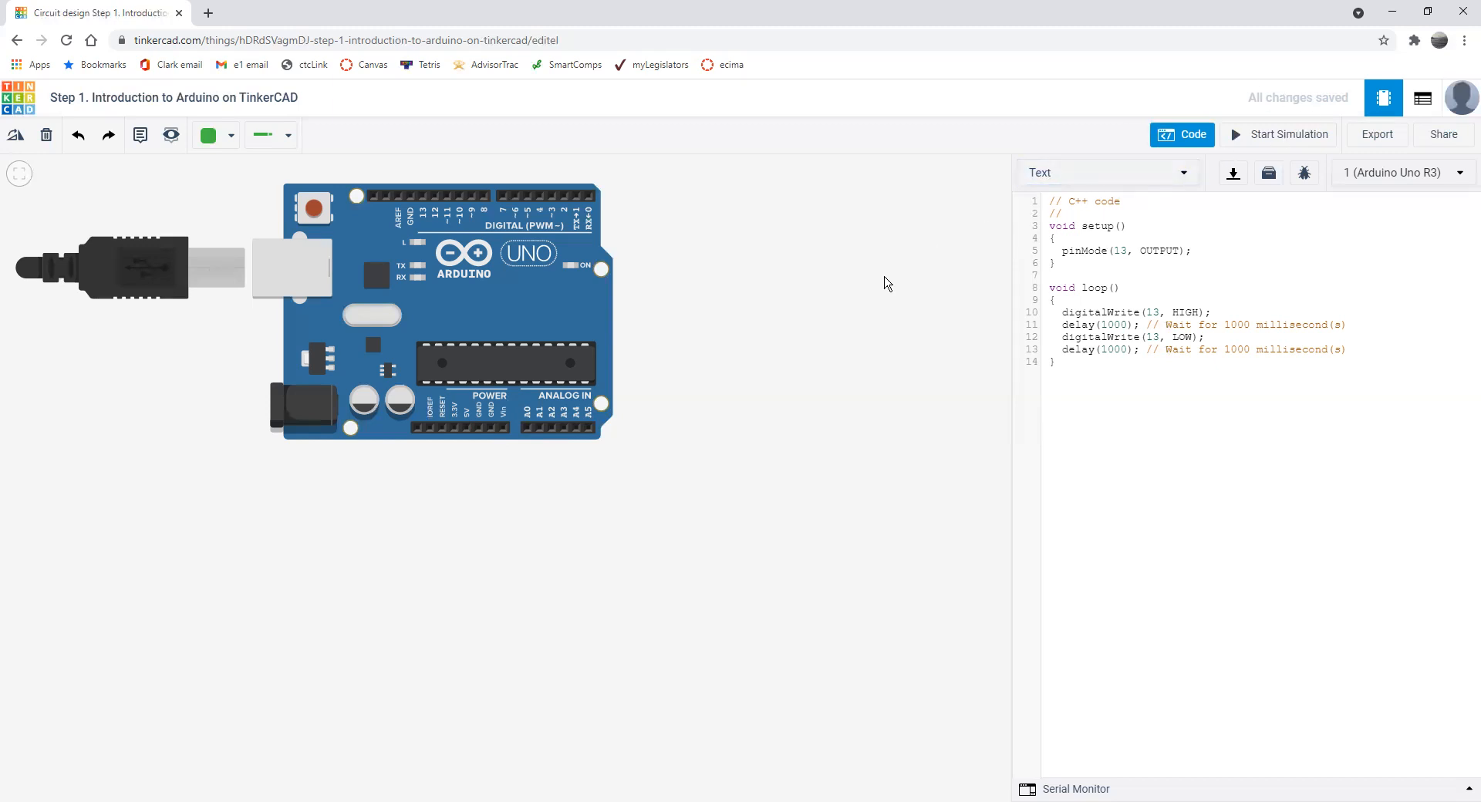
mouse_move(825, 341)
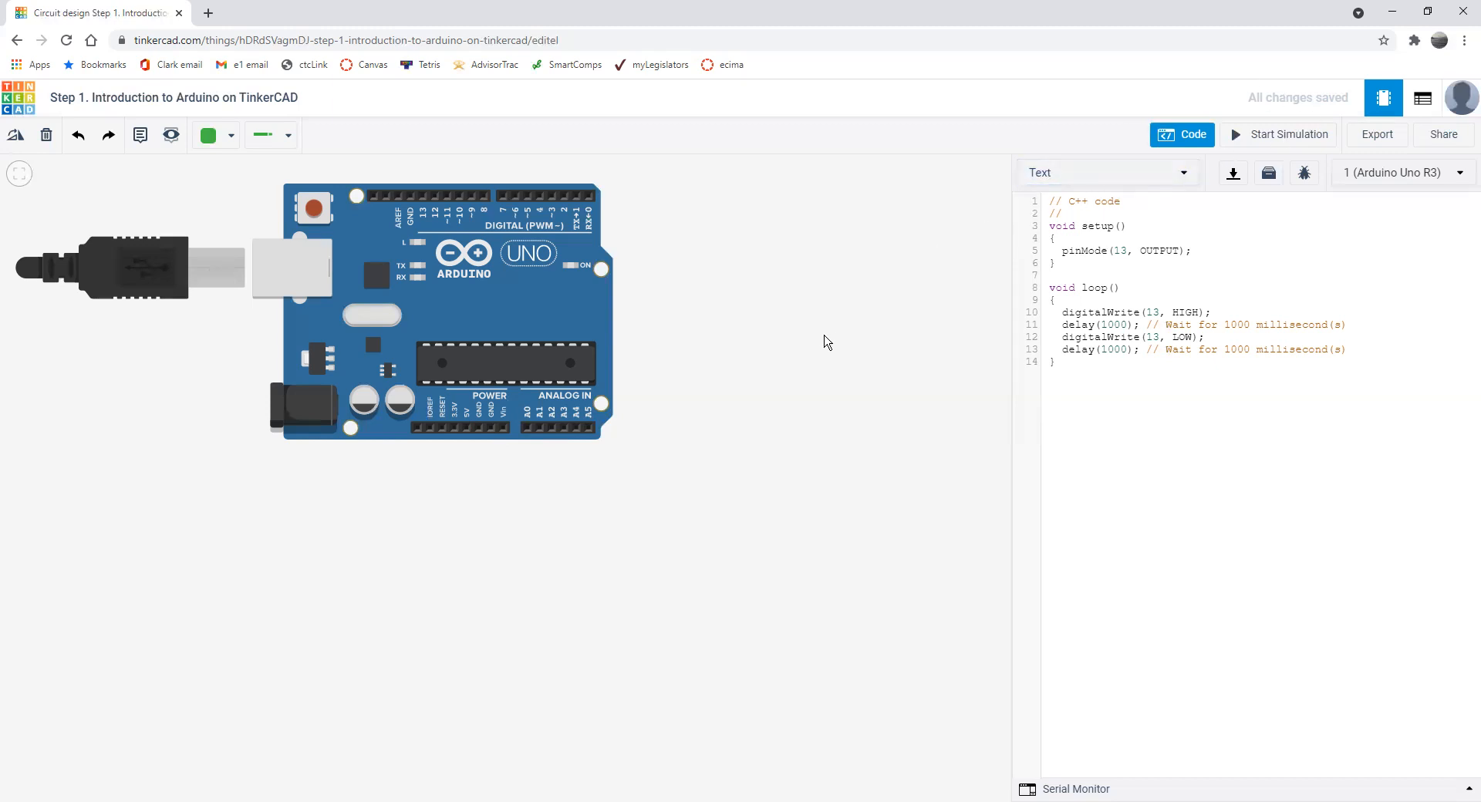
- Hide the code panel and search the component library for 'bre' to find the small breadboard
left_click(1403, 172)
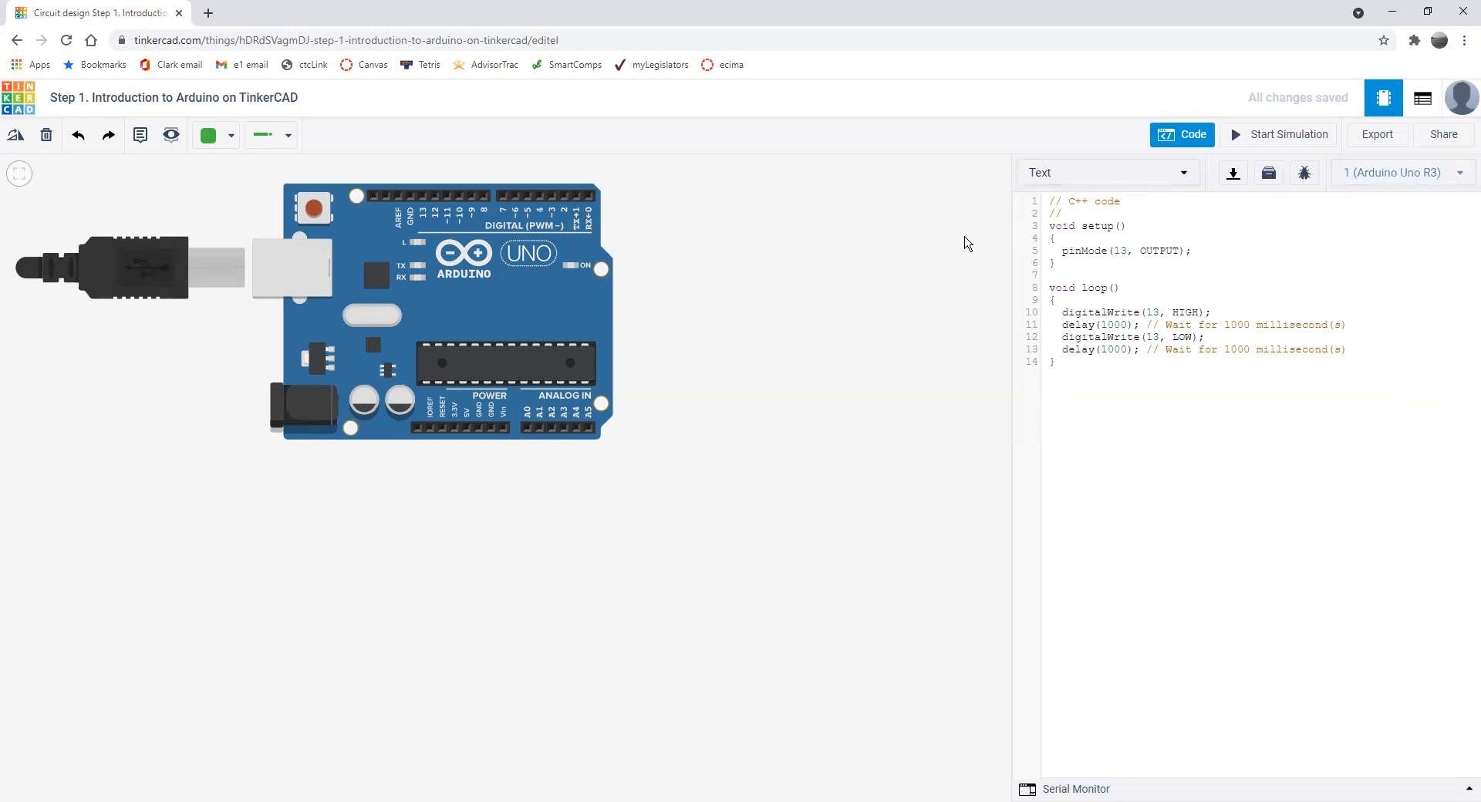
left_click(1139, 201)
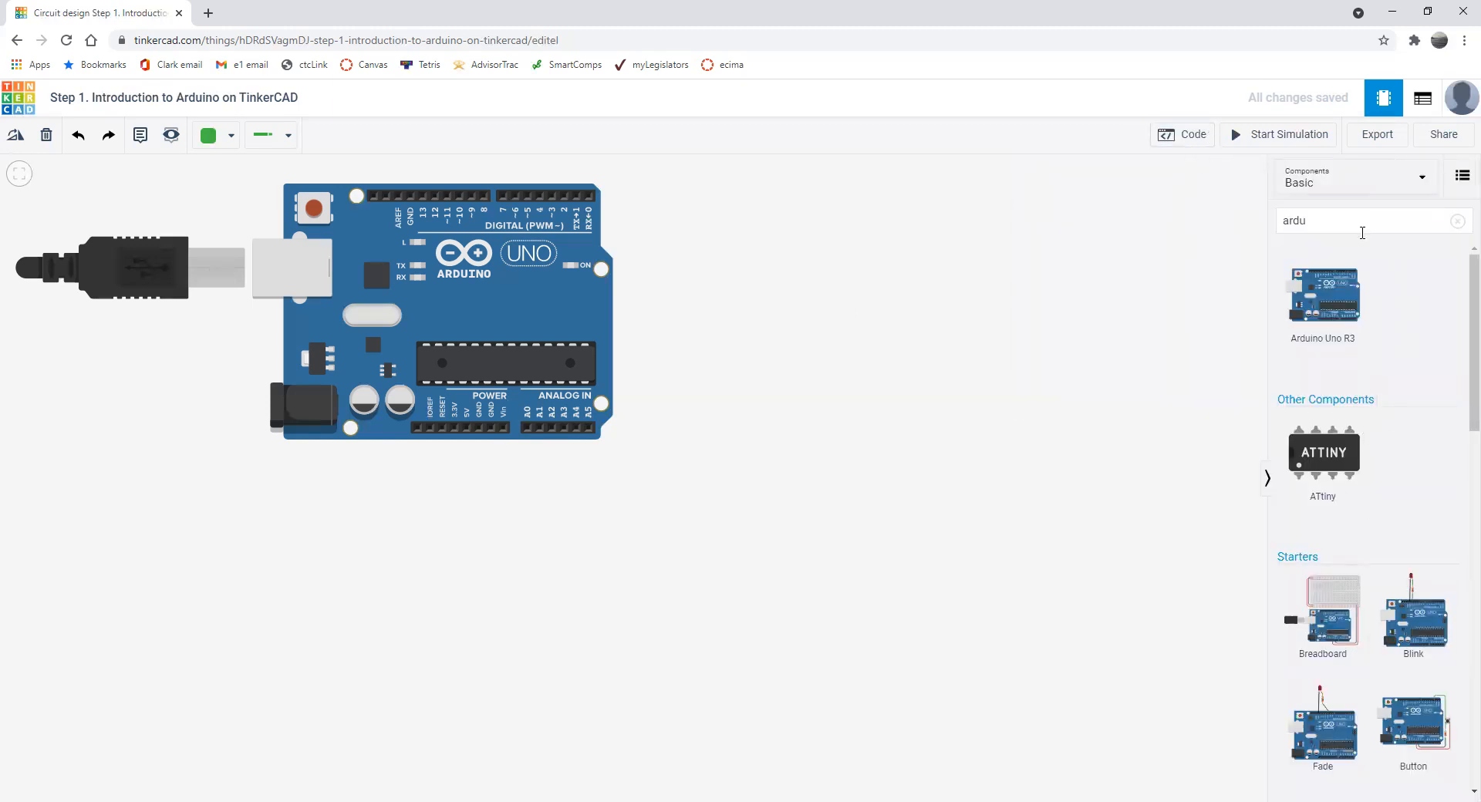
double_click(1293, 221)
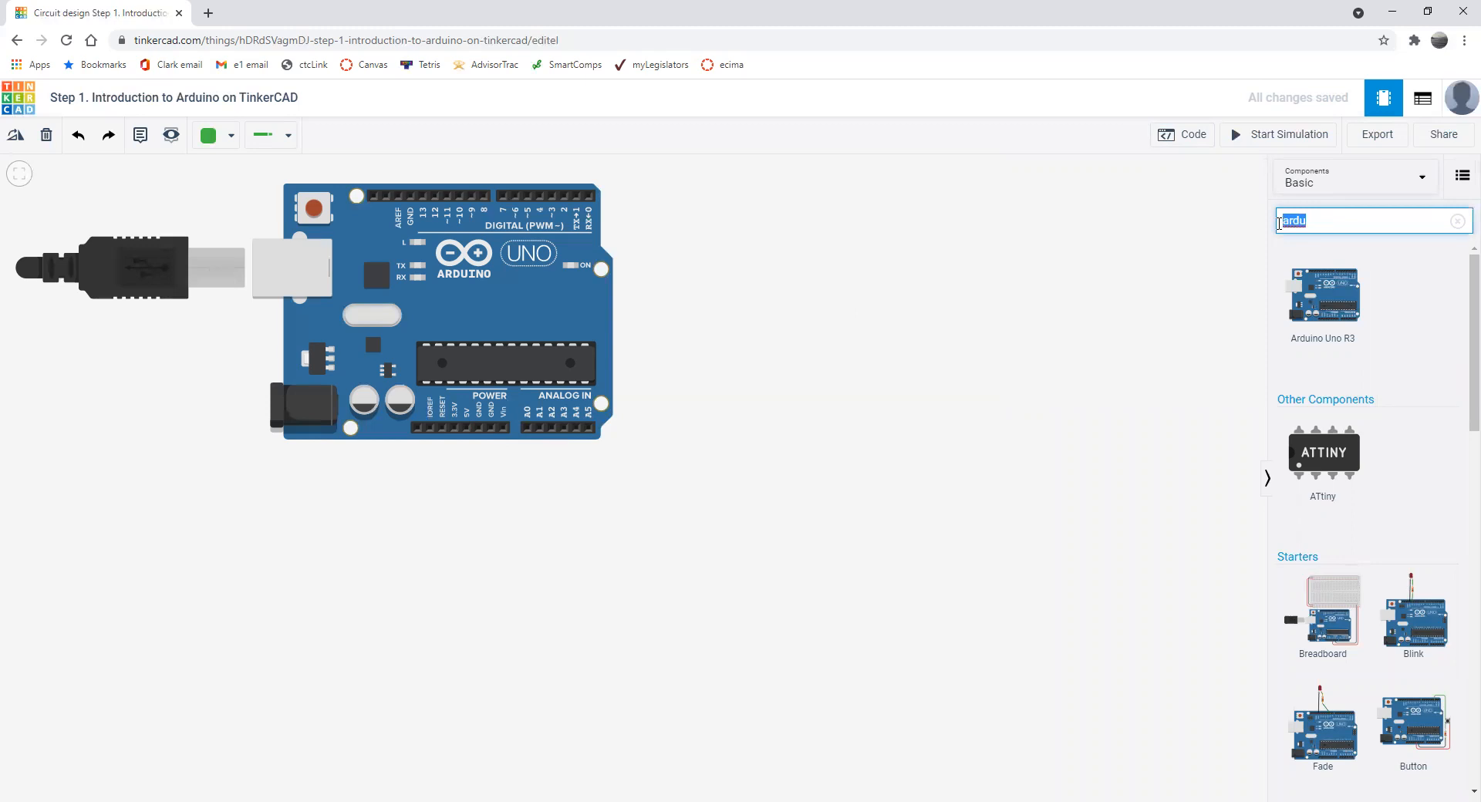
type("brea")
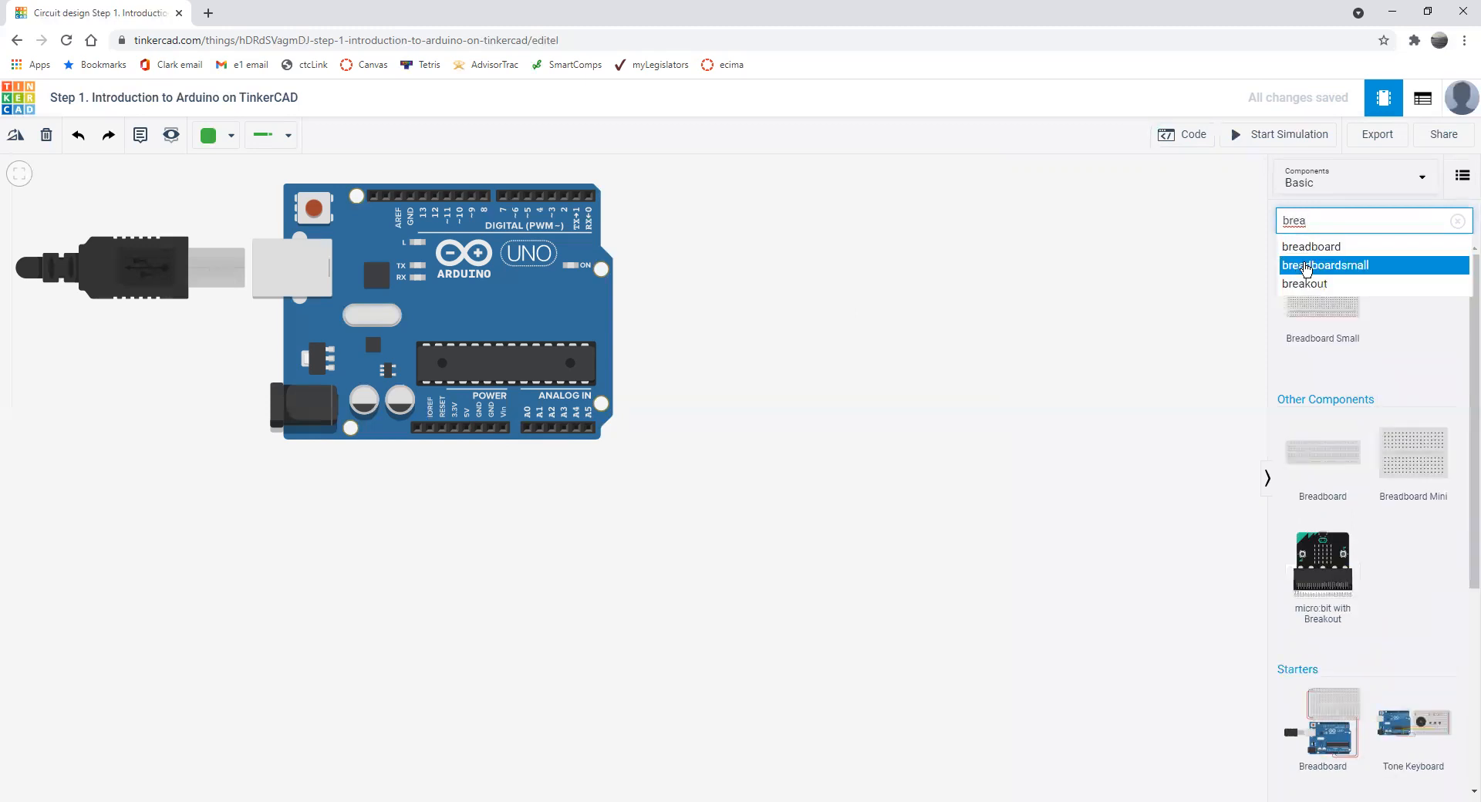
left_click(1324, 266)
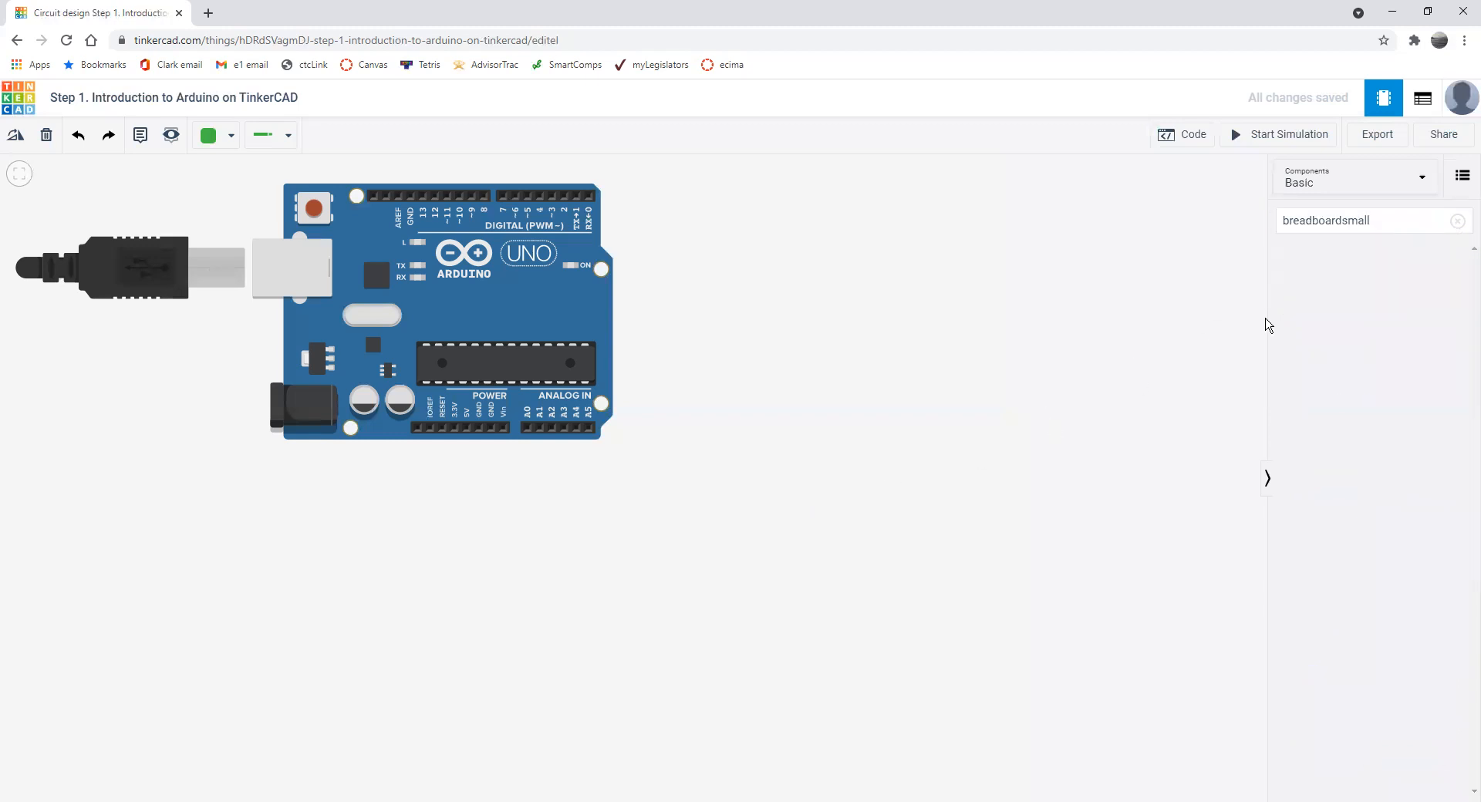
- Show the program code again and select the search text for replacement
left_click(1358, 219)
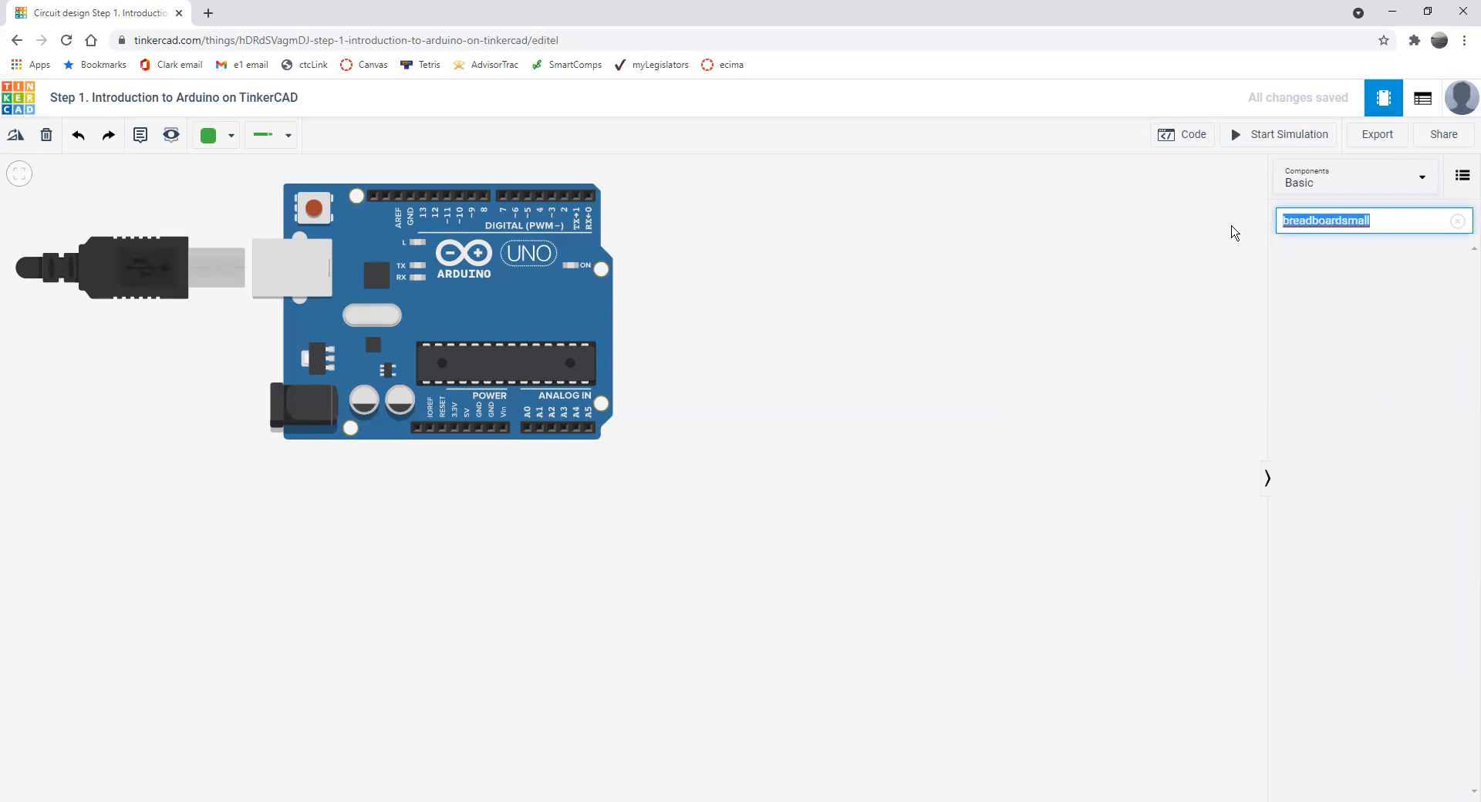
left_click(1182, 134)
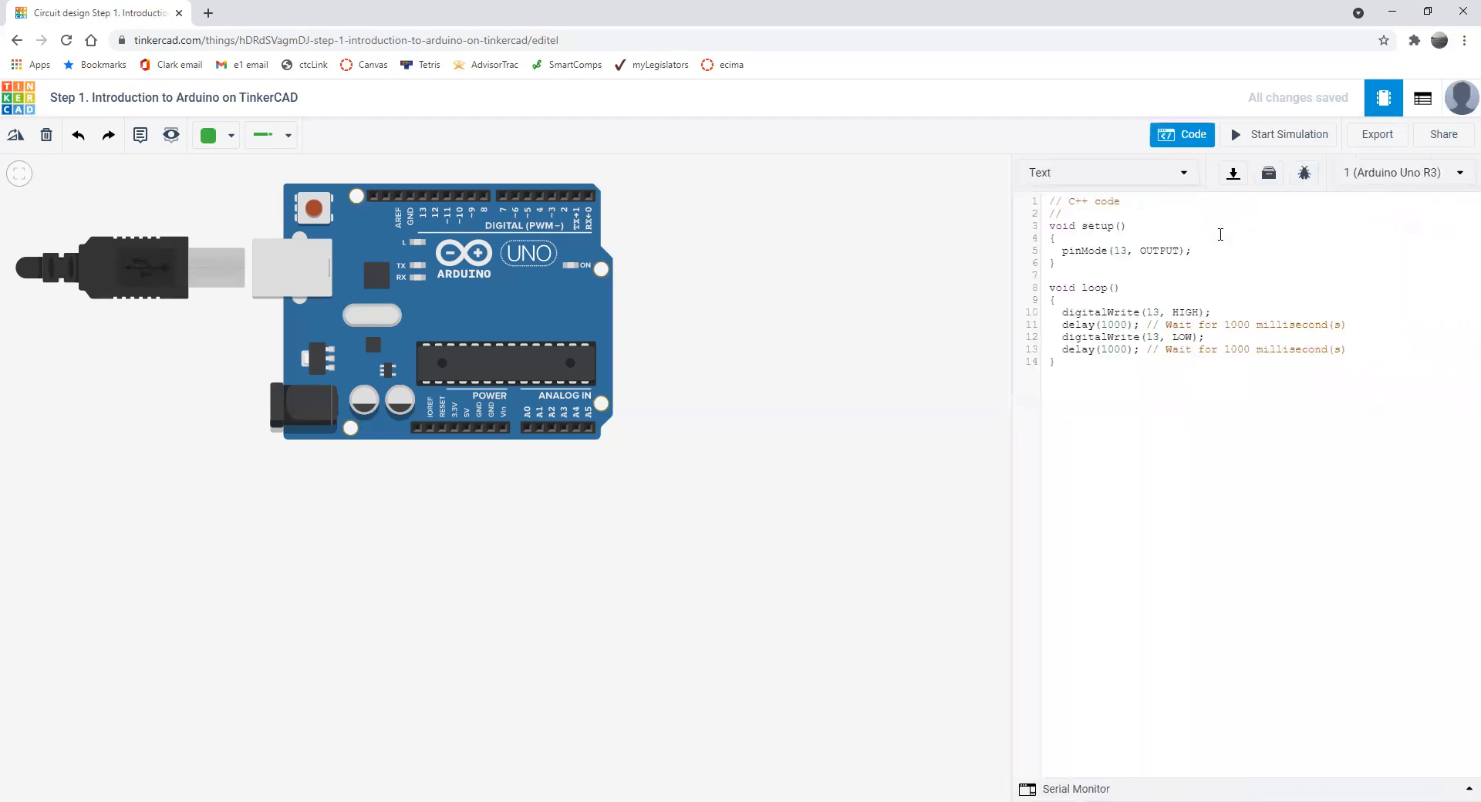
mouse_move(1254, 145)
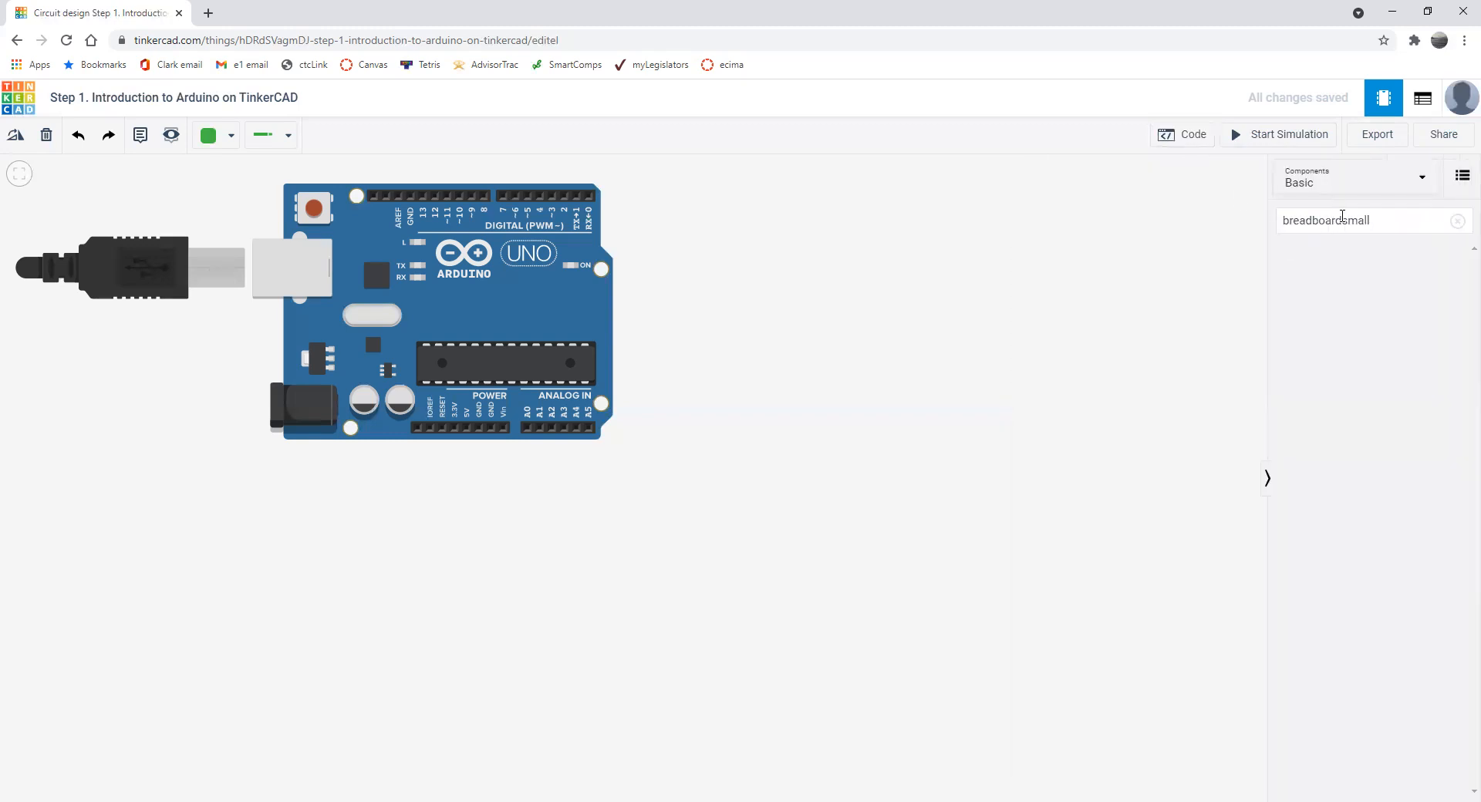
double_click(1326, 221)
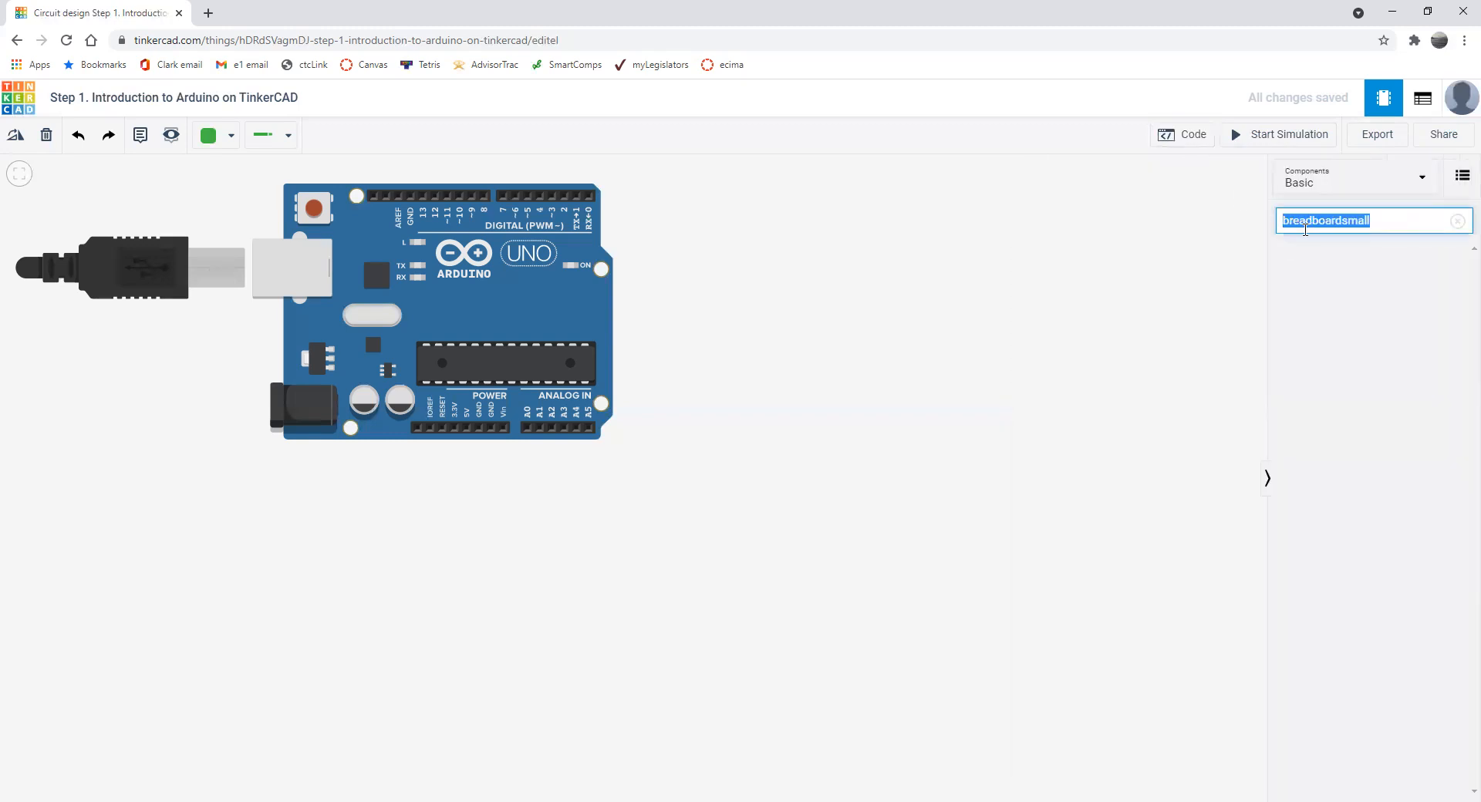
- Drag a Breadboard Small onto the canvas and align it beneath the Arduino's power pins
left_click(1457, 221)
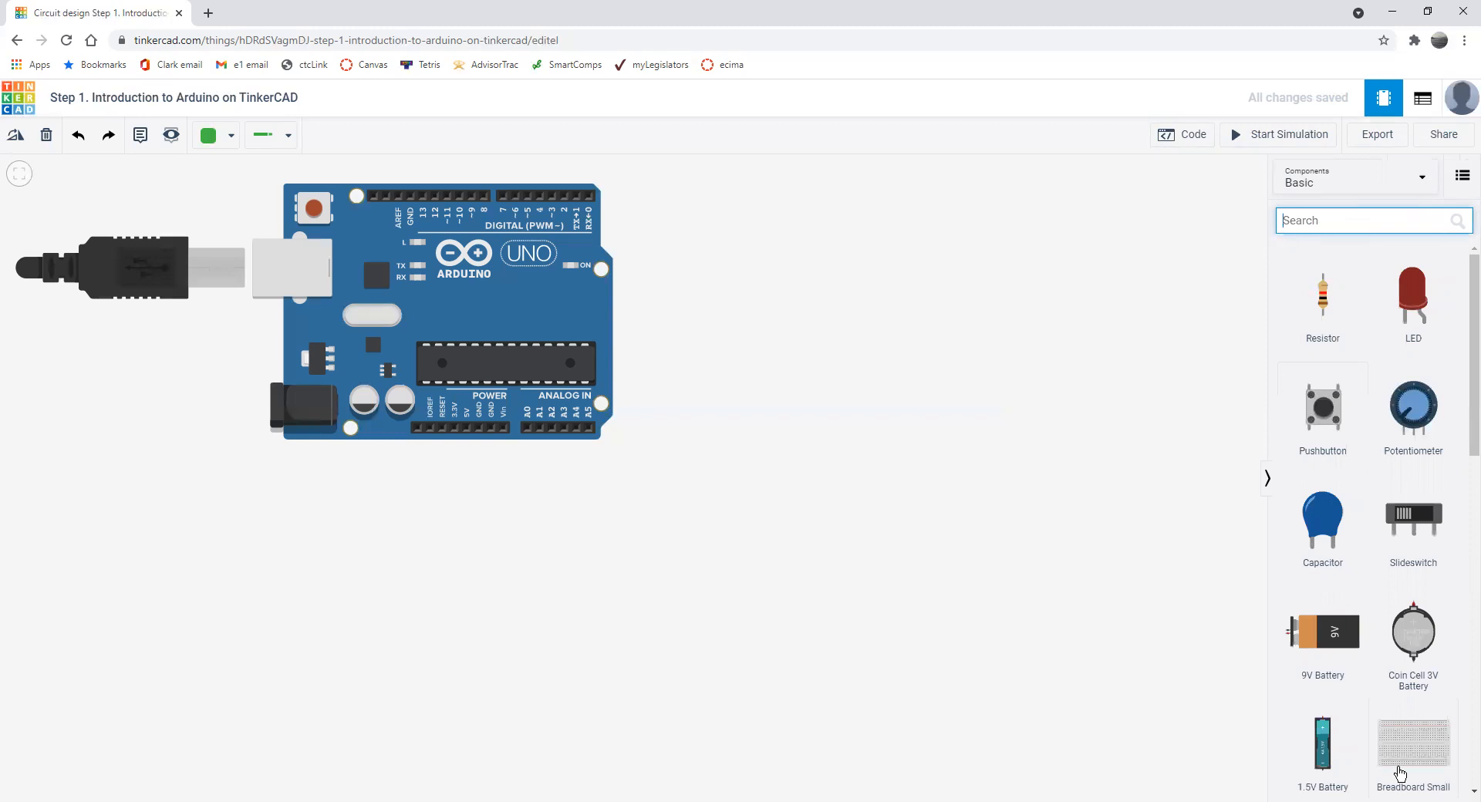
left_click_drag(1413, 742, 985, 651)
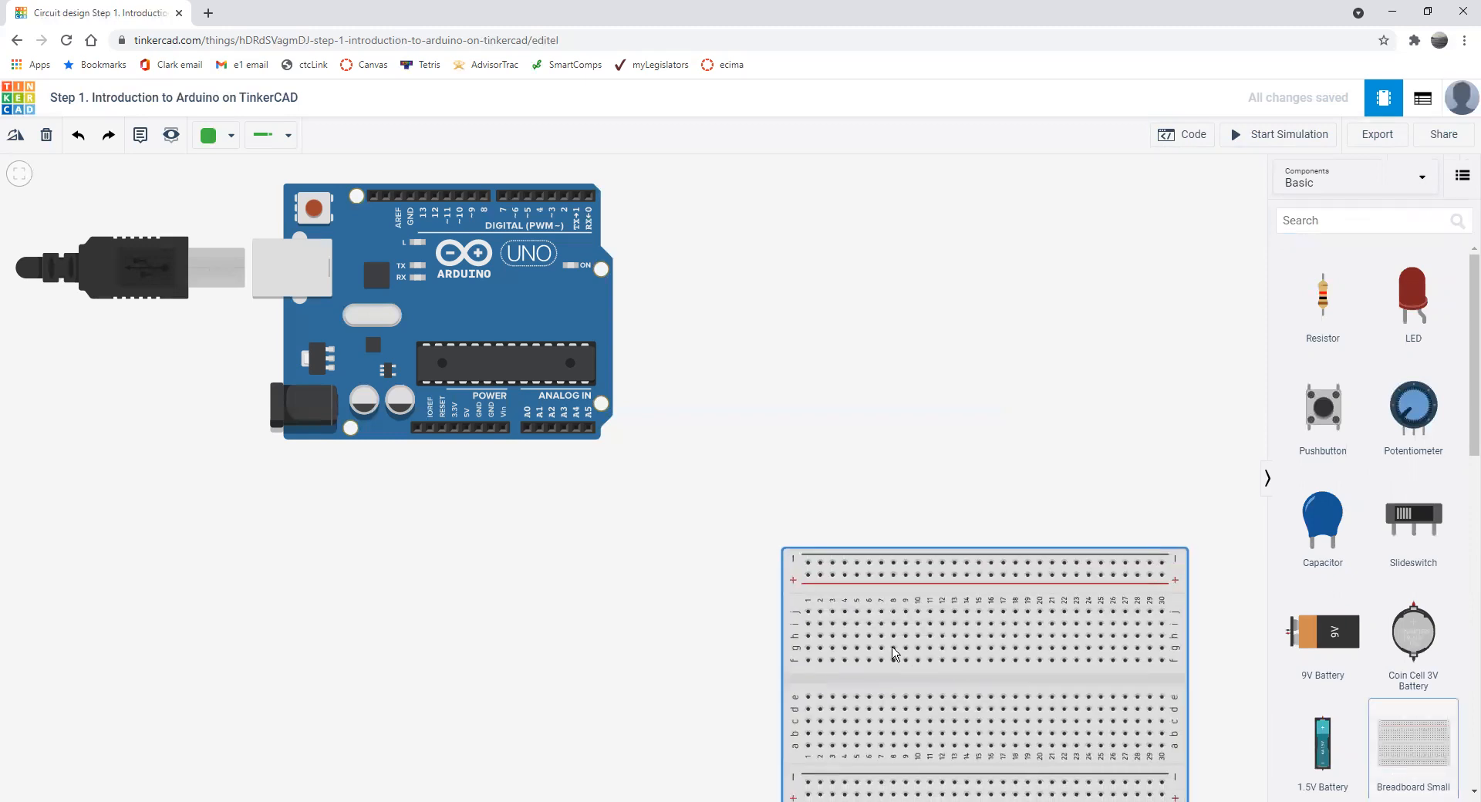
left_click_drag(892, 652, 670, 621)
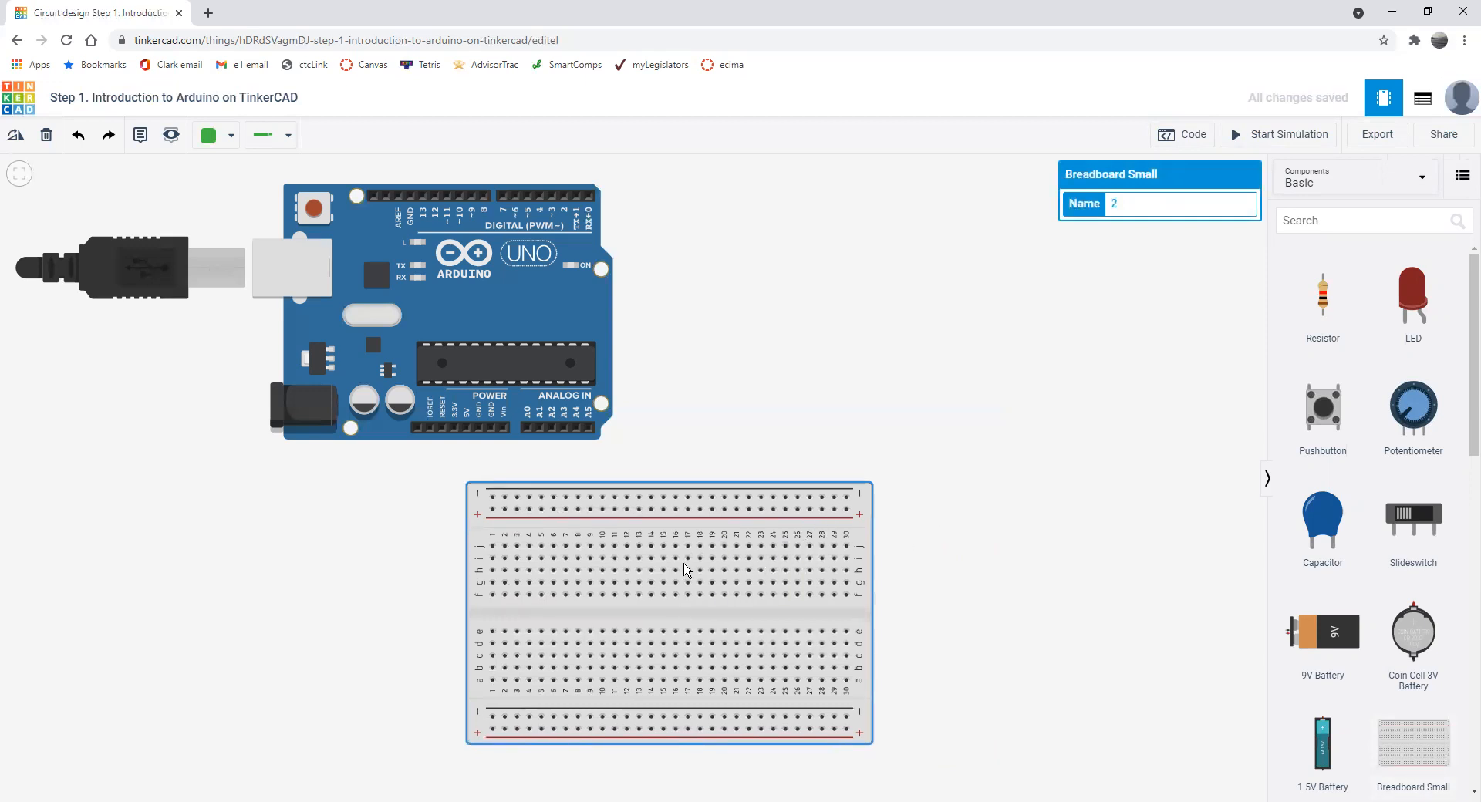
mouse_move(499, 429)
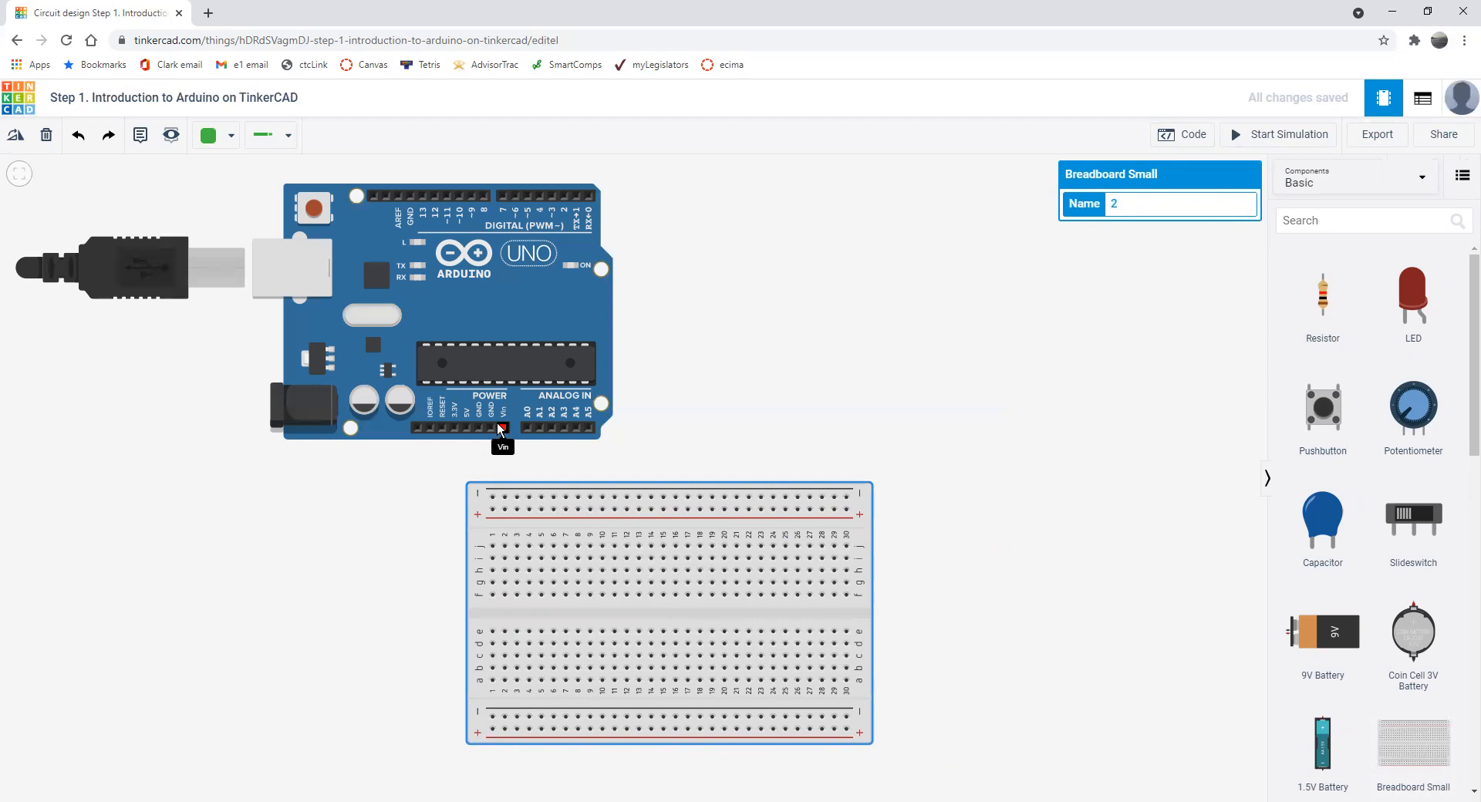
mouse_move(885, 557)
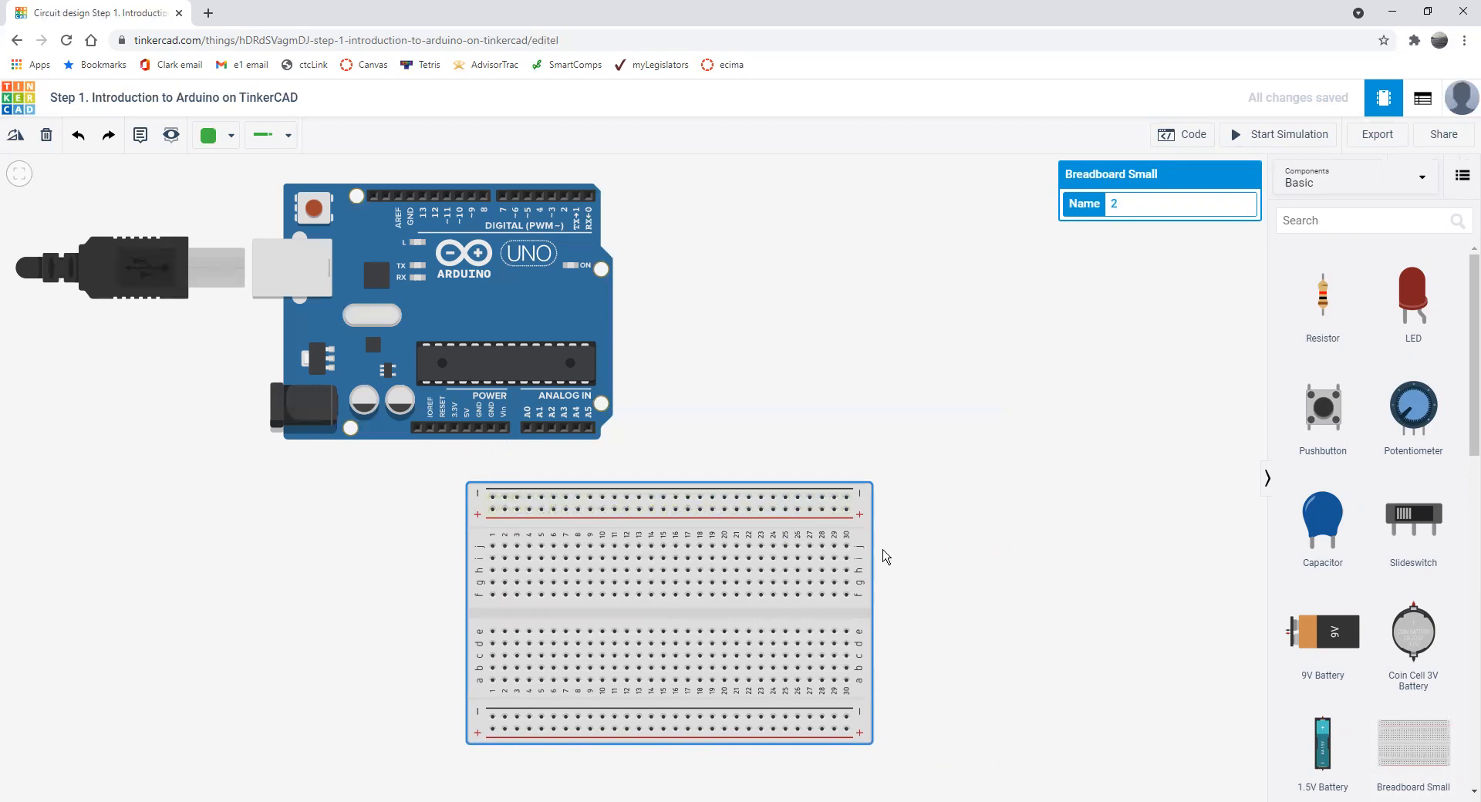
left_click_drag(668, 612, 578, 609)
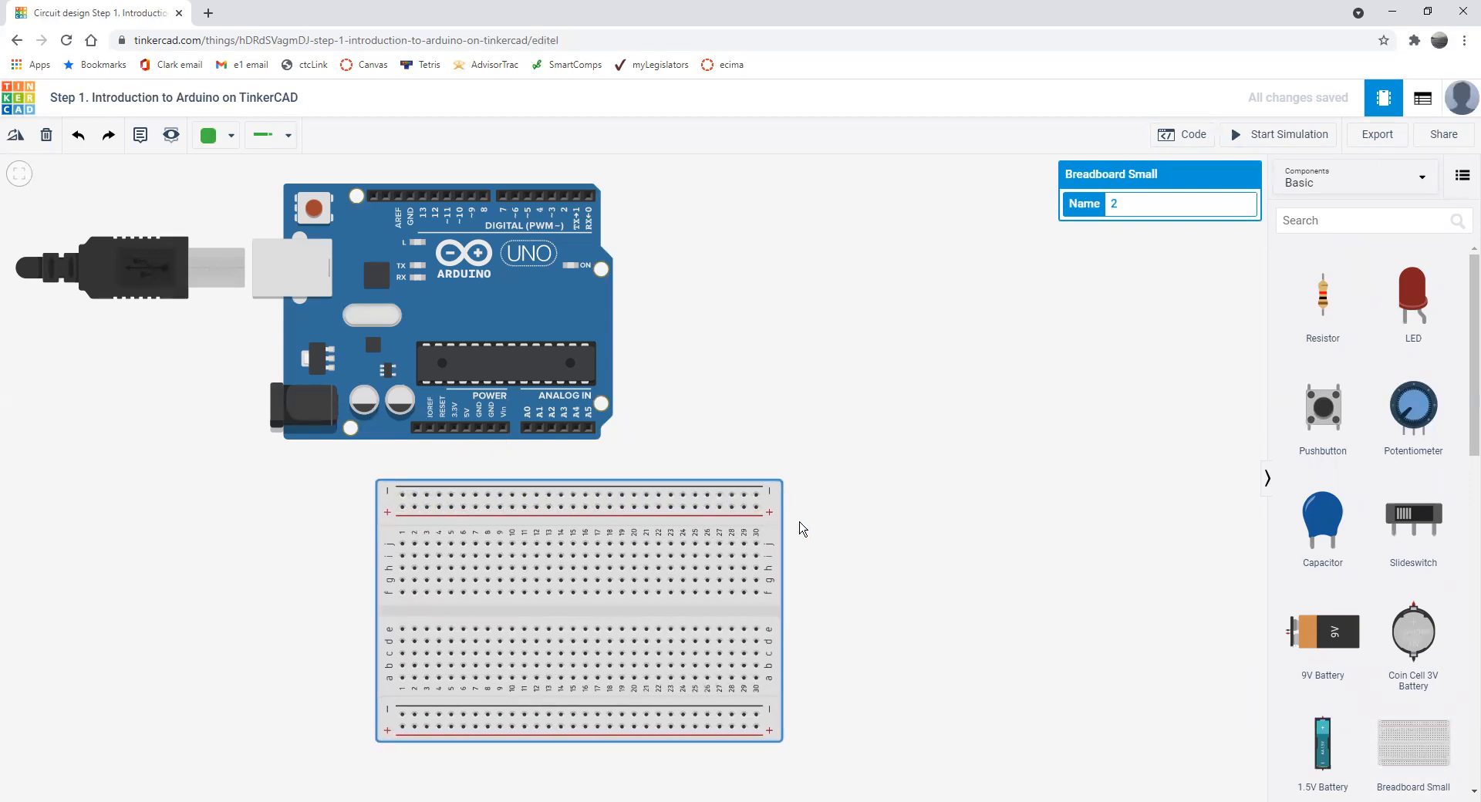
left_click_drag(577, 609, 622, 609)
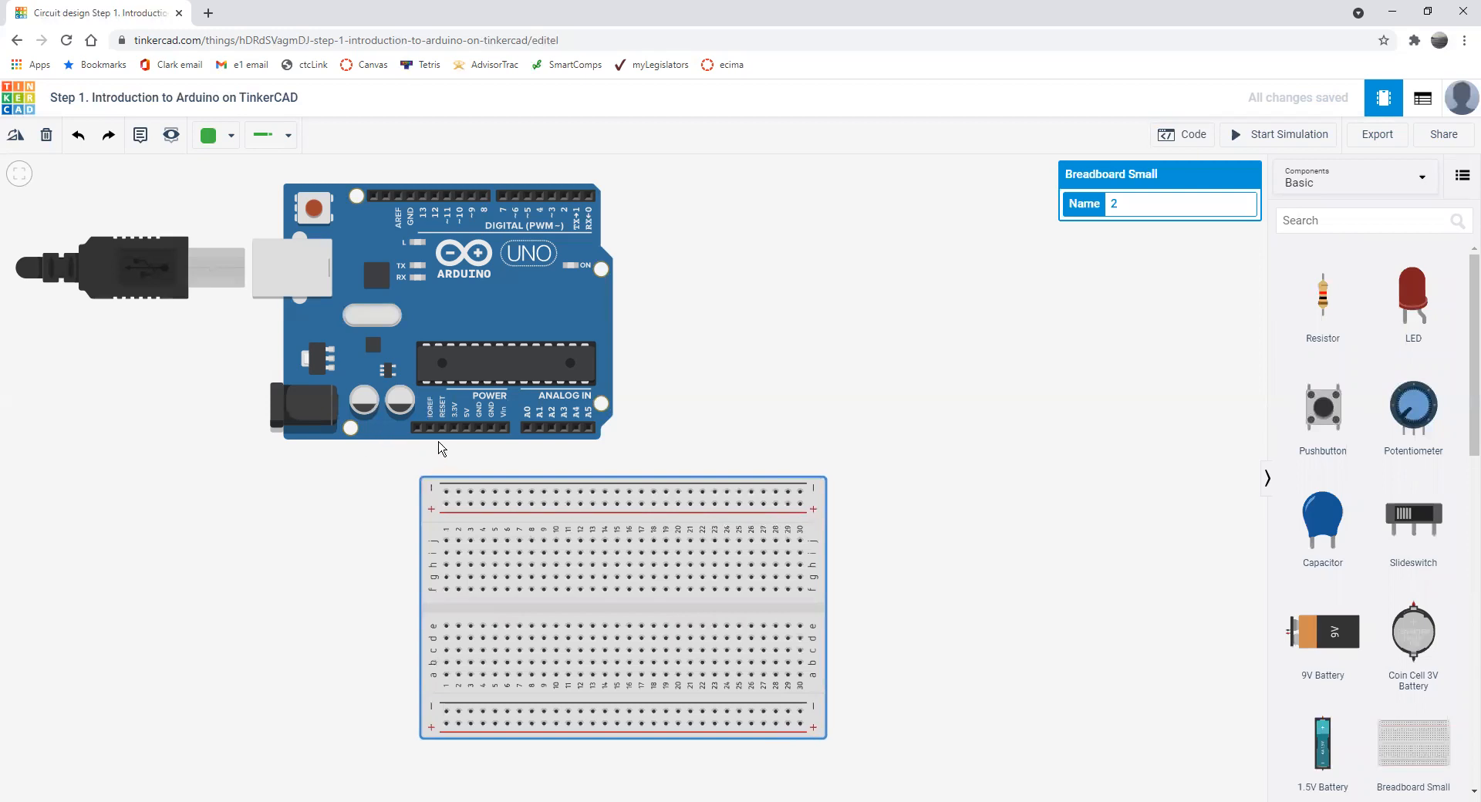
mouse_move(464, 514)
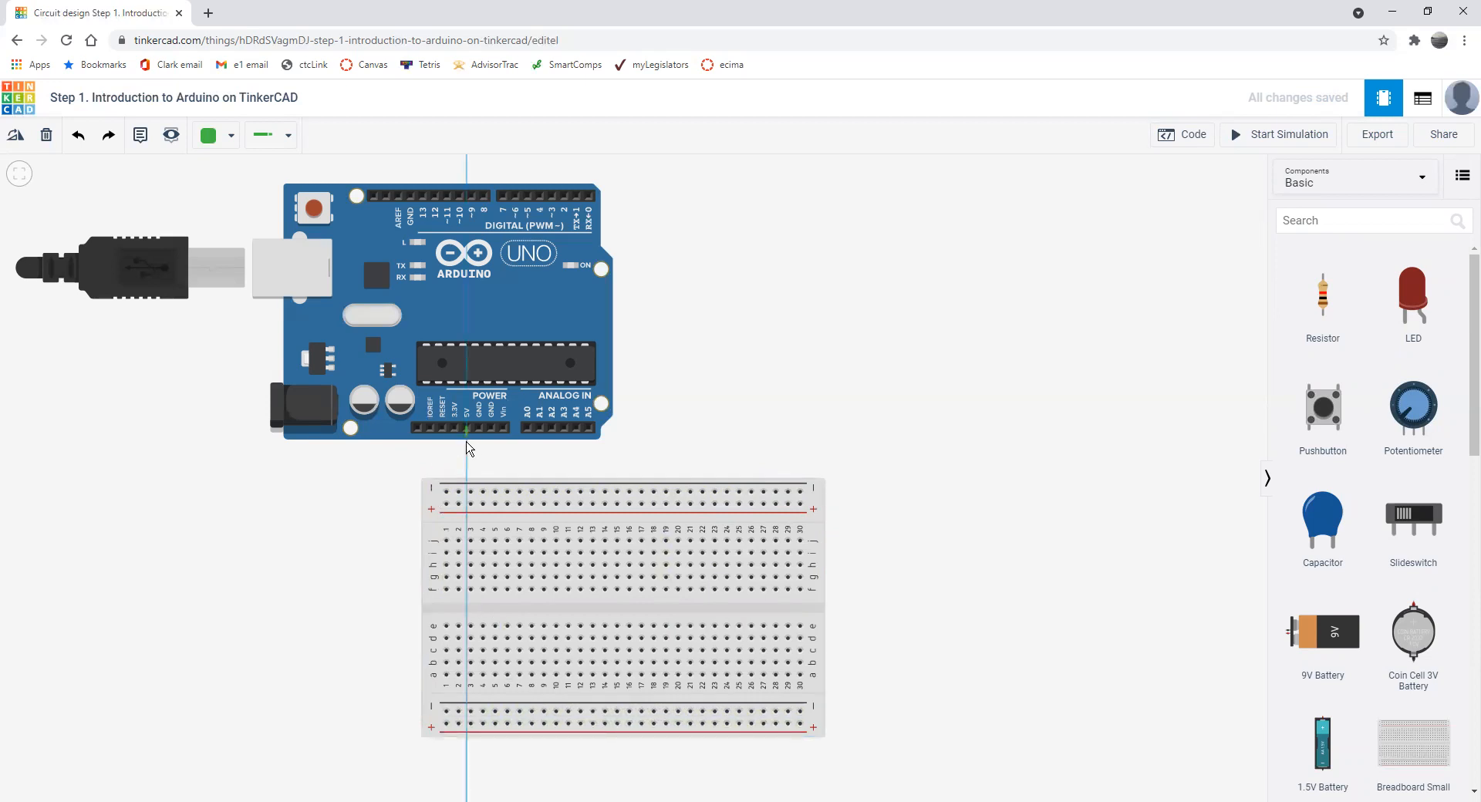
- Wire 5V to the breadboard positive rail in red and GND to the negative rail
left_click_drag(466, 428, 470, 505)
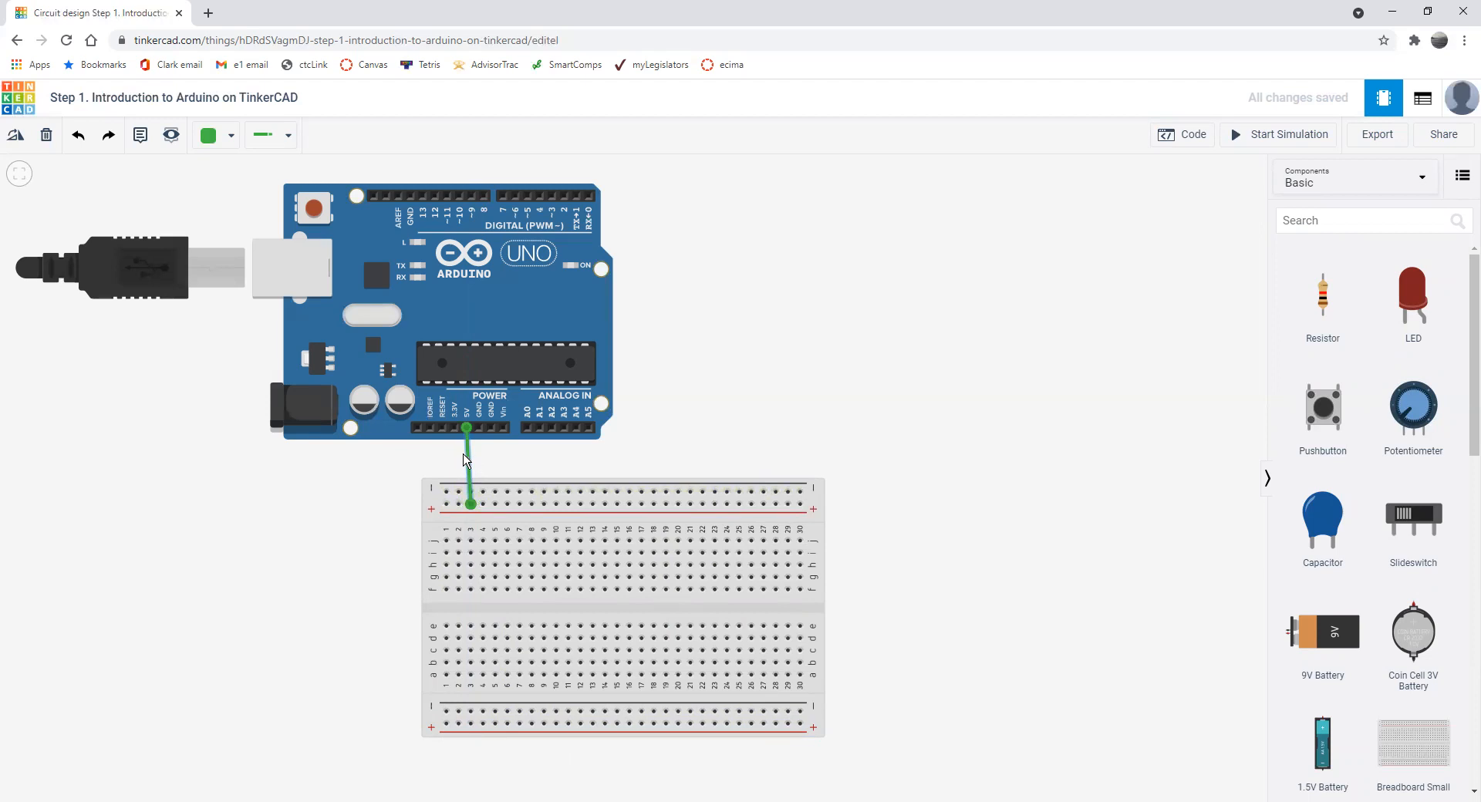
mouse_move(457, 445)
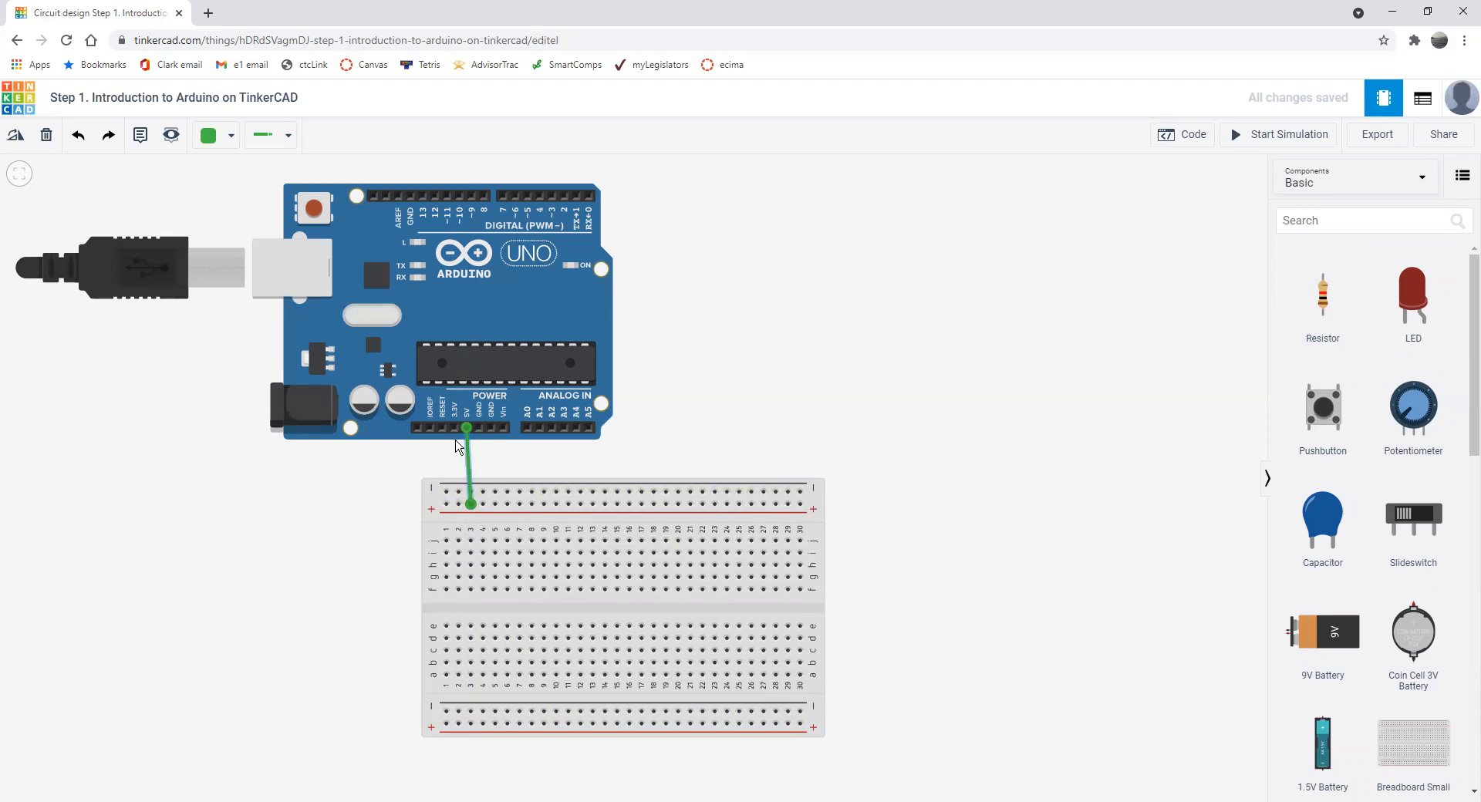
left_click(233, 135)
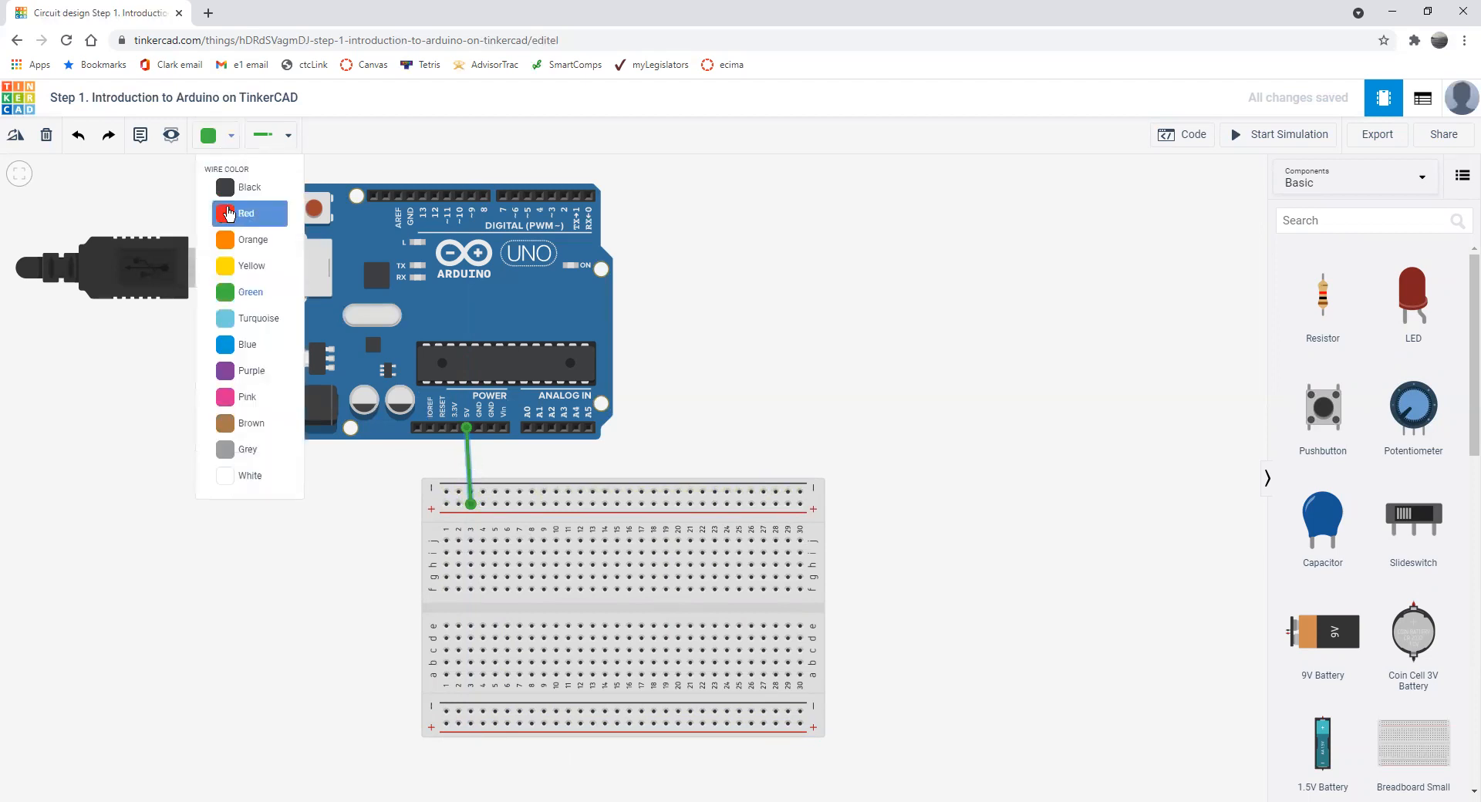
left_click(247, 214)
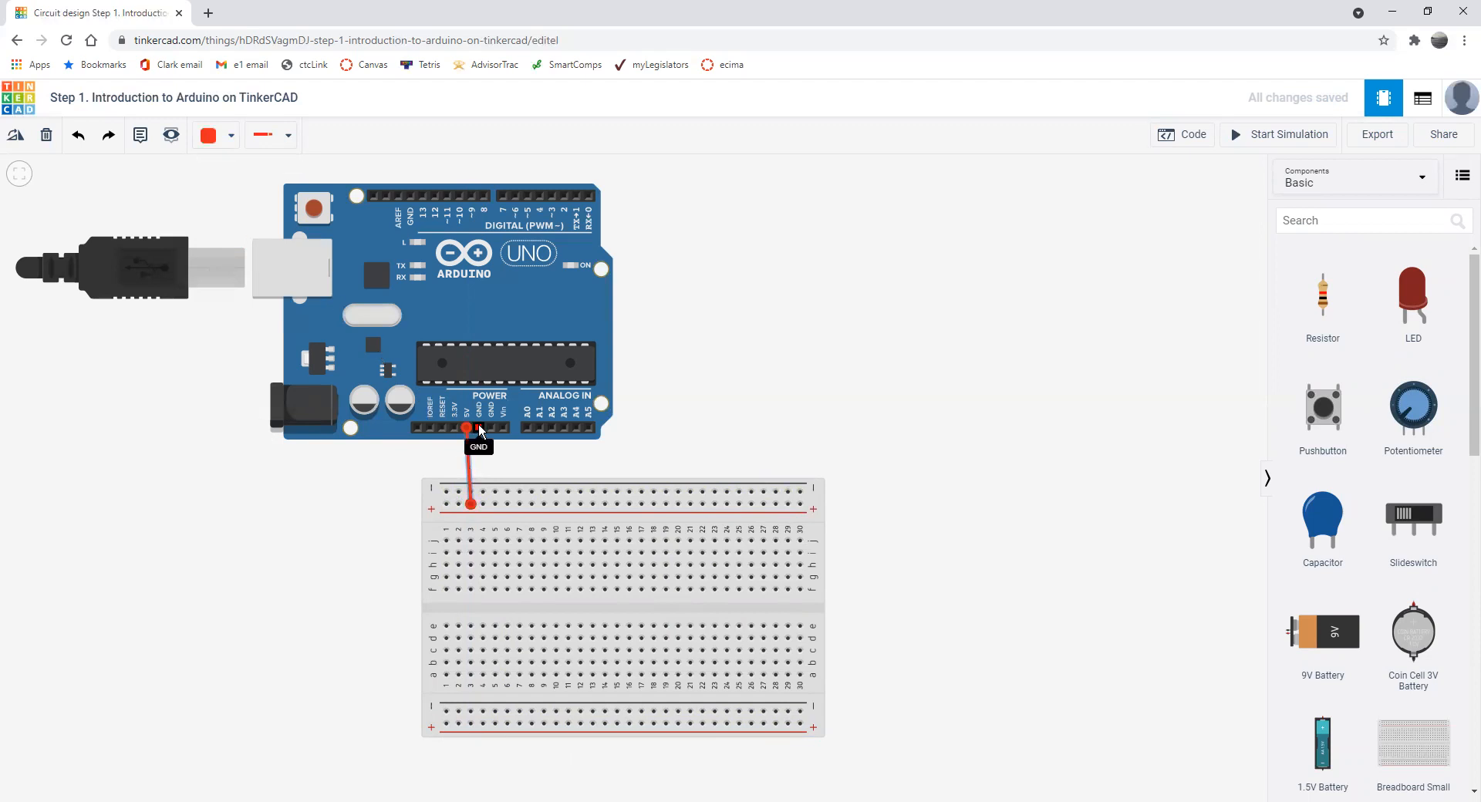
left_click_drag(475, 428, 482, 491)
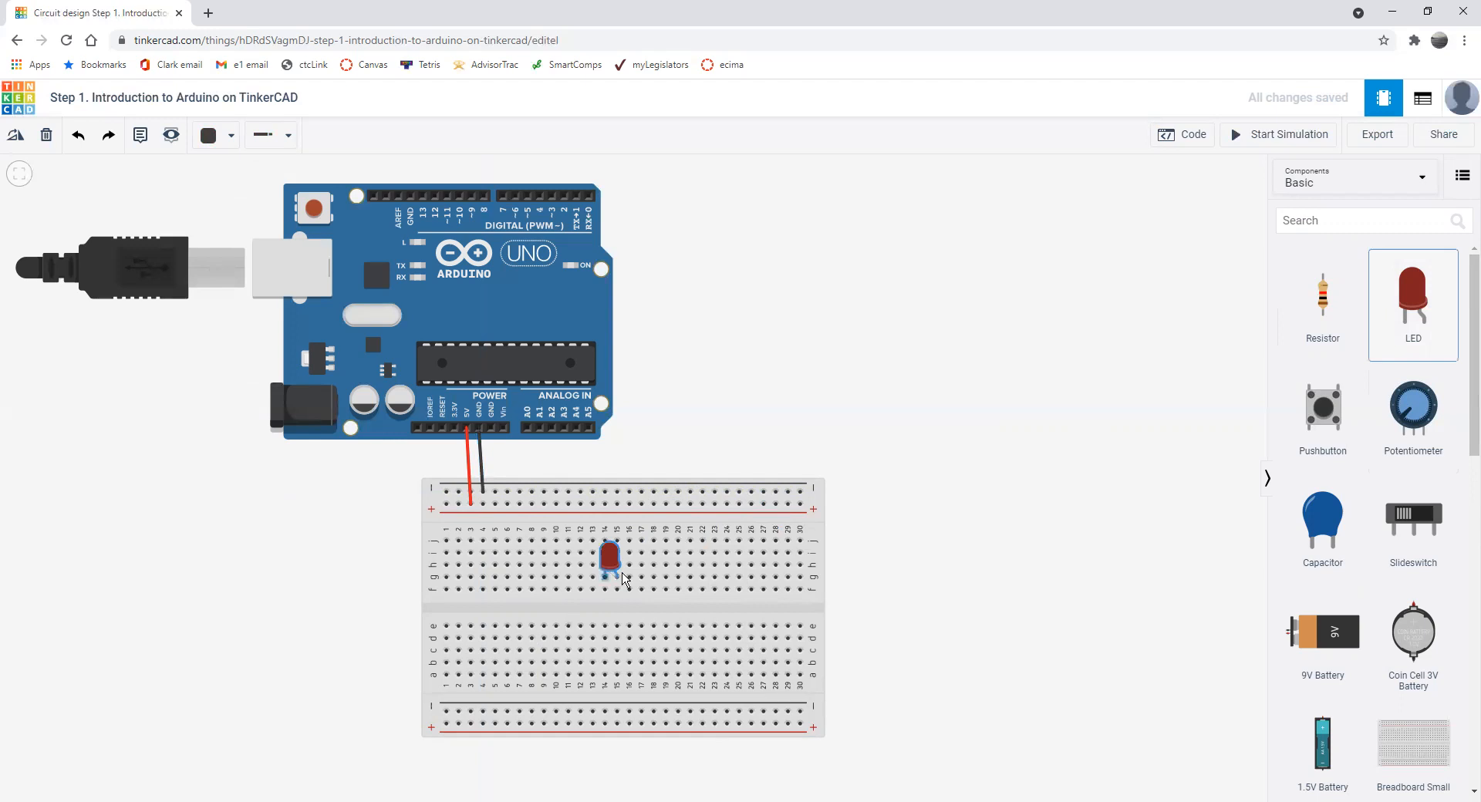
- Place an LED on the breadboard right of centre and select it to view its properties
left_click_drag(610, 562, 633, 593)
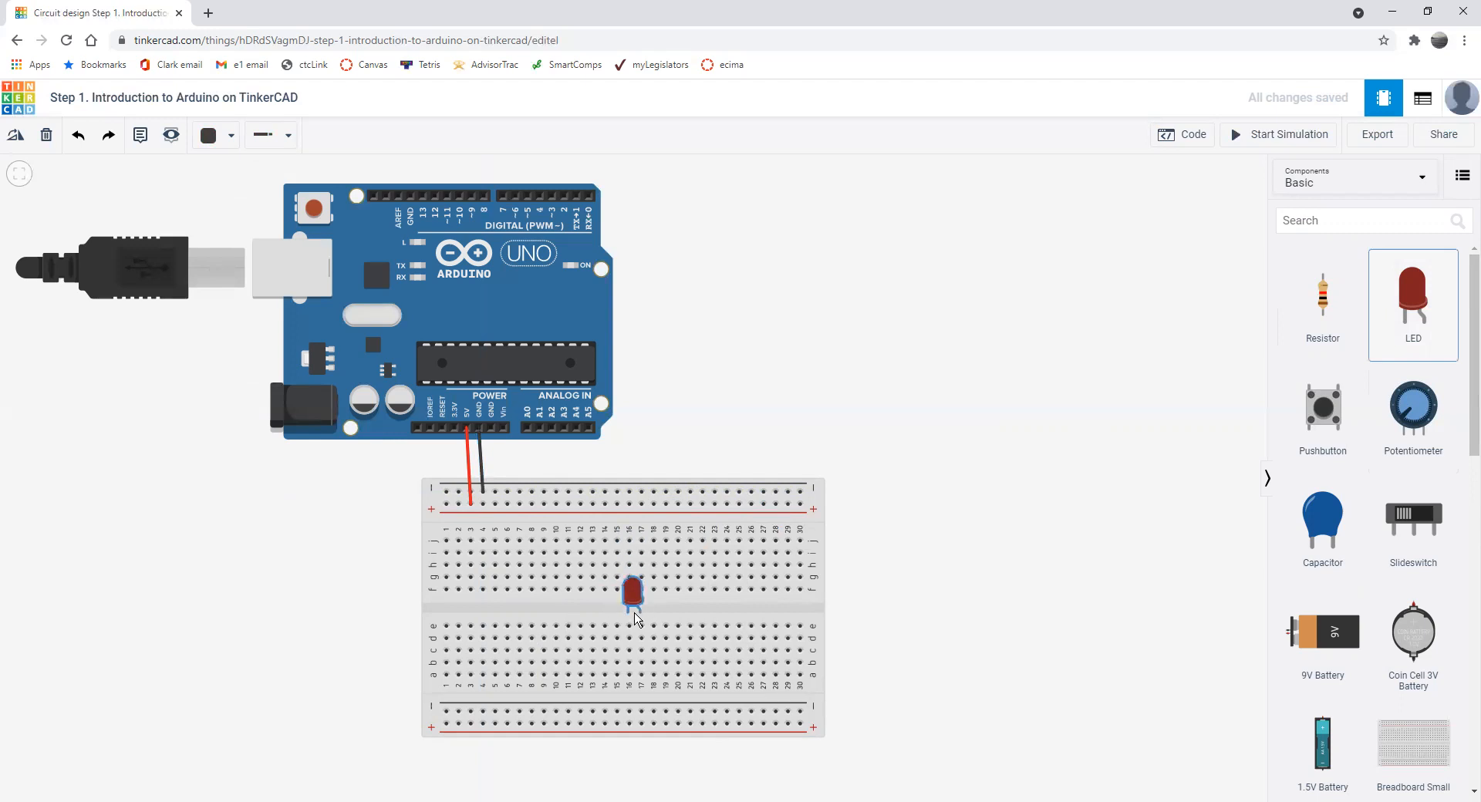
left_click_drag(632, 591, 622, 557)
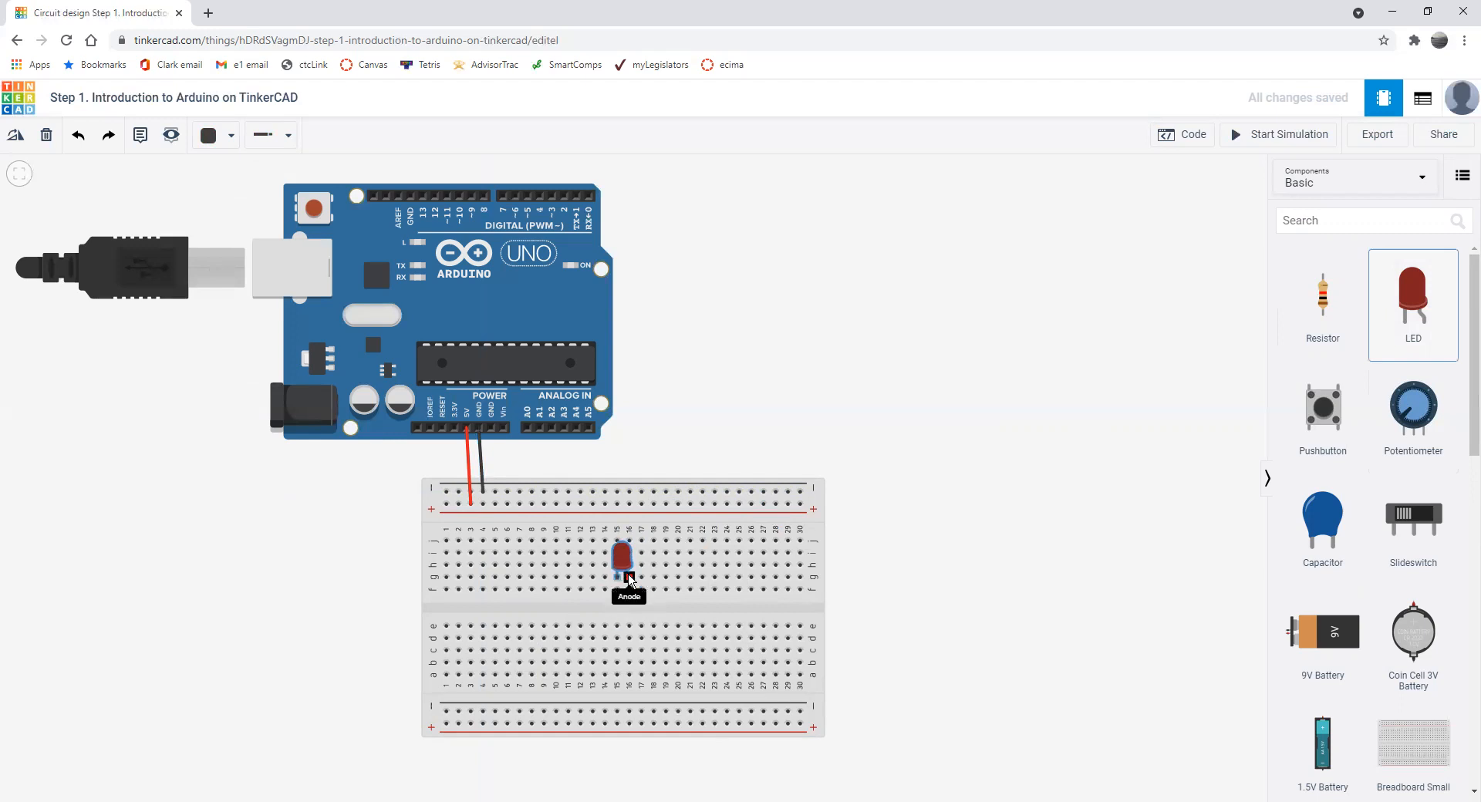
left_click_drag(622, 562, 657, 546)
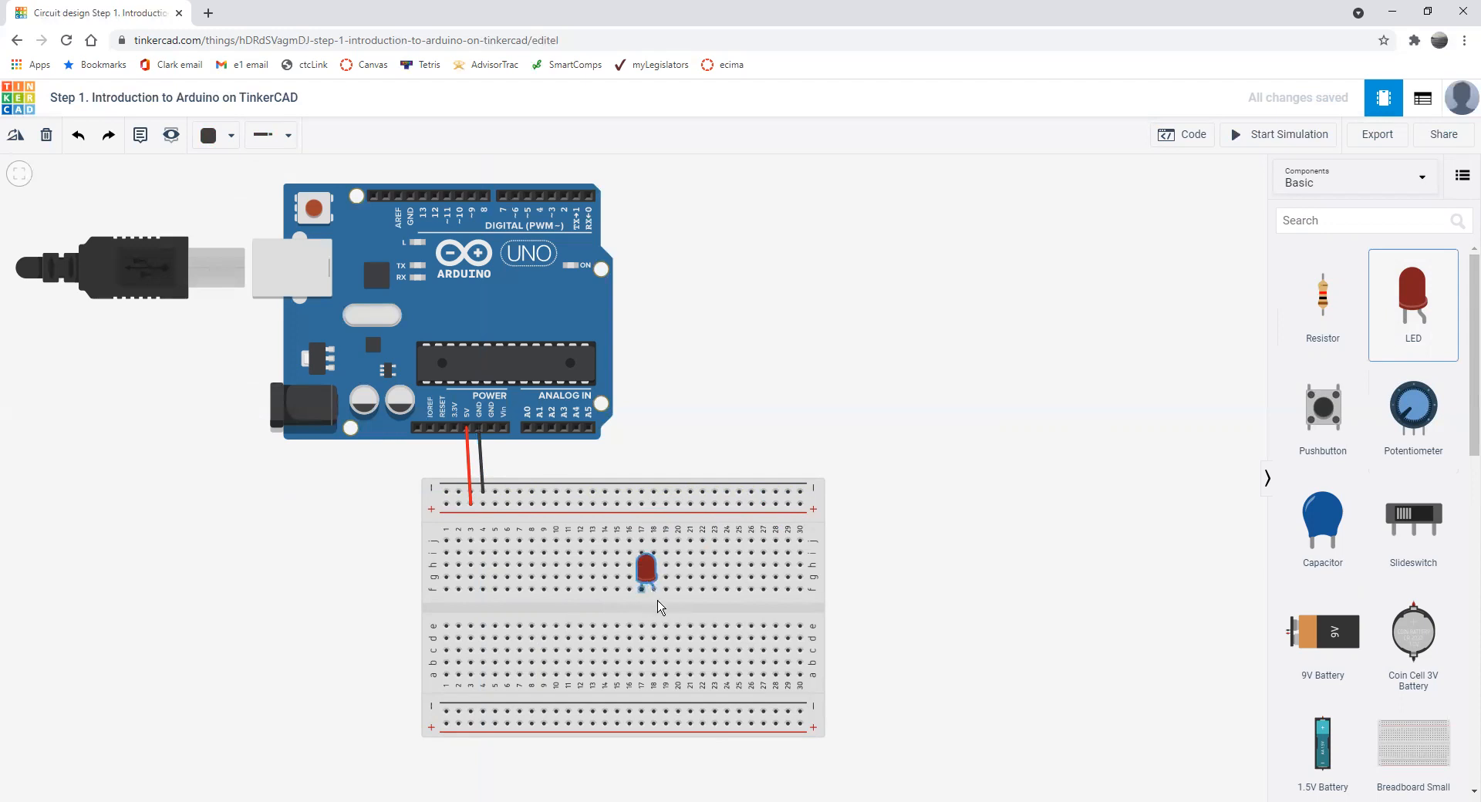
left_click(648, 580)
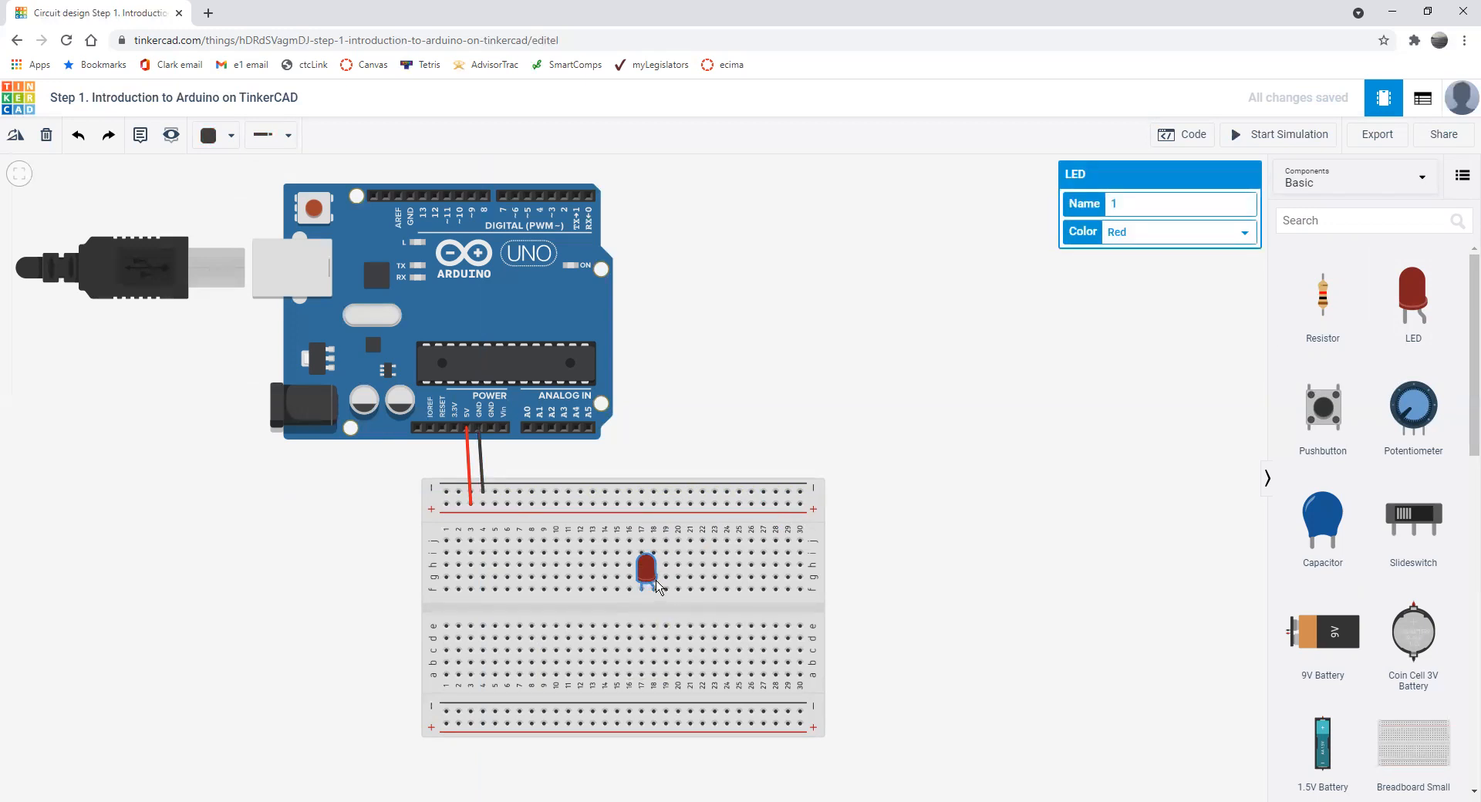
mouse_move(655, 590)
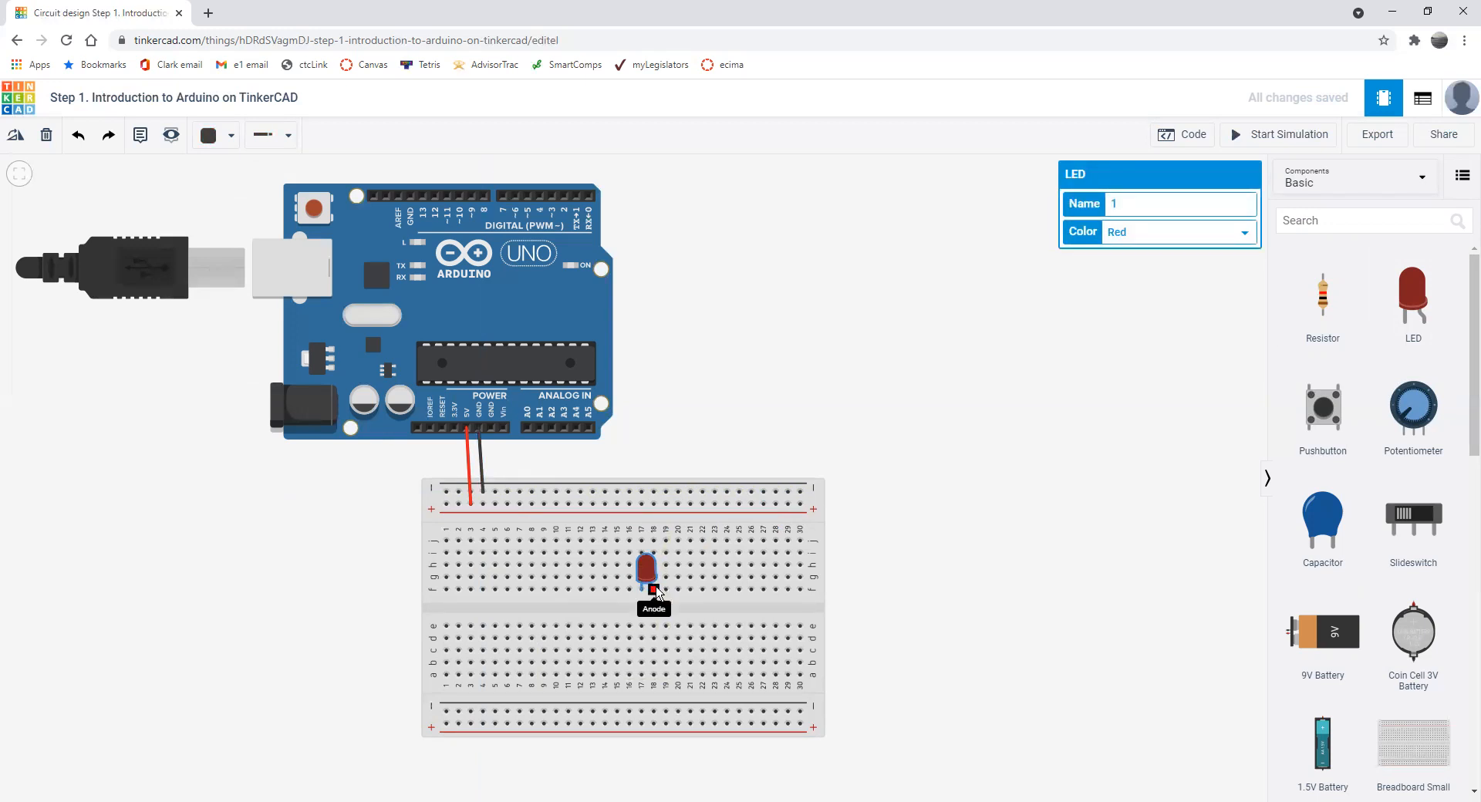
mouse_move(643, 601)
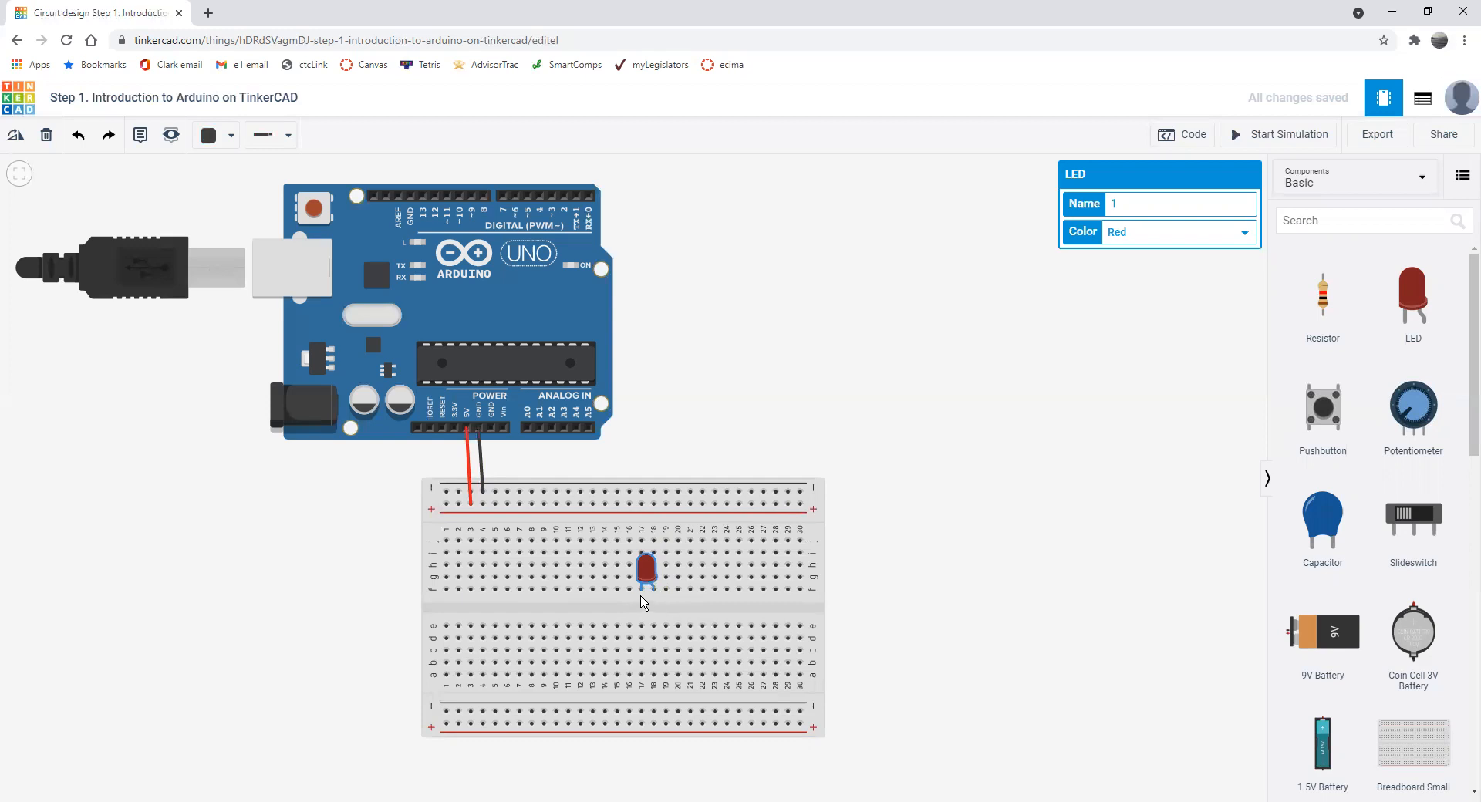
mouse_move(654, 605)
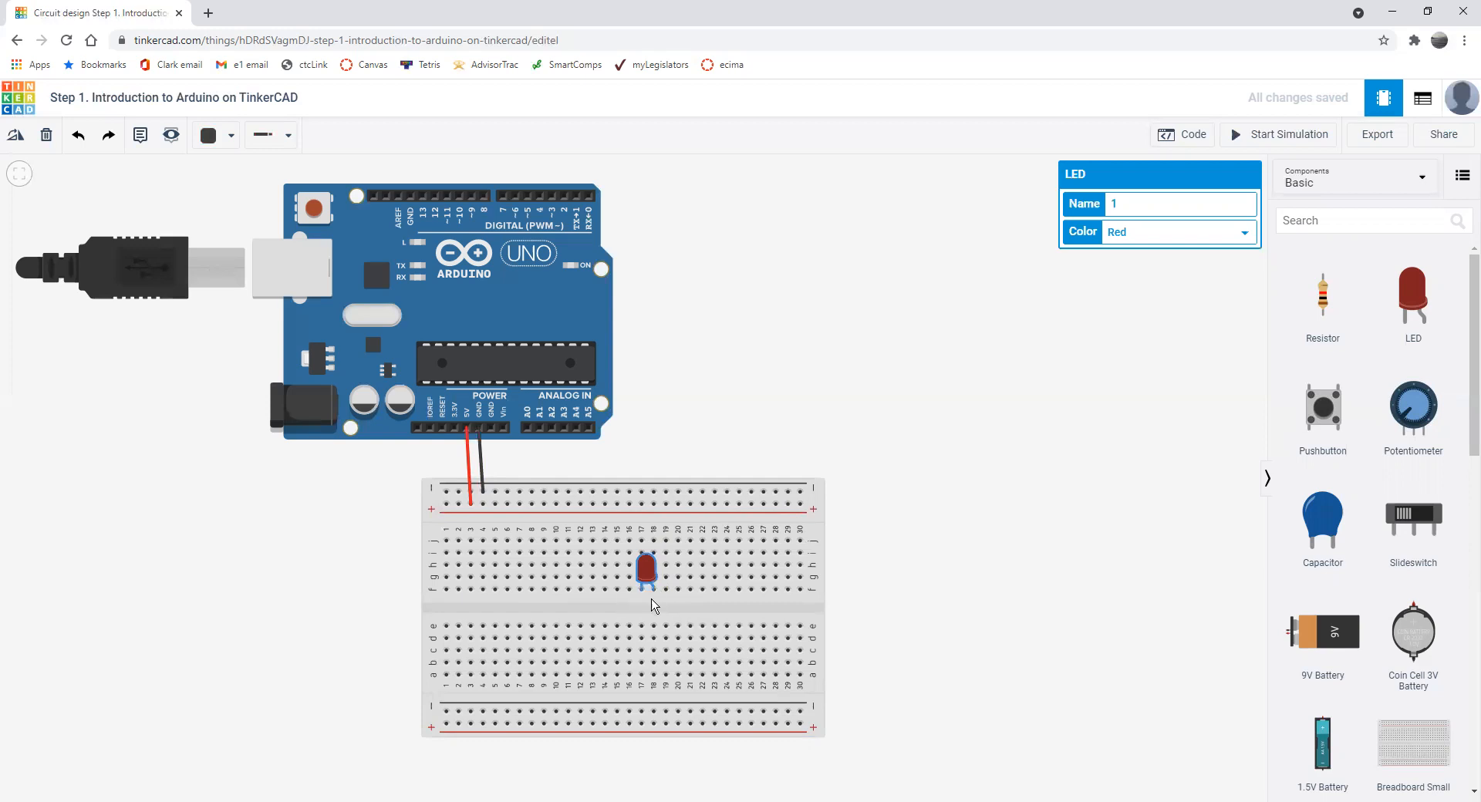
mouse_move(631, 567)
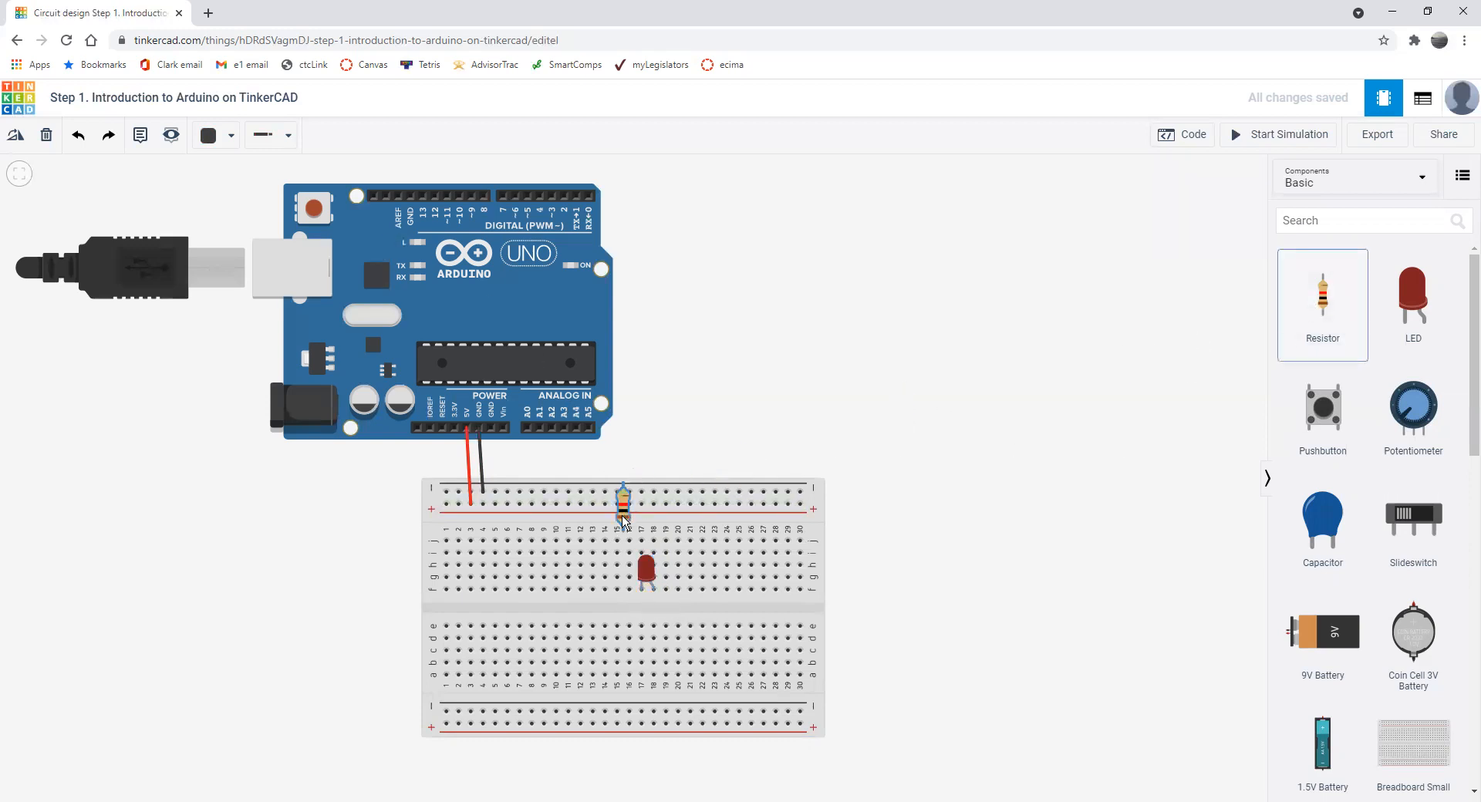
- Move the resistor between the top rail and LED column and set it to 100 Ω
left_click_drag(623, 506, 641, 525)
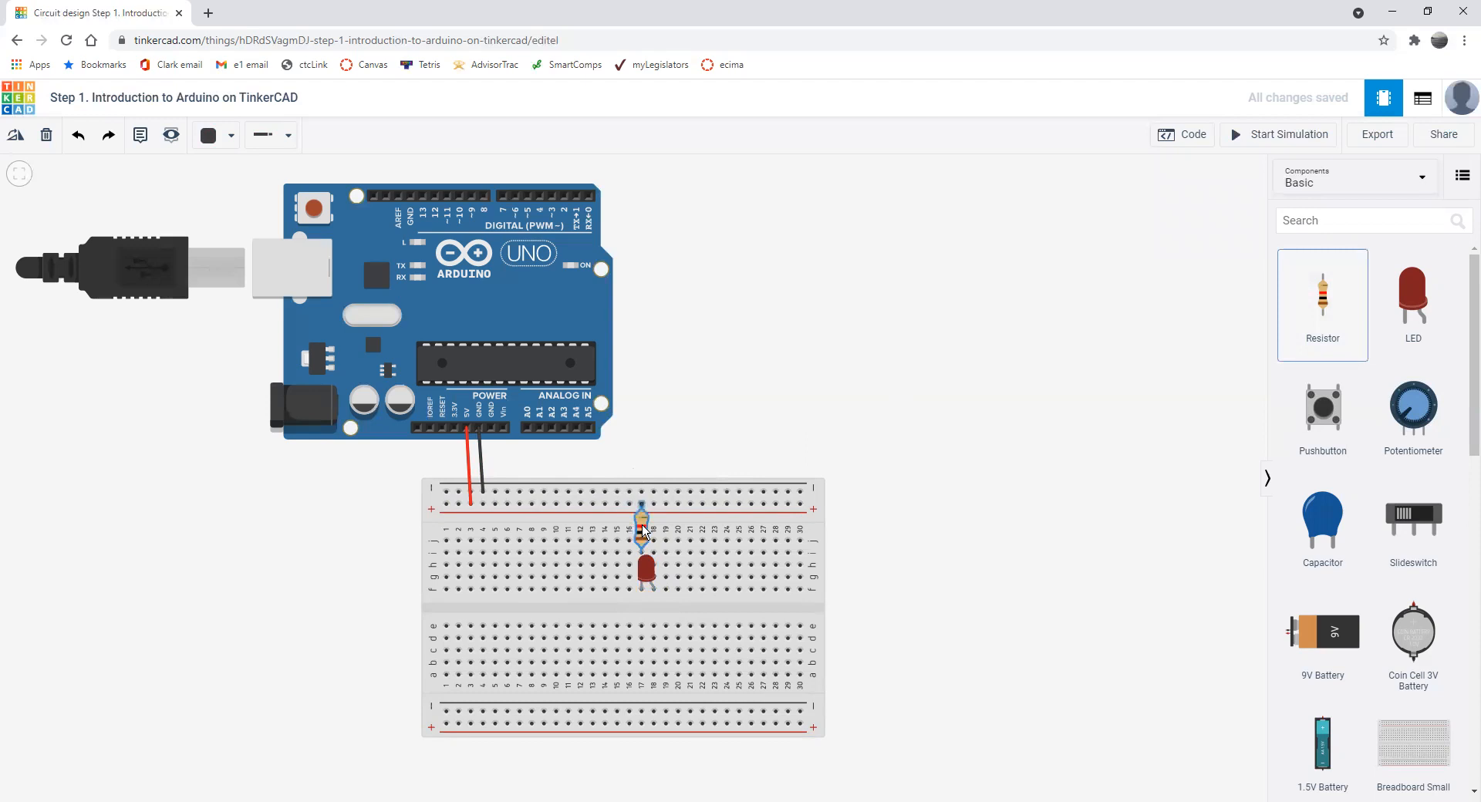
left_click(642, 534)
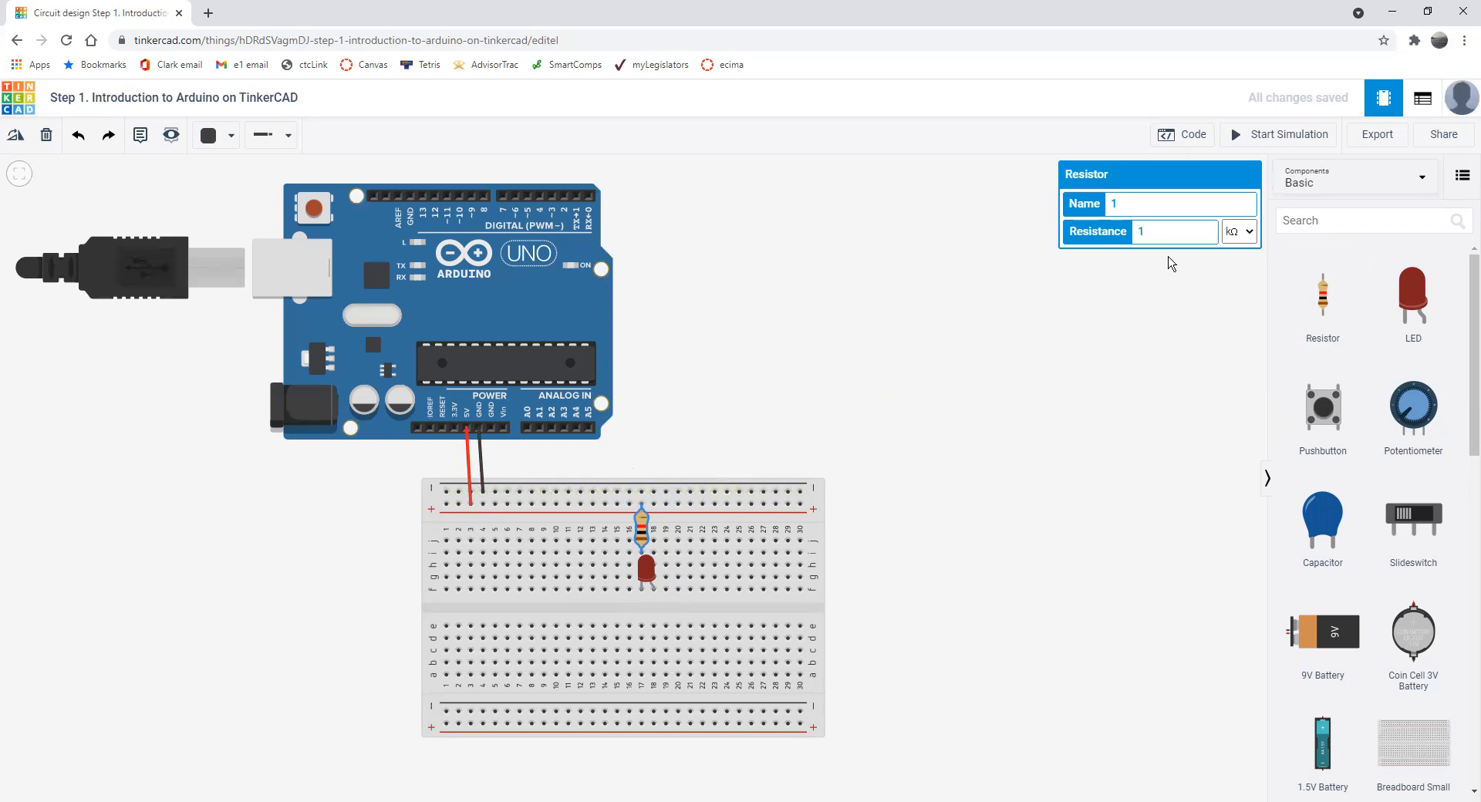
type("100")
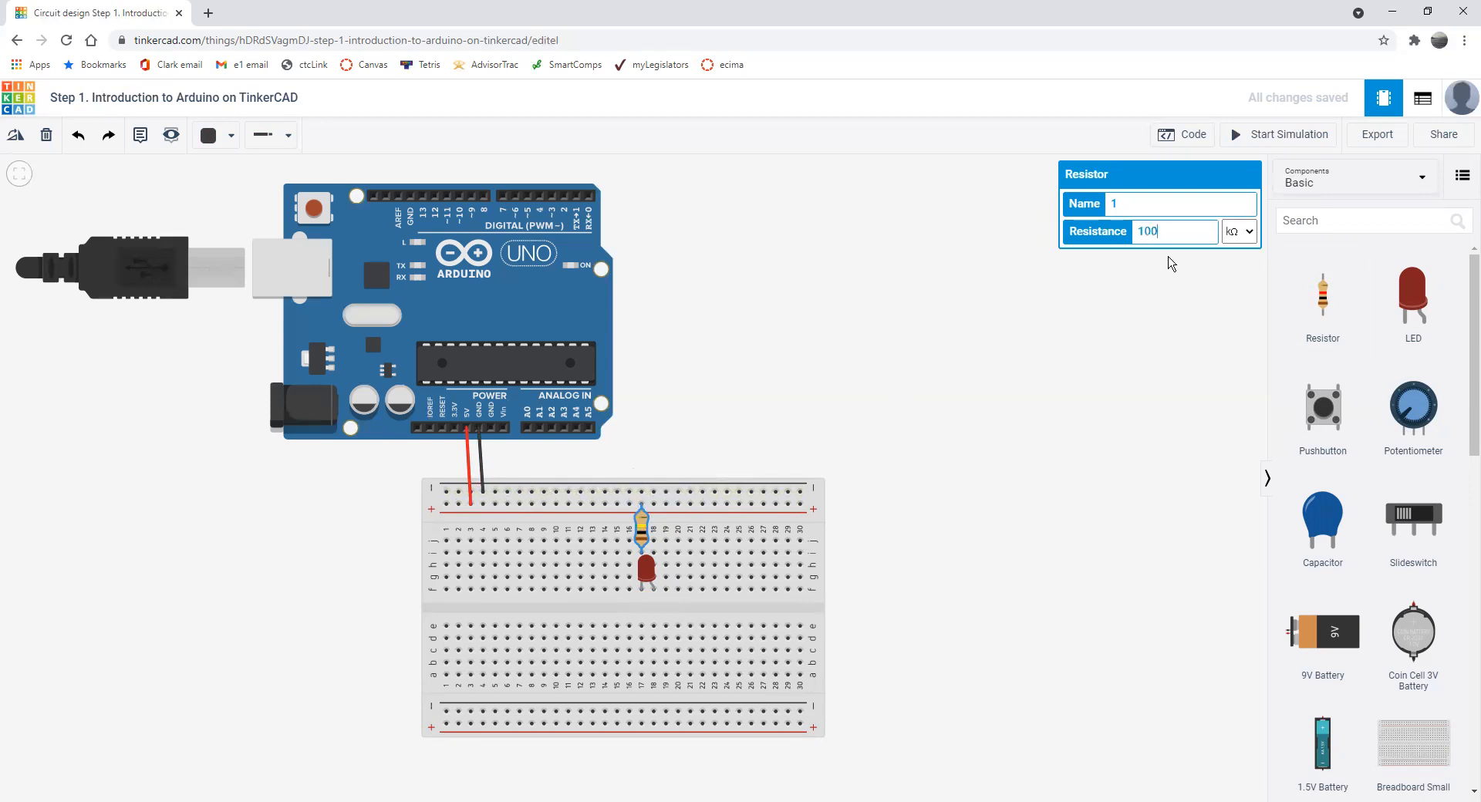
left_click(1240, 232)
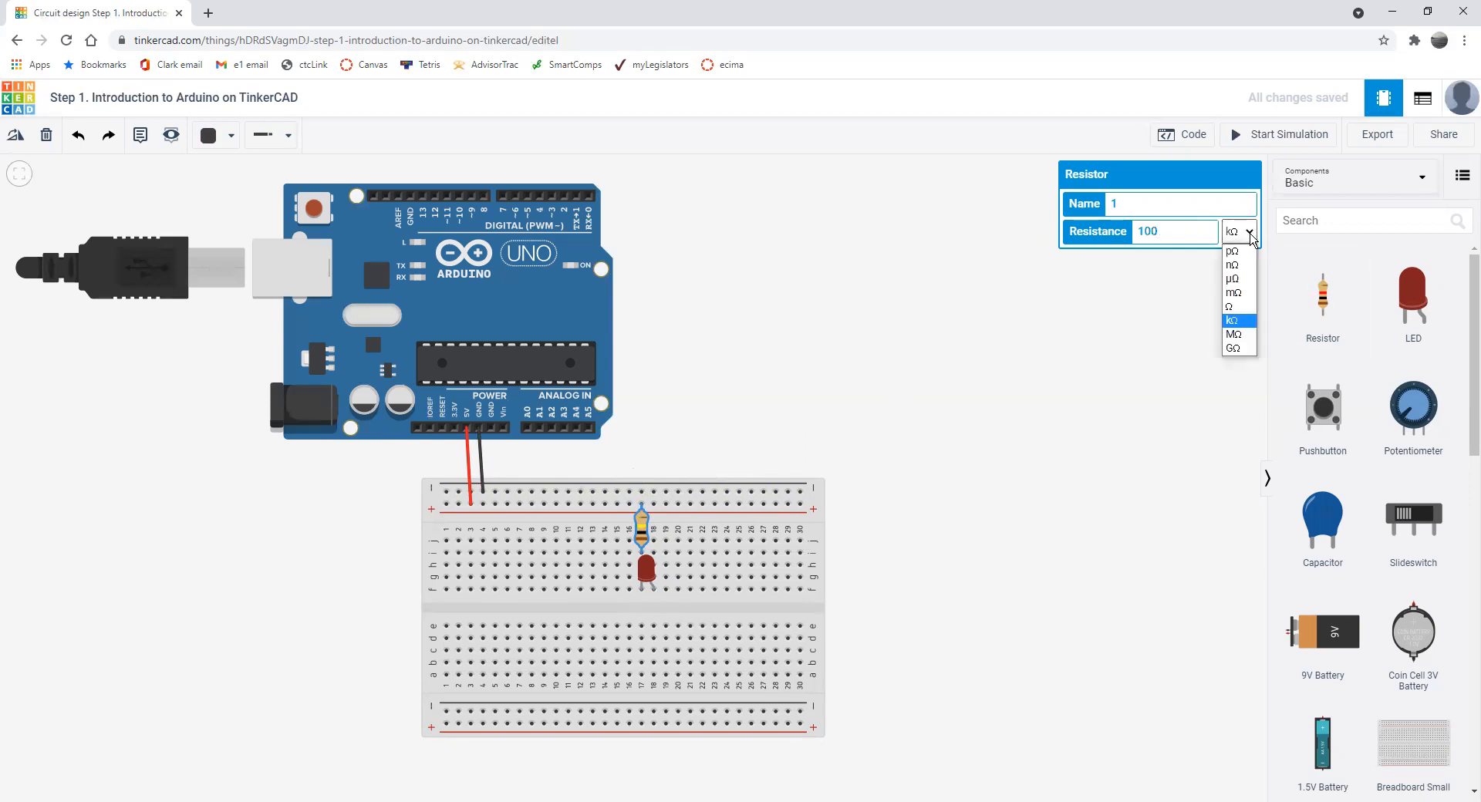
left_click(1227, 306)
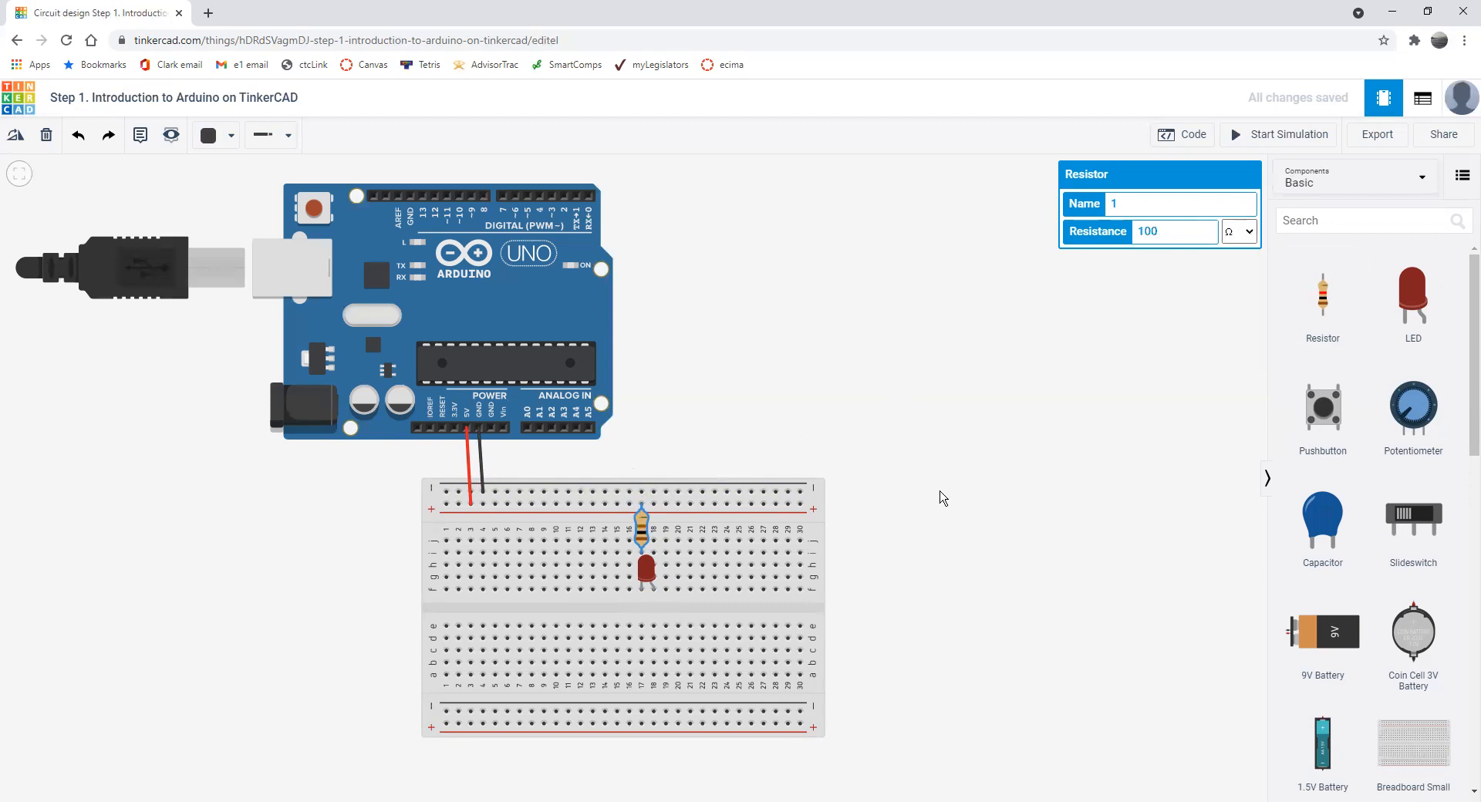
mouse_move(959, 580)
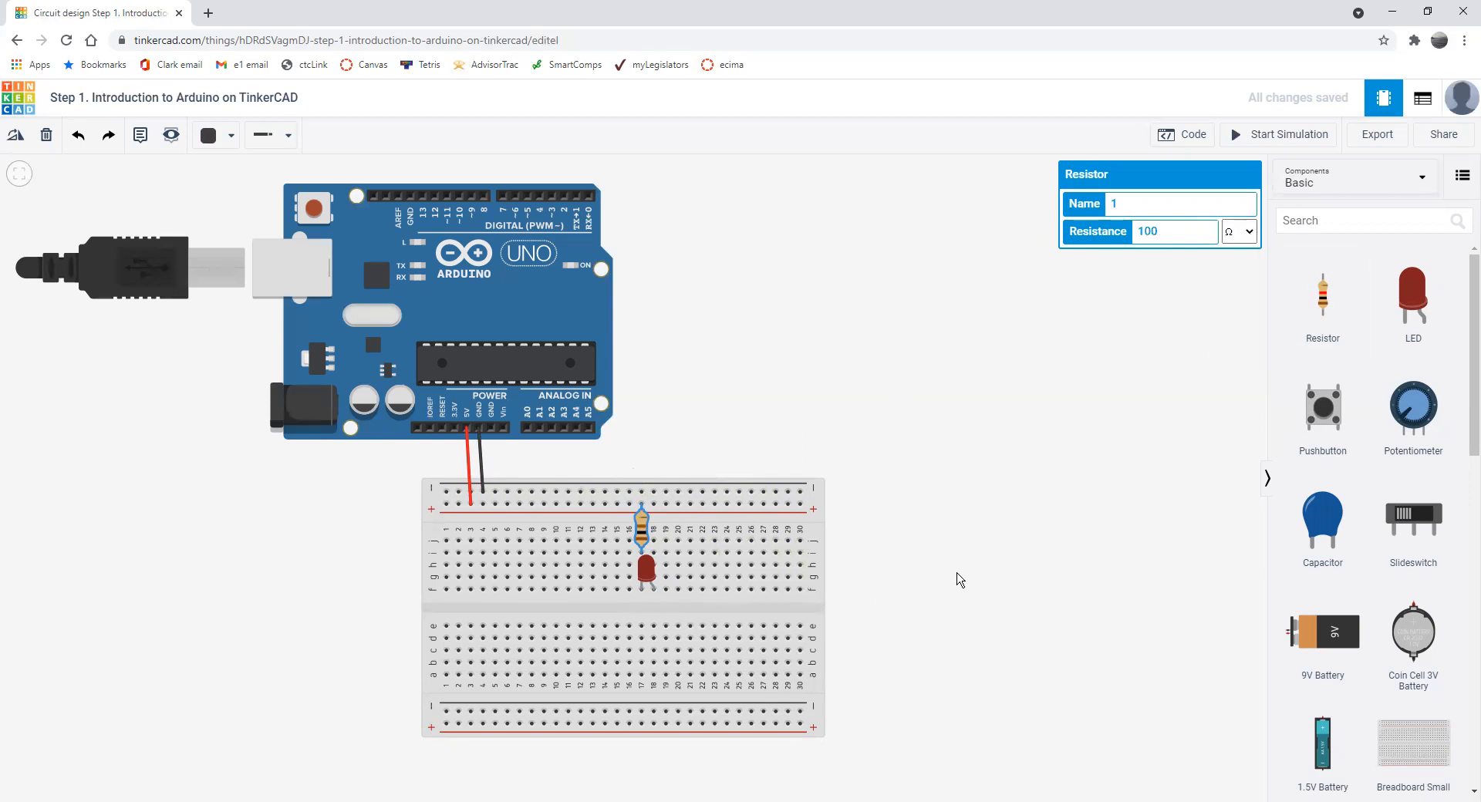
mouse_move(860, 595)
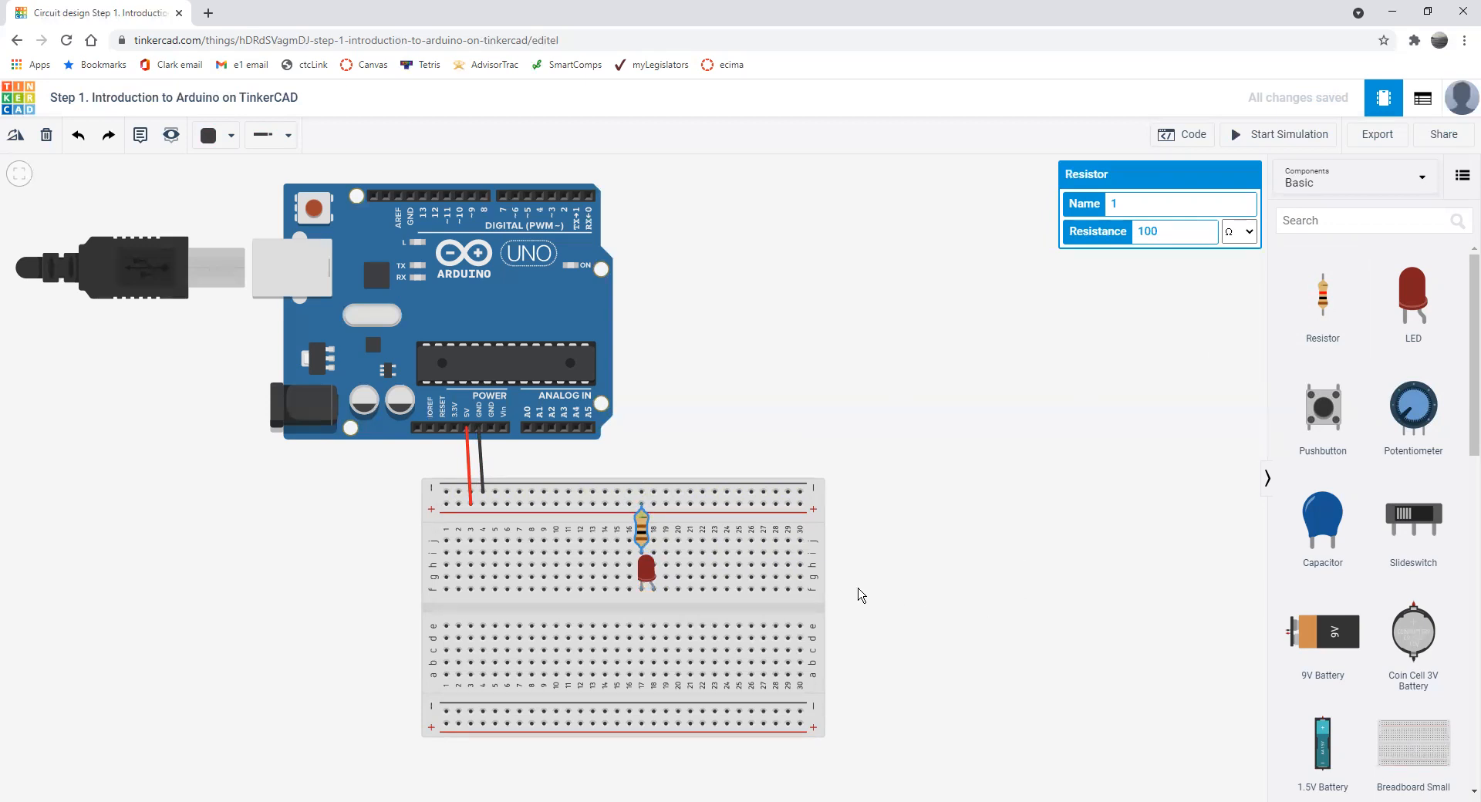
mouse_move(651, 590)
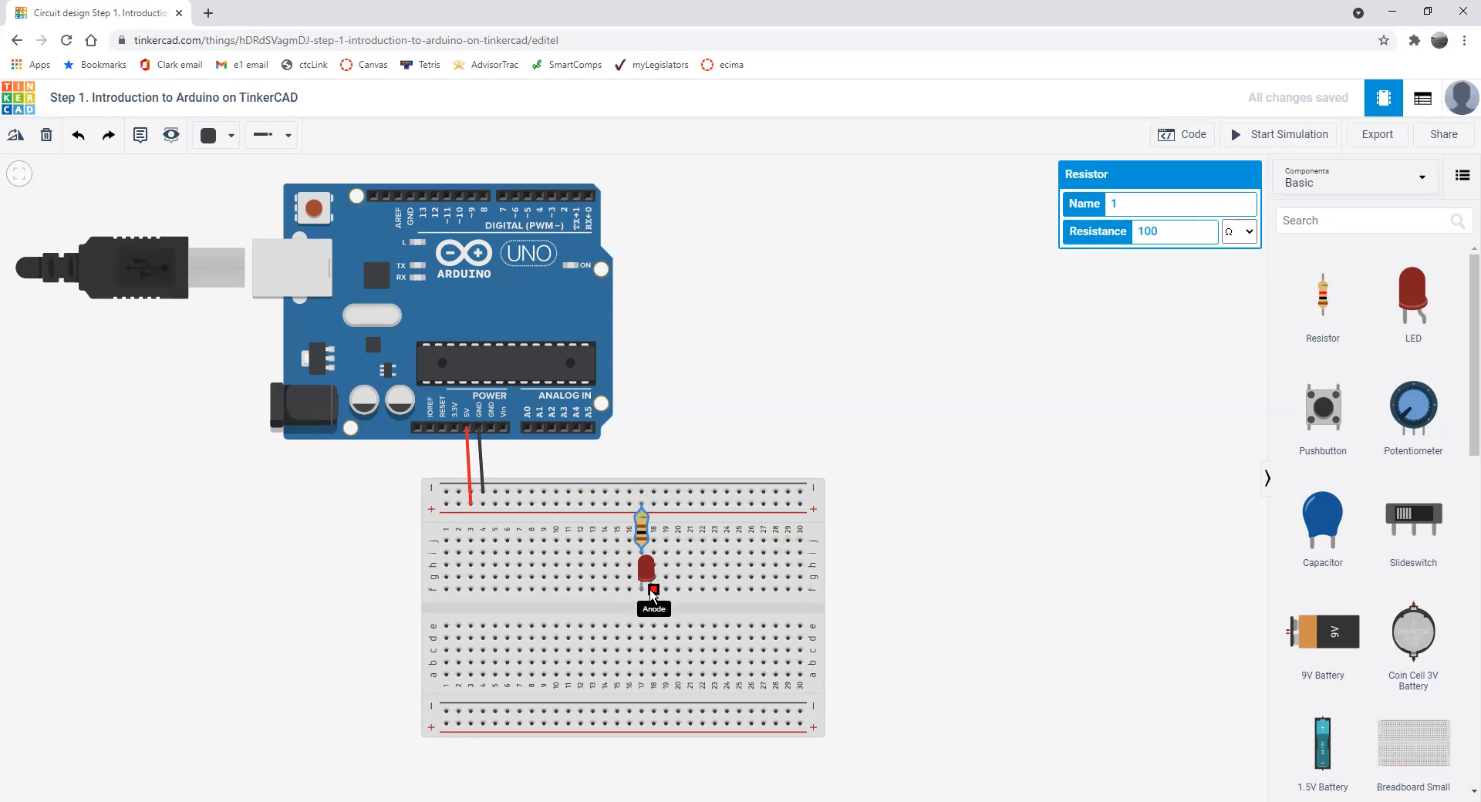
- Draw and adjust a wire from the LED's leg to the breadboard's negative rail, then select it
left_click_drag(649, 572, 649, 563)
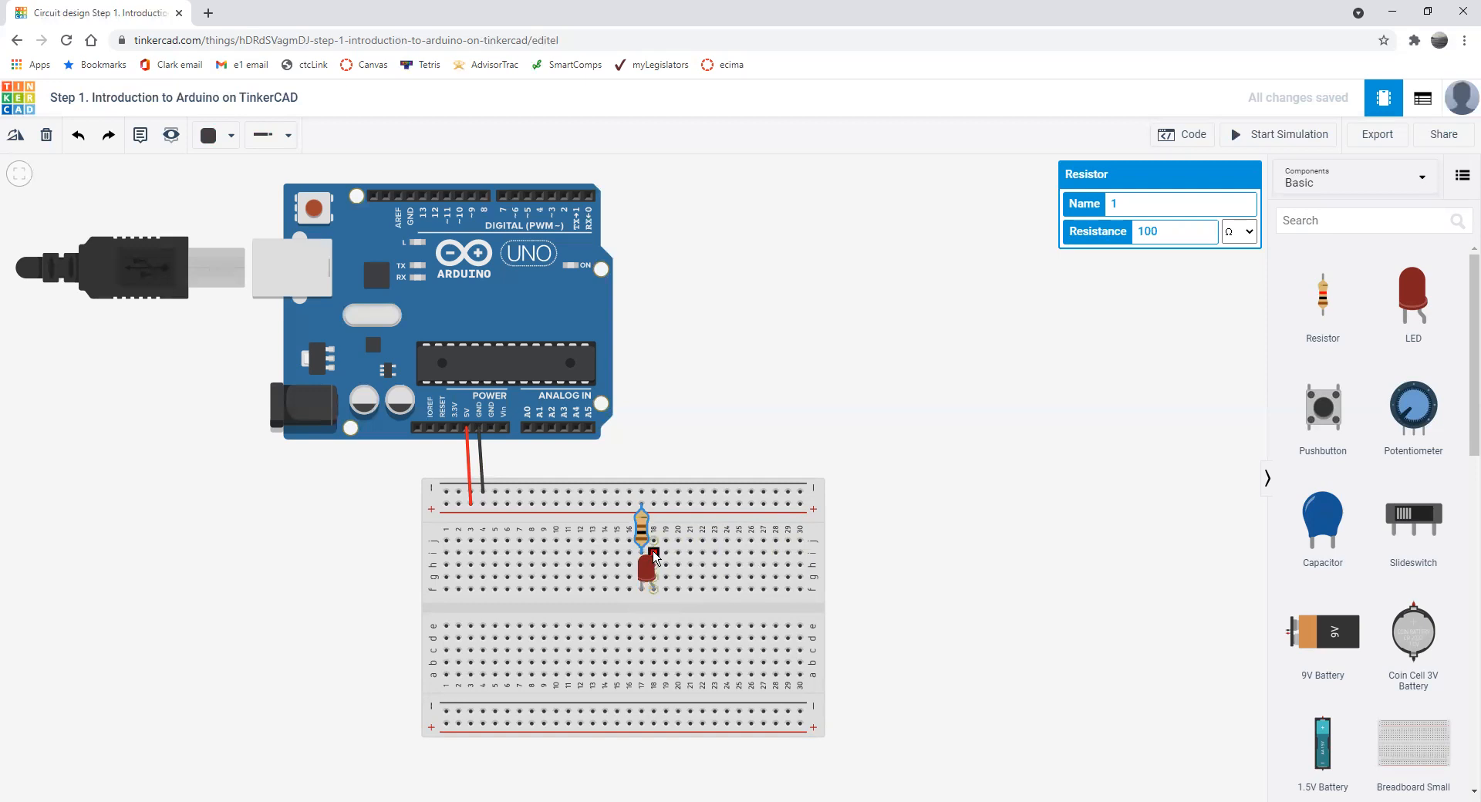
left_click_drag(643, 539, 664, 504)
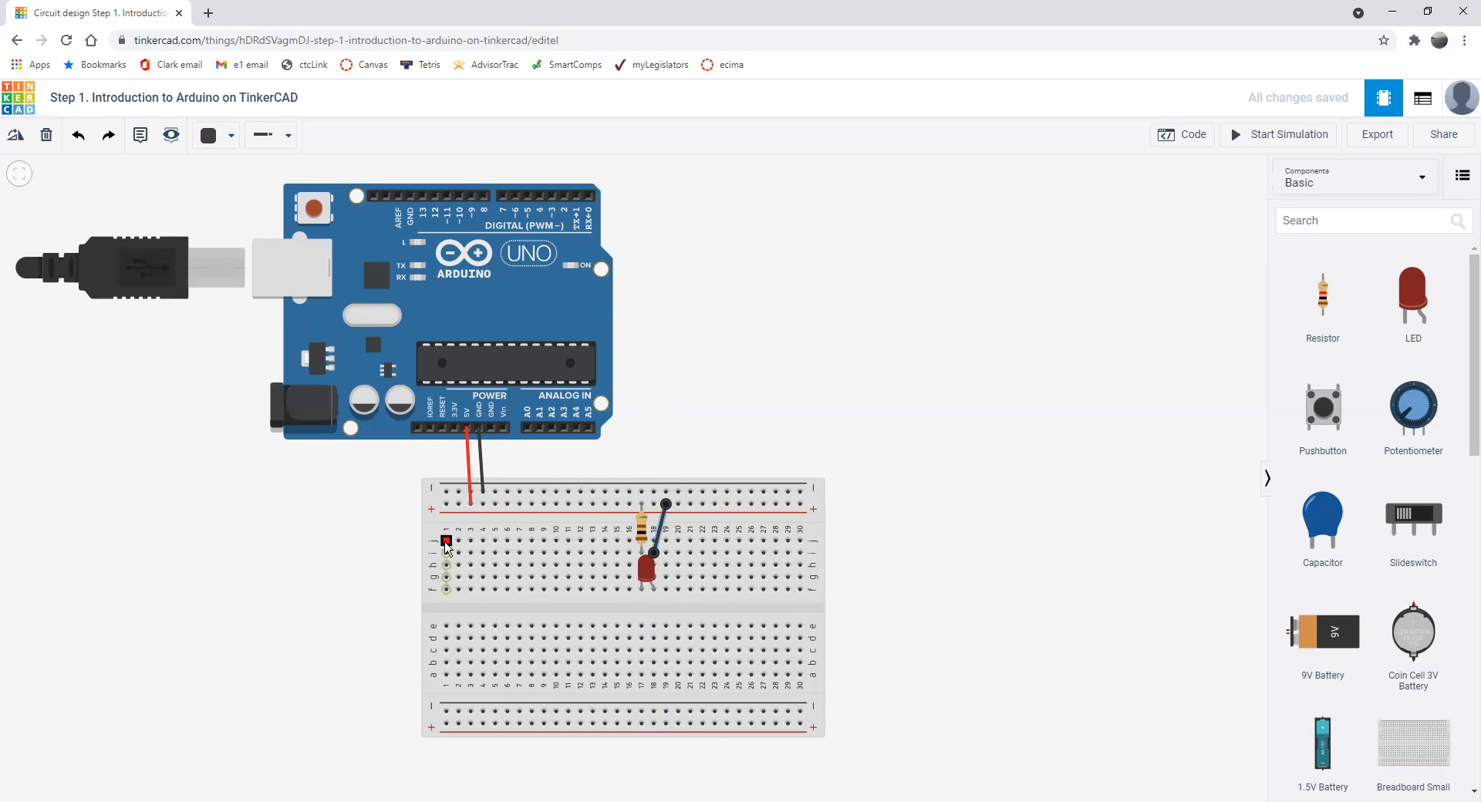
left_click_drag(446, 543, 445, 593)
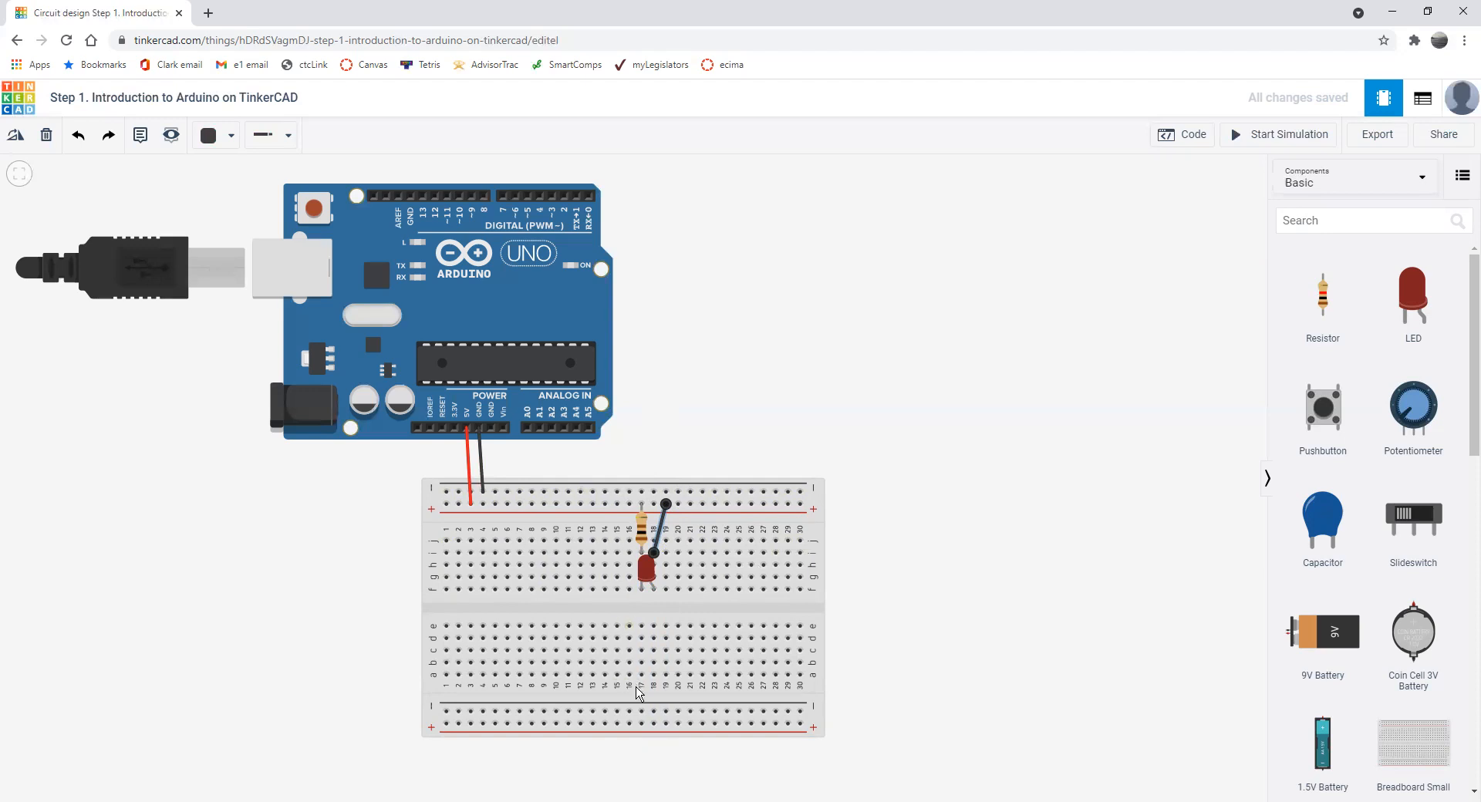
mouse_move(630, 632)
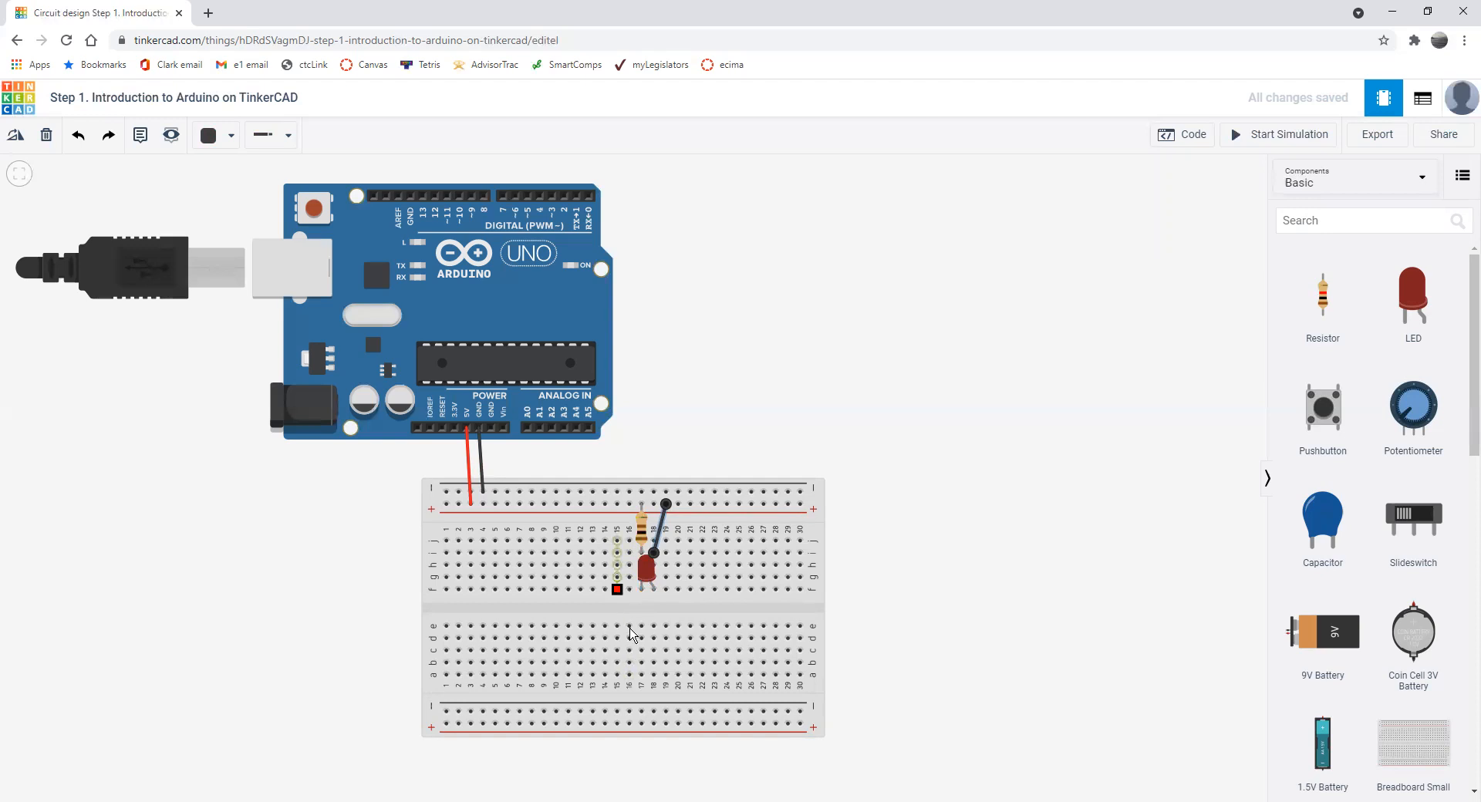
left_click_drag(616, 589, 664, 540)
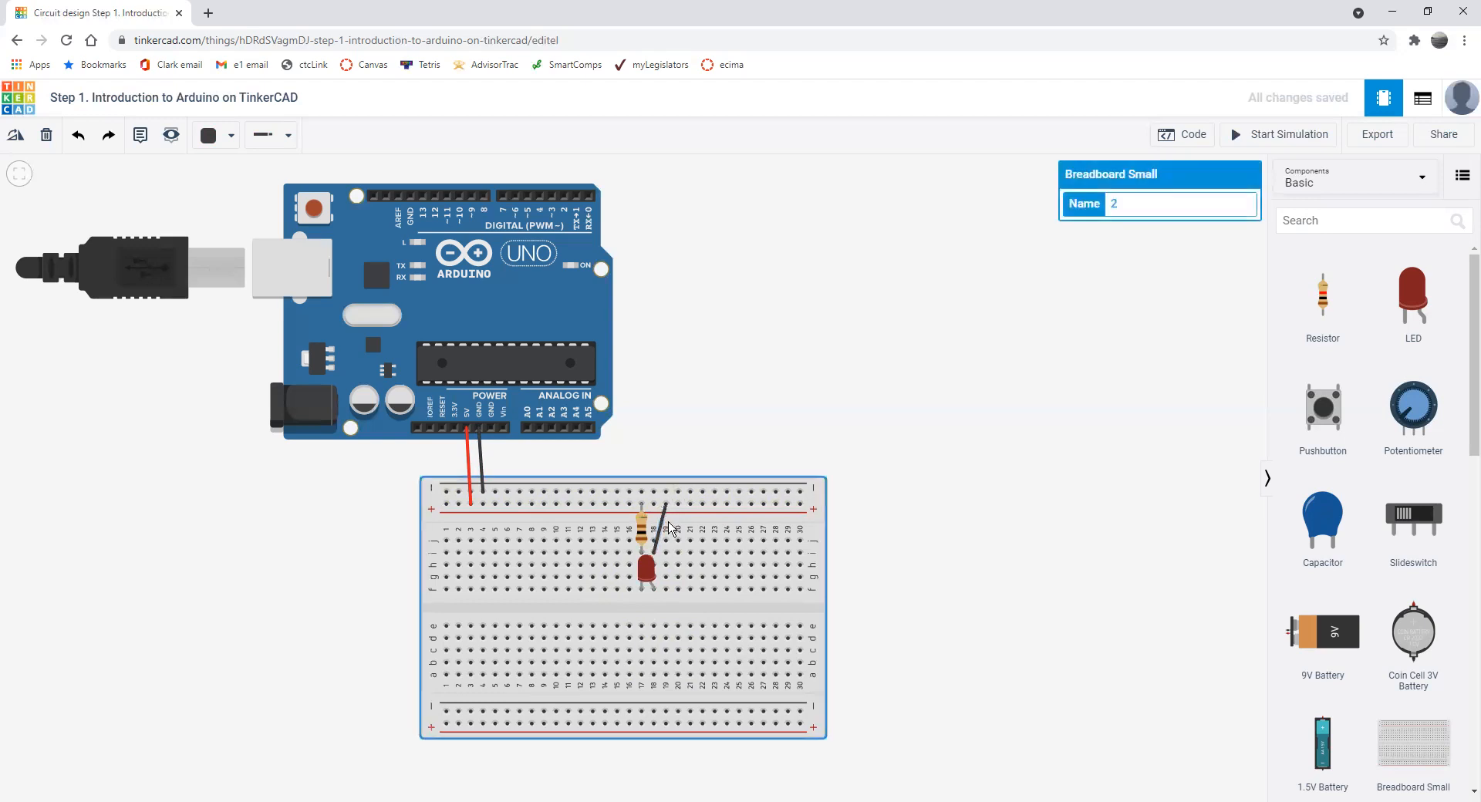
mouse_move(662, 532)
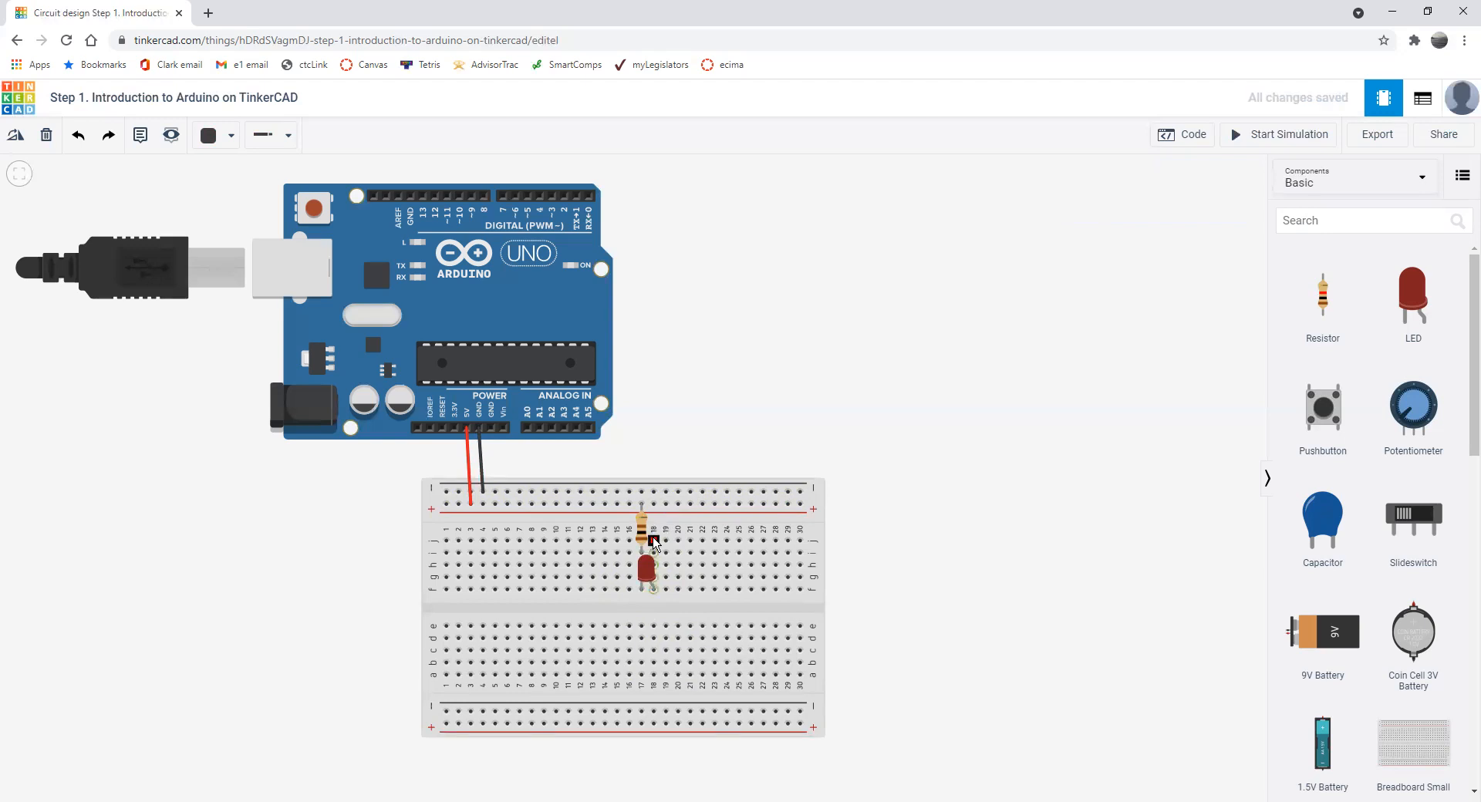
left_click_drag(649, 538, 665, 491)
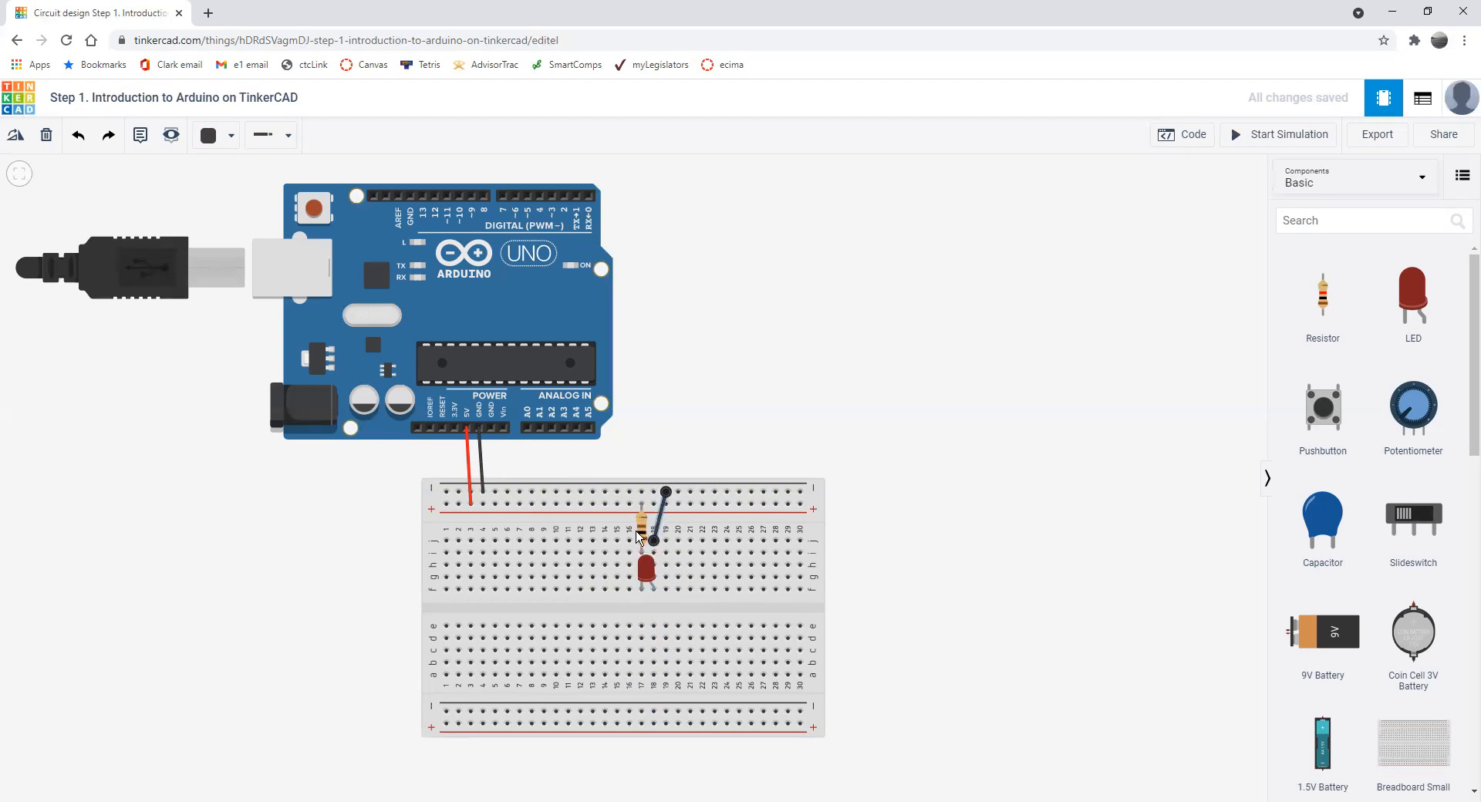
left_click(643, 535)
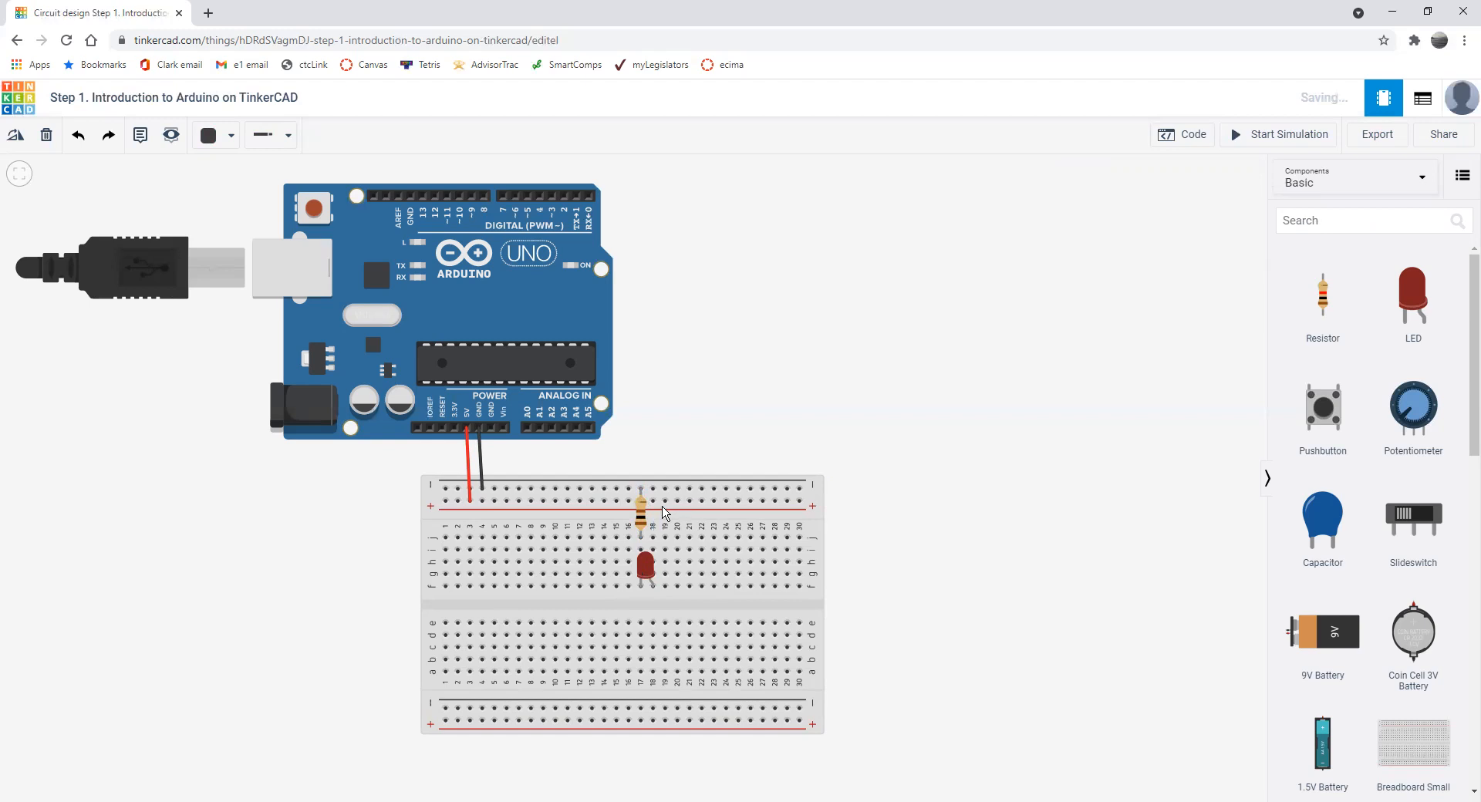
mouse_move(655, 551)
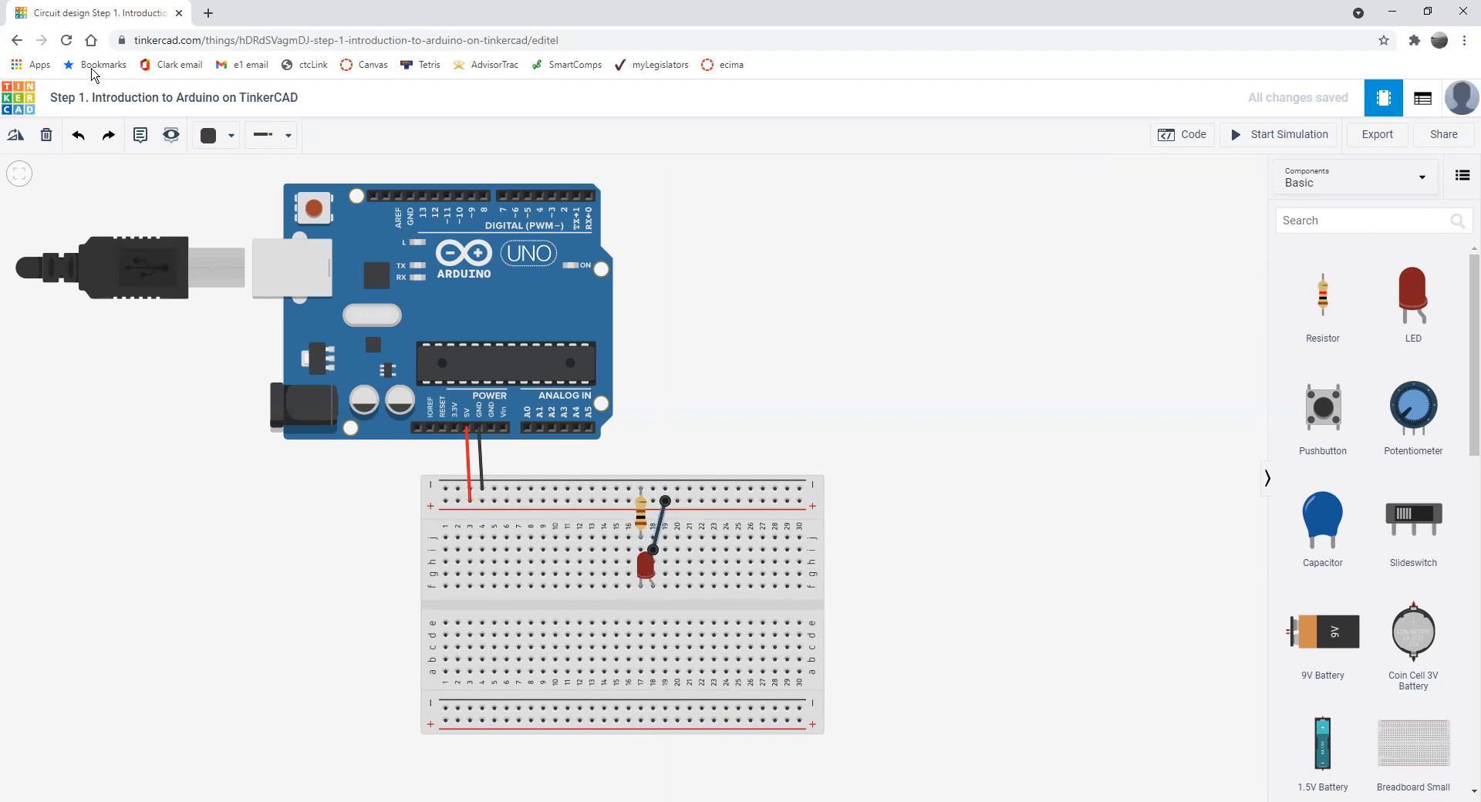
- Set the colour of the wire between the resistor and LED to red
left_click(229, 135)
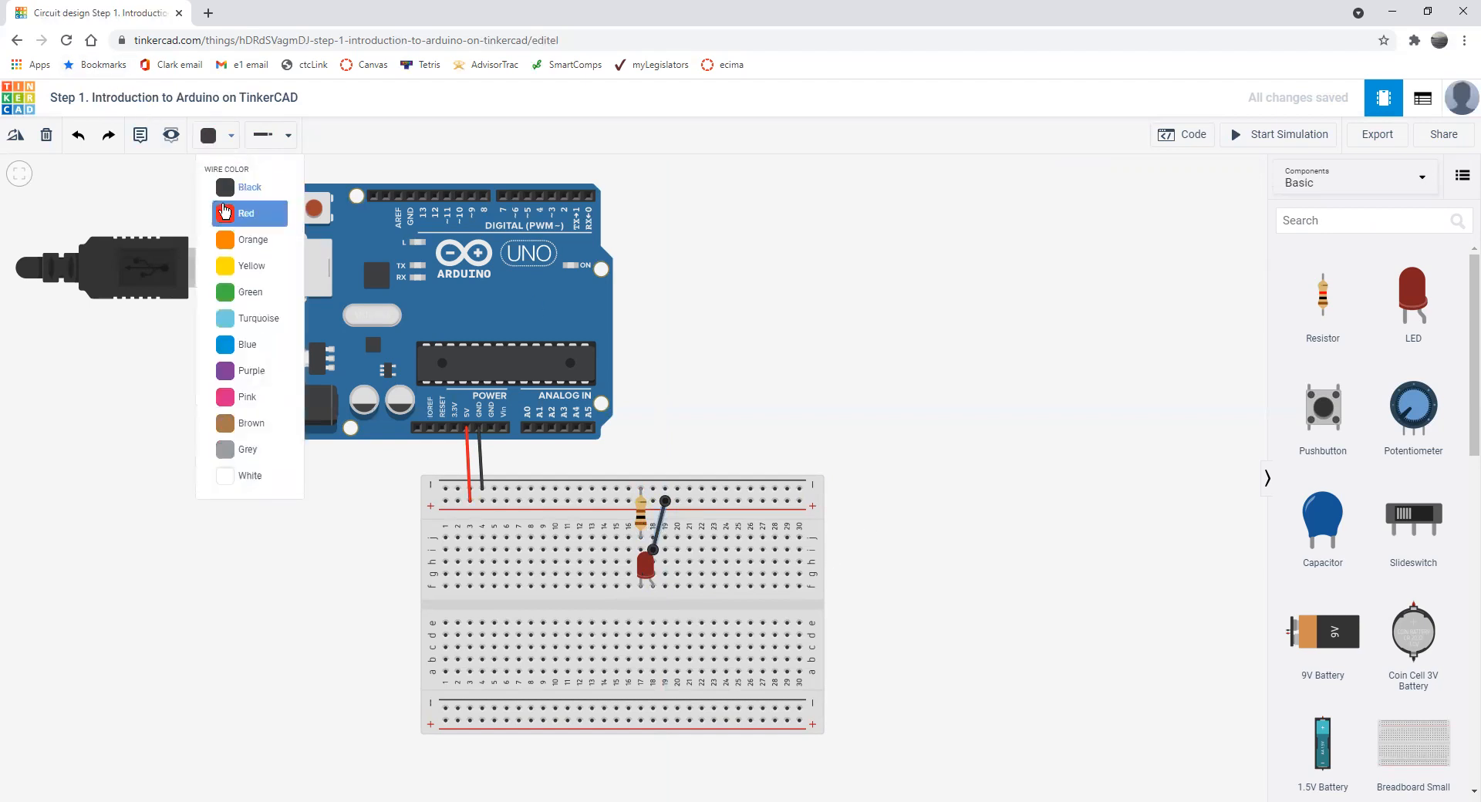
left_click(245, 213)
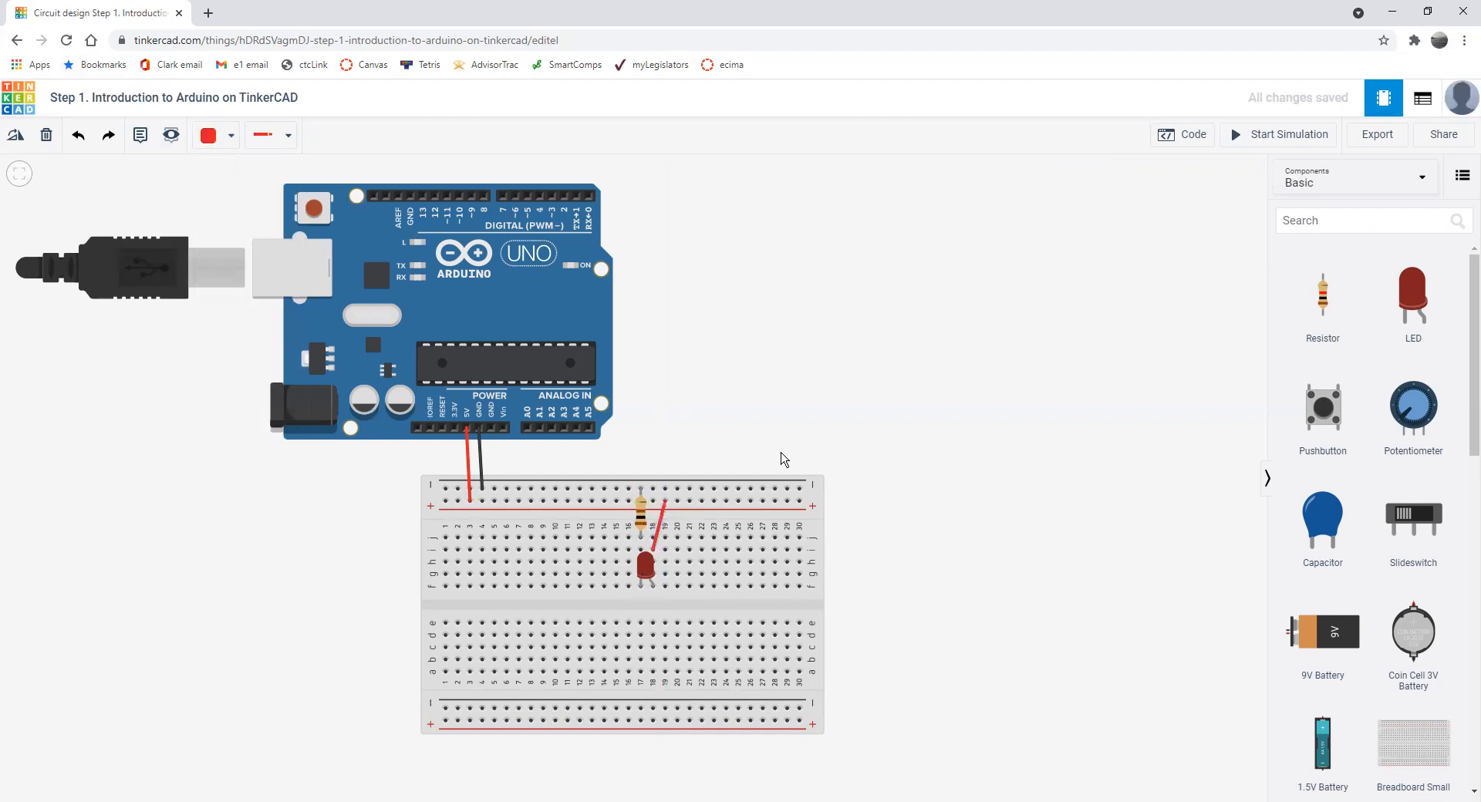
mouse_move(444, 451)
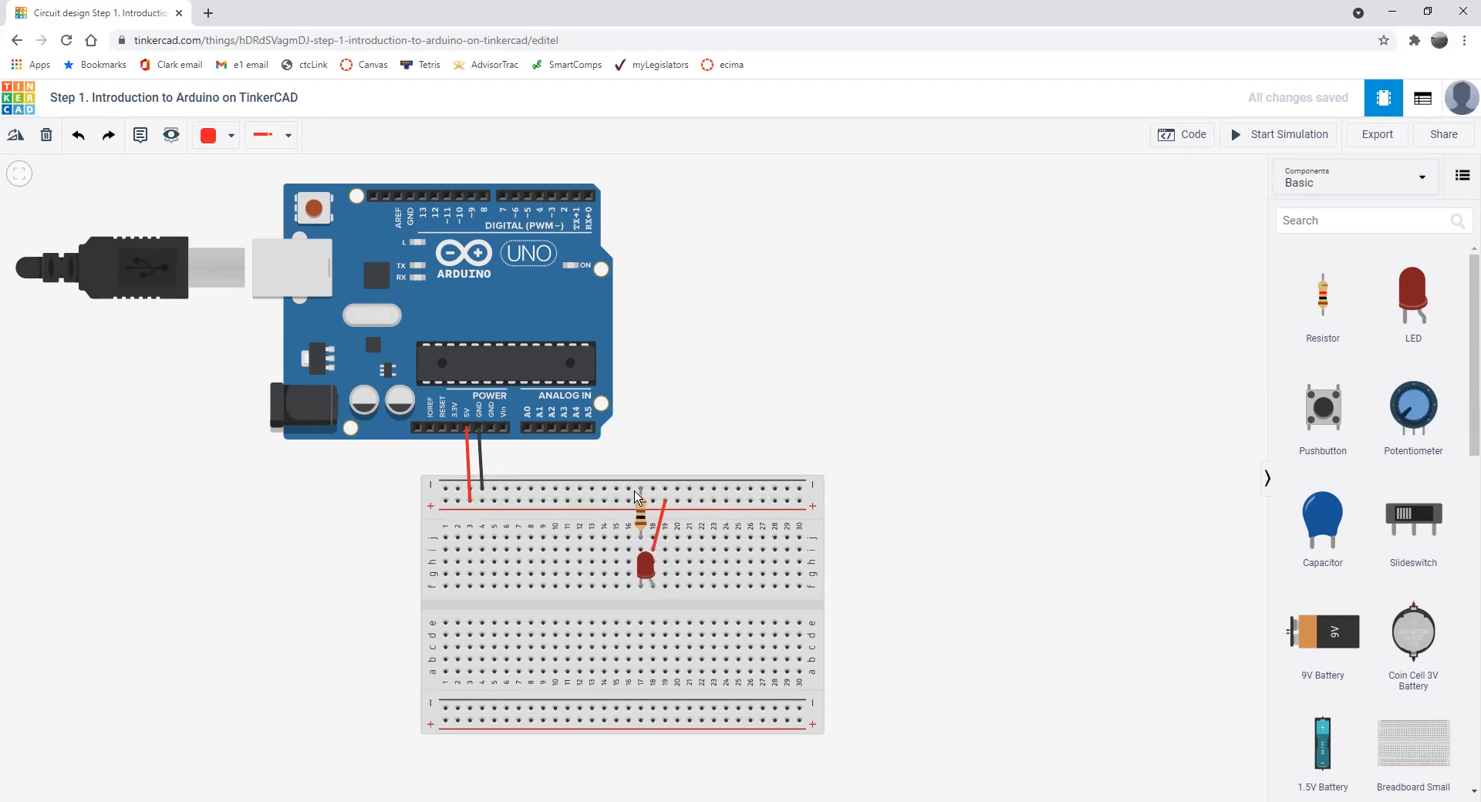
mouse_move(640, 493)
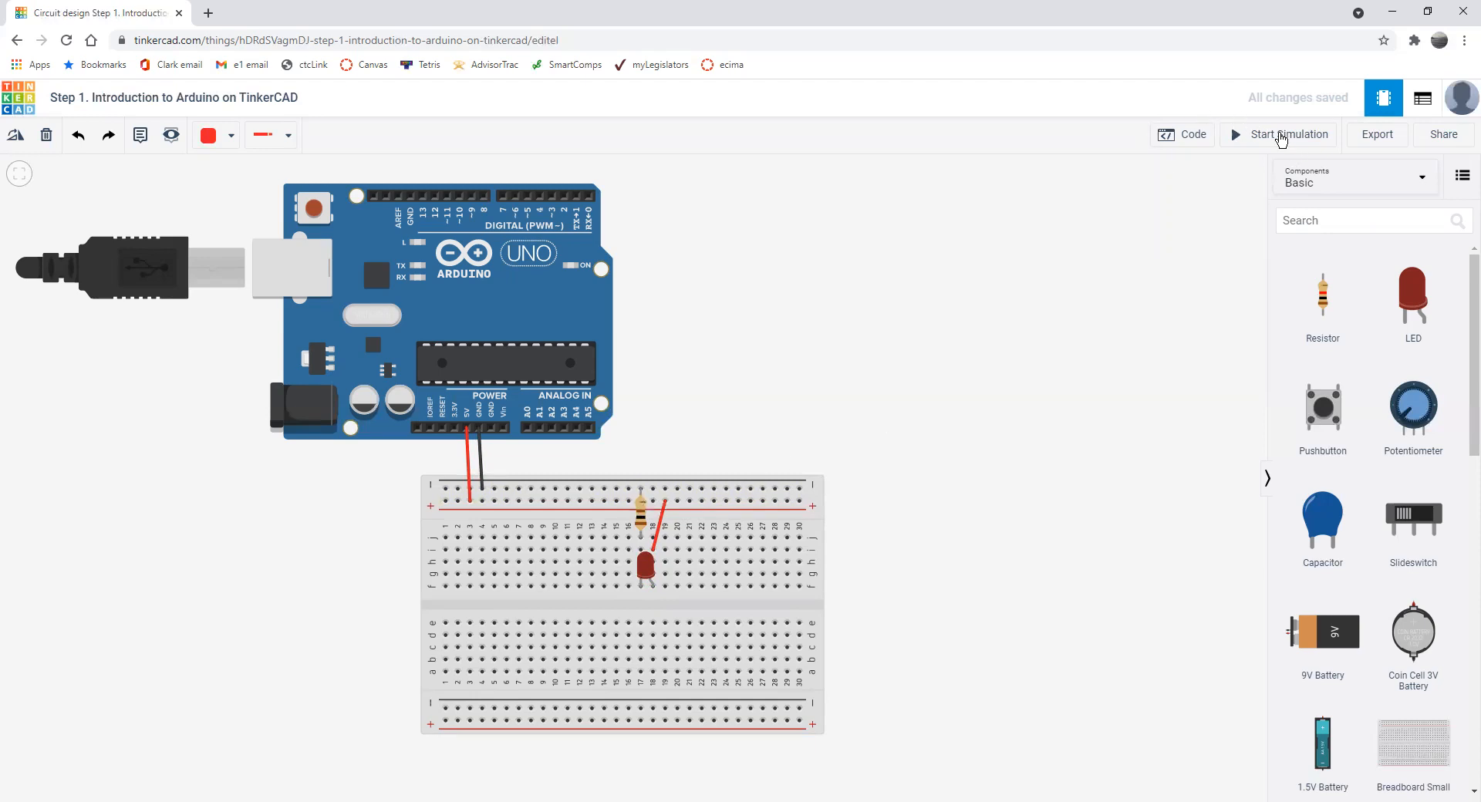
left_click(1286, 135)
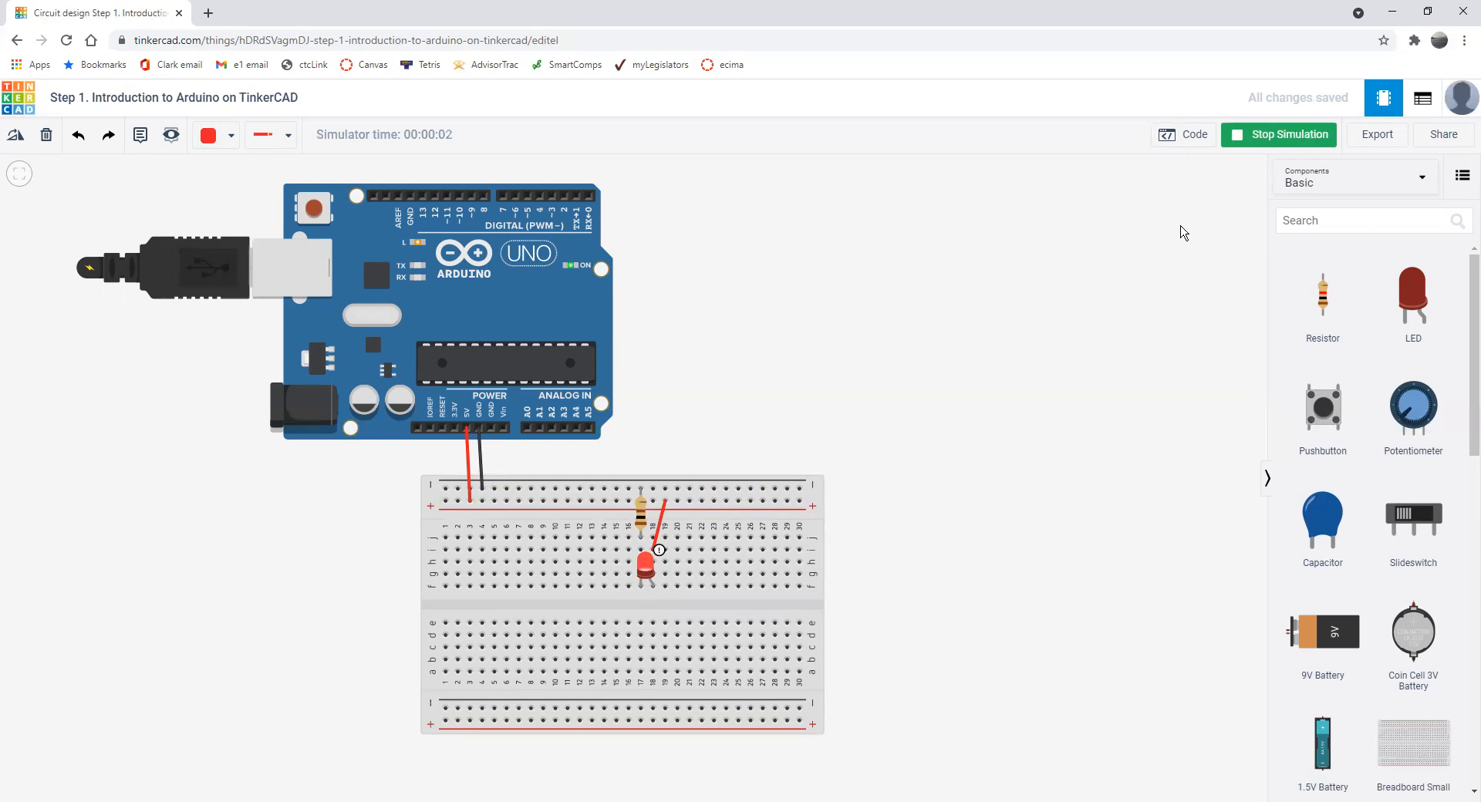
mouse_move(1133, 277)
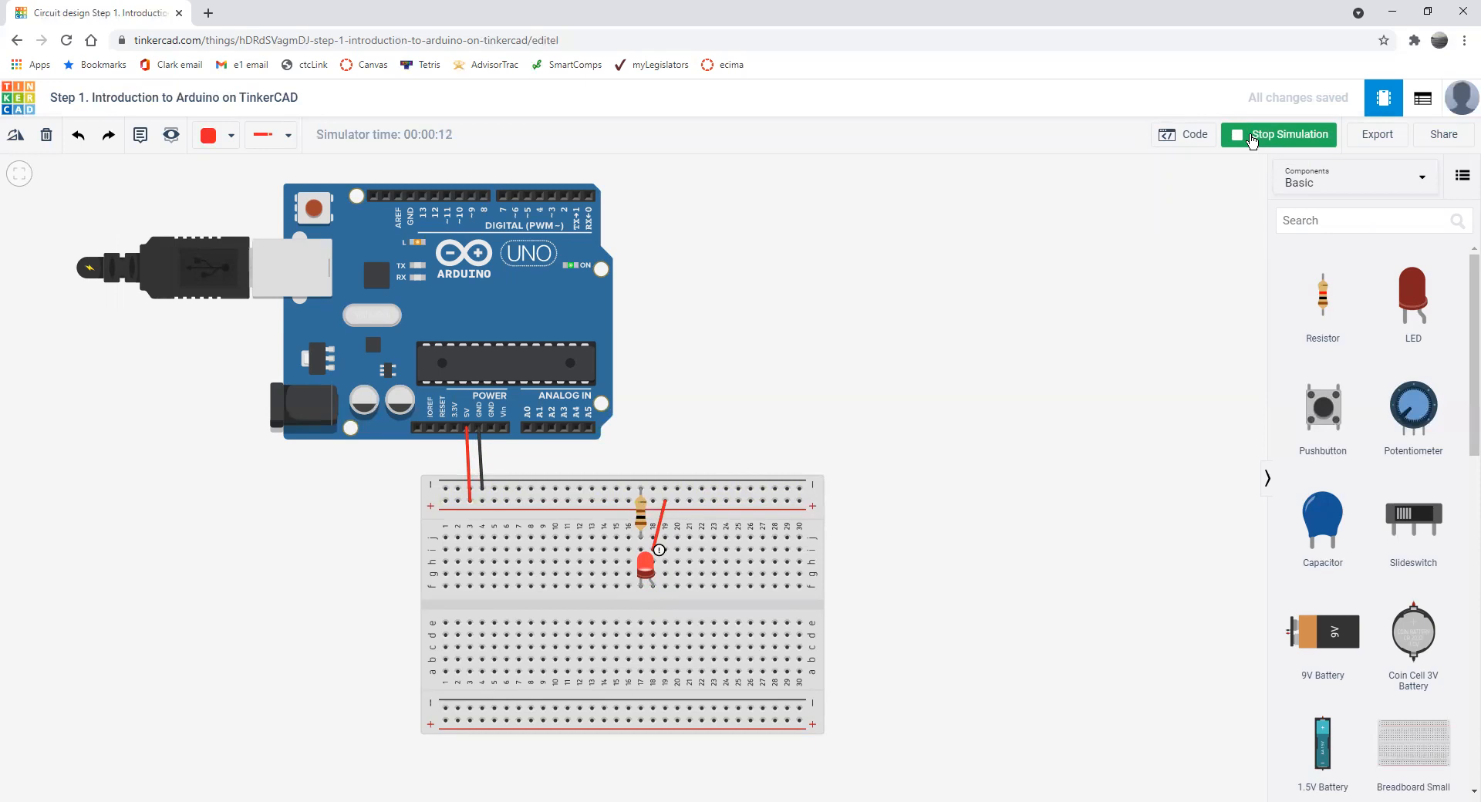
left_click(1277, 134)
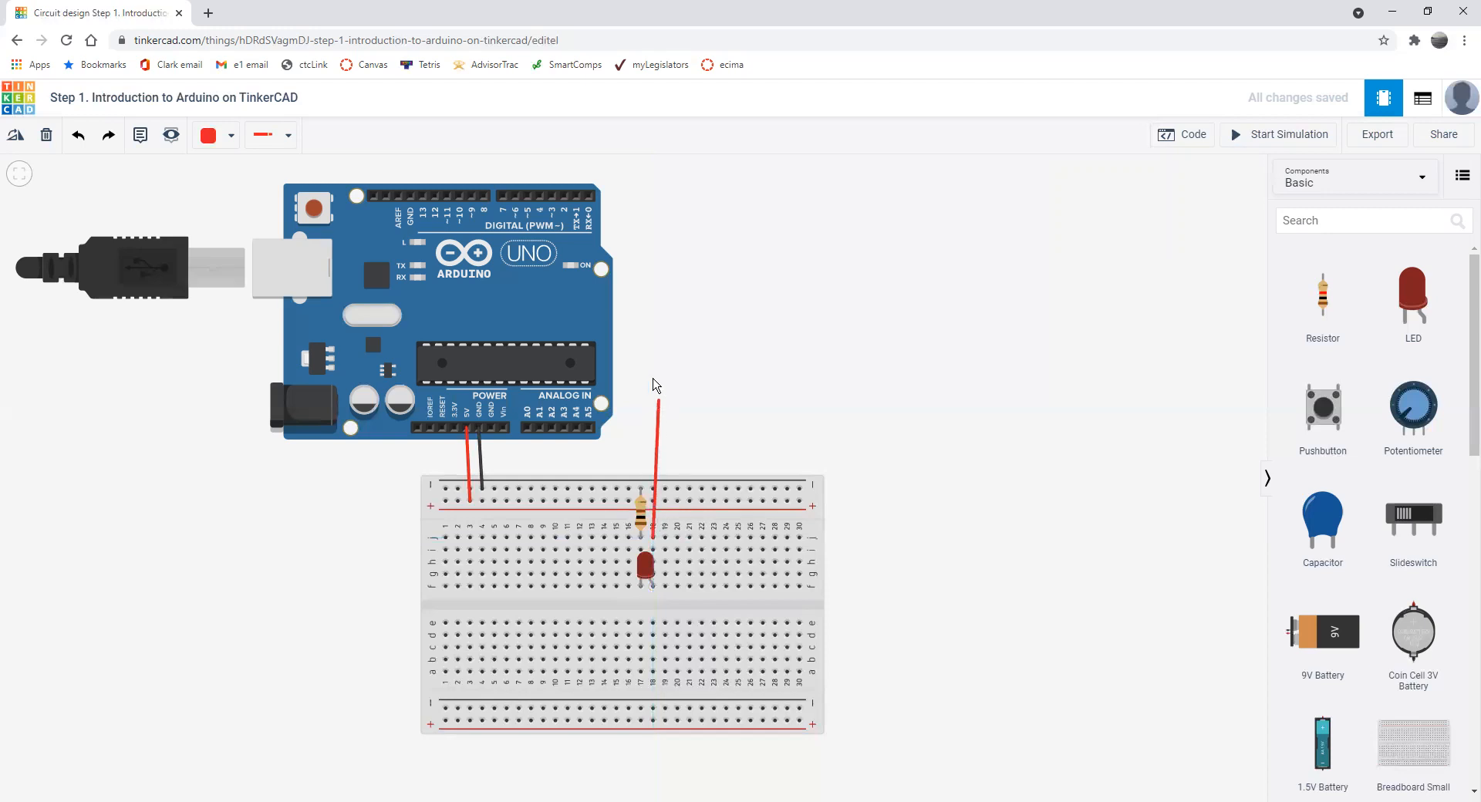
- Route a wire from the LED's leg up to the Arduino Uno's digital pin 2
left_click_drag(652, 396, 647, 169)
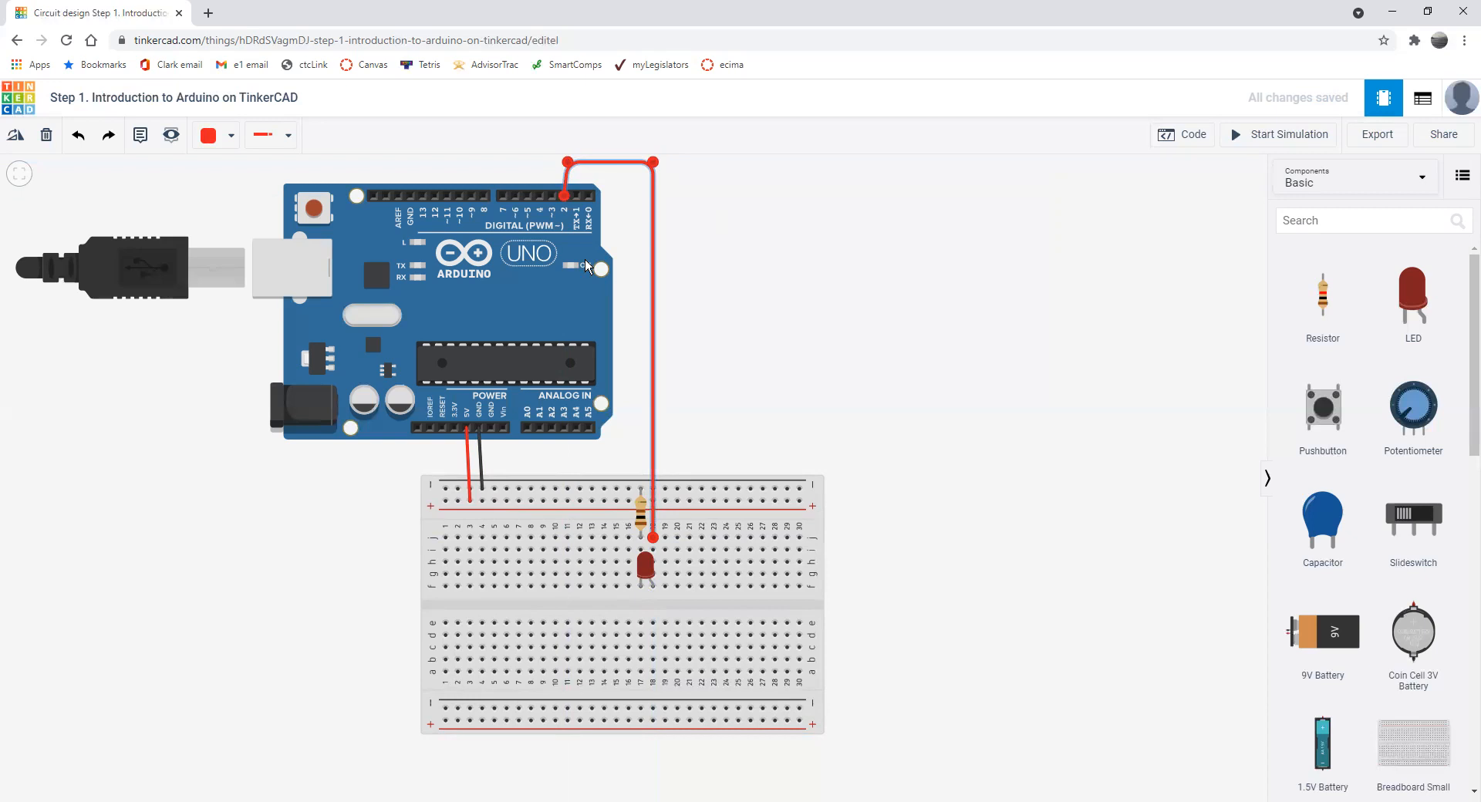
mouse_move(956, 246)
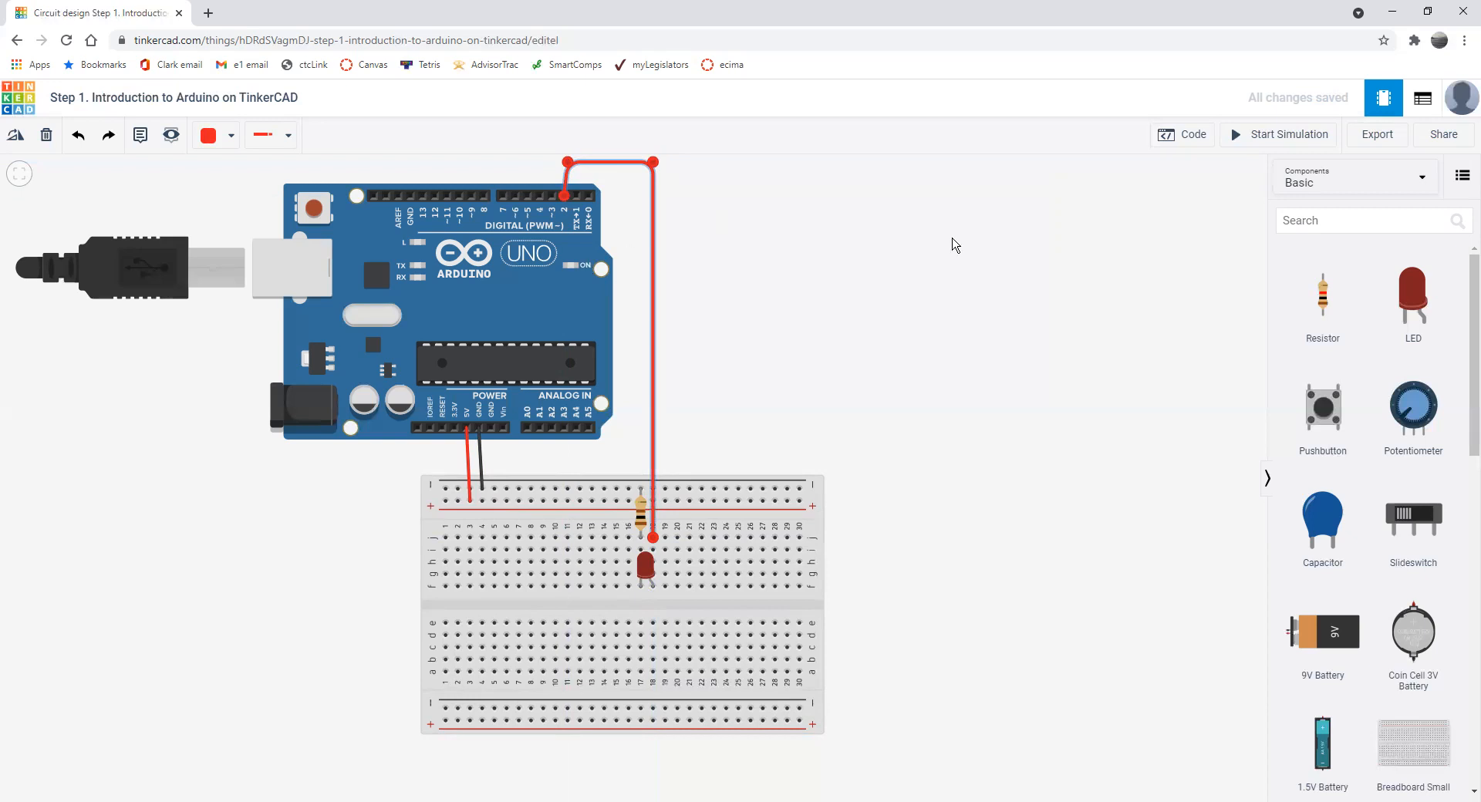
mouse_move(1172, 150)
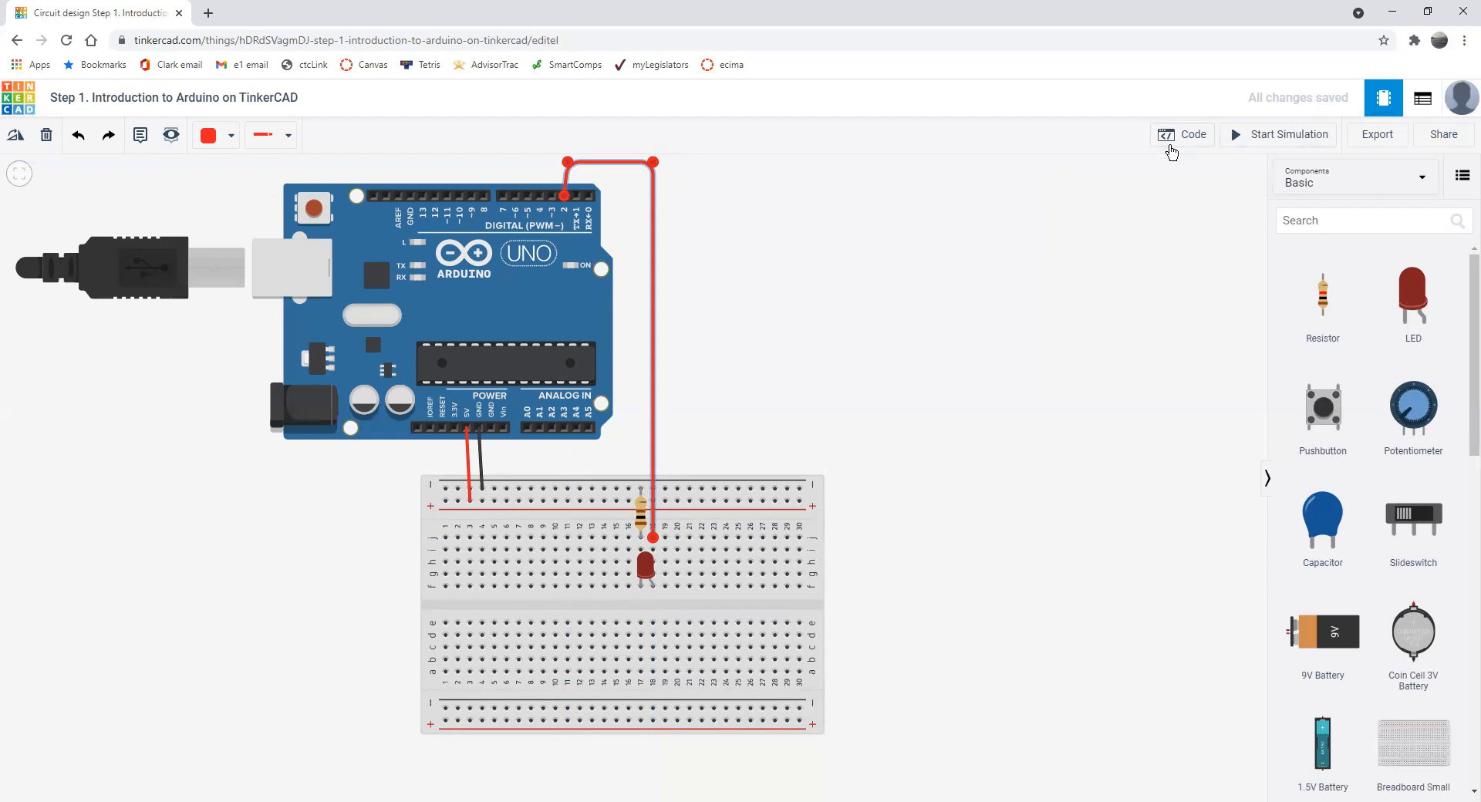
- Open the Arduino code and rewrite the top comment as 'Blinking LED example....'
left_click(1182, 134)
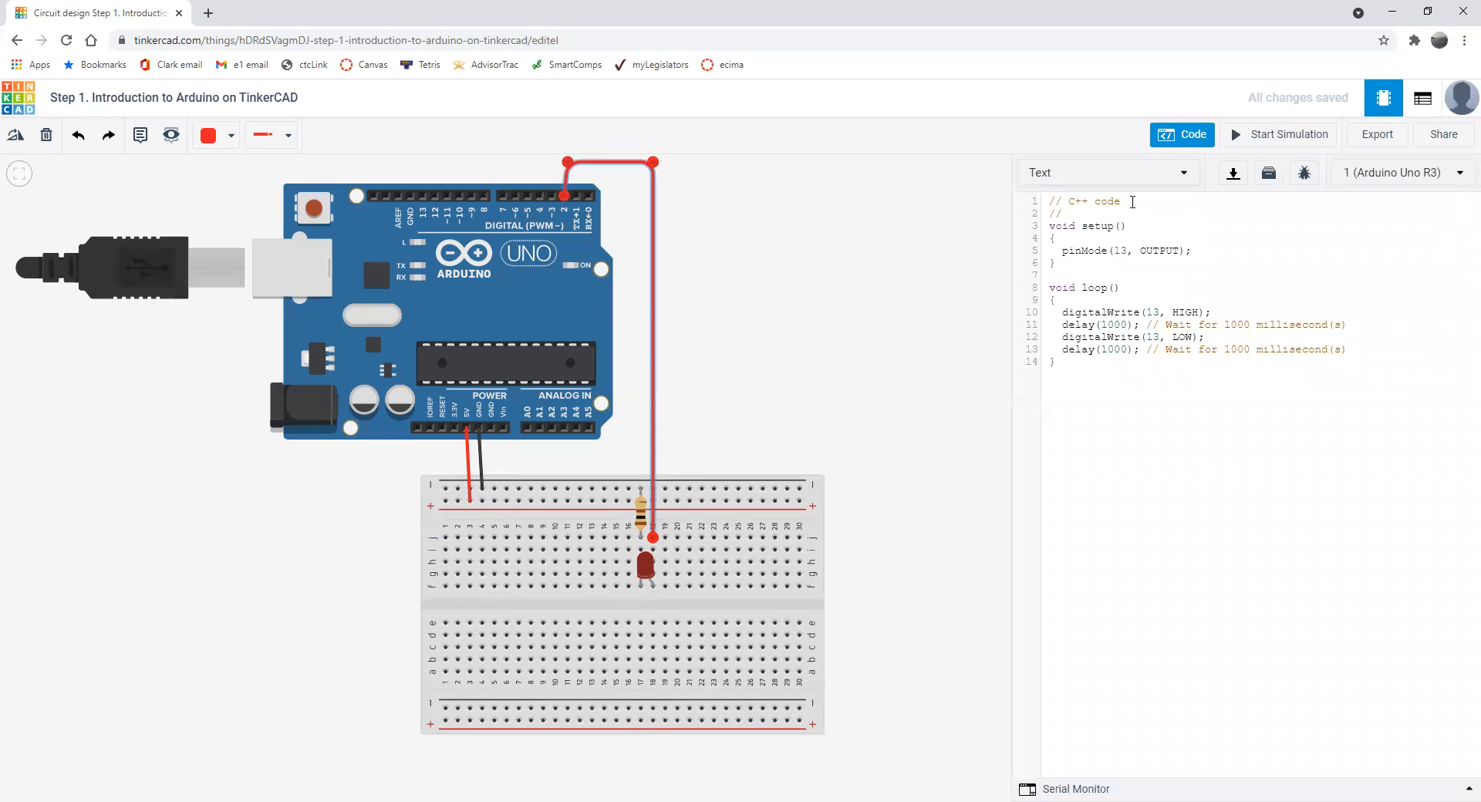
double_click(1082, 202)
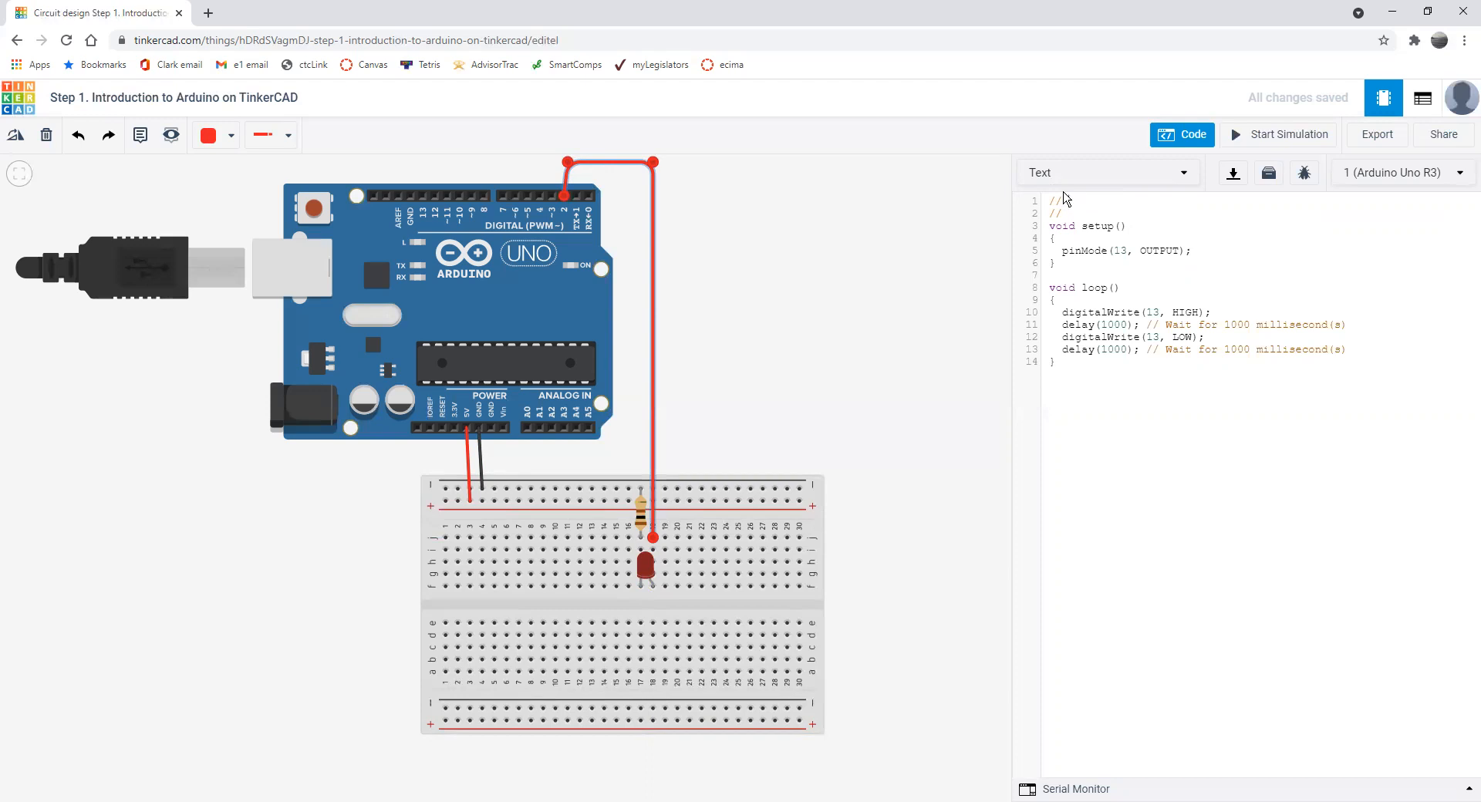
type("blinking li")
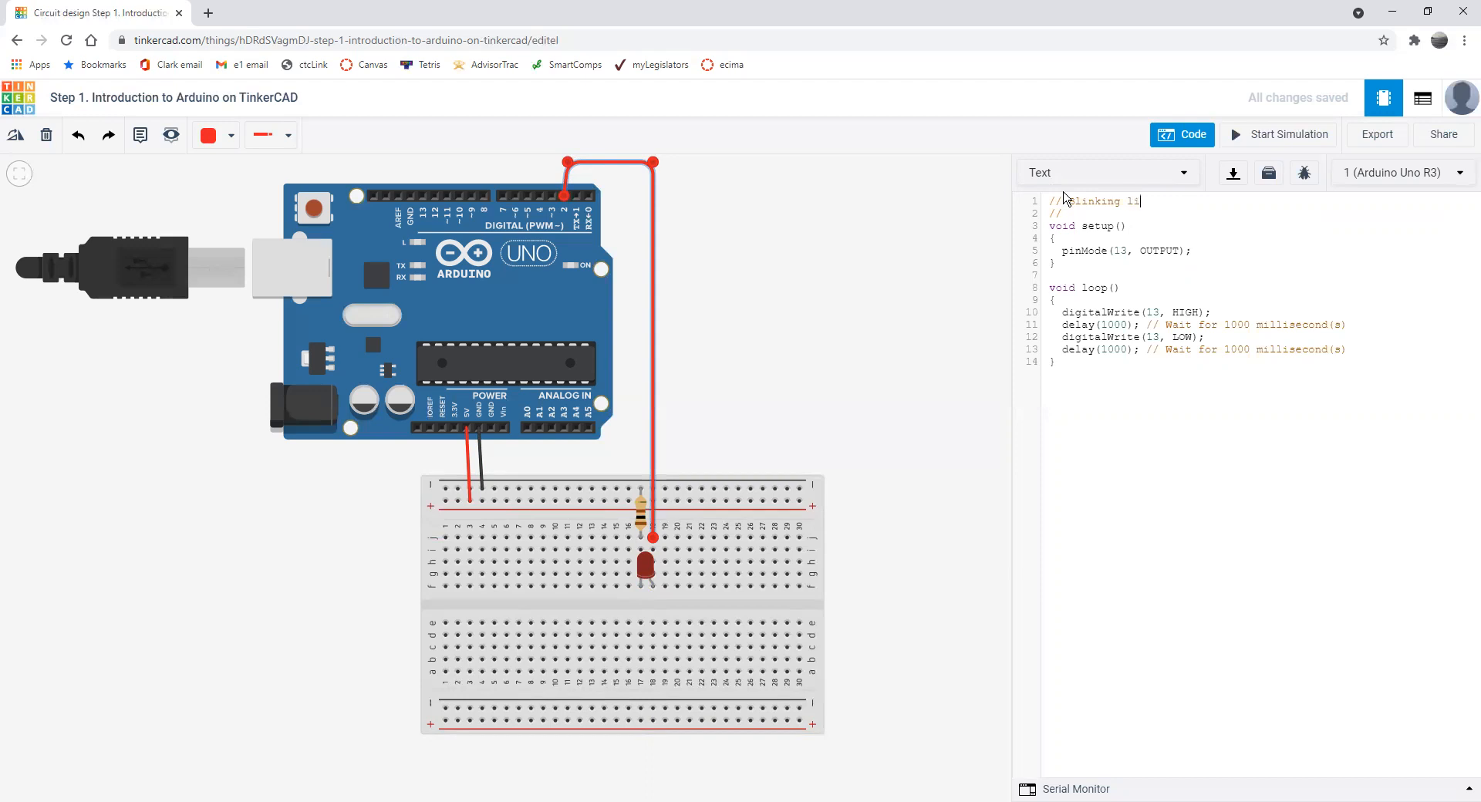
key("Backspace")
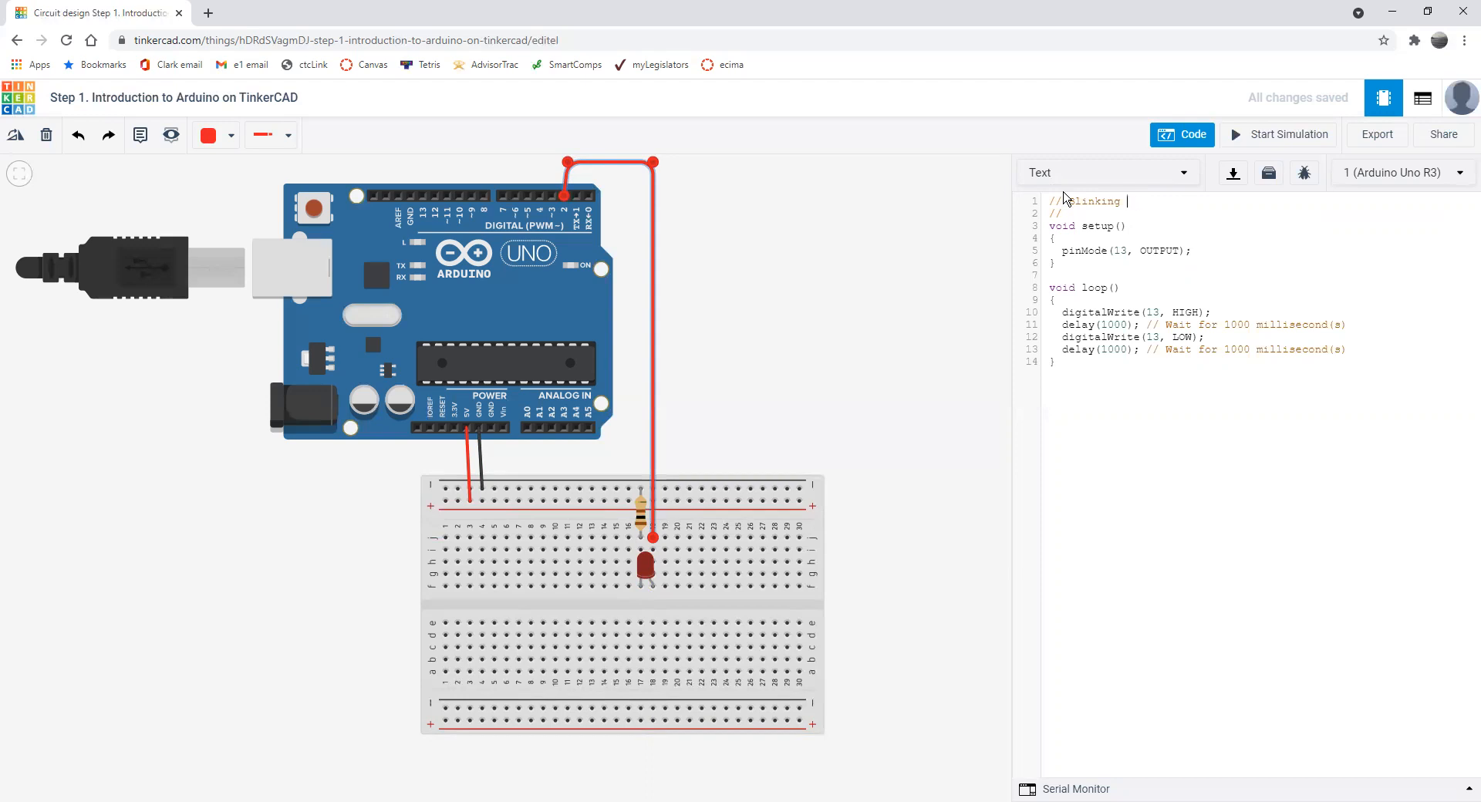
type("LED example....")
left_click(1122, 250)
type("2")
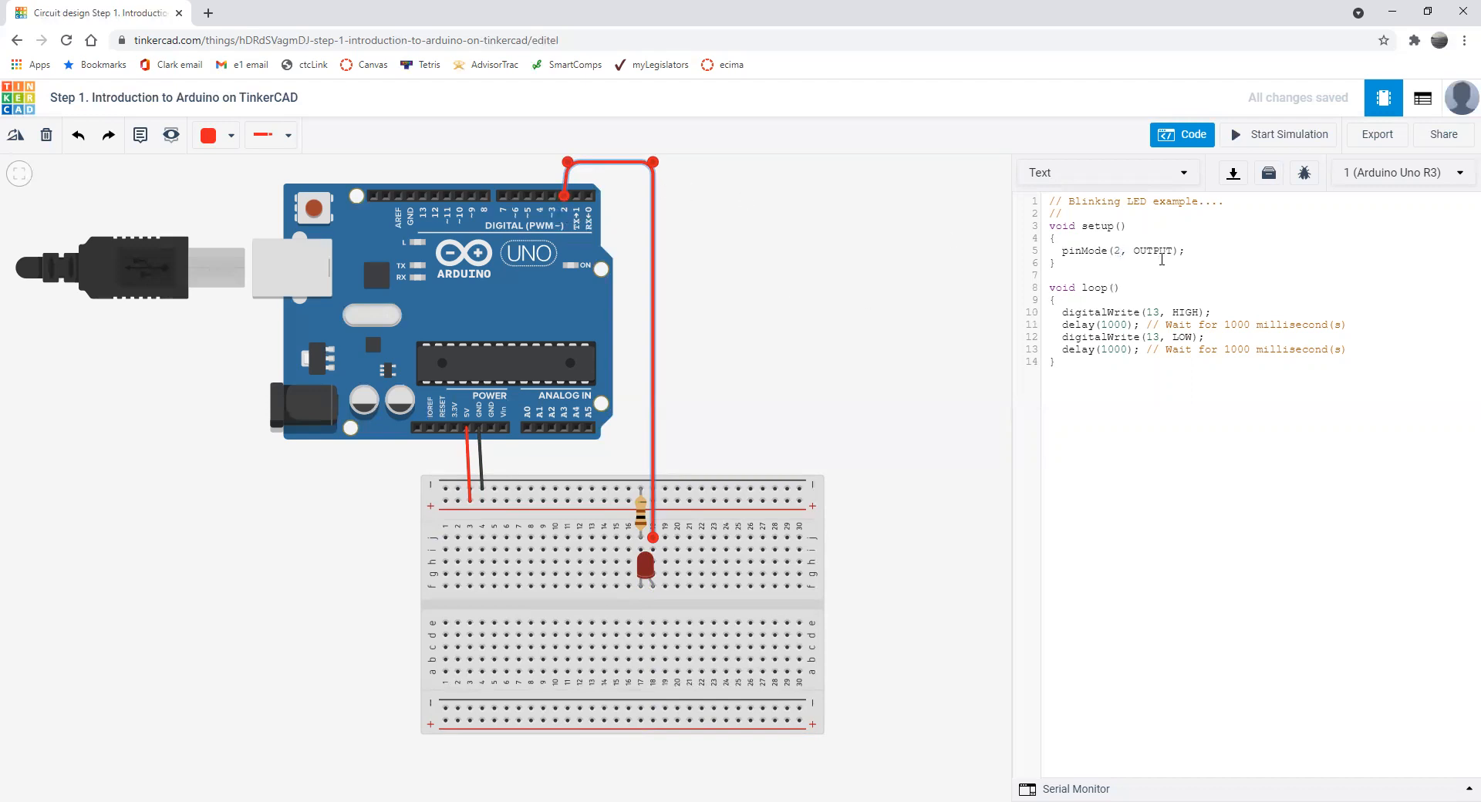
mouse_move(648, 176)
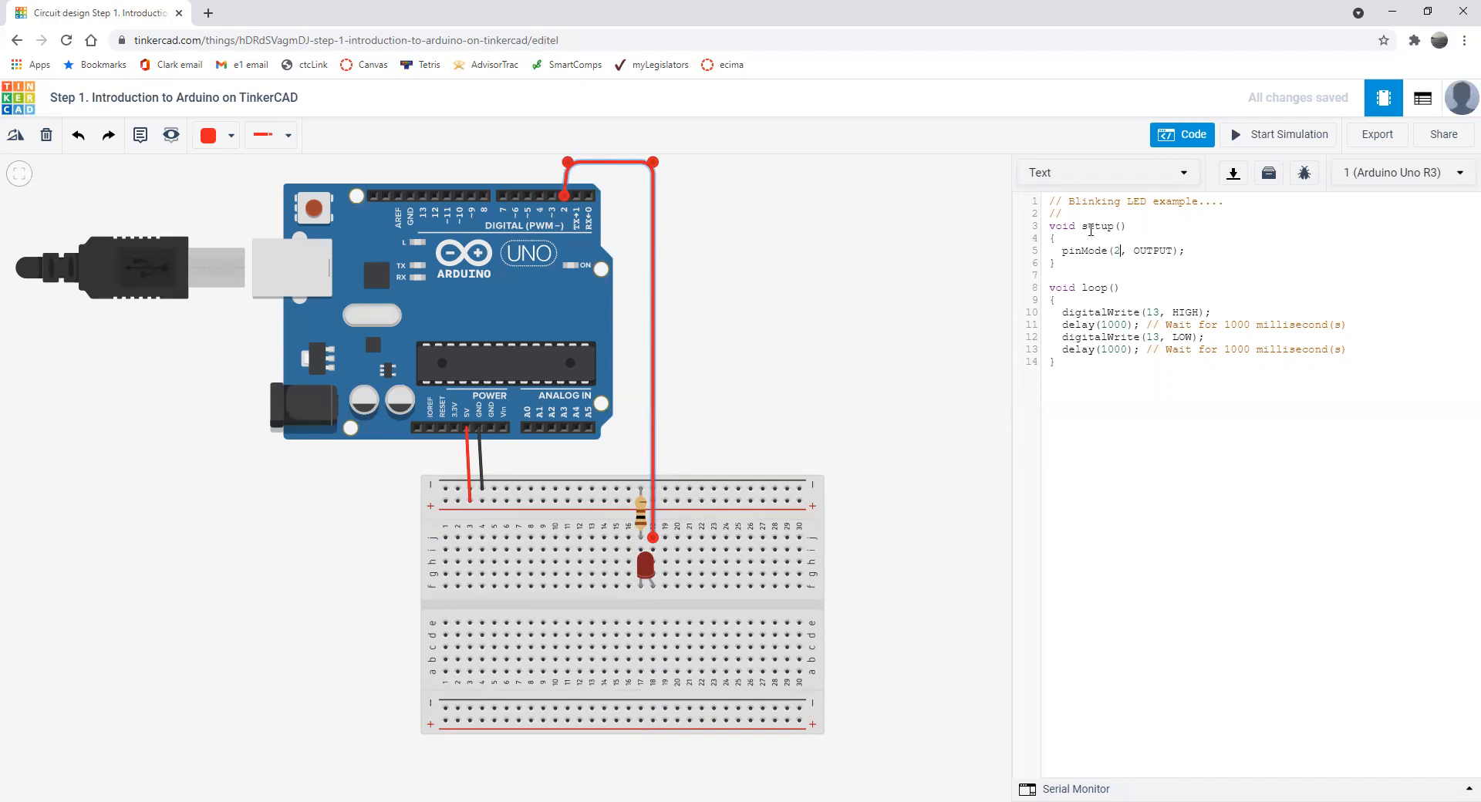
- Comment setup() with '// every here is done once at the start' and loop() with '// keep repeating'
double_click(1062, 226)
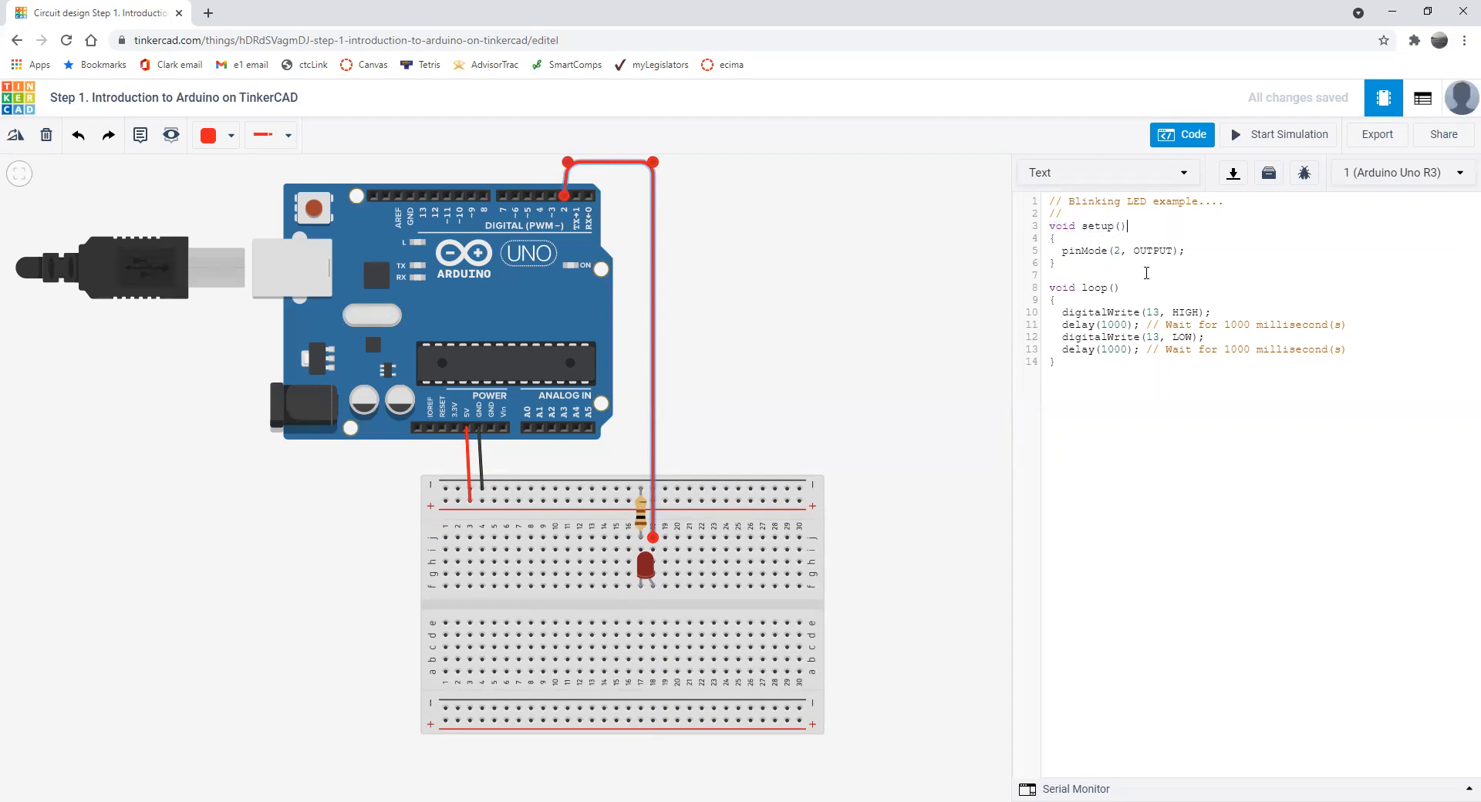
type("// e")
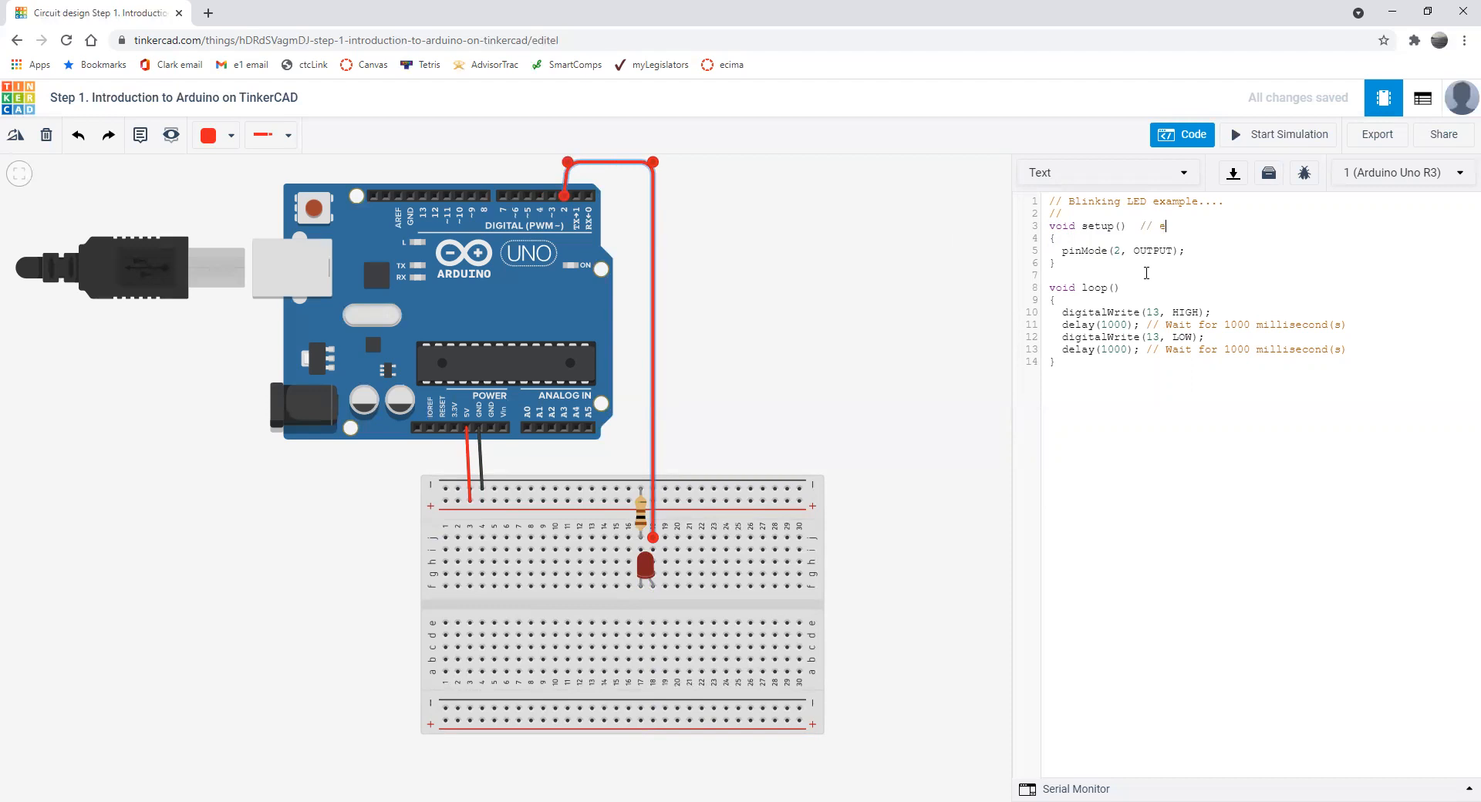
type("very")
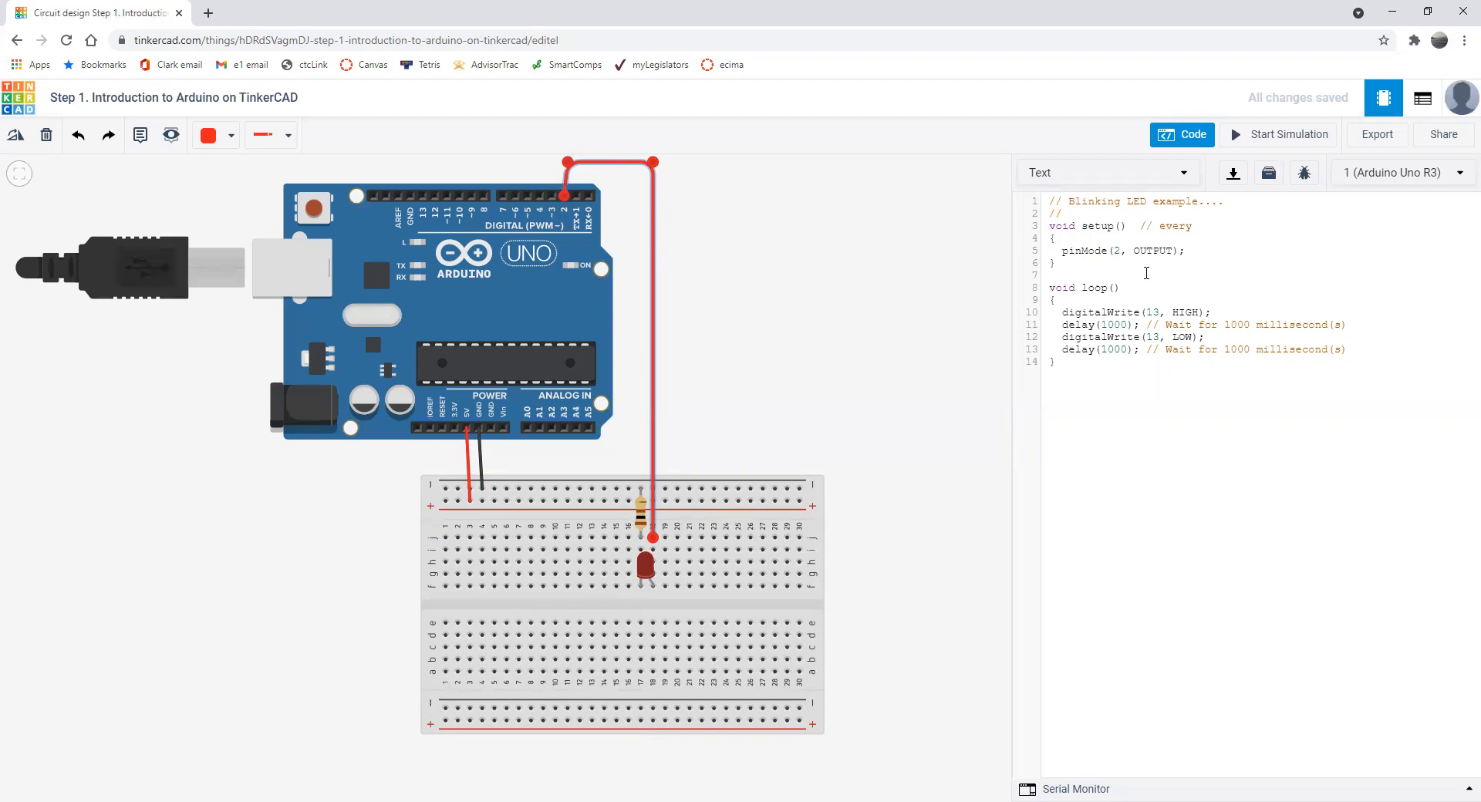
type("here is")
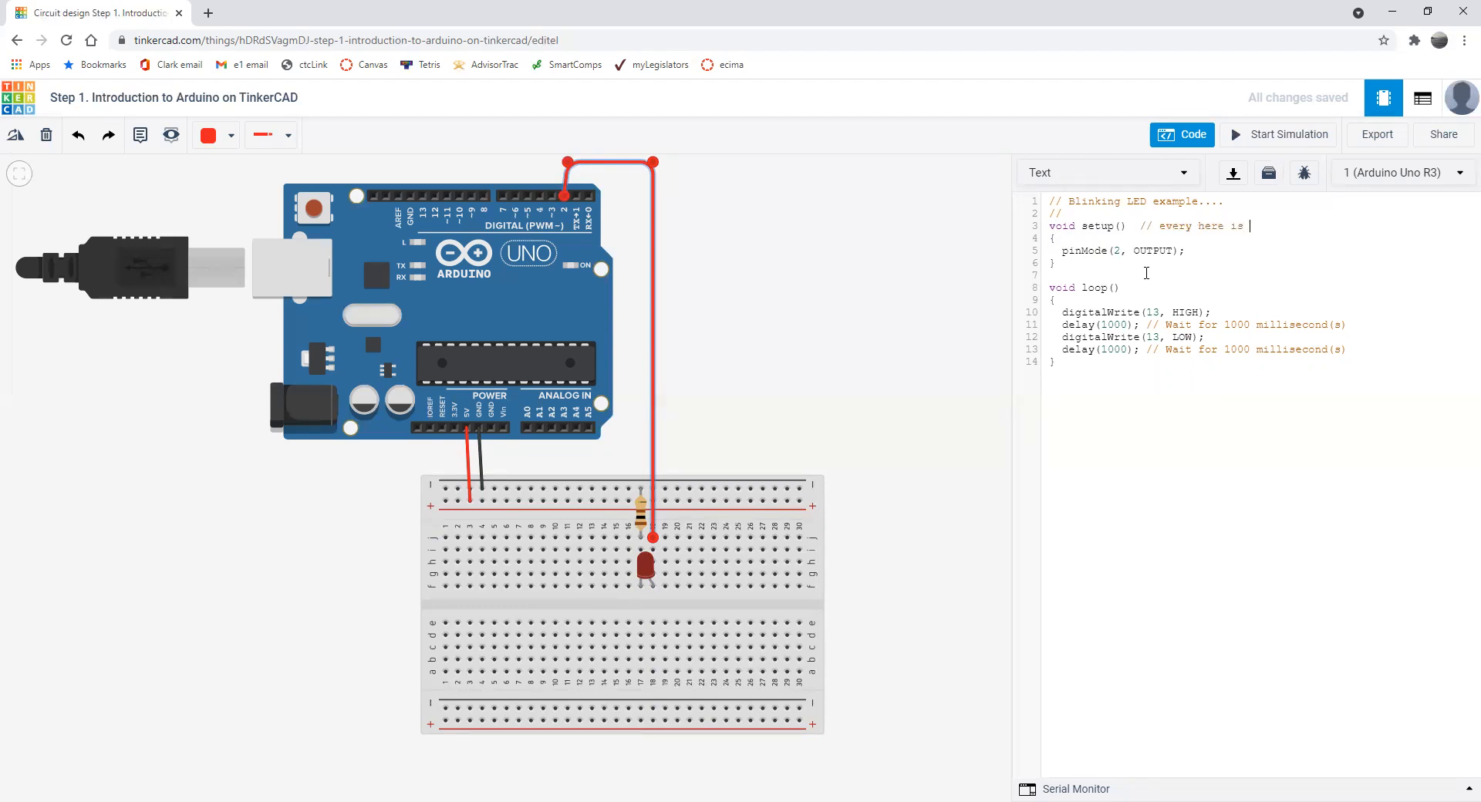
type("done once at the start")
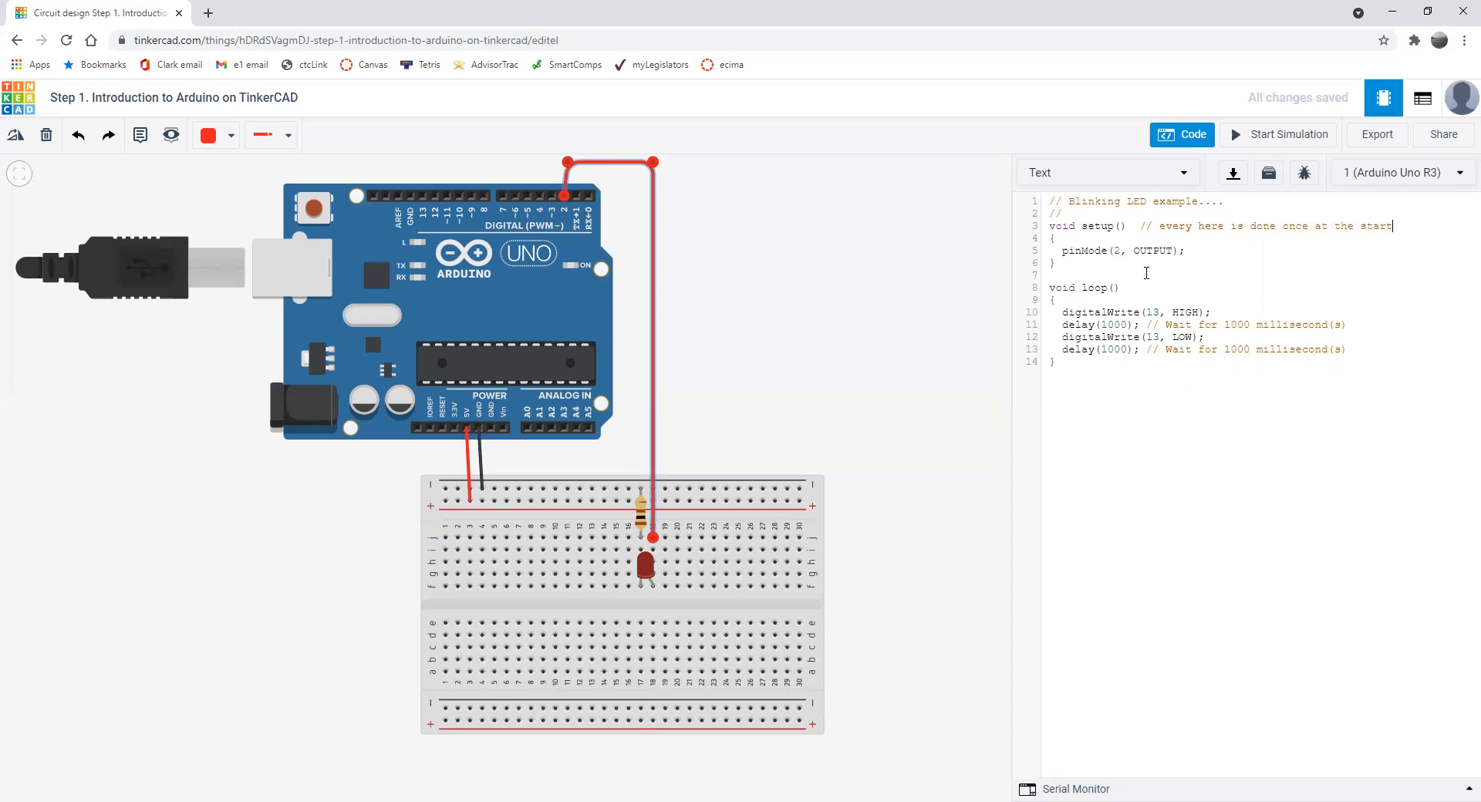
left_click(1122, 288)
type(" // keep repeati")
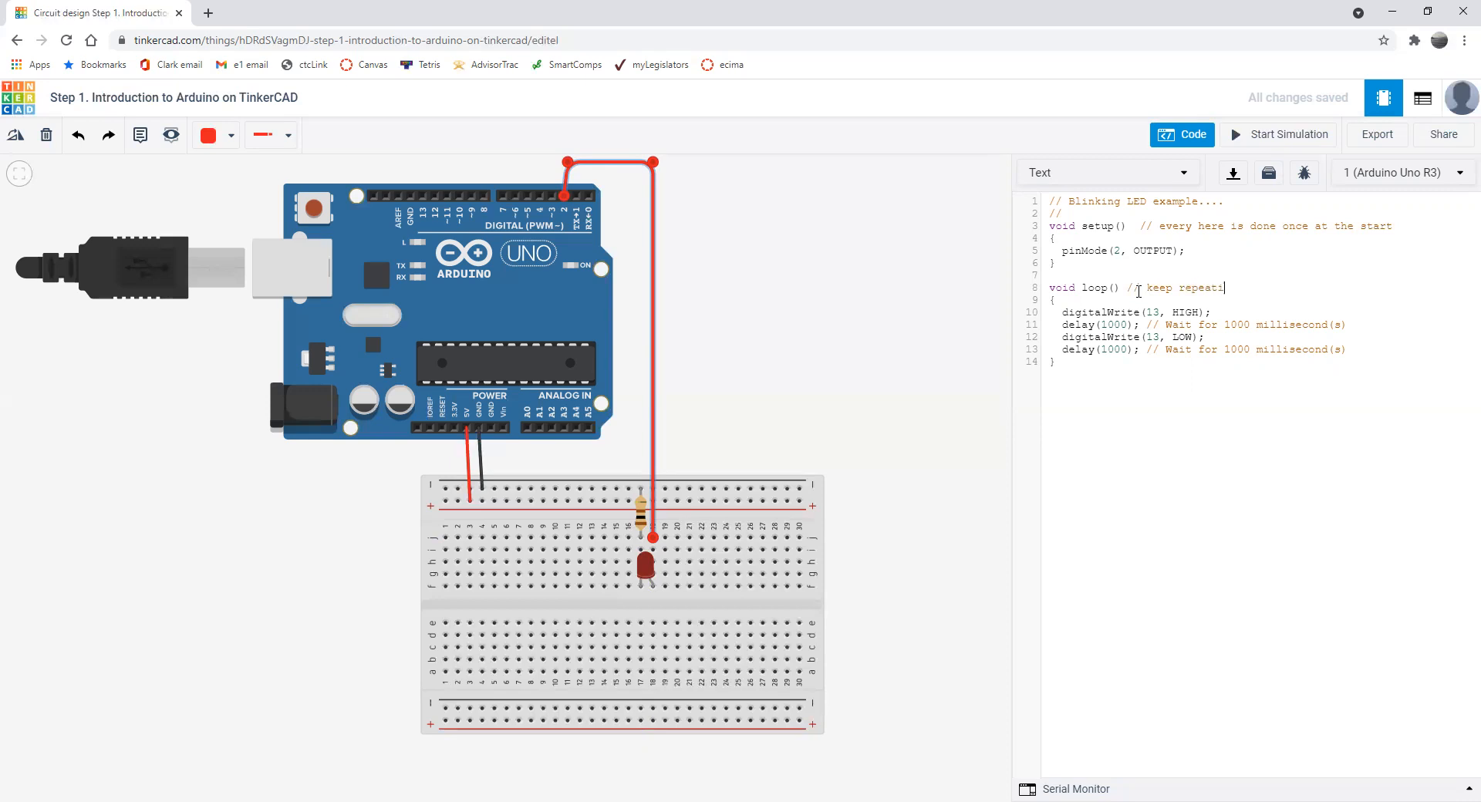
type("ng")
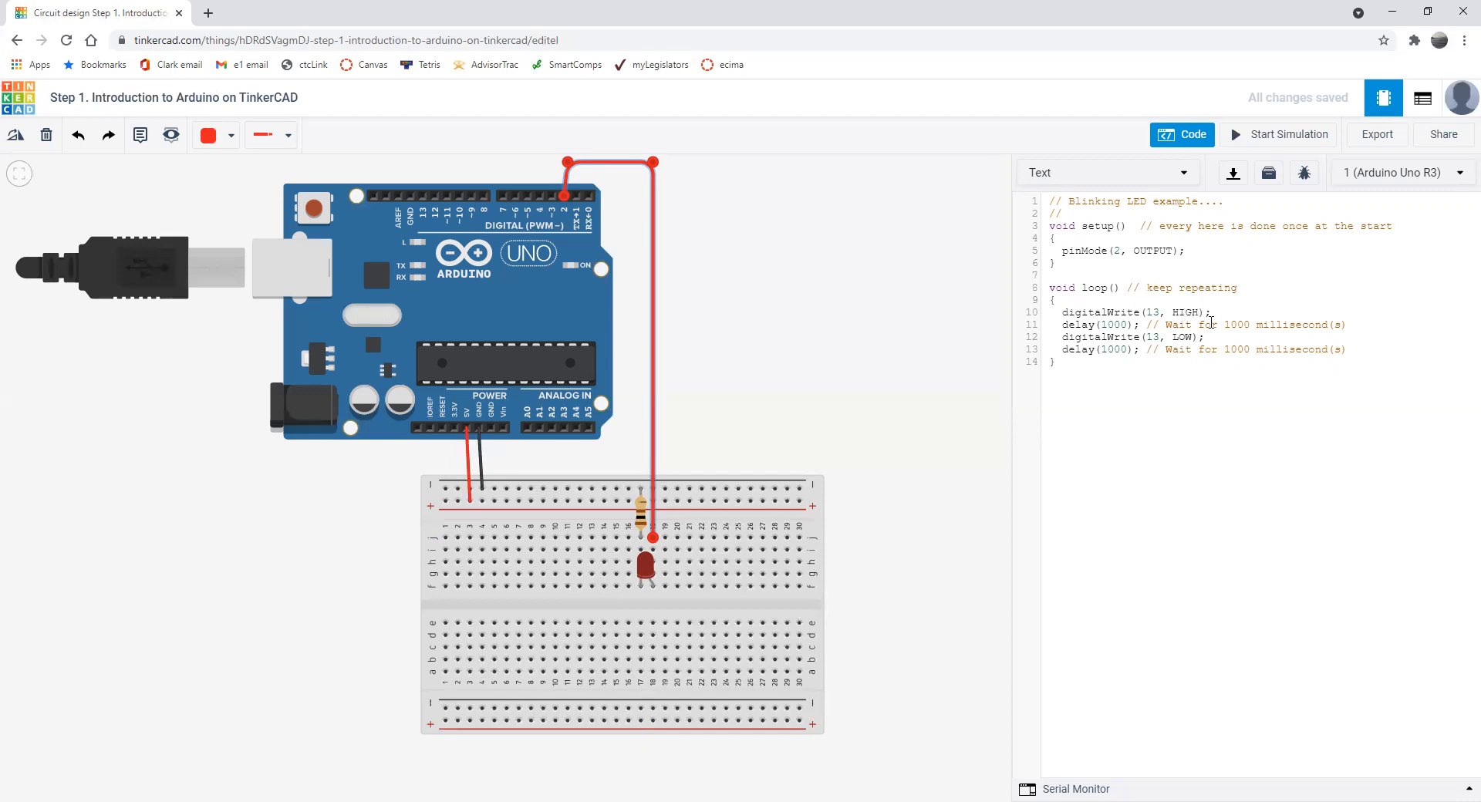
- Change the first digitalWrite's pin number from 13 to 2
left_click(1056, 312)
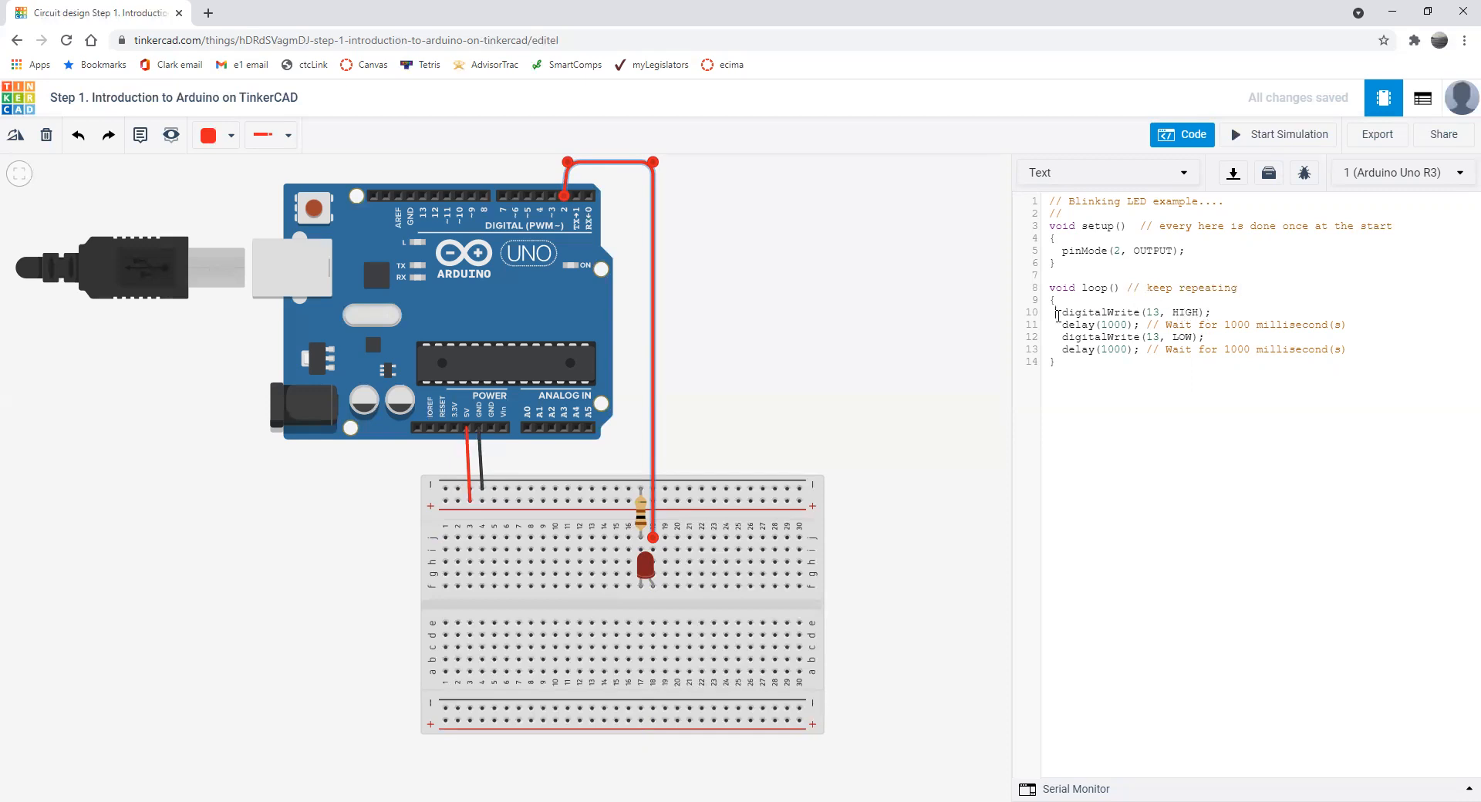
double_click(1099, 313)
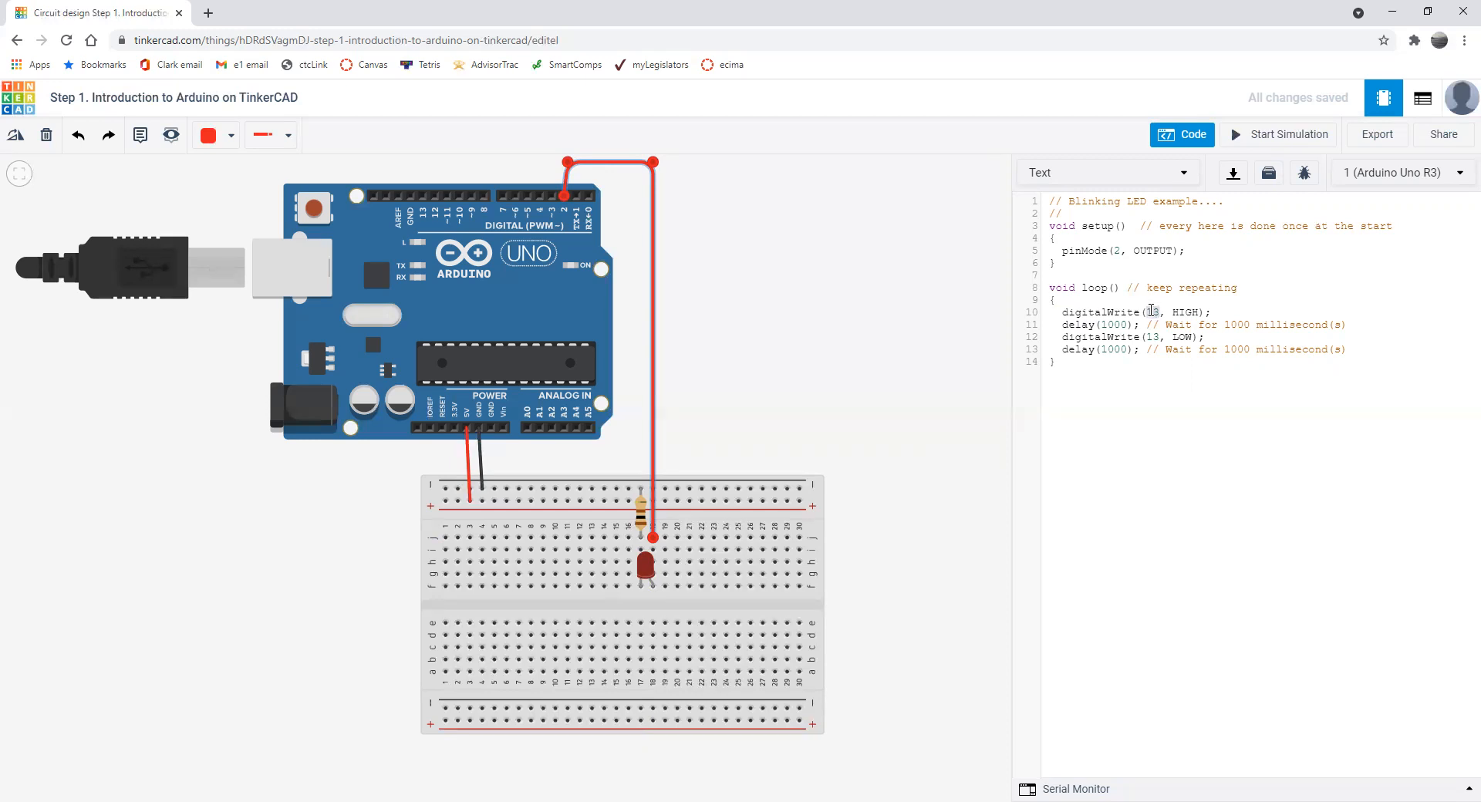
type("2")
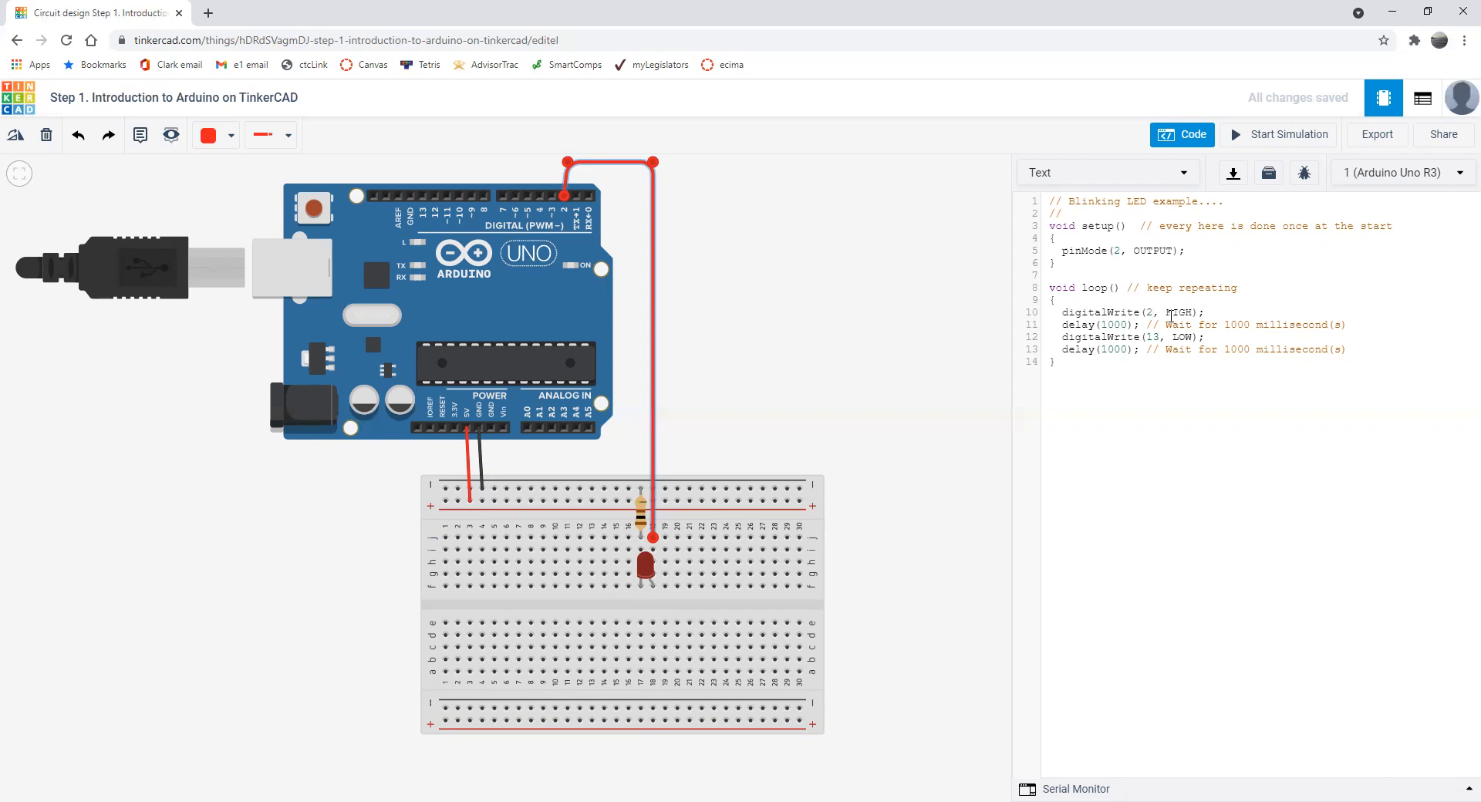
mouse_move(653, 505)
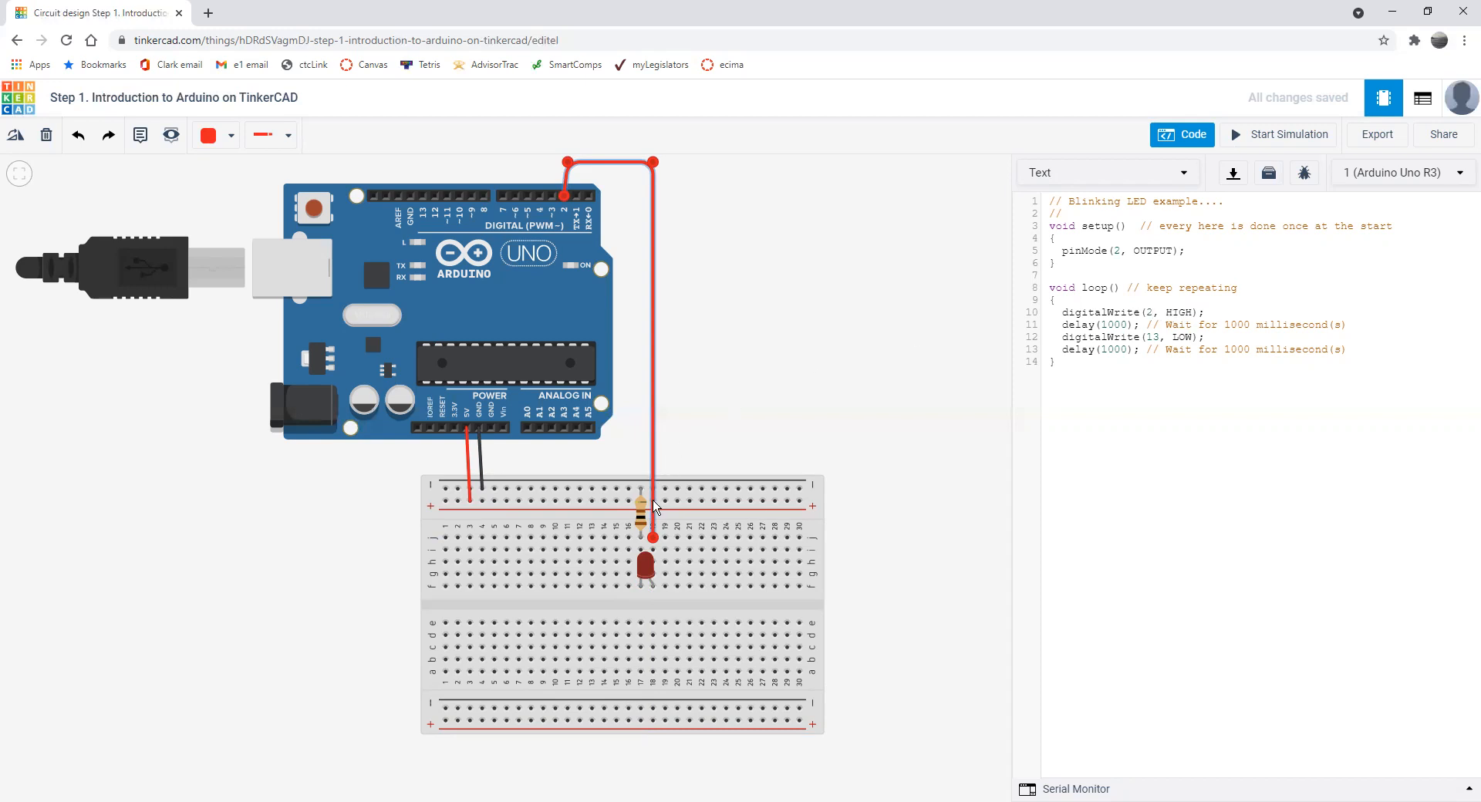
mouse_move(654, 507)
type("2")
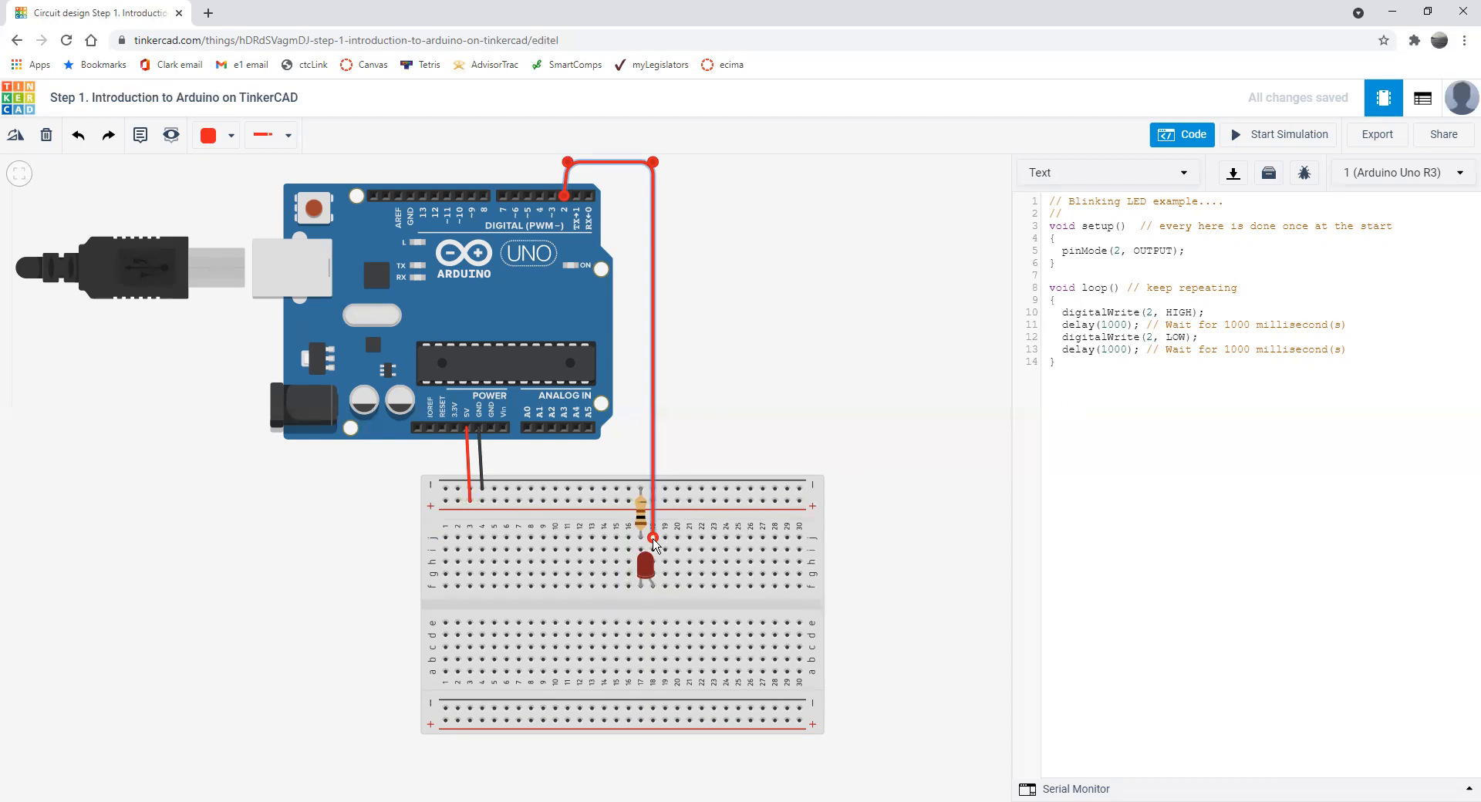
mouse_move(649, 590)
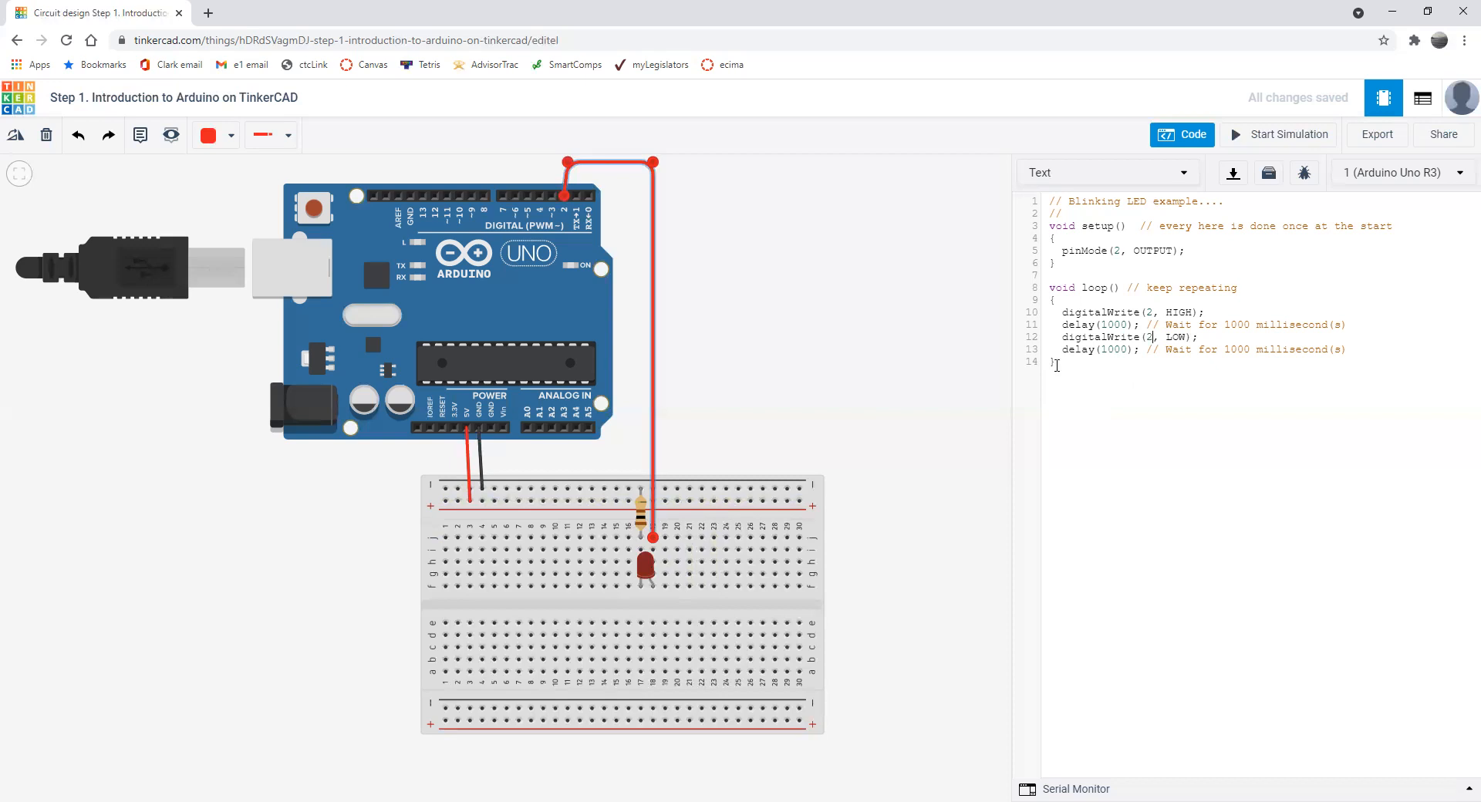
mouse_move(1145, 288)
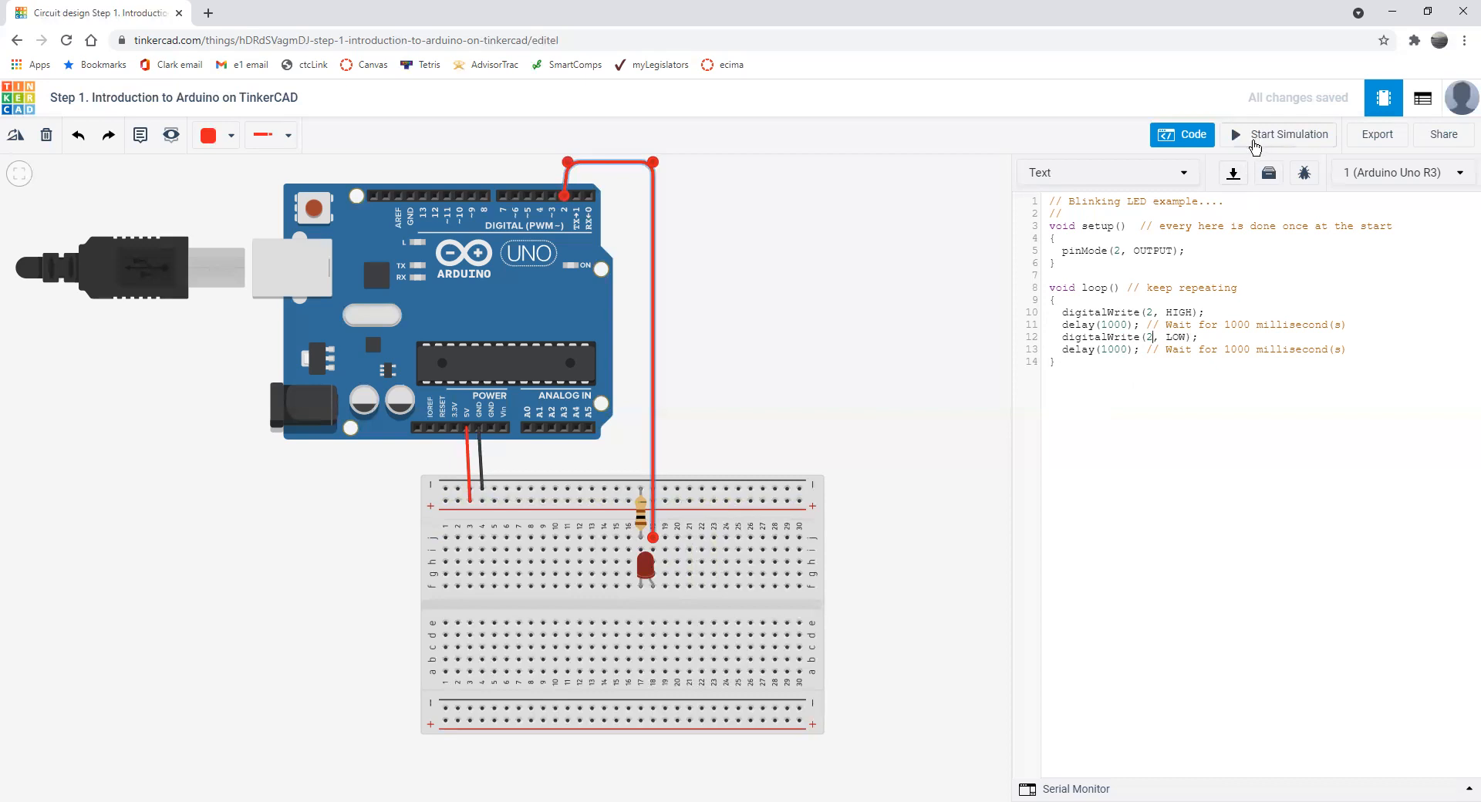
mouse_move(1254, 139)
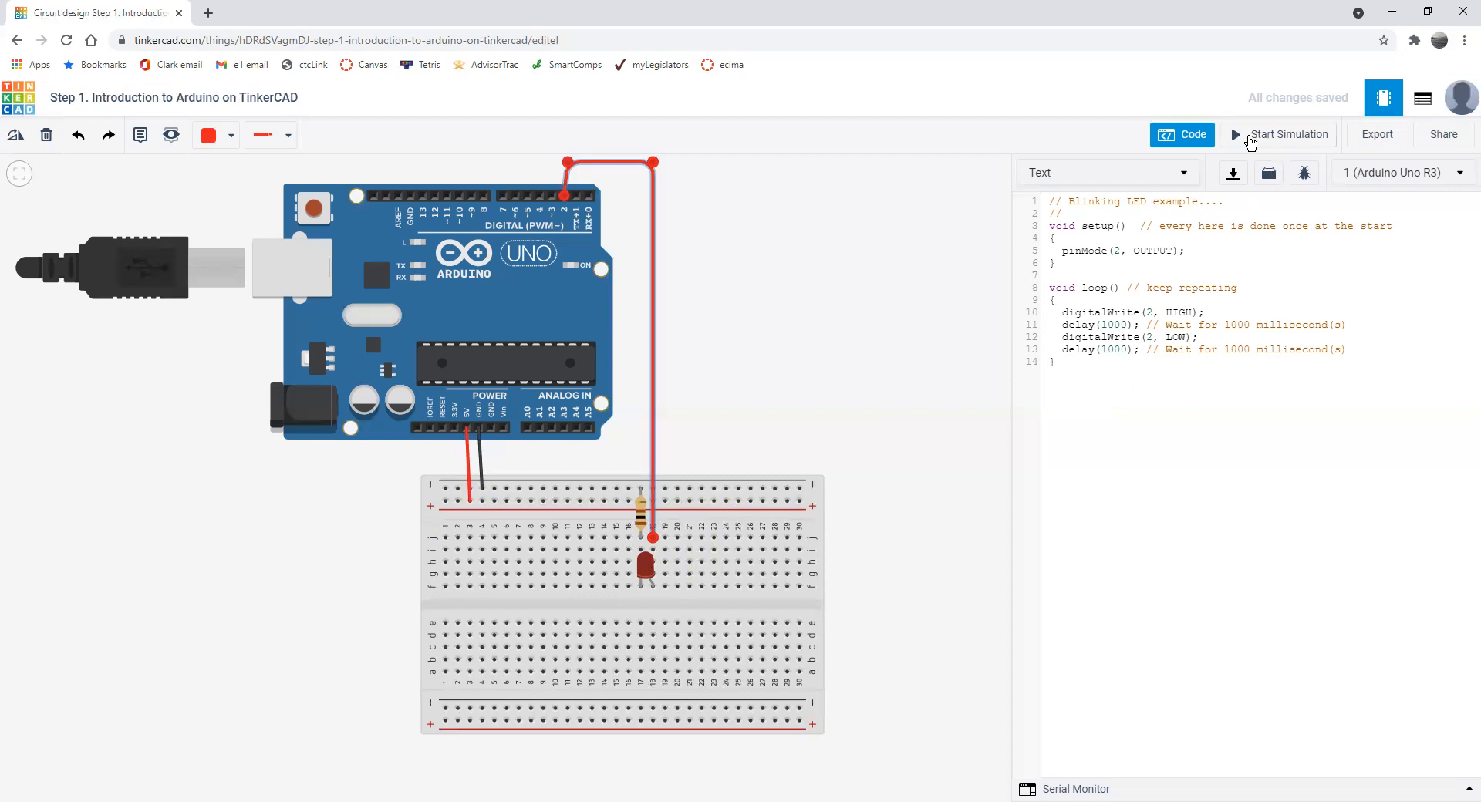
left_click(1254, 135)
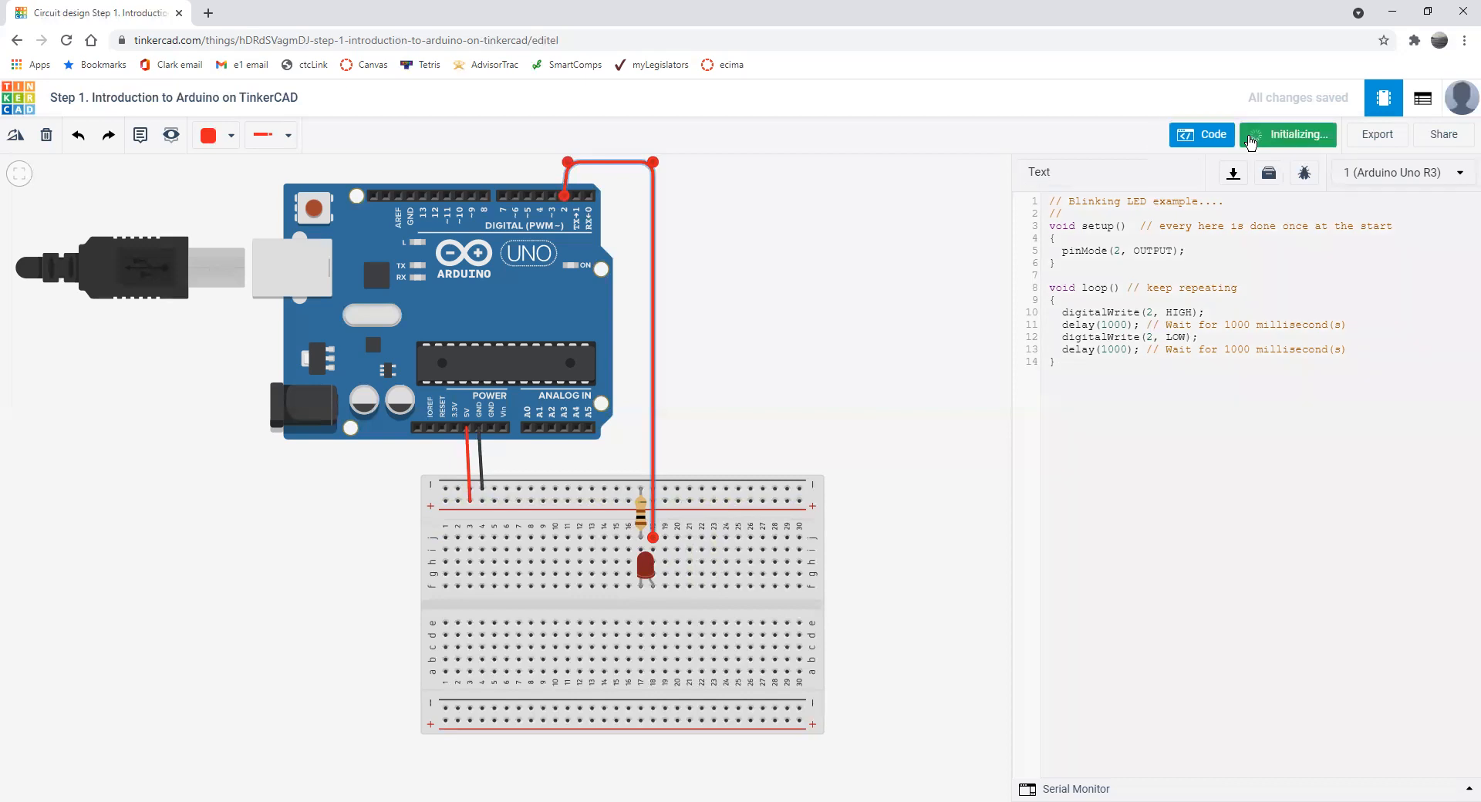
left_click(1288, 134)
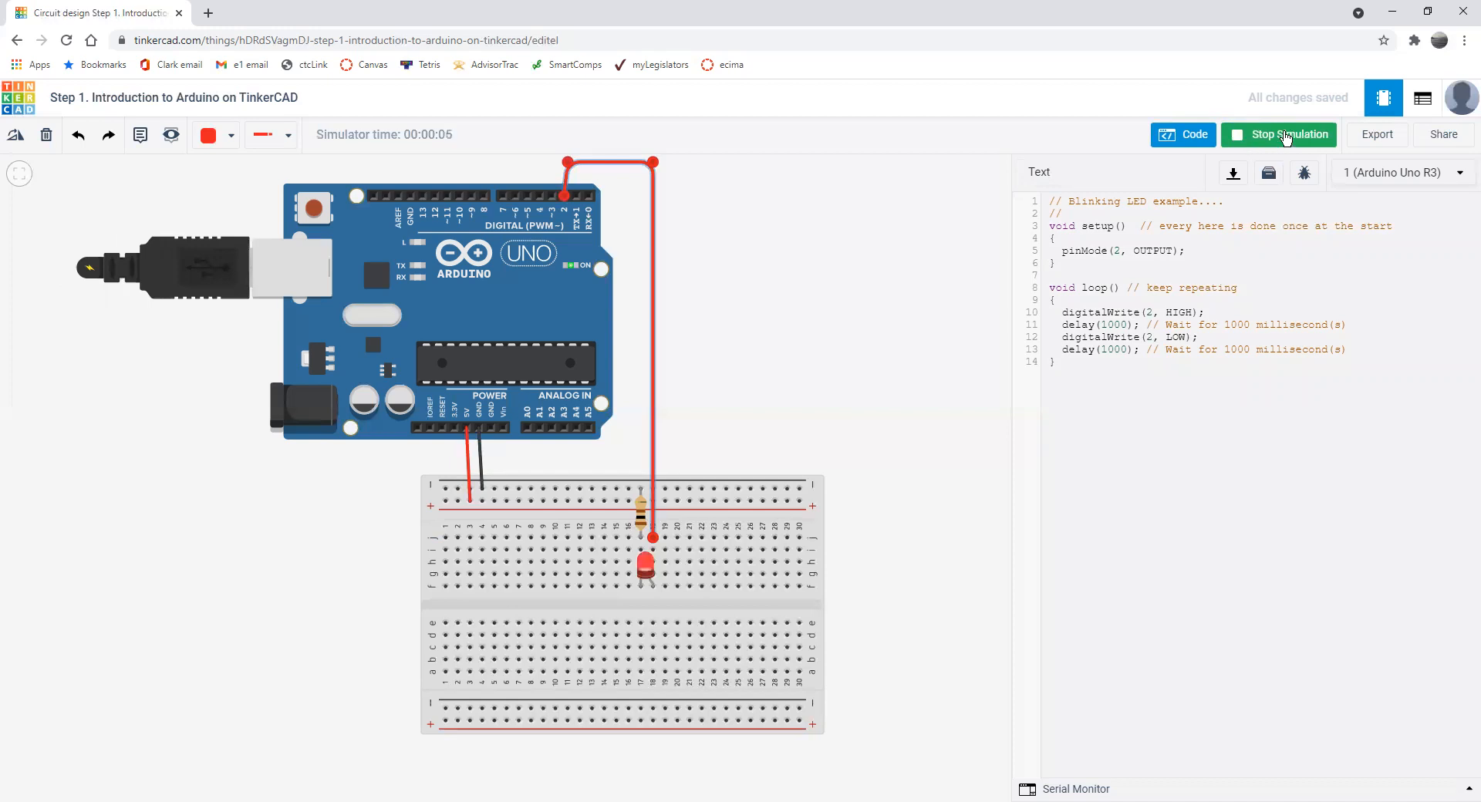
left_click(1285, 135)
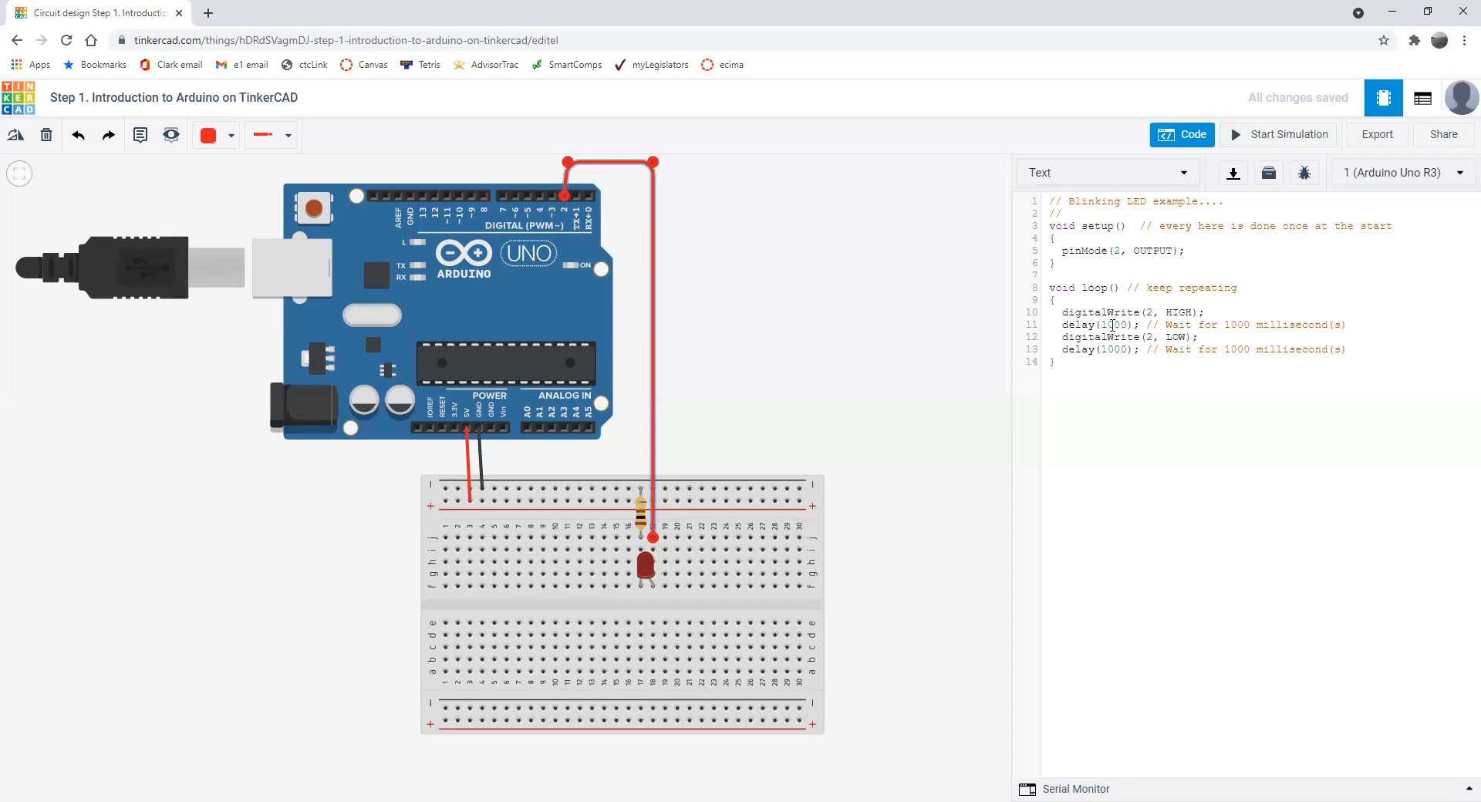
mouse_move(1180, 337)
type("5")
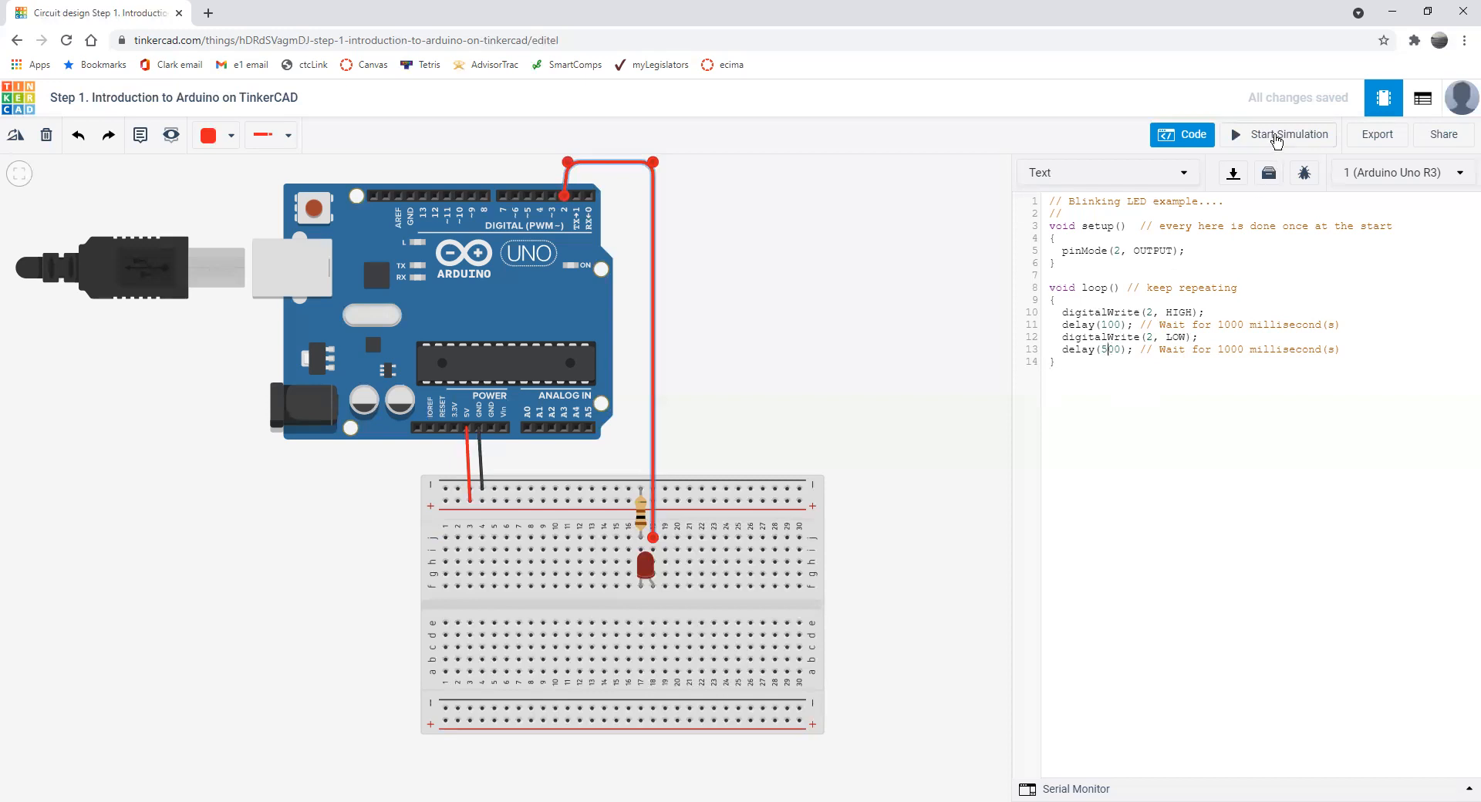
- Run the simulation to test the 100 ms on, 500 ms off blink, then stop it
left_click(1278, 134)
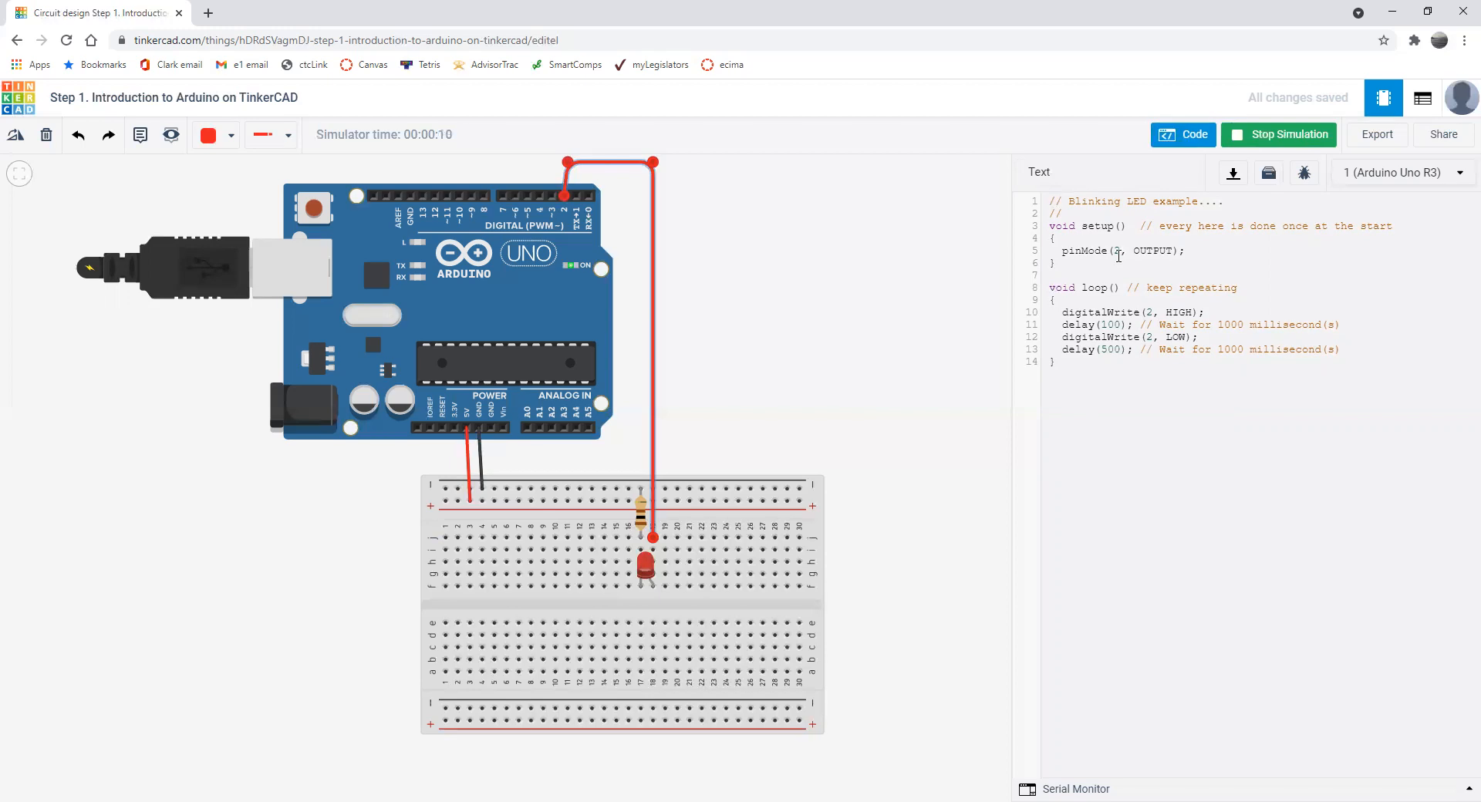
left_click(1285, 134)
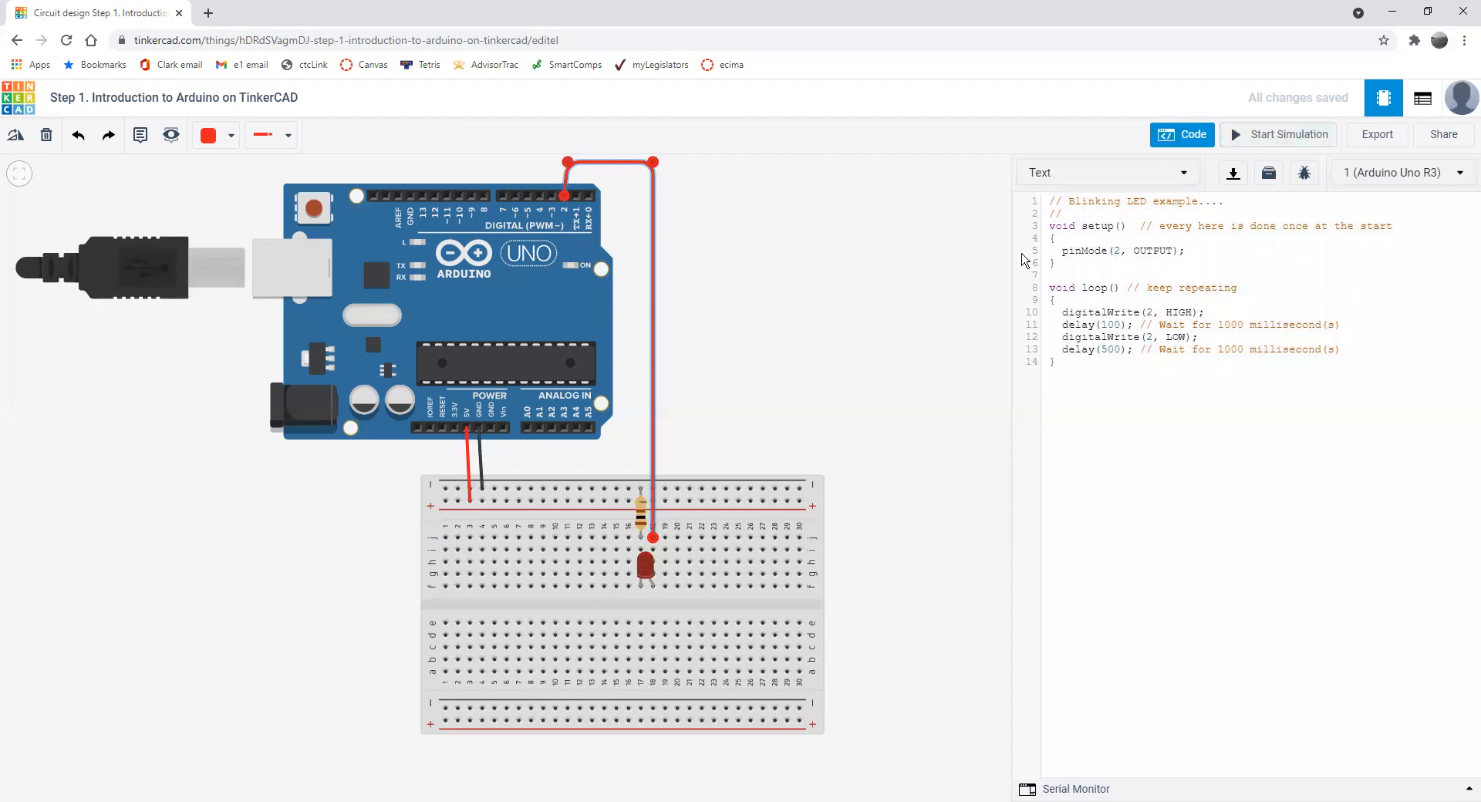
mouse_move(526, 349)
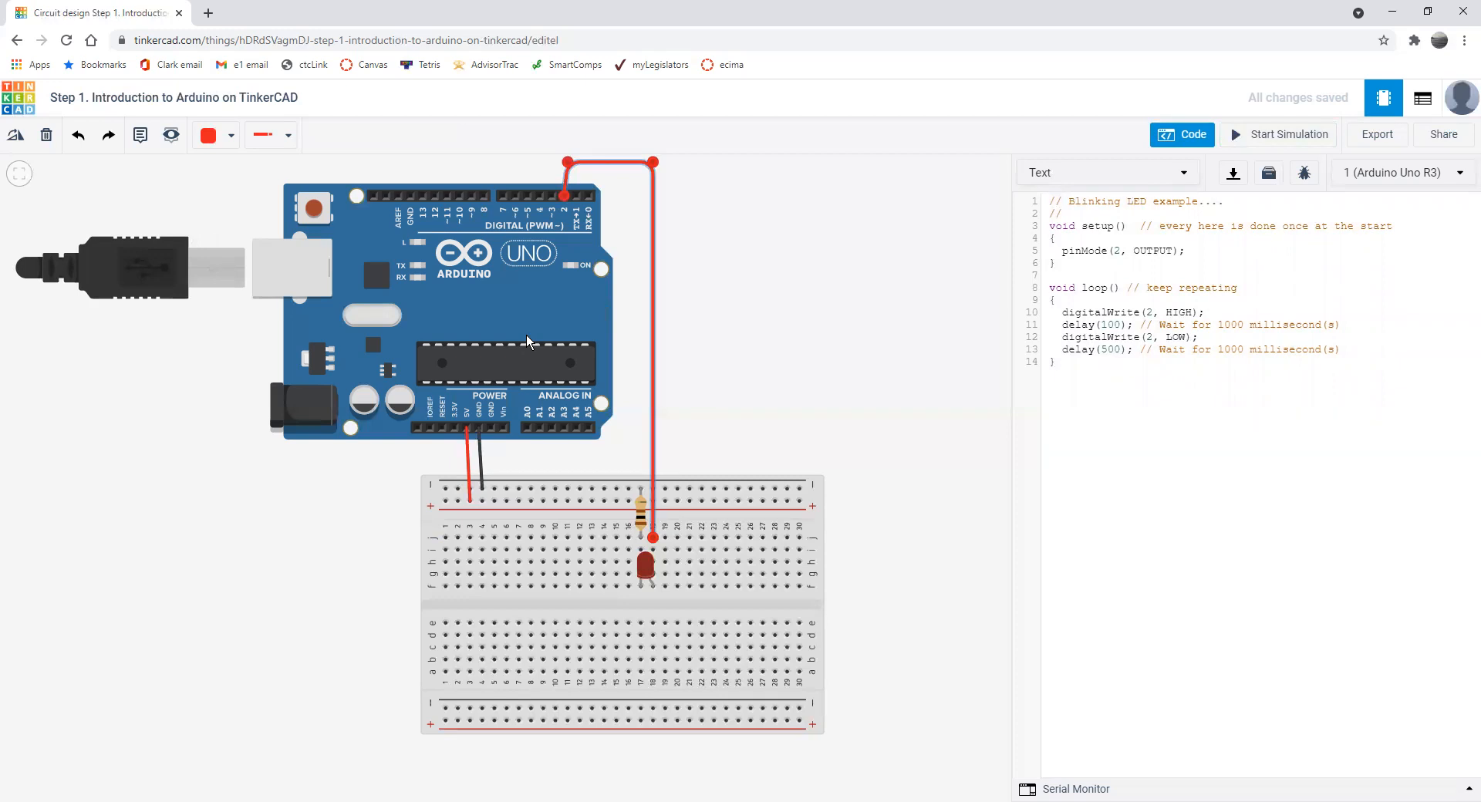
mouse_move(532, 336)
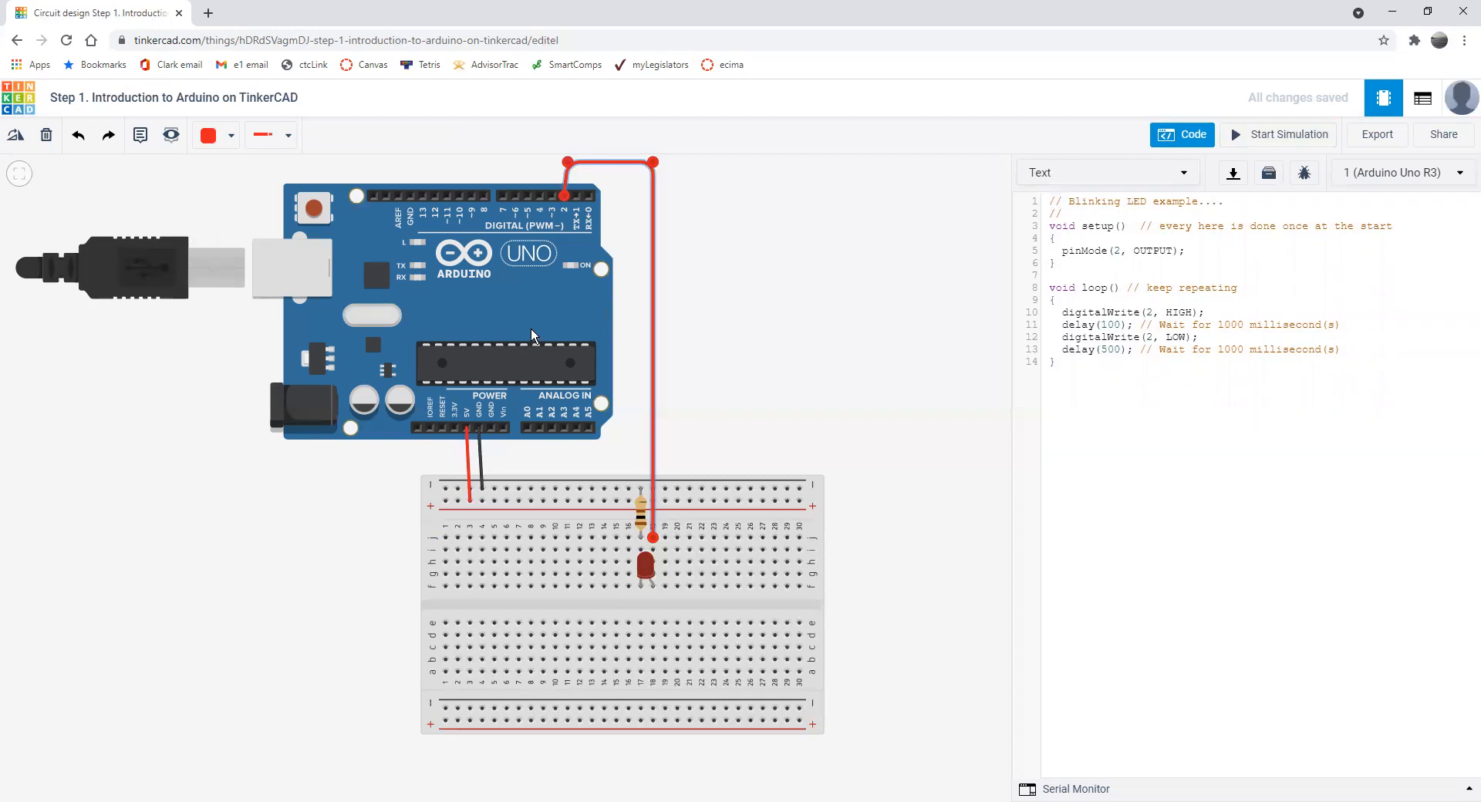
mouse_move(543, 315)
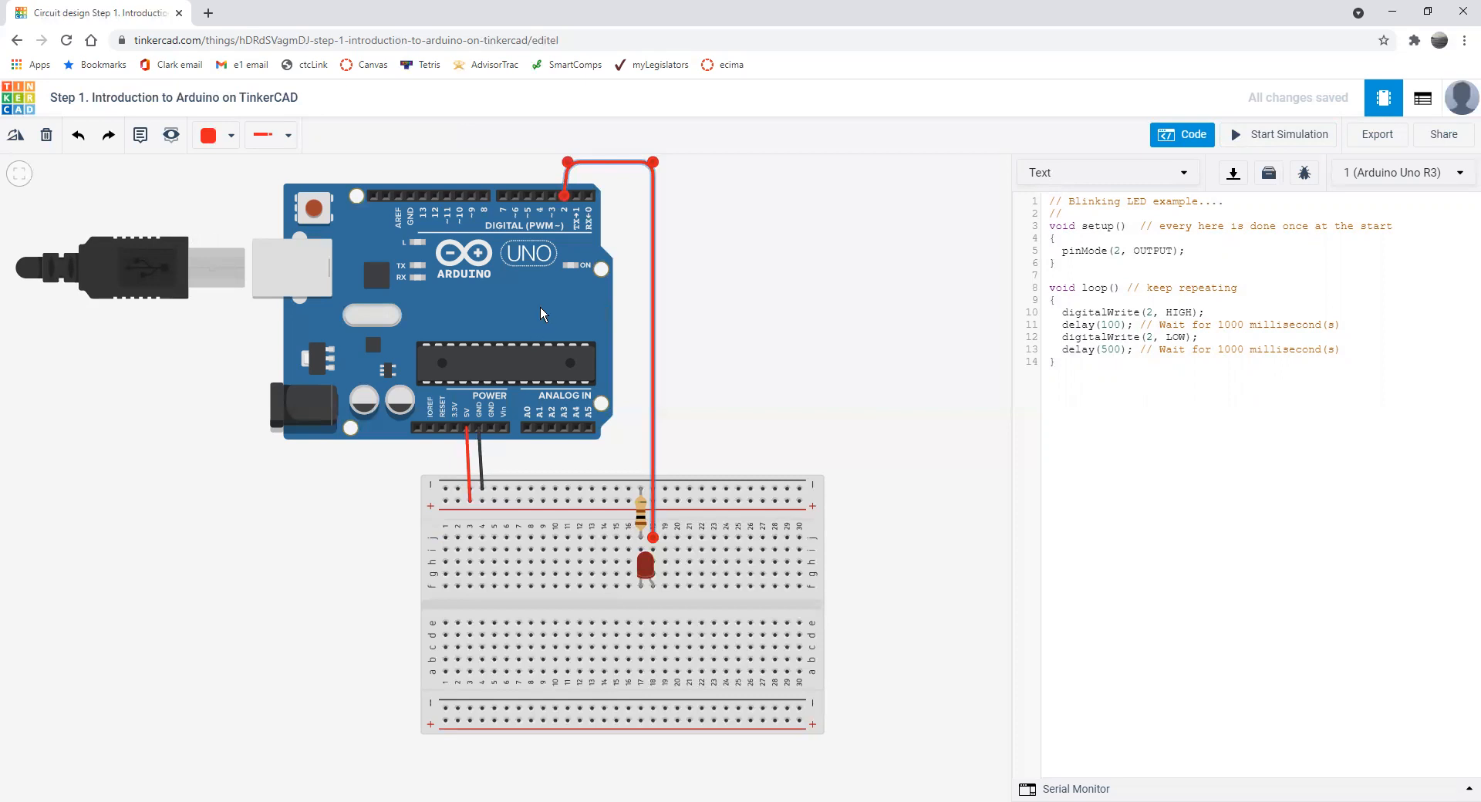
mouse_move(558, 409)
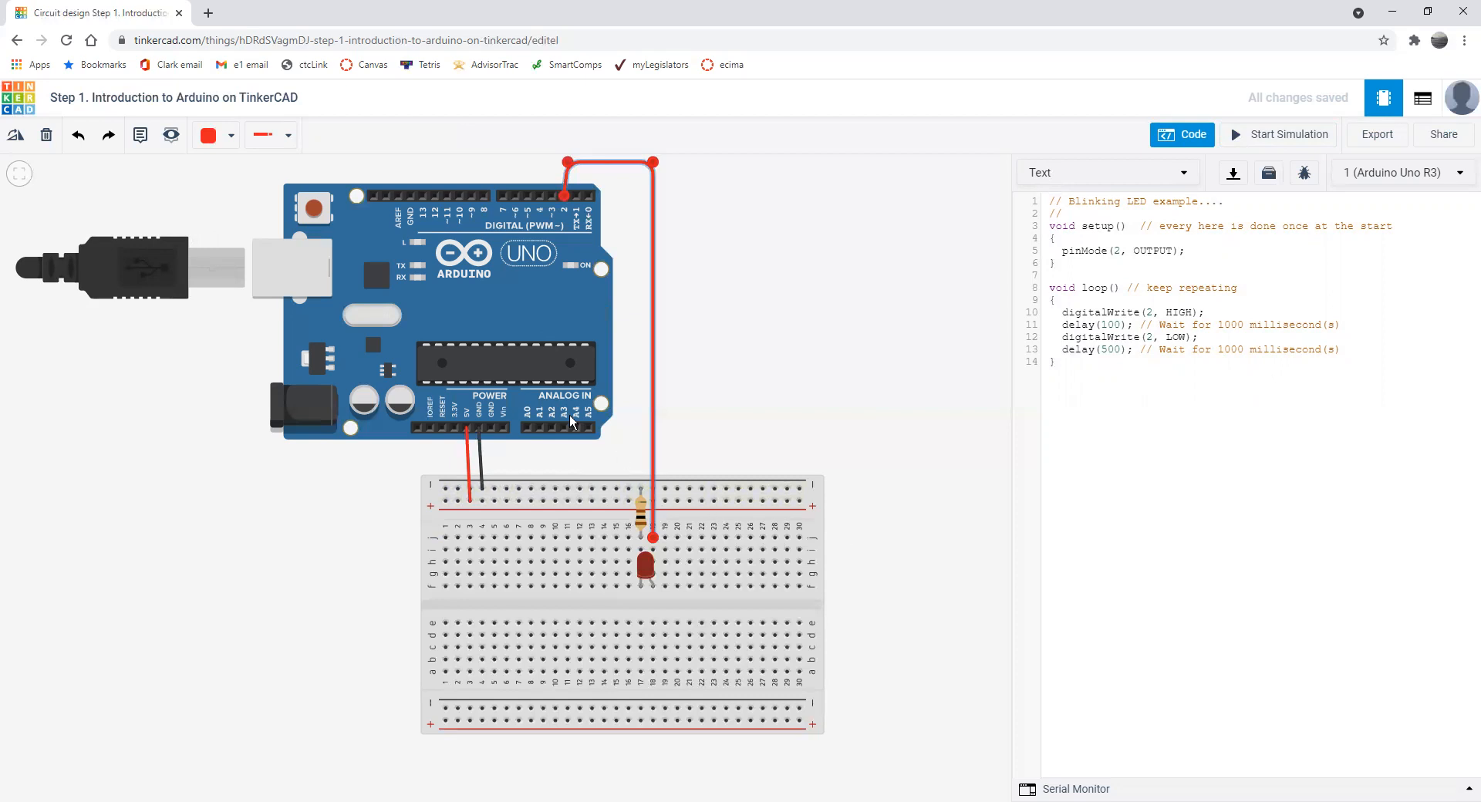
mouse_move(293, 262)
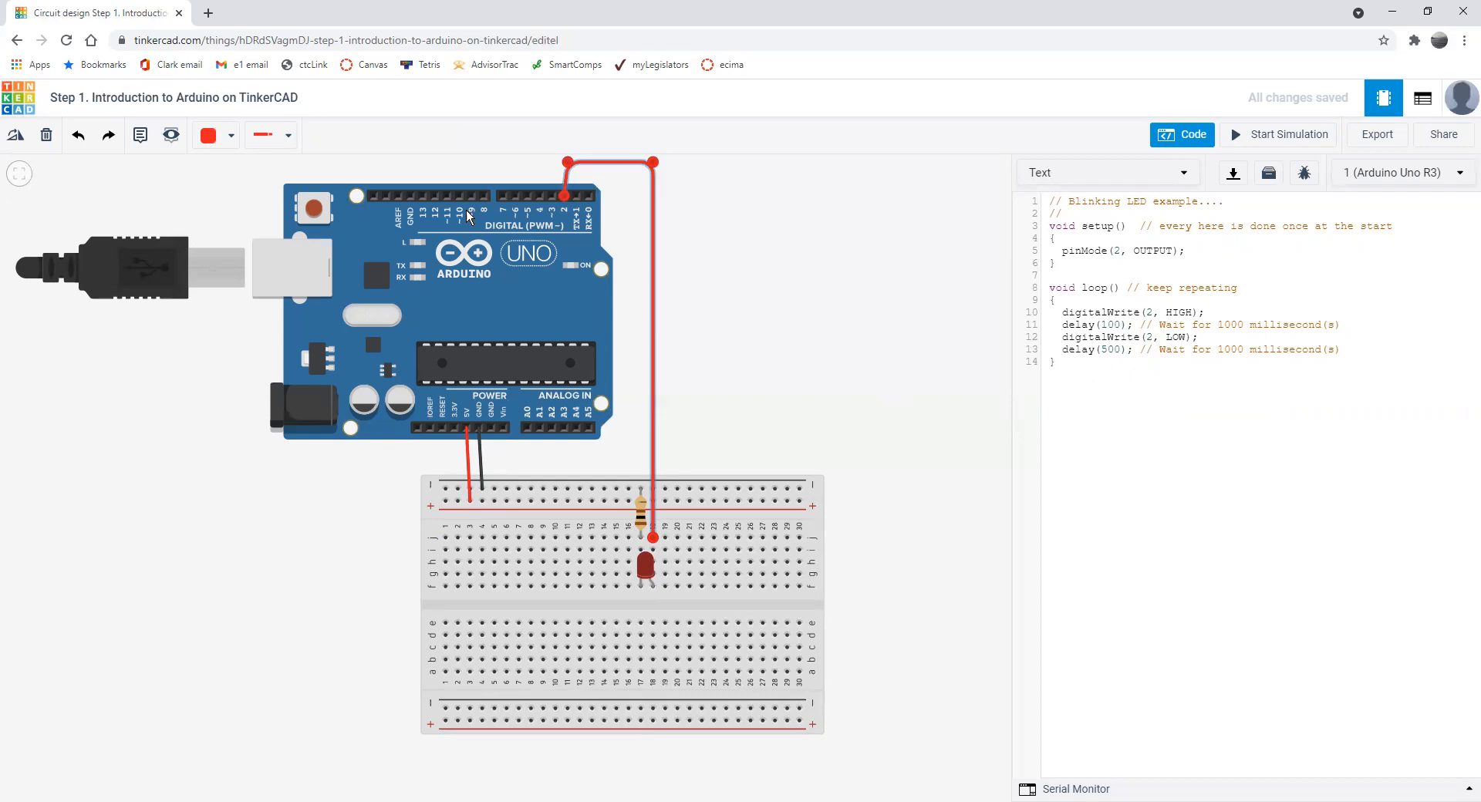
mouse_move(614, 558)
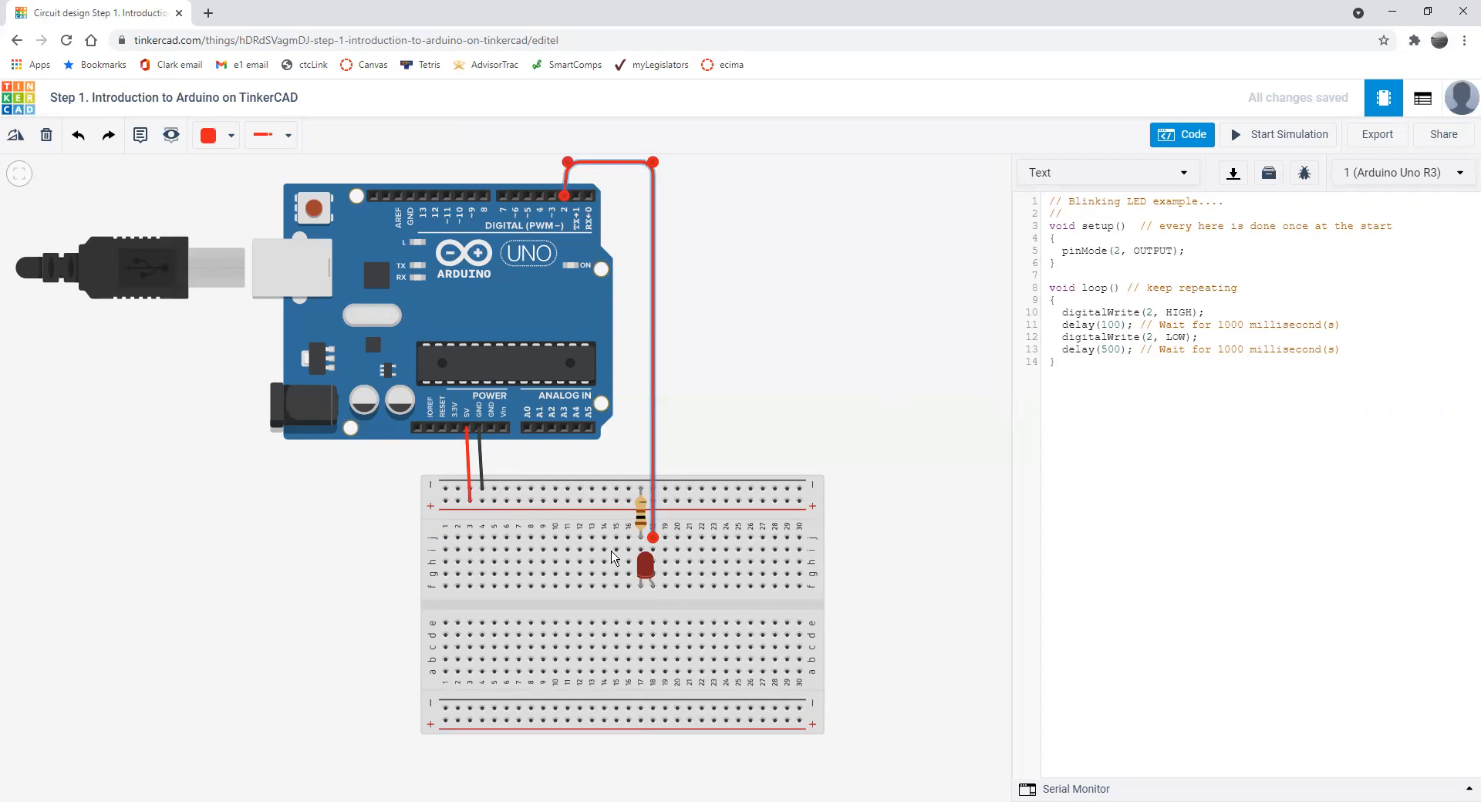
mouse_move(651, 588)
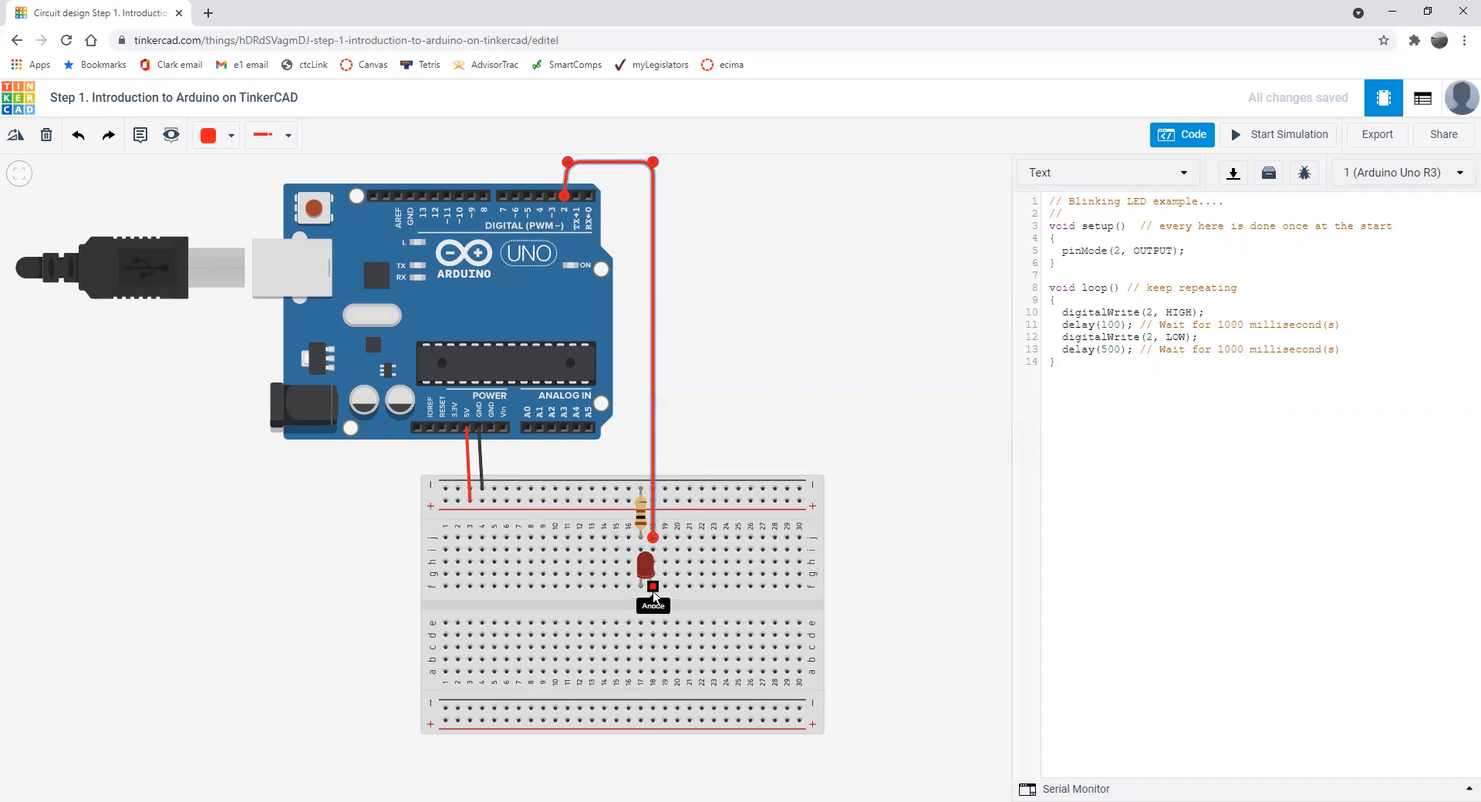
mouse_move(671, 574)
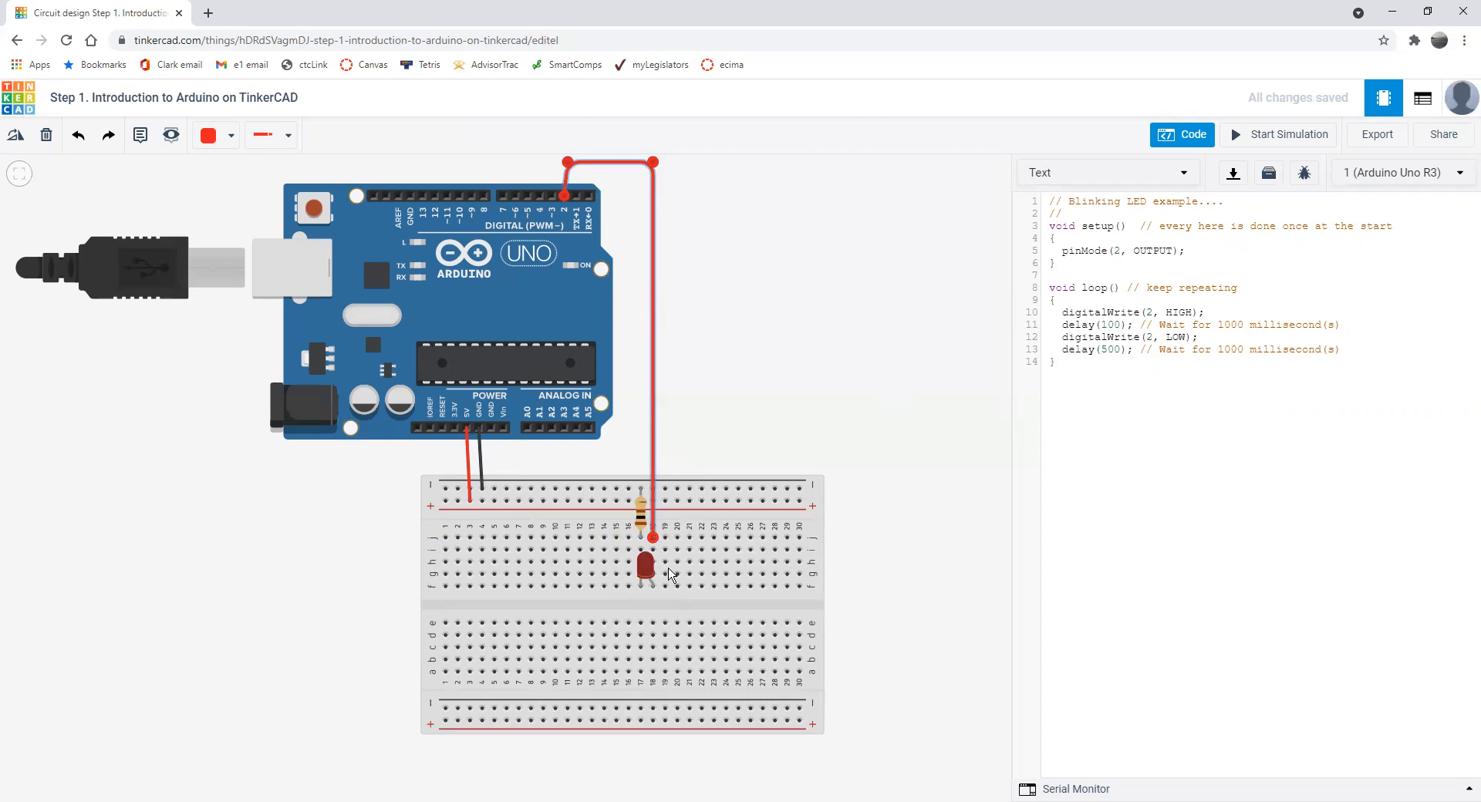
mouse_move(657, 603)
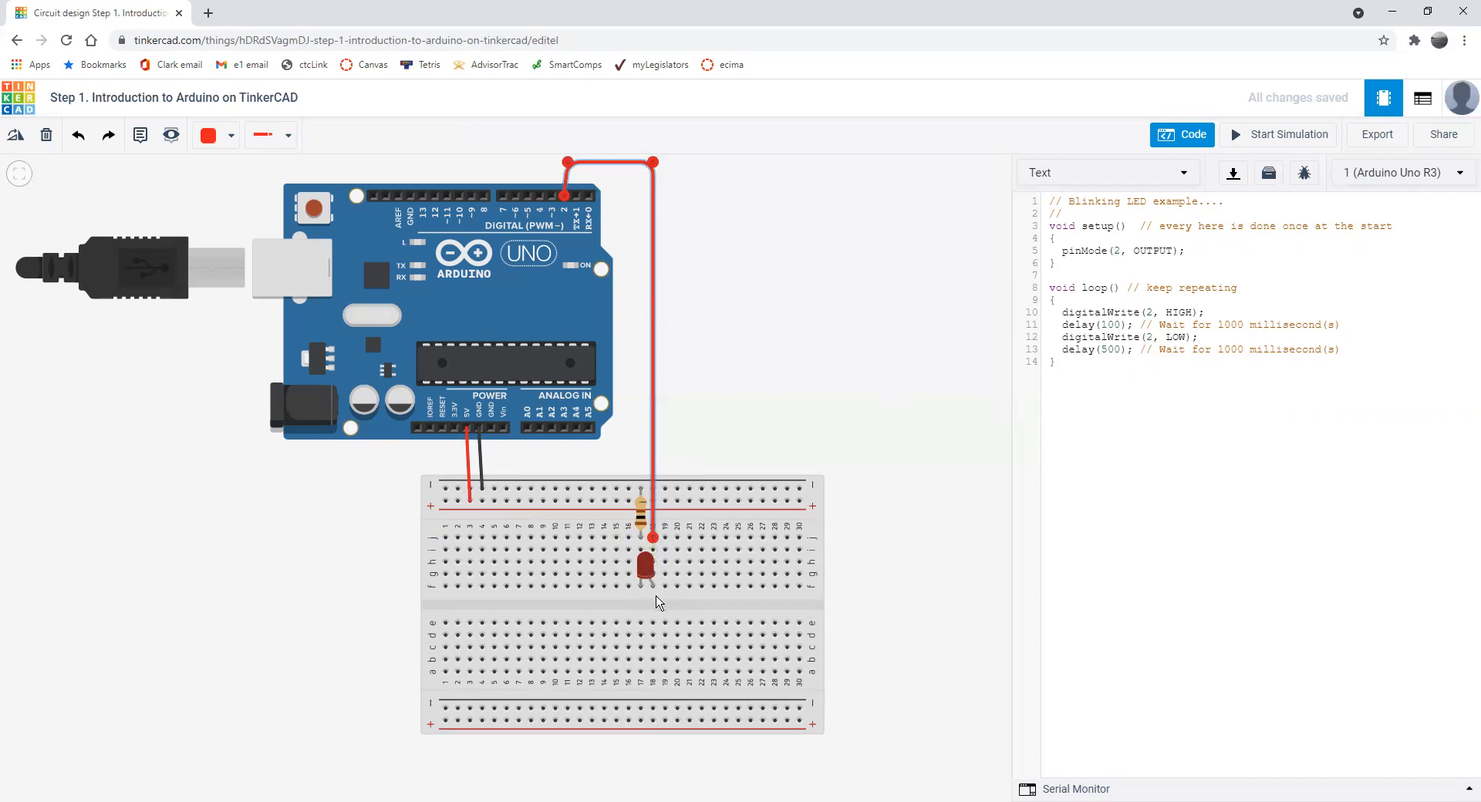
mouse_move(649, 510)
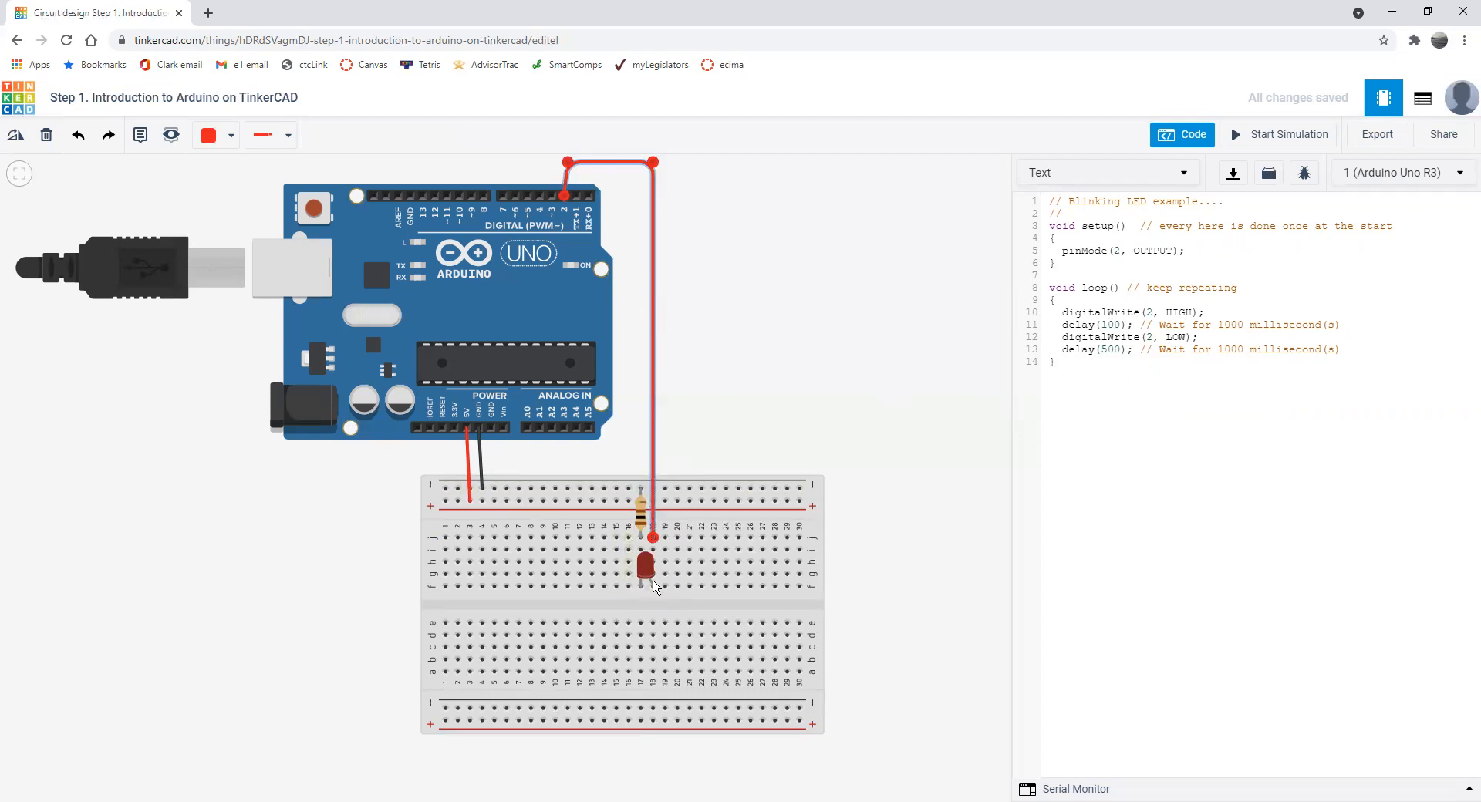
mouse_move(640, 588)
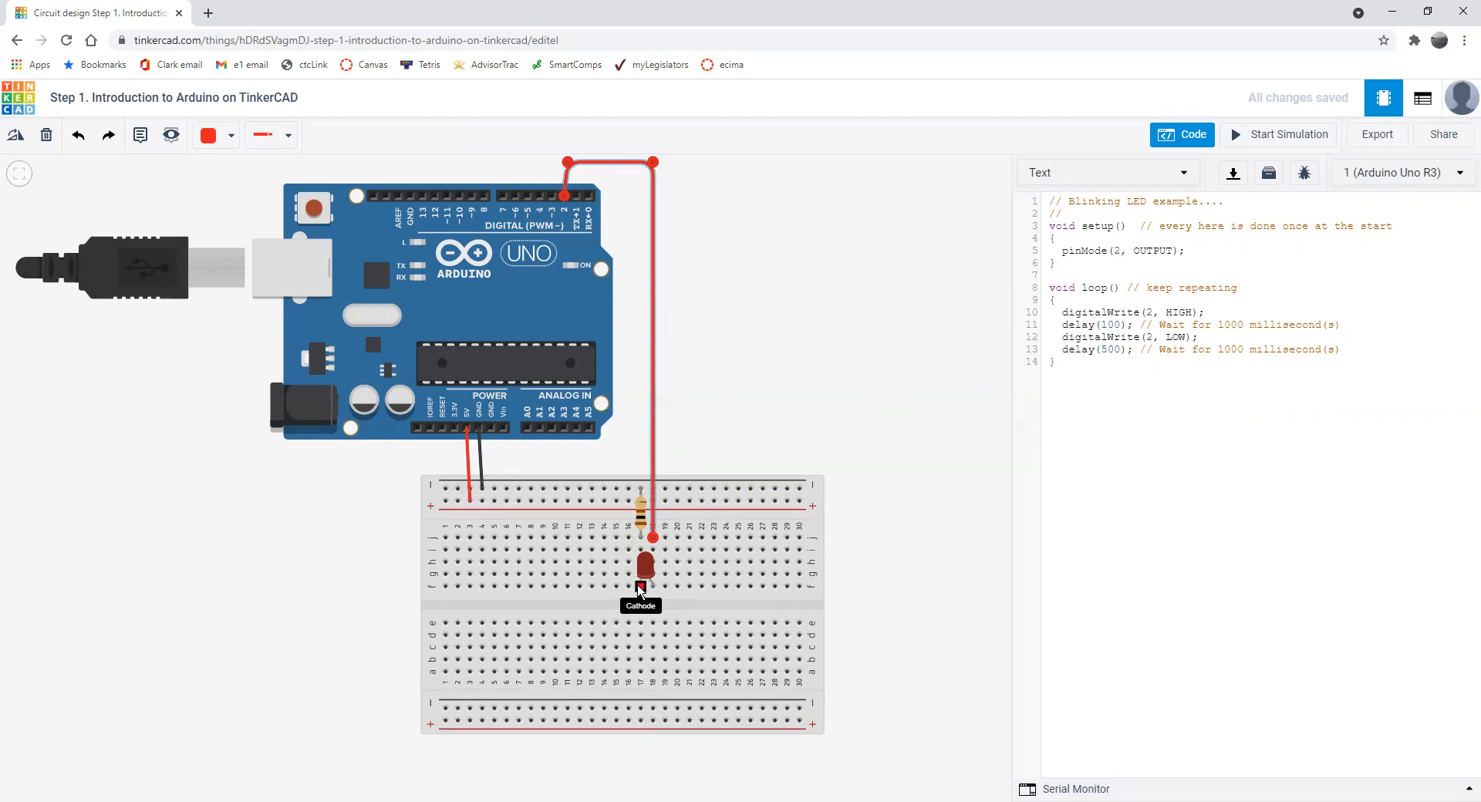
mouse_move(652, 567)
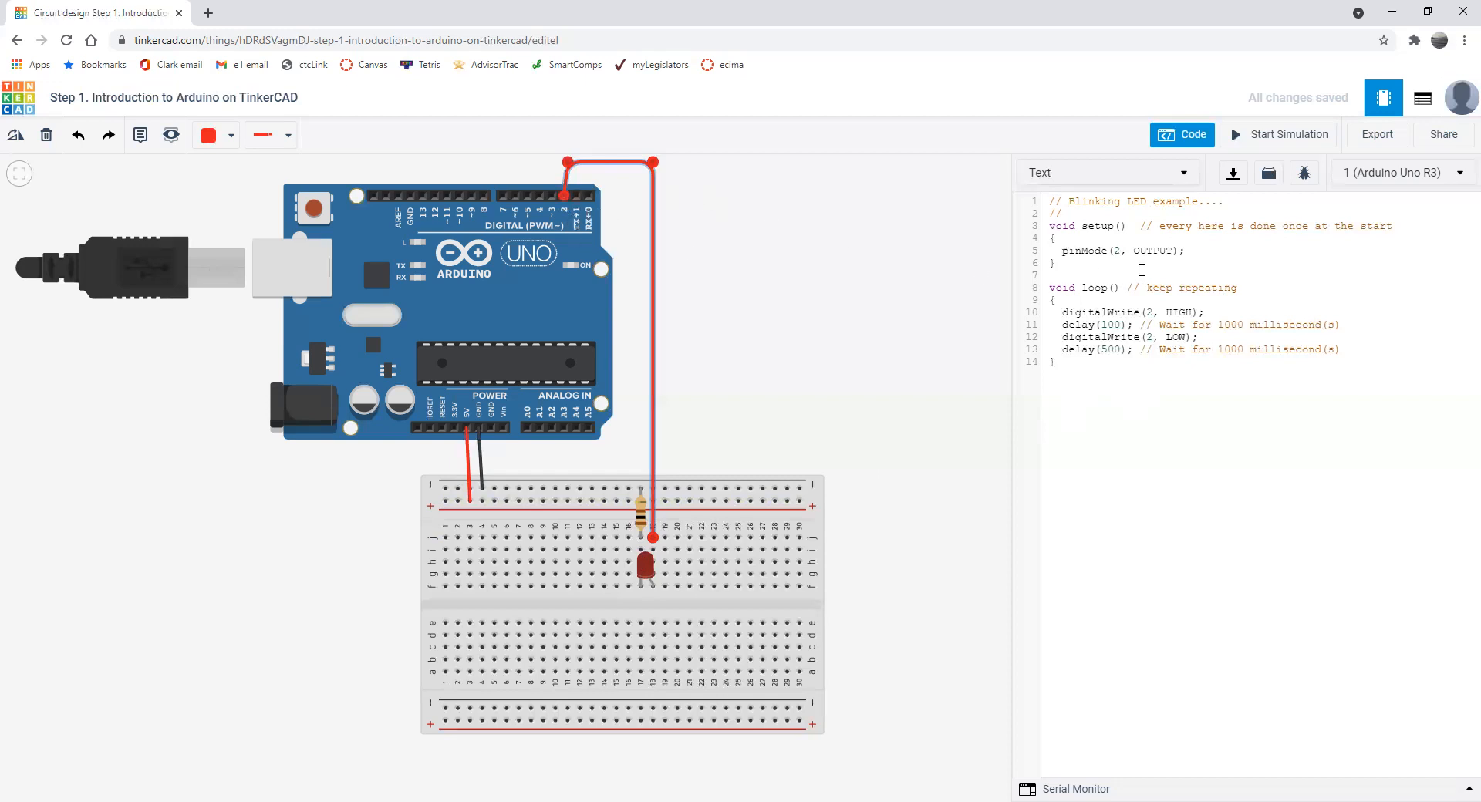
left_click(1079, 262)
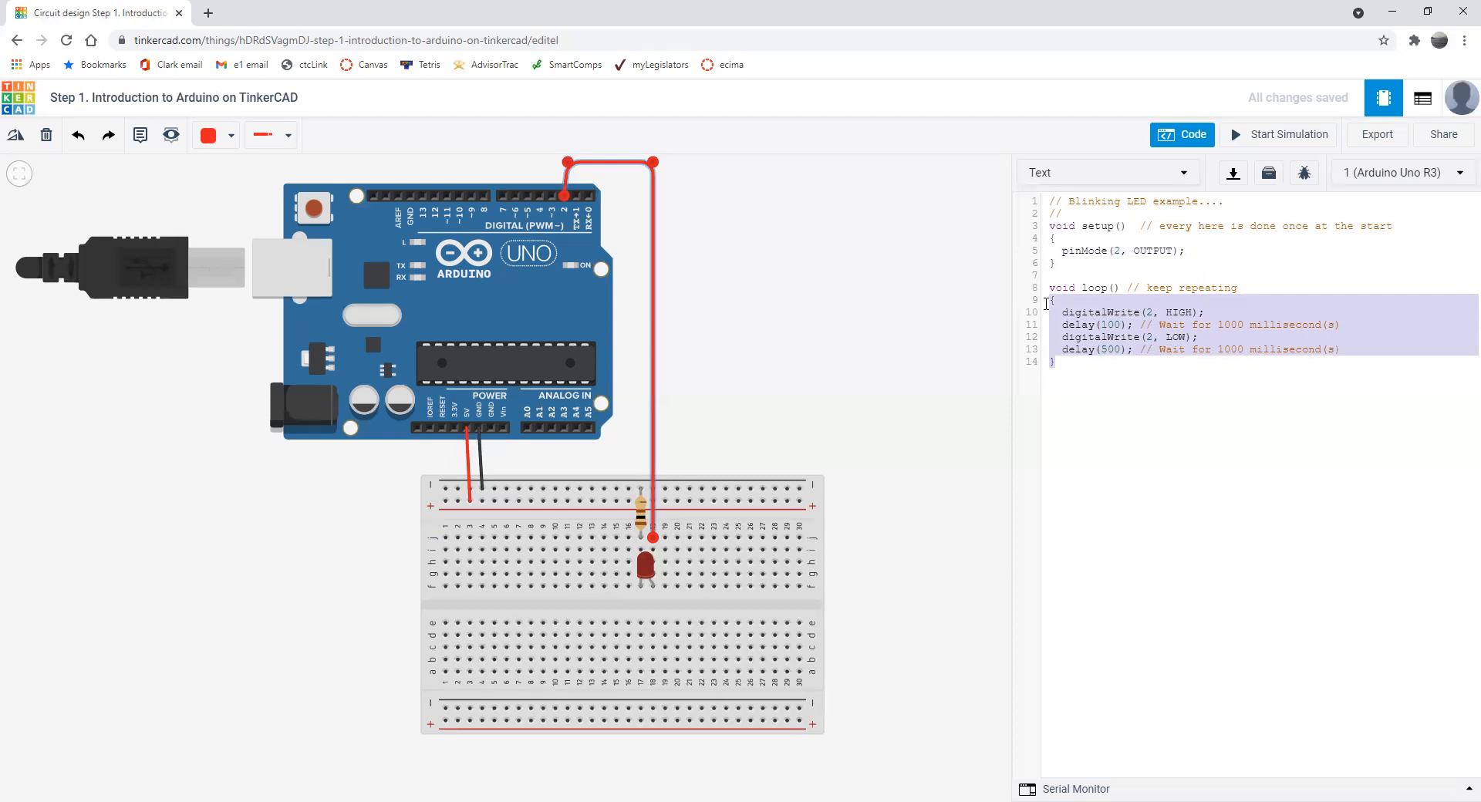
mouse_move(599, 505)
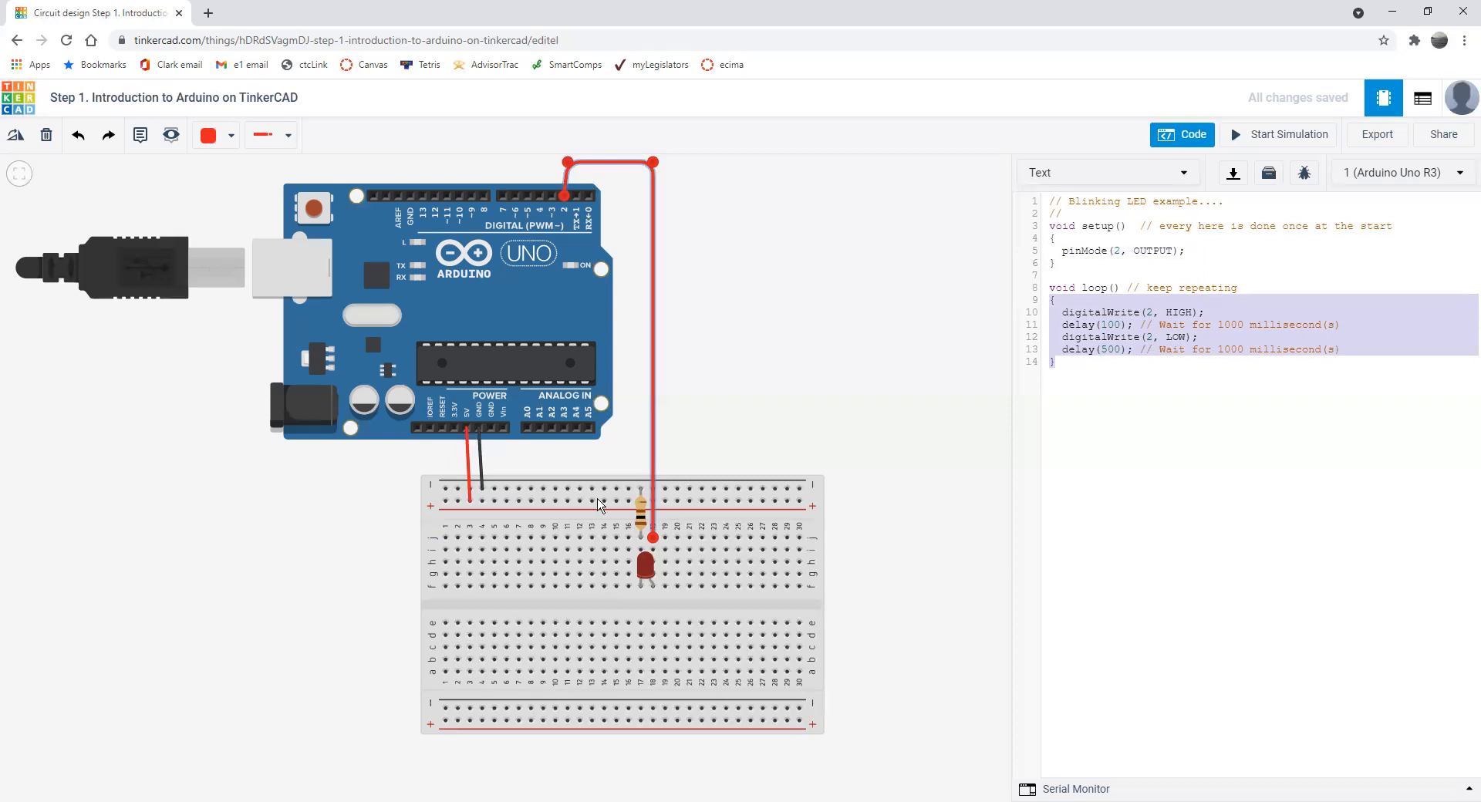